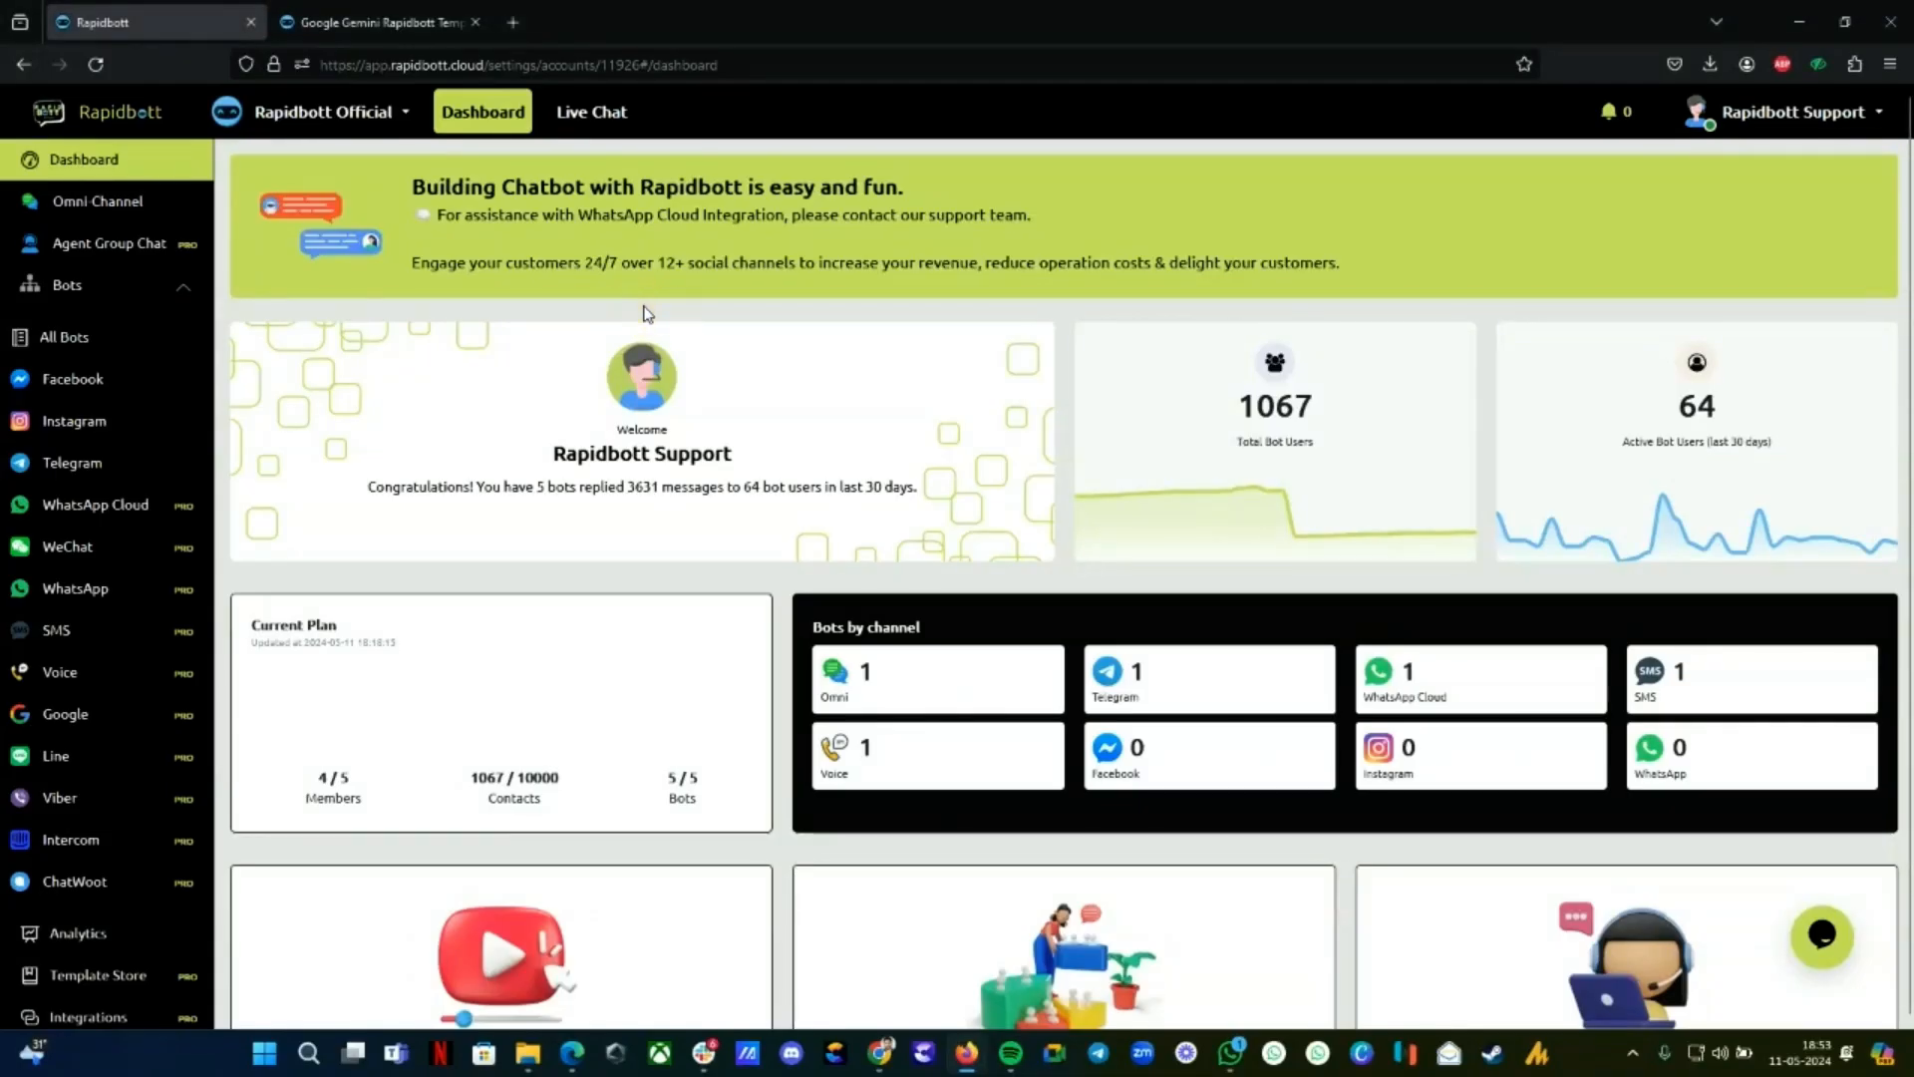
{"action": "mouse_move", "coordinate": [602, 447]}
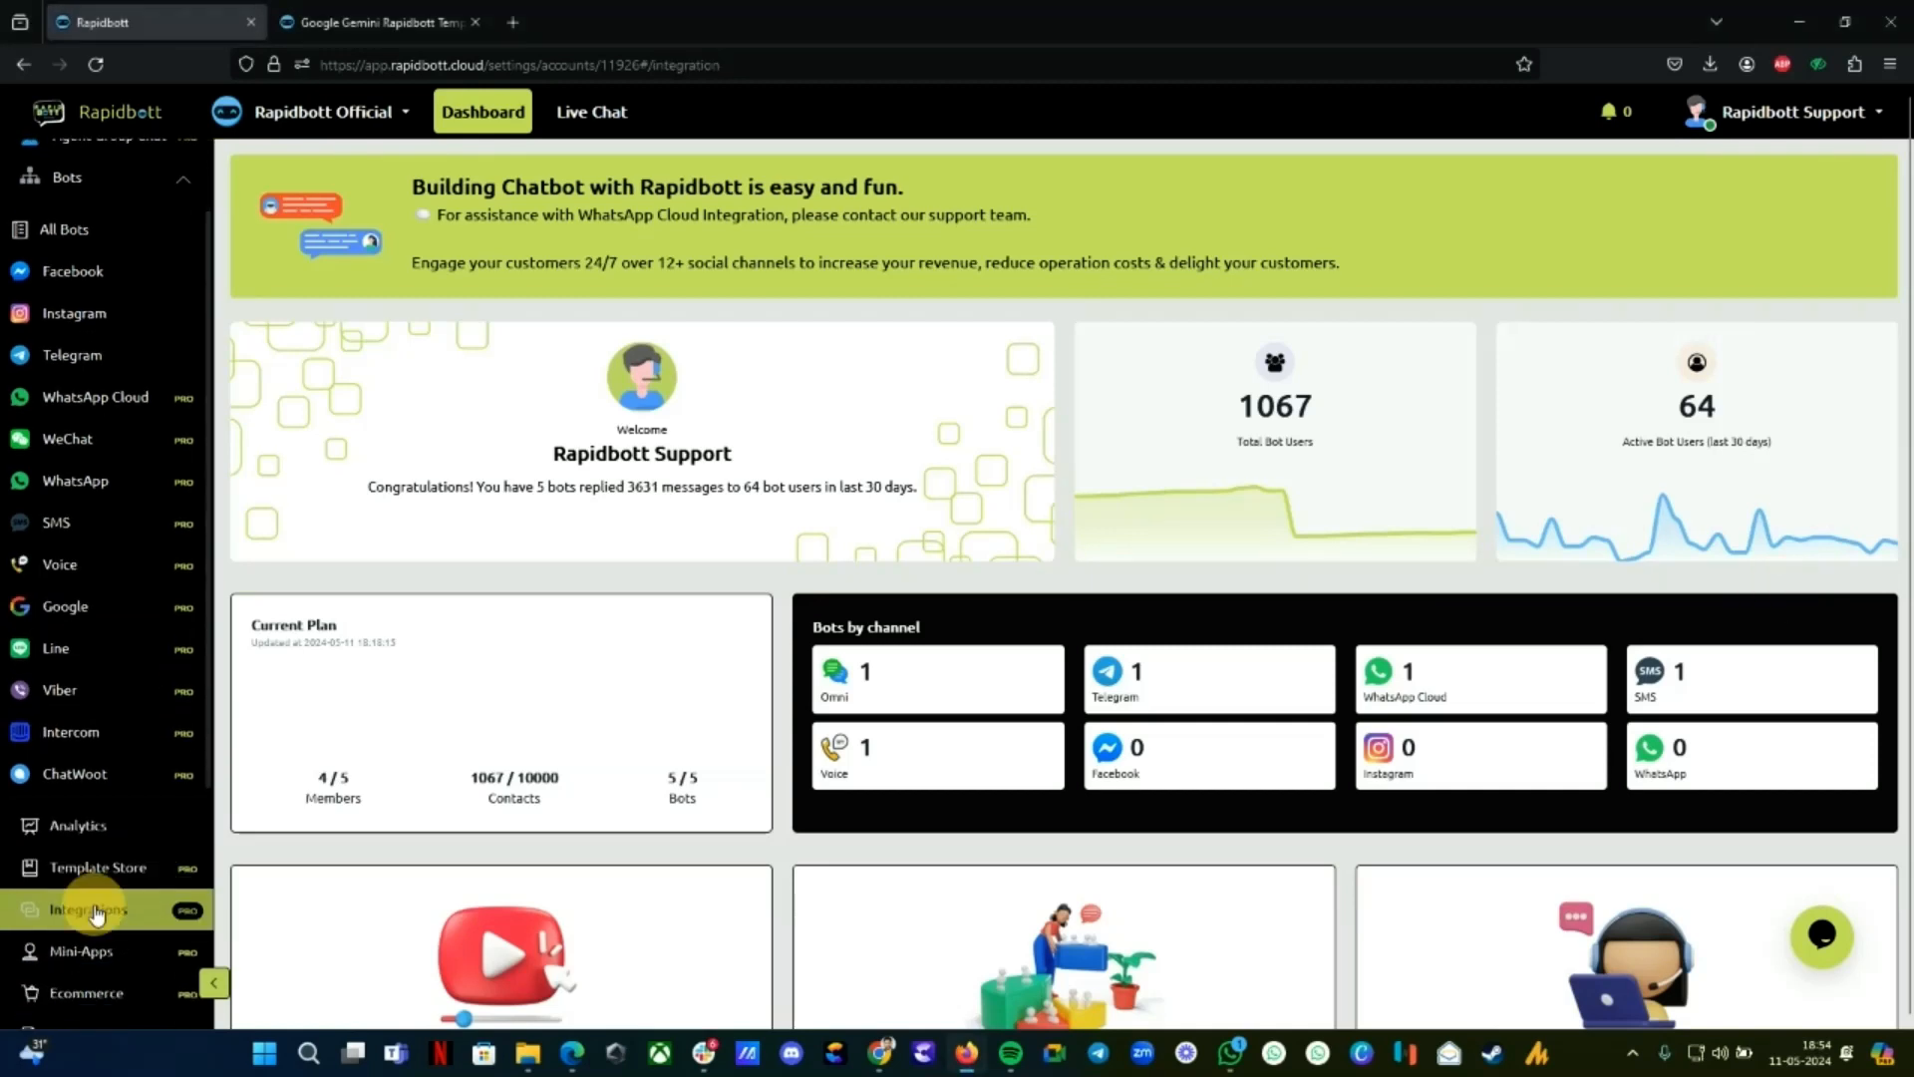
Open the Google Gemini integration under Artificial Intelligence, showing its verified API key
{"action": "left_click", "coordinate": [92, 908]}
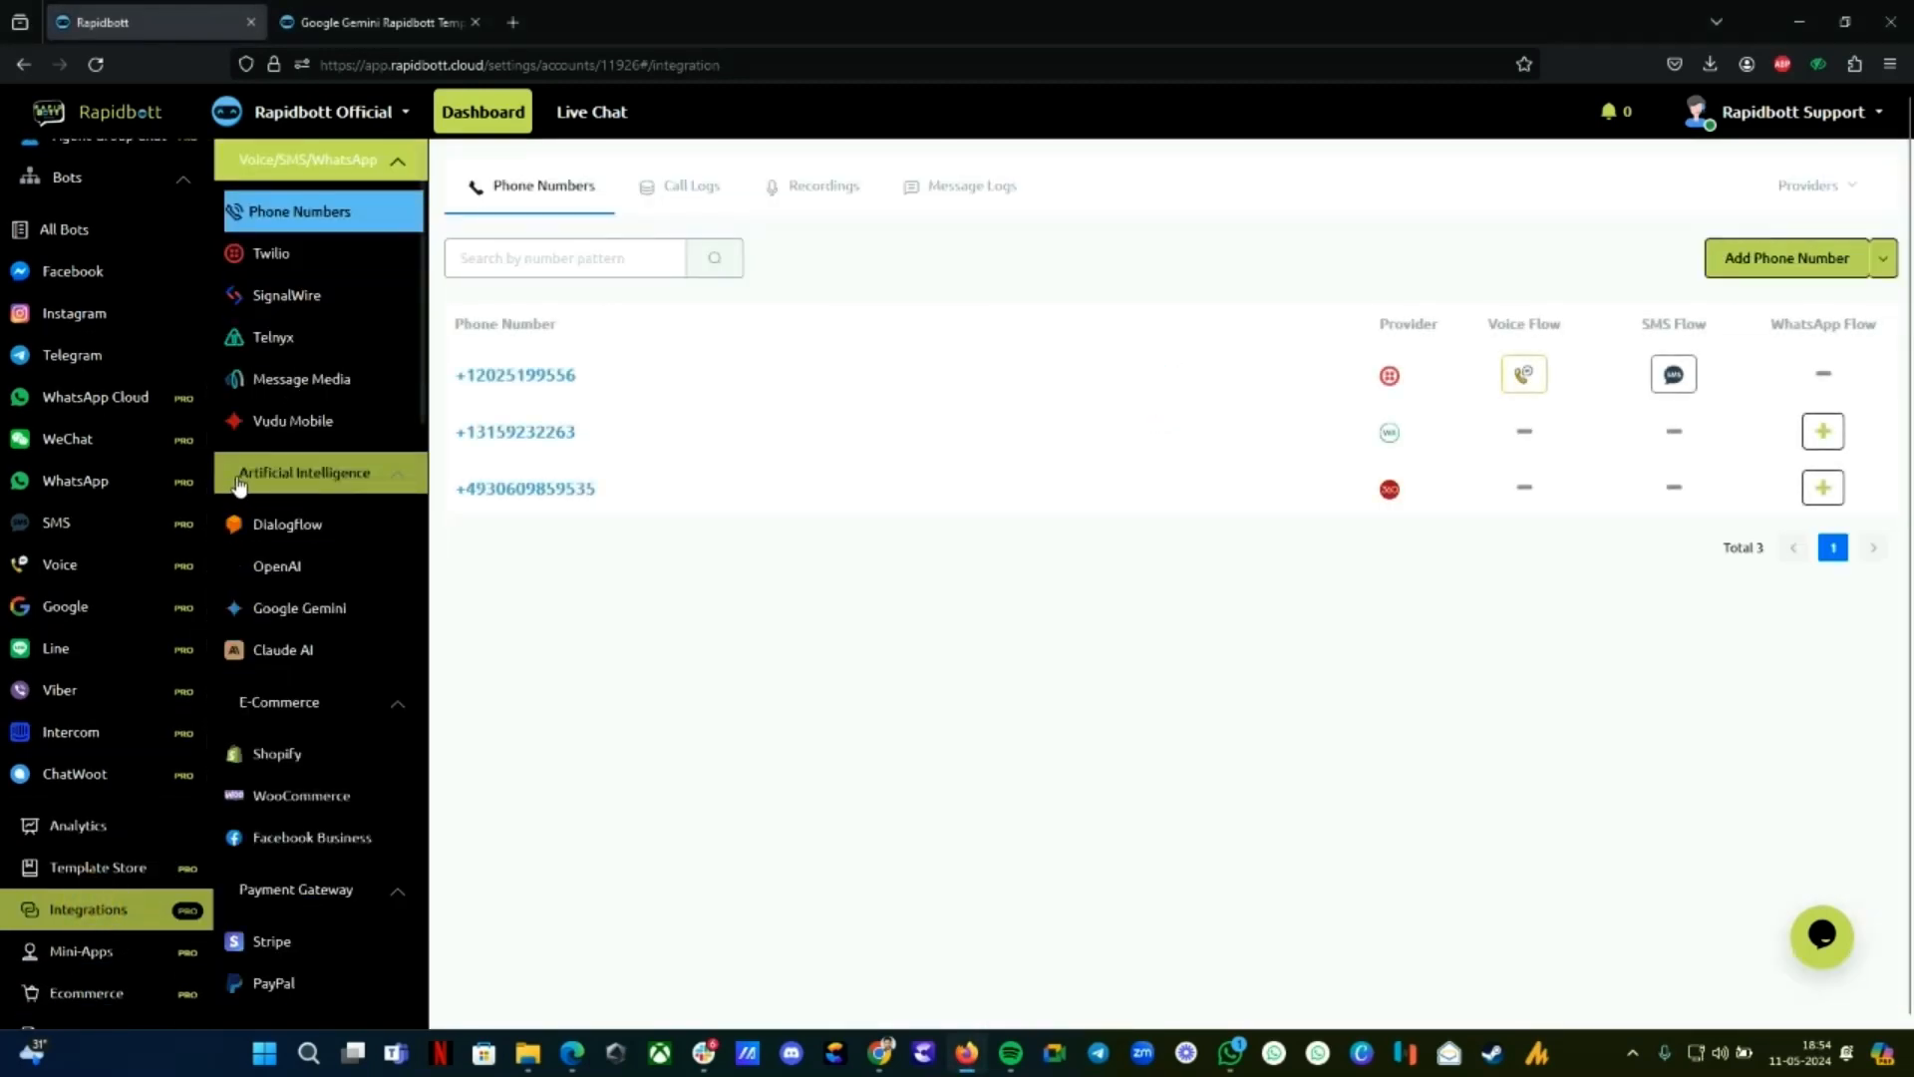
{"action": "left_click", "coordinate": [298, 608]}
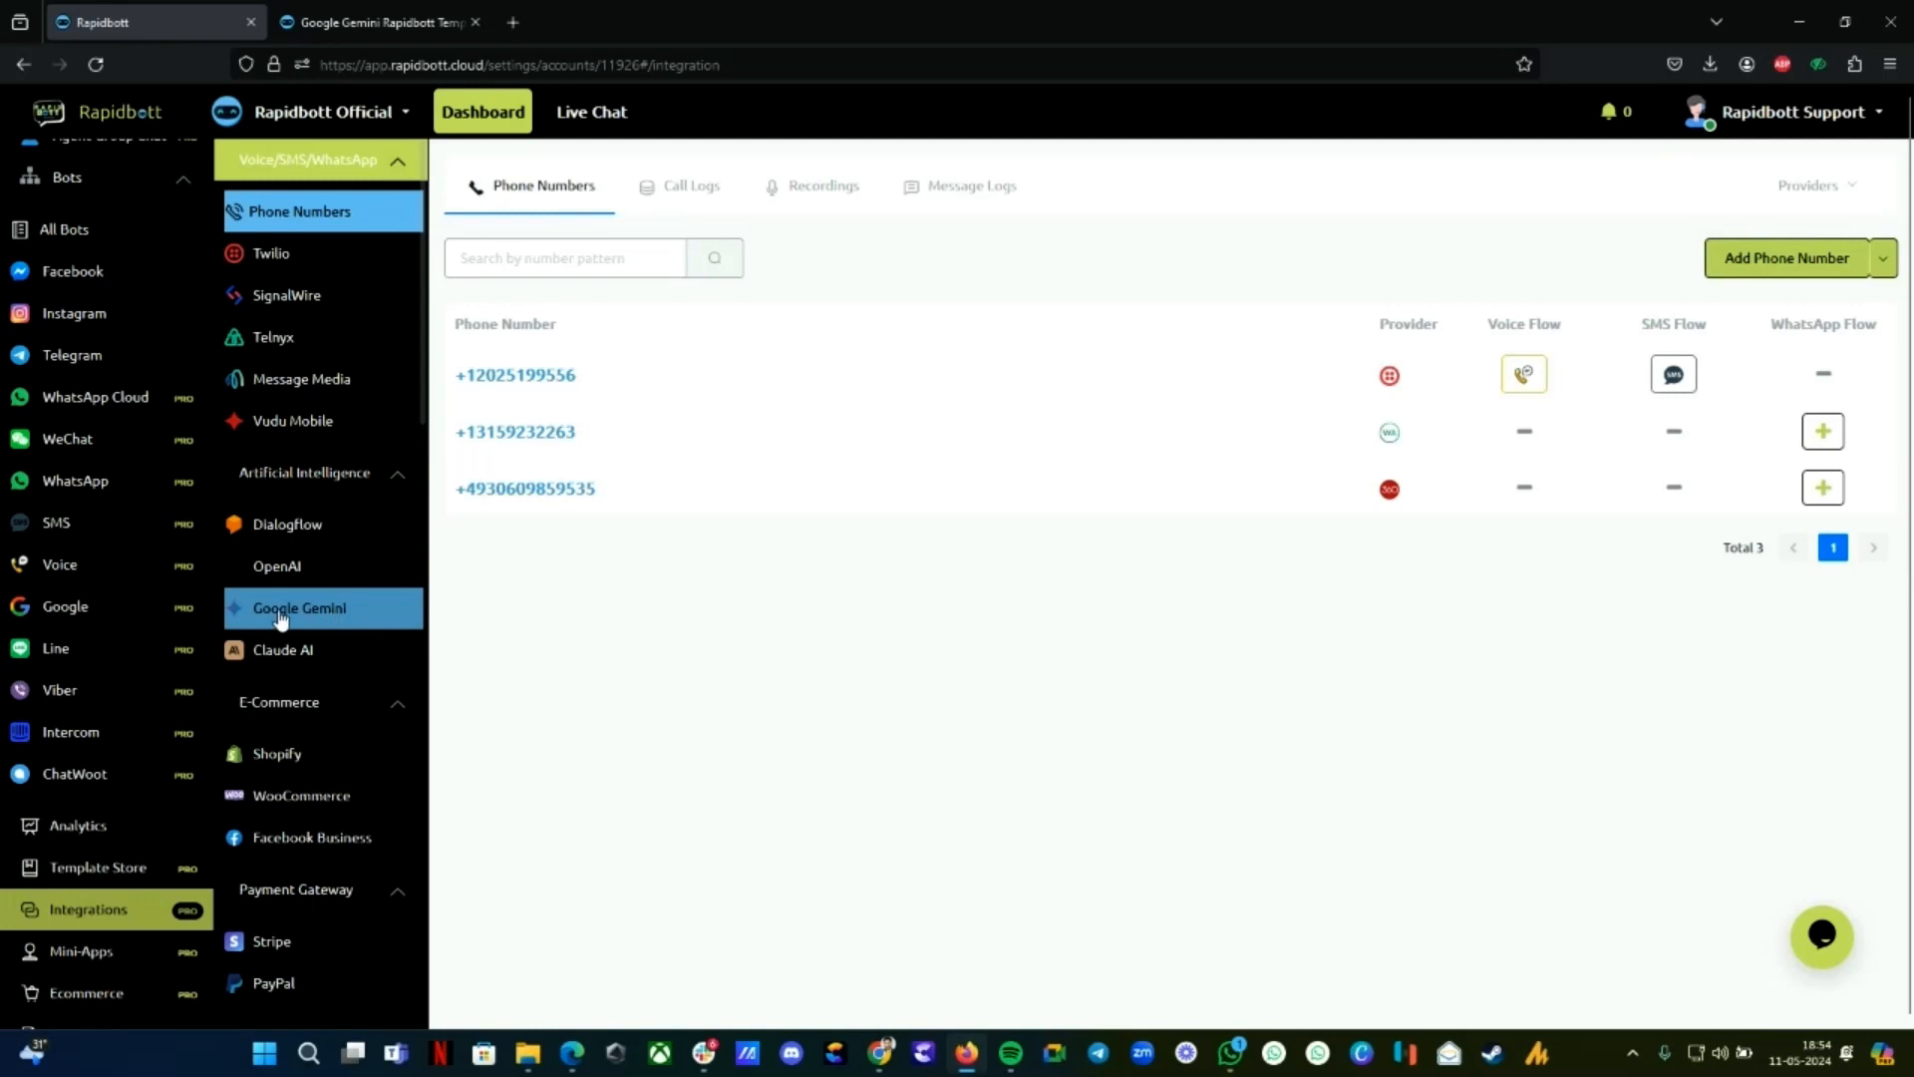
{"action": "left_click", "coordinate": [298, 607]}
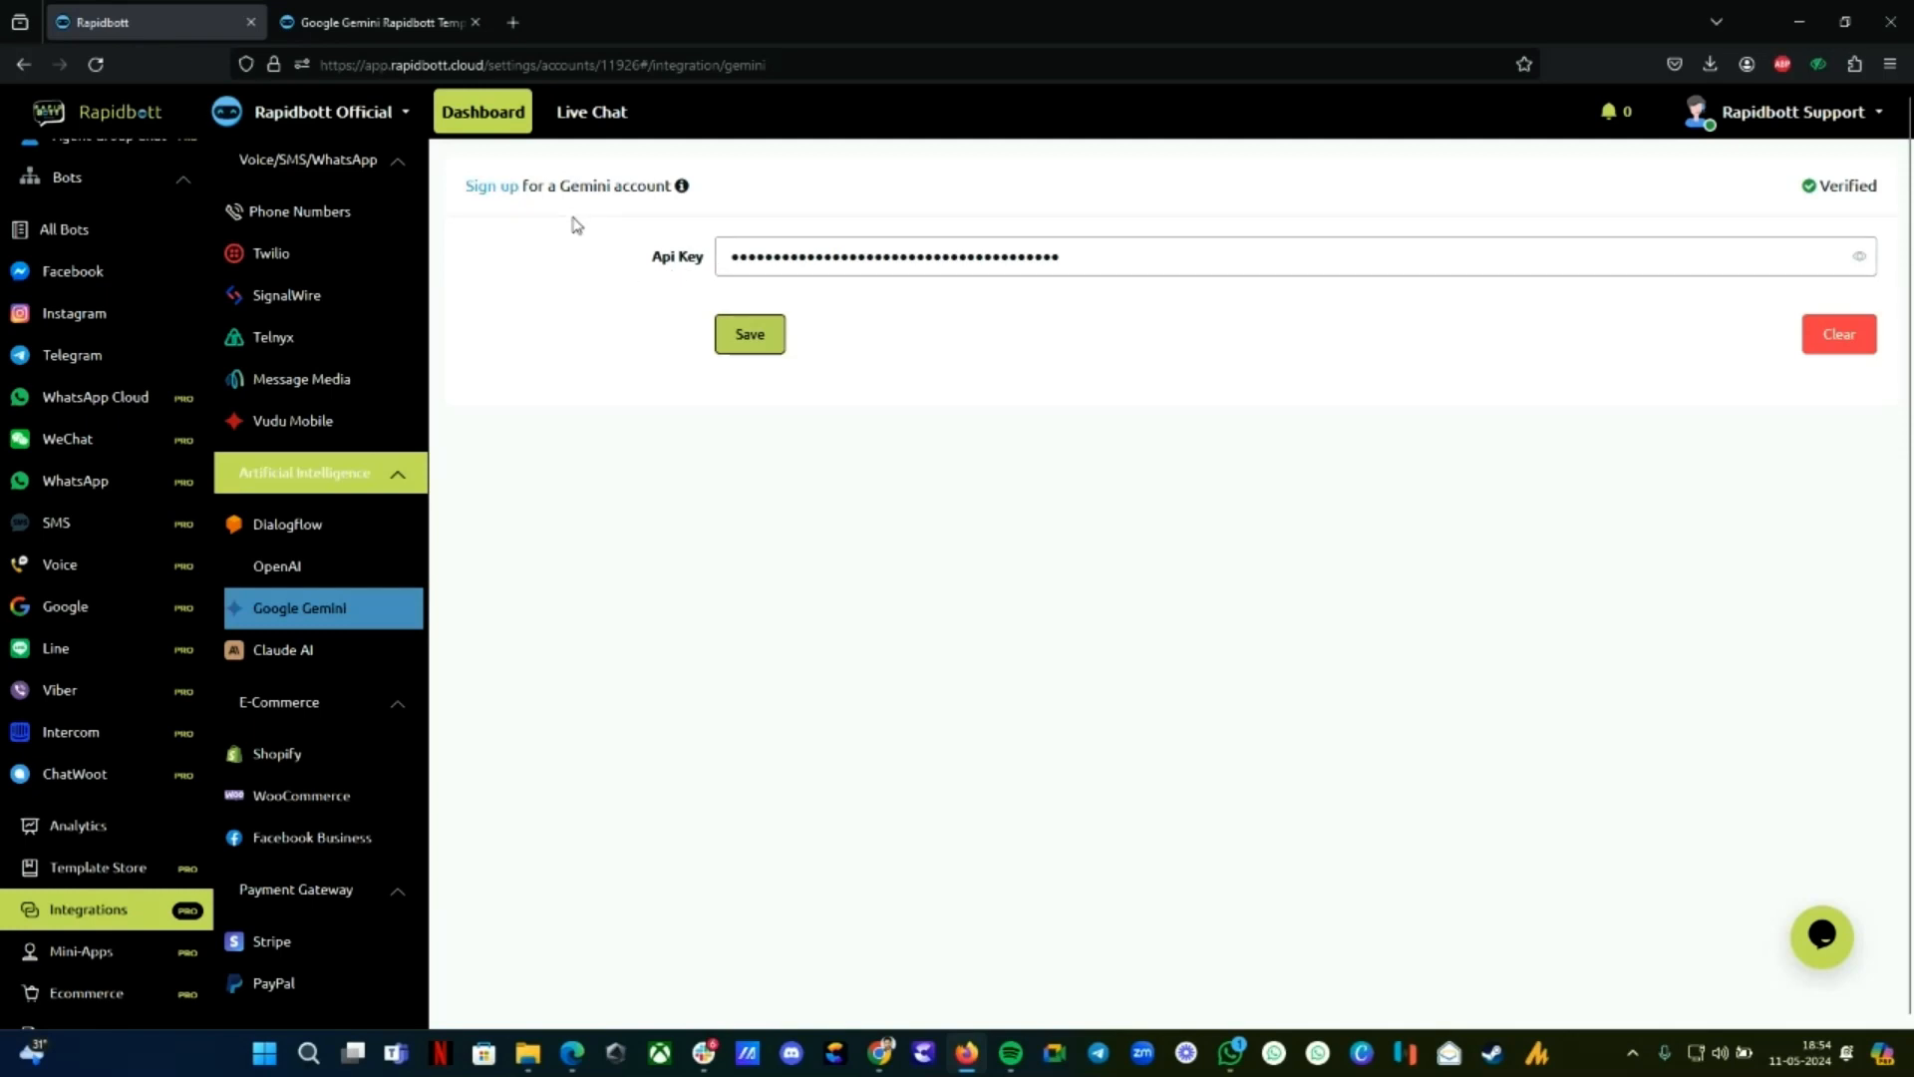
{"action": "mouse_move", "coordinate": [684, 208]}
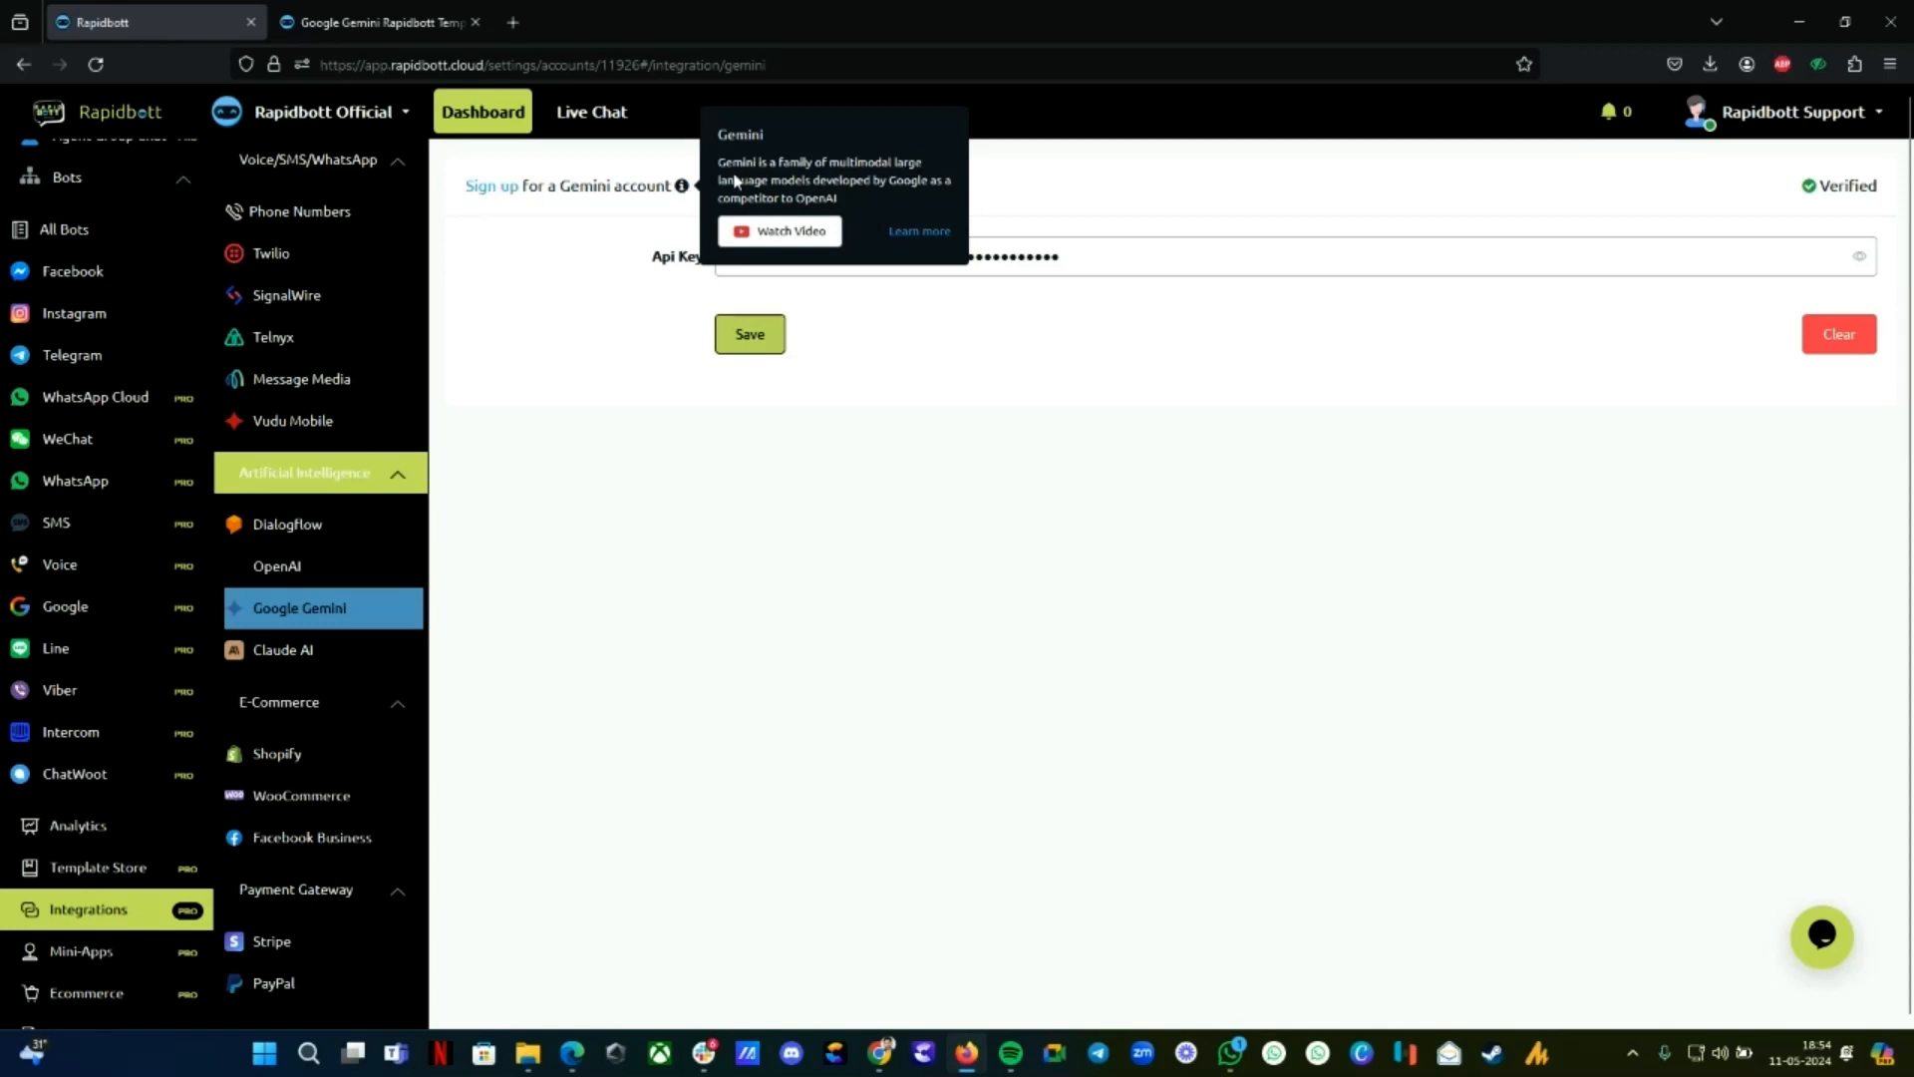
{"action": "mouse_move", "coordinate": [919, 231]}
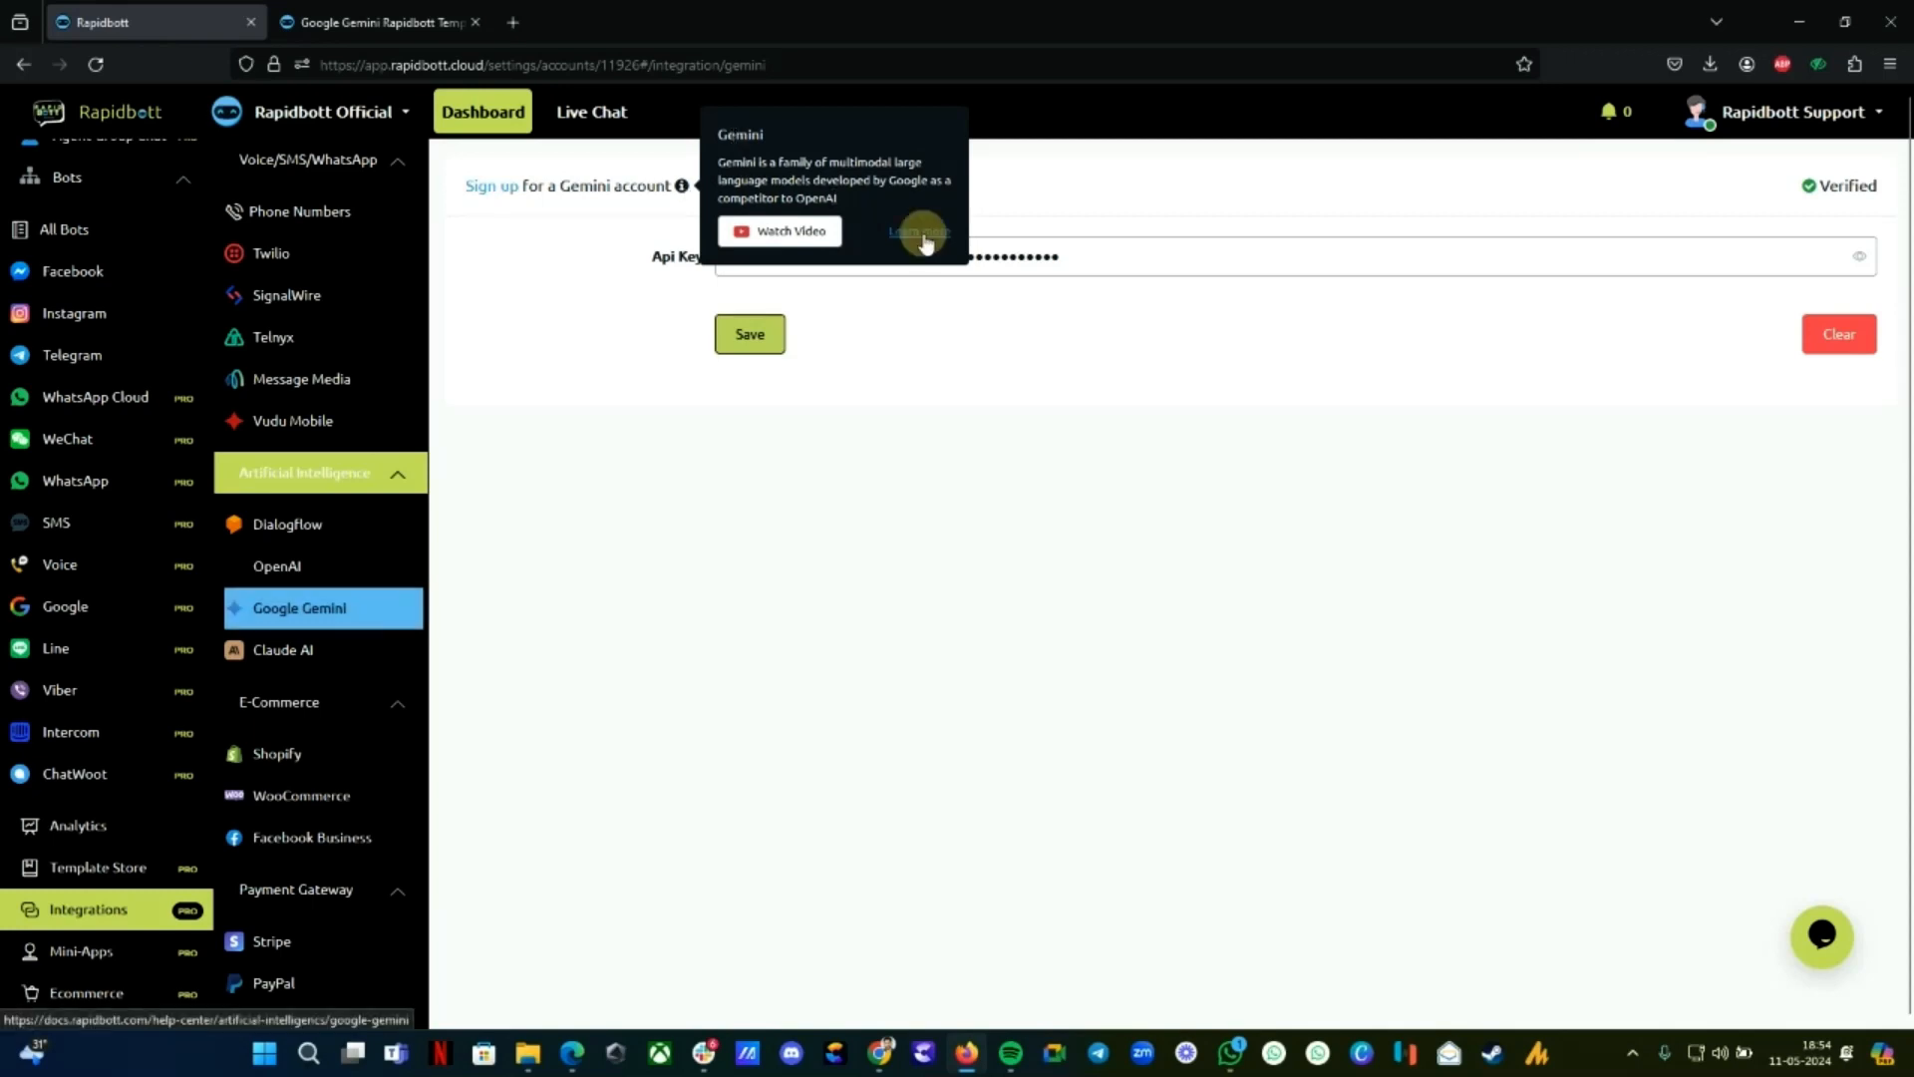
Open the Google Gemini help article and scroll through its video and API key steps
{"action": "left_click", "coordinate": [920, 230]}
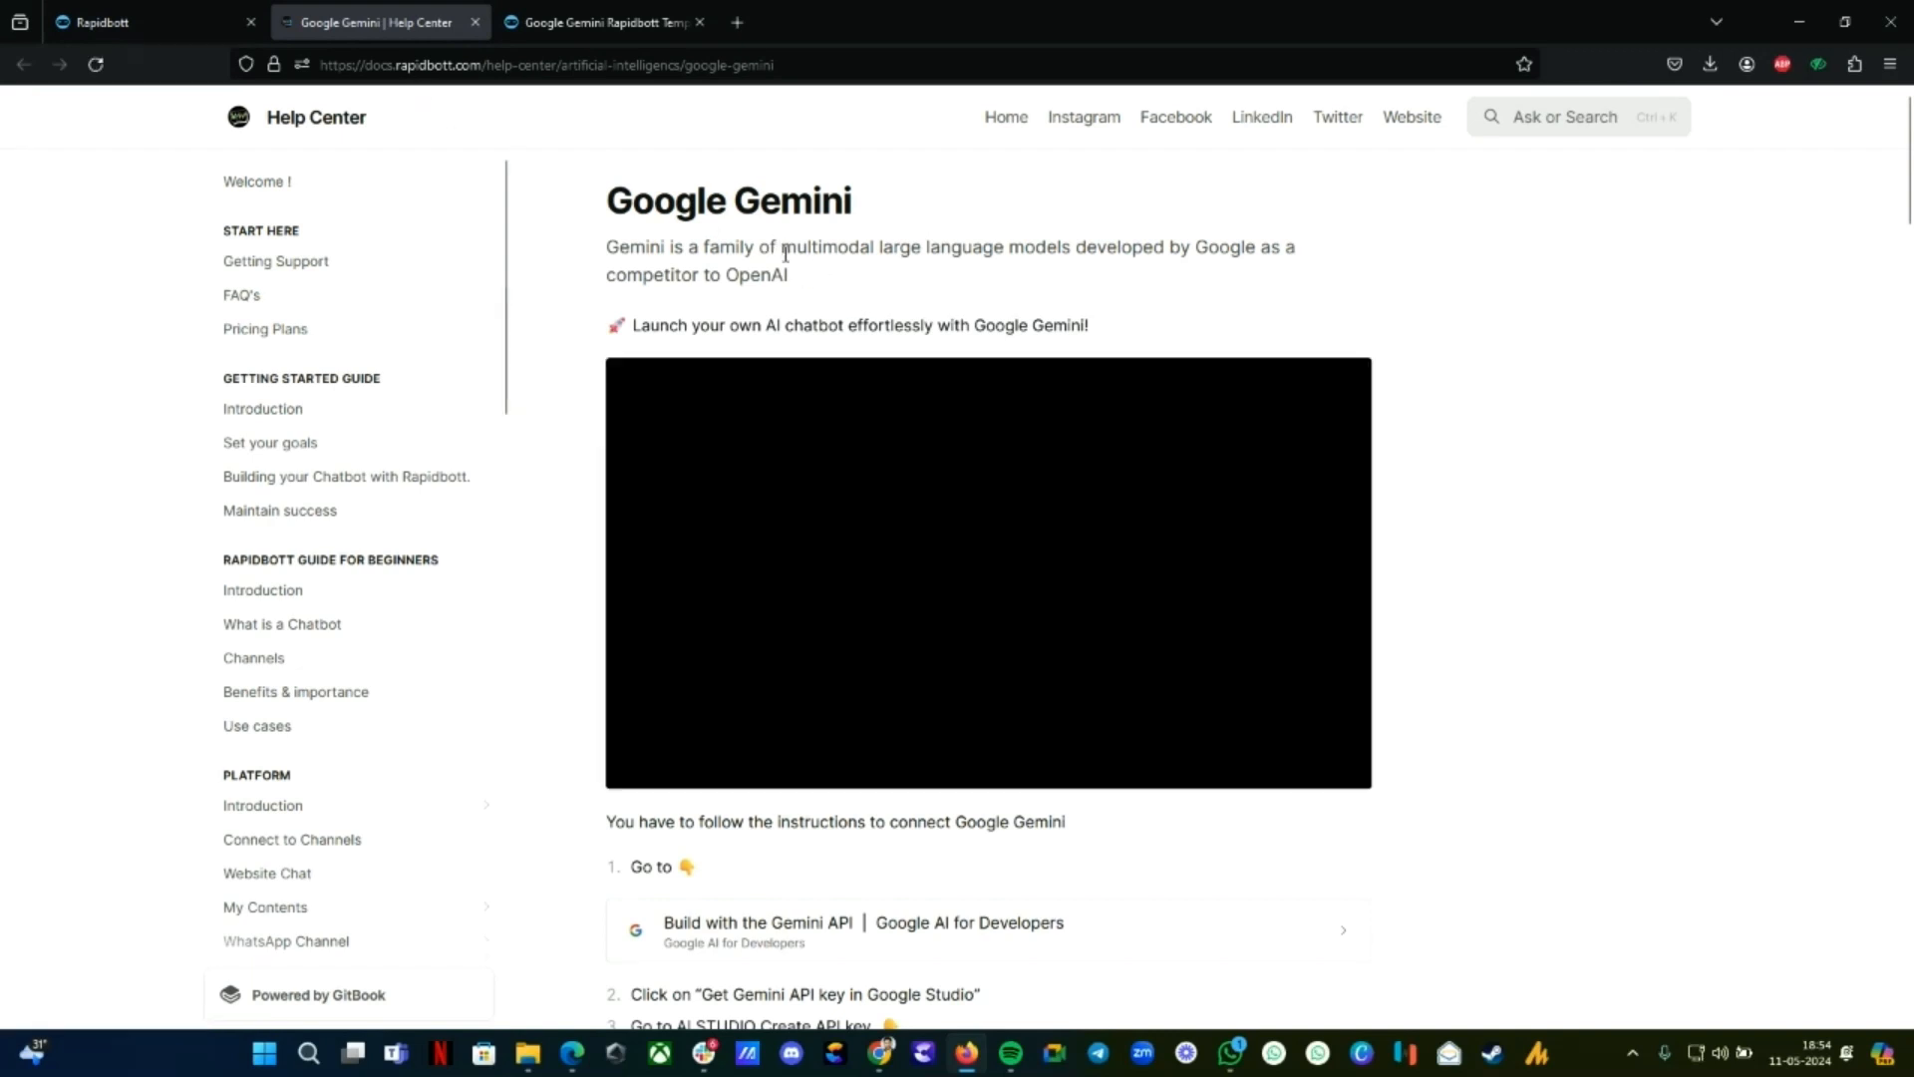
{"action": "scroll", "scroll_direction": "down", "scroll_amount": 3}
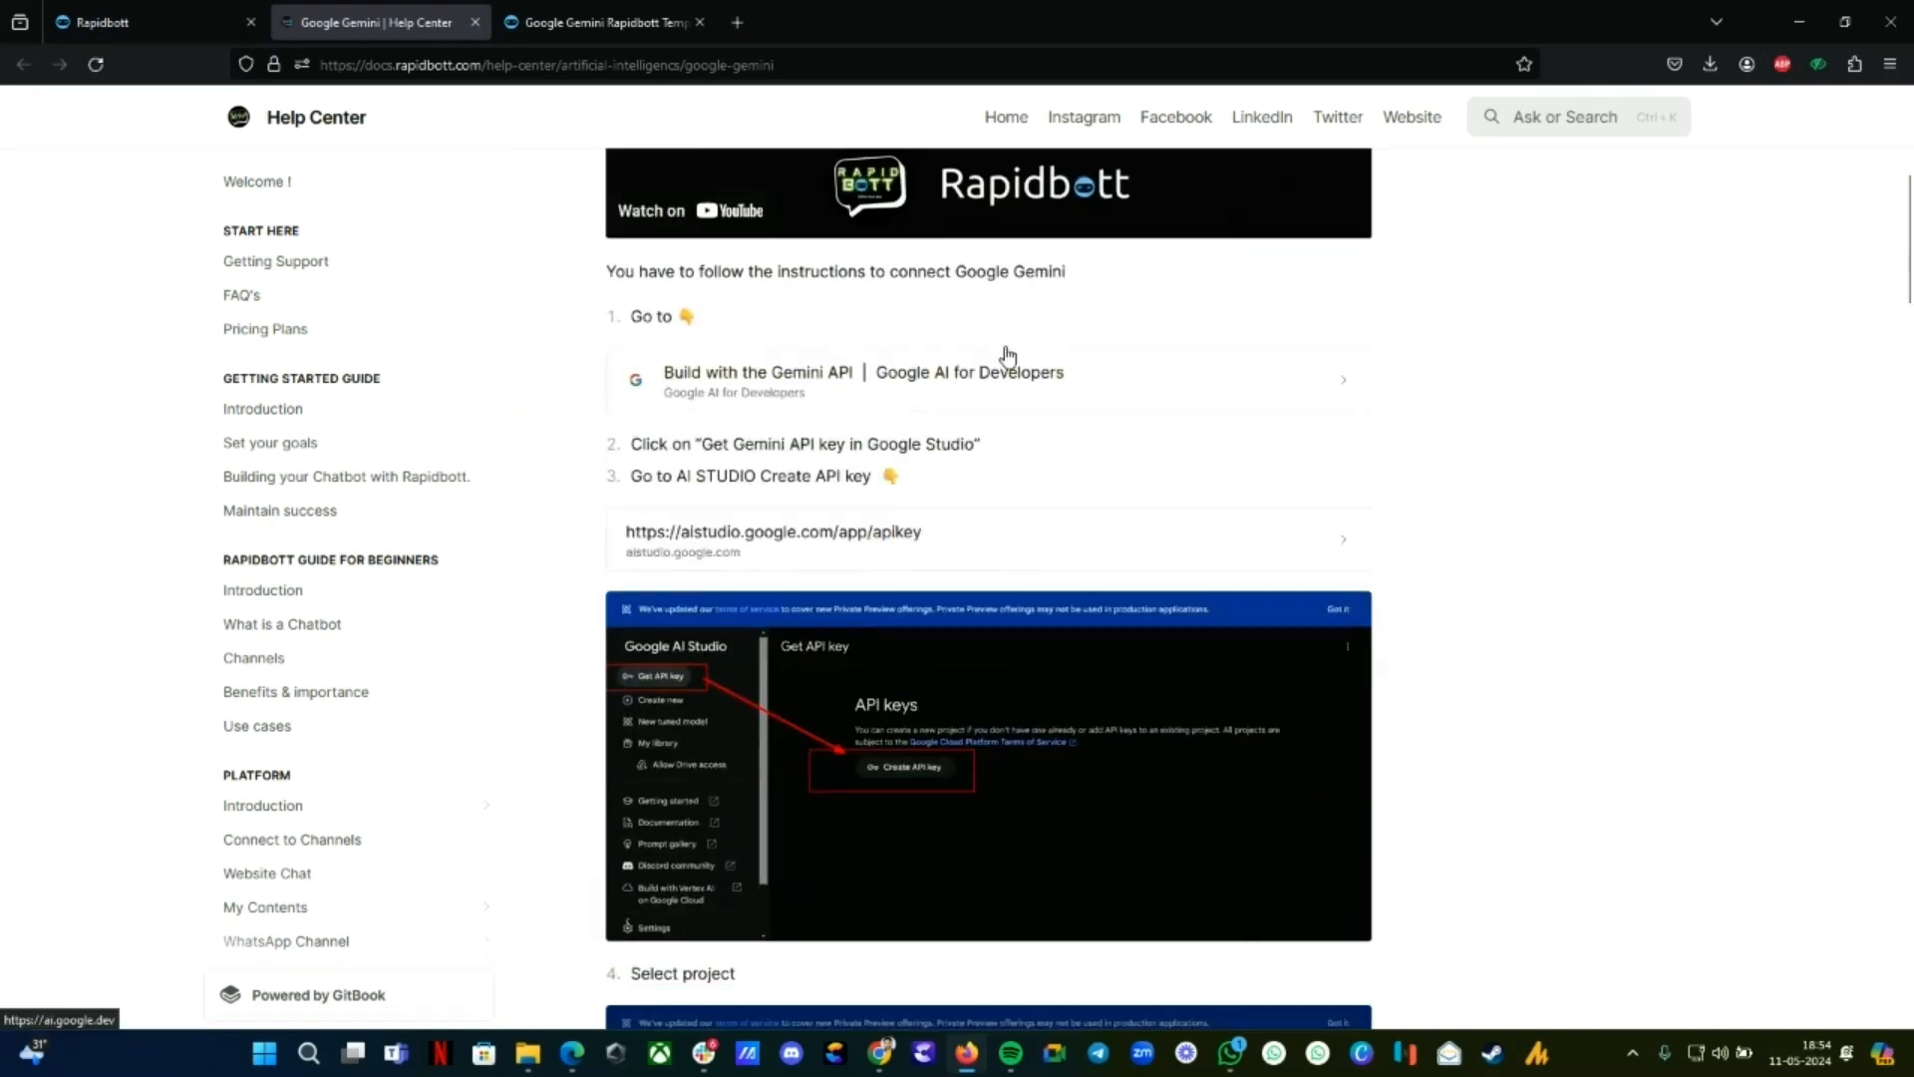
{"action": "scroll", "scroll_direction": "down", "scroll_amount": 3}
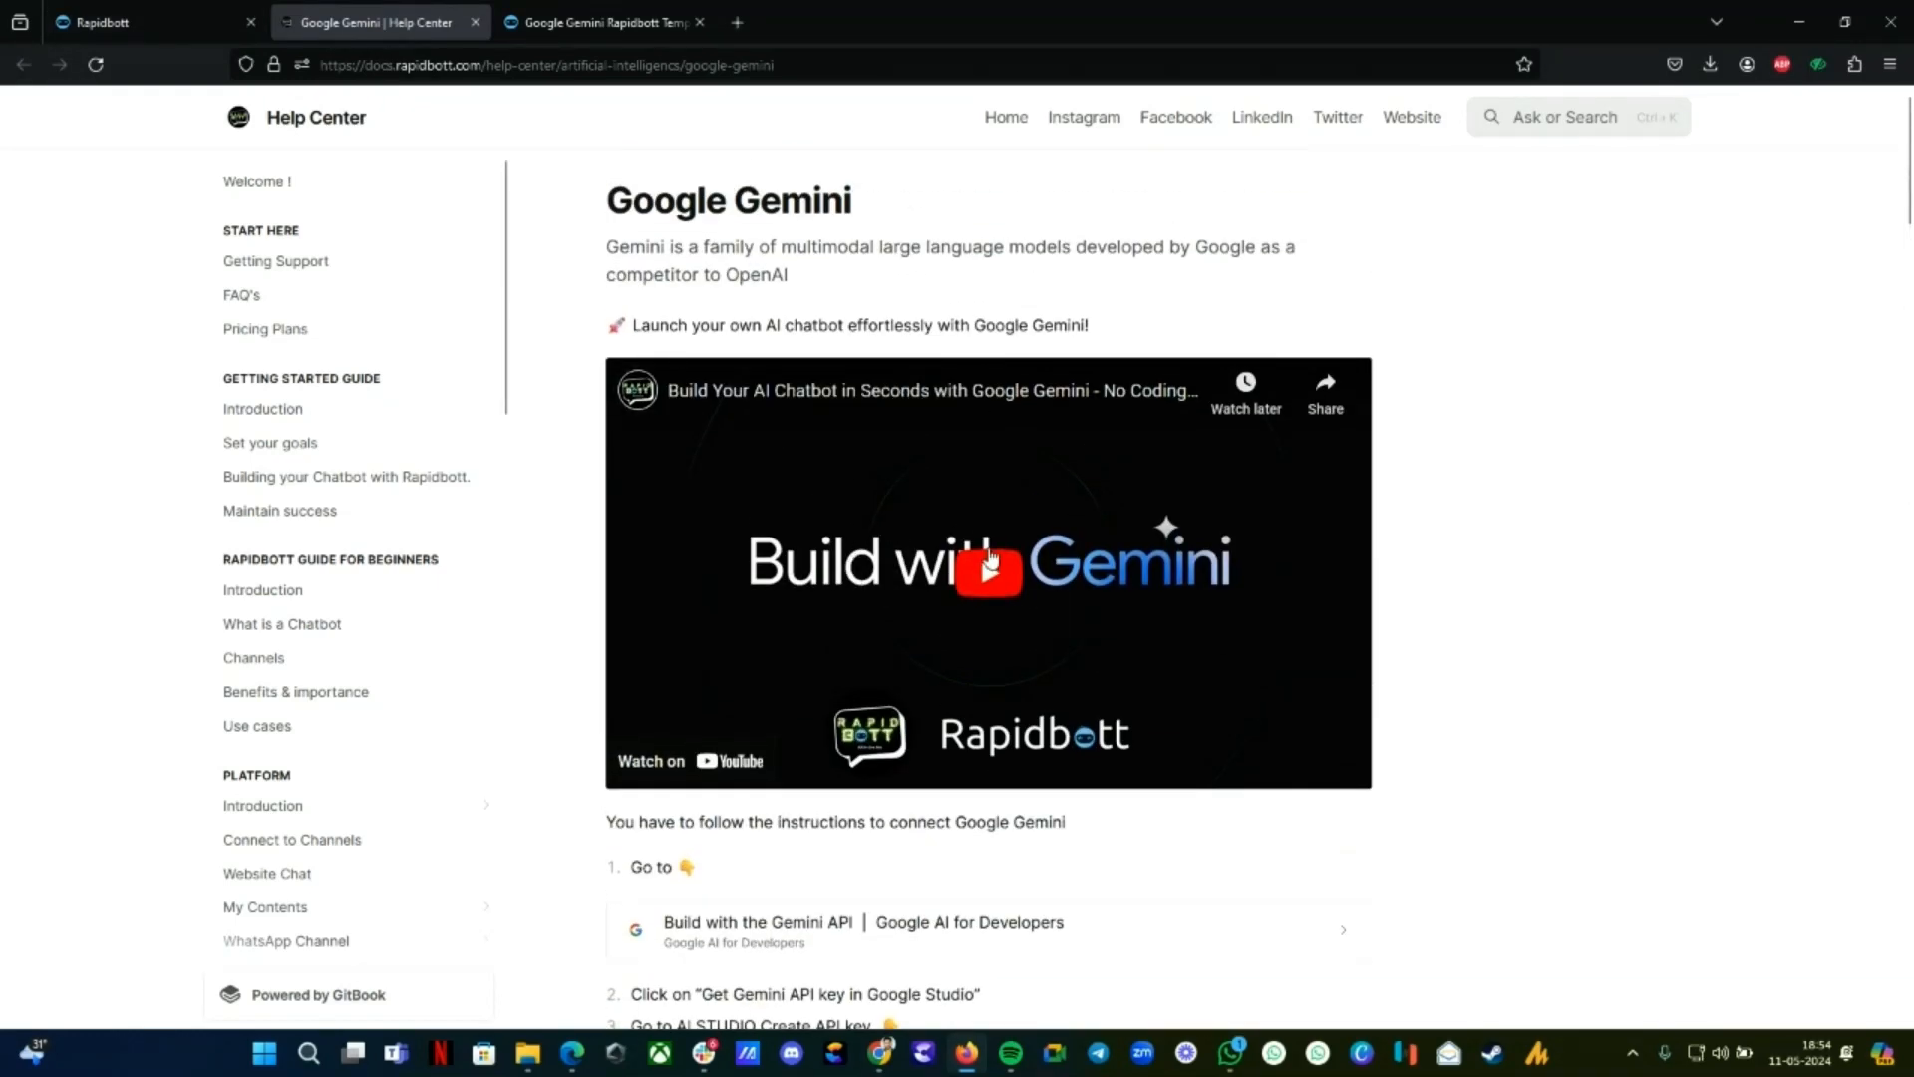
Return to Rapidbott and view the Omni Channel page listing Web Chat, Facebook, Instagram, Telegram
{"action": "left_click", "coordinate": [147, 22]}
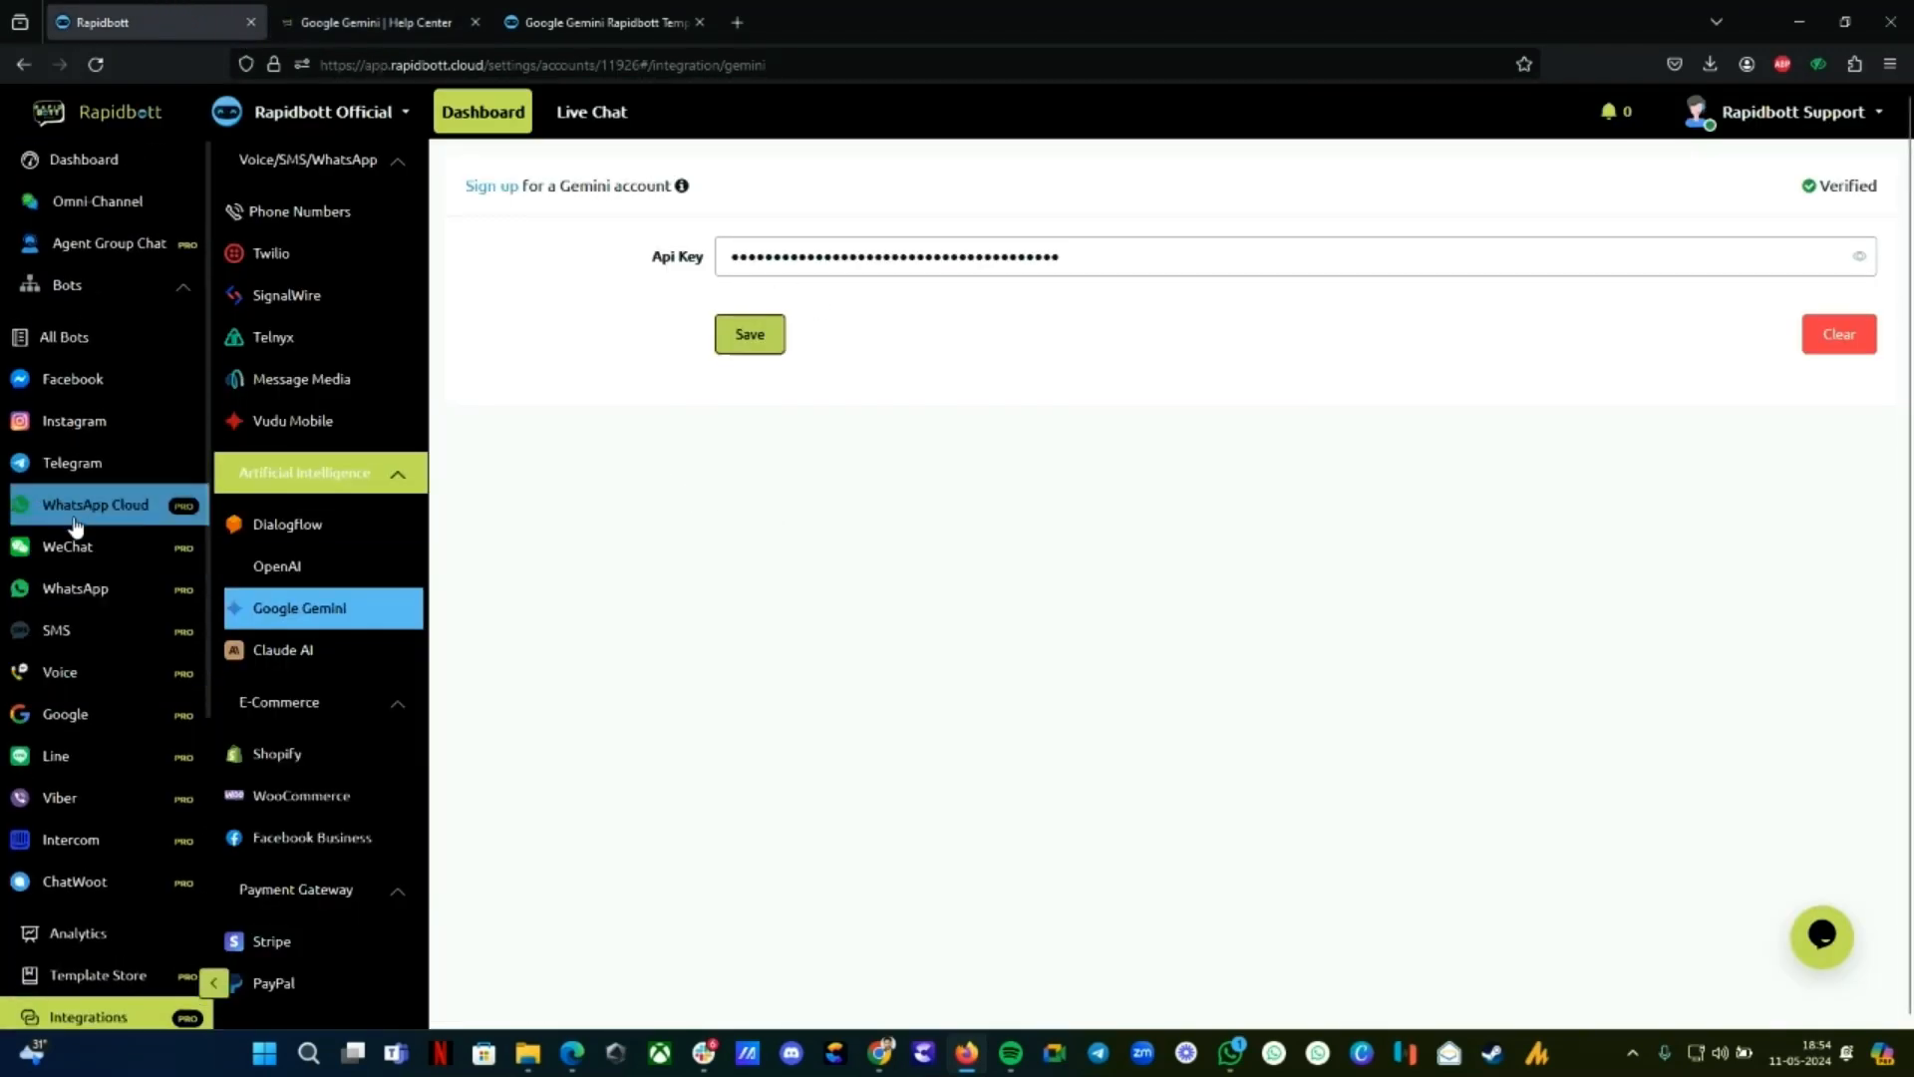
{"action": "mouse_move", "coordinate": [76, 525]}
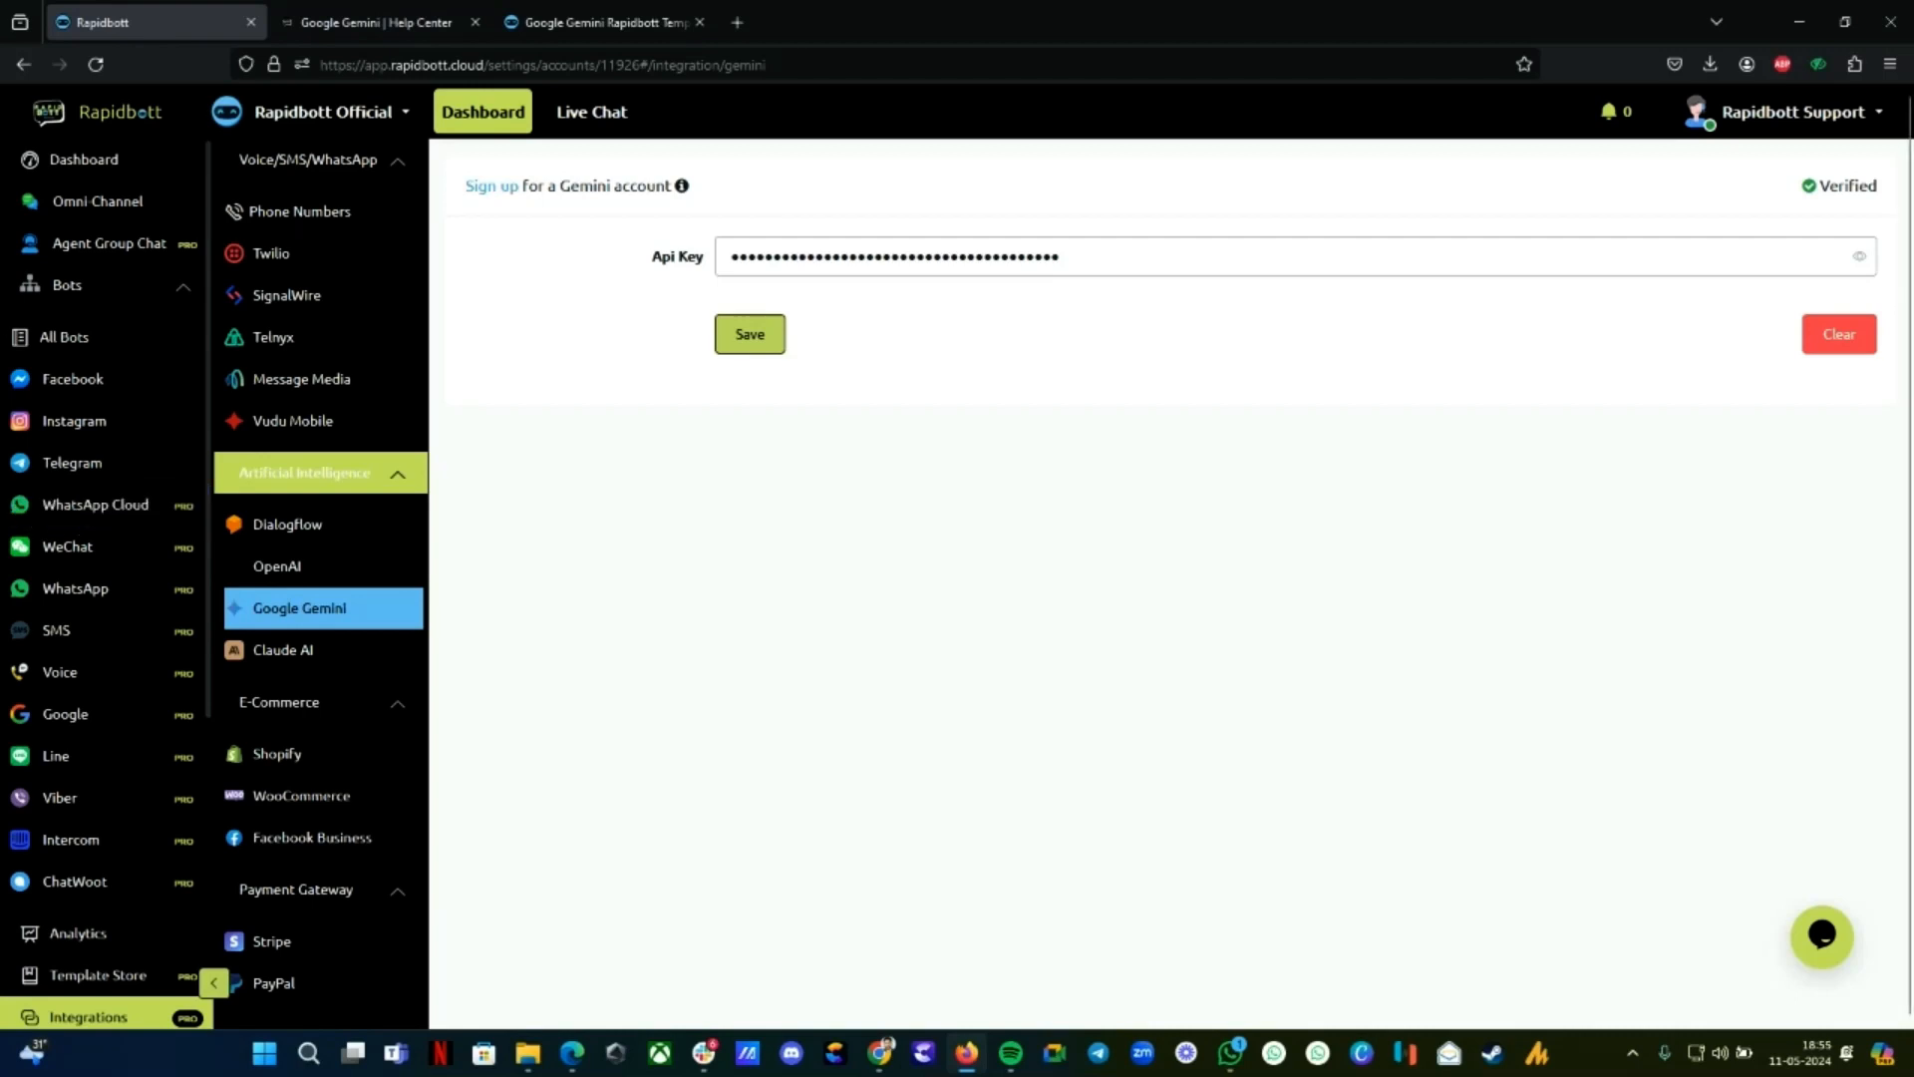
{"action": "mouse_move", "coordinate": [110, 243]}
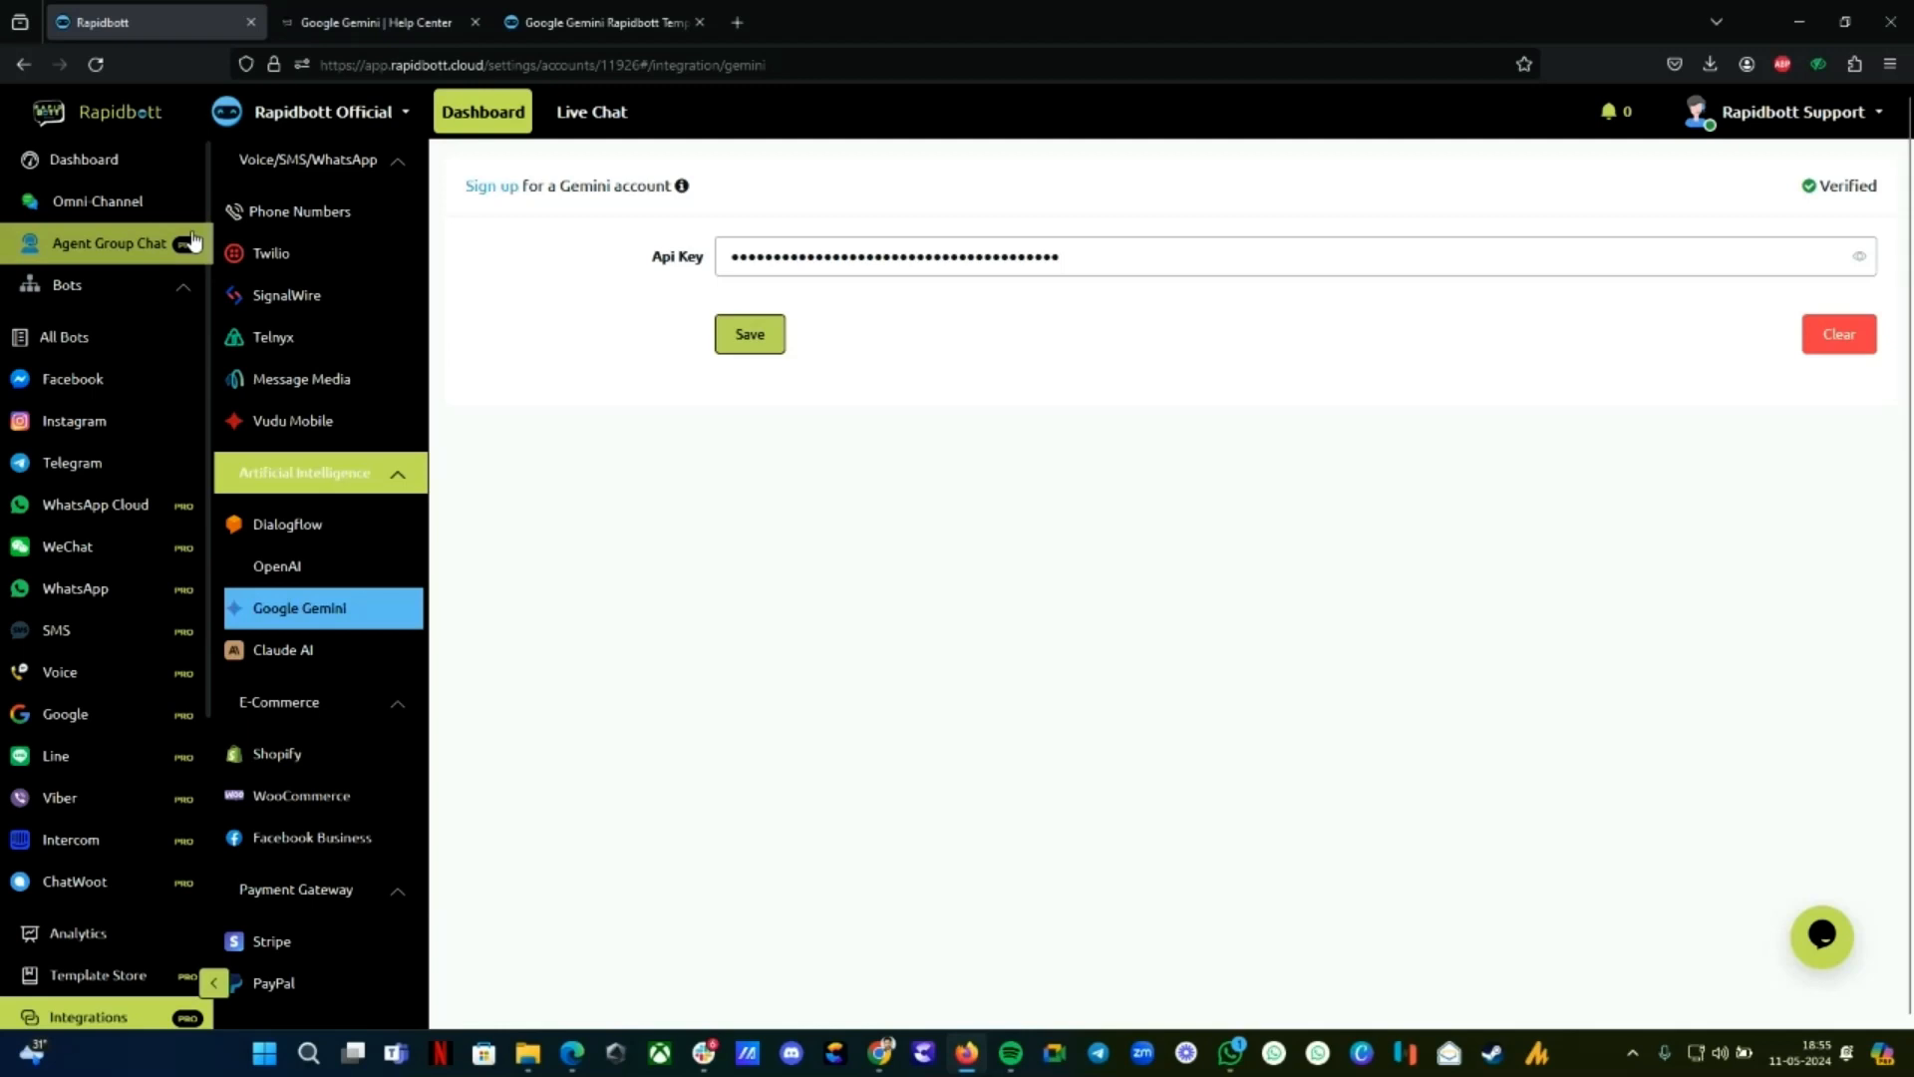
{"action": "left_click", "coordinate": [98, 201]}
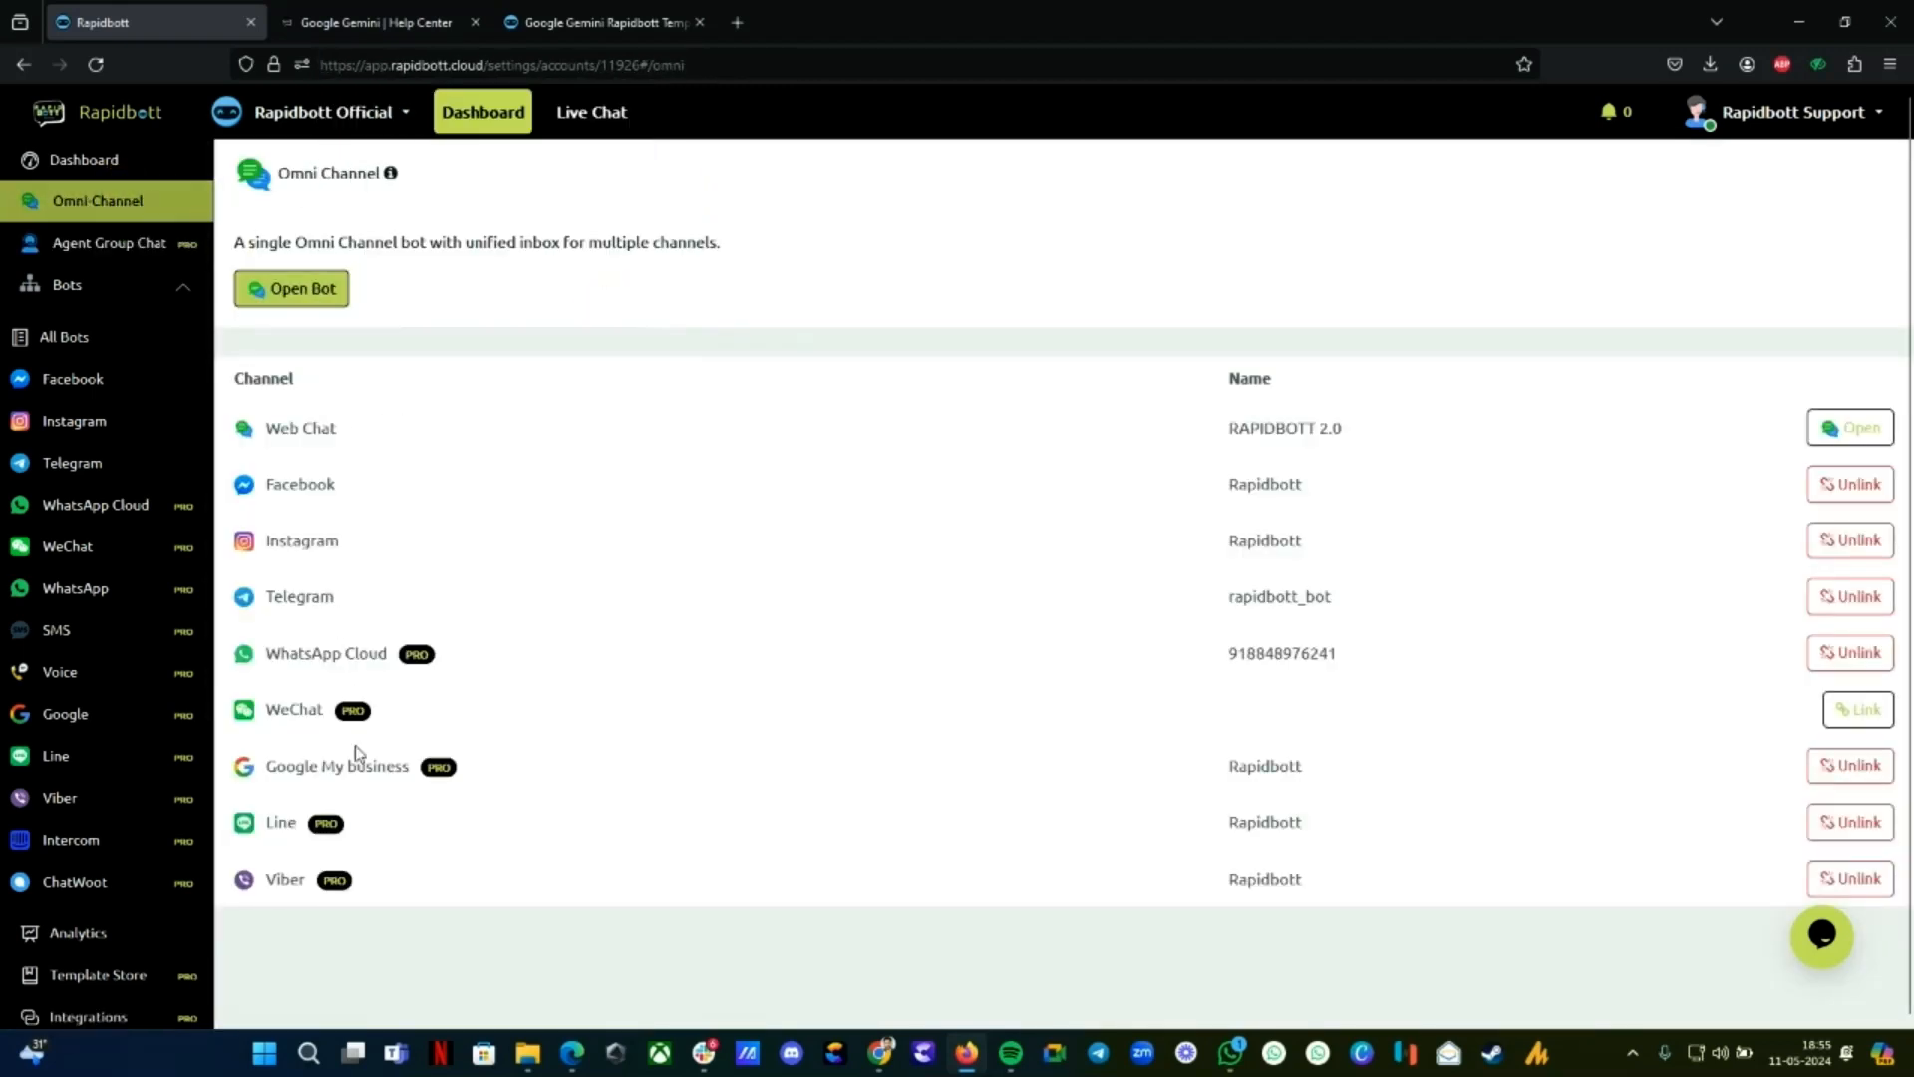
{"action": "mouse_move", "coordinate": [348, 516]}
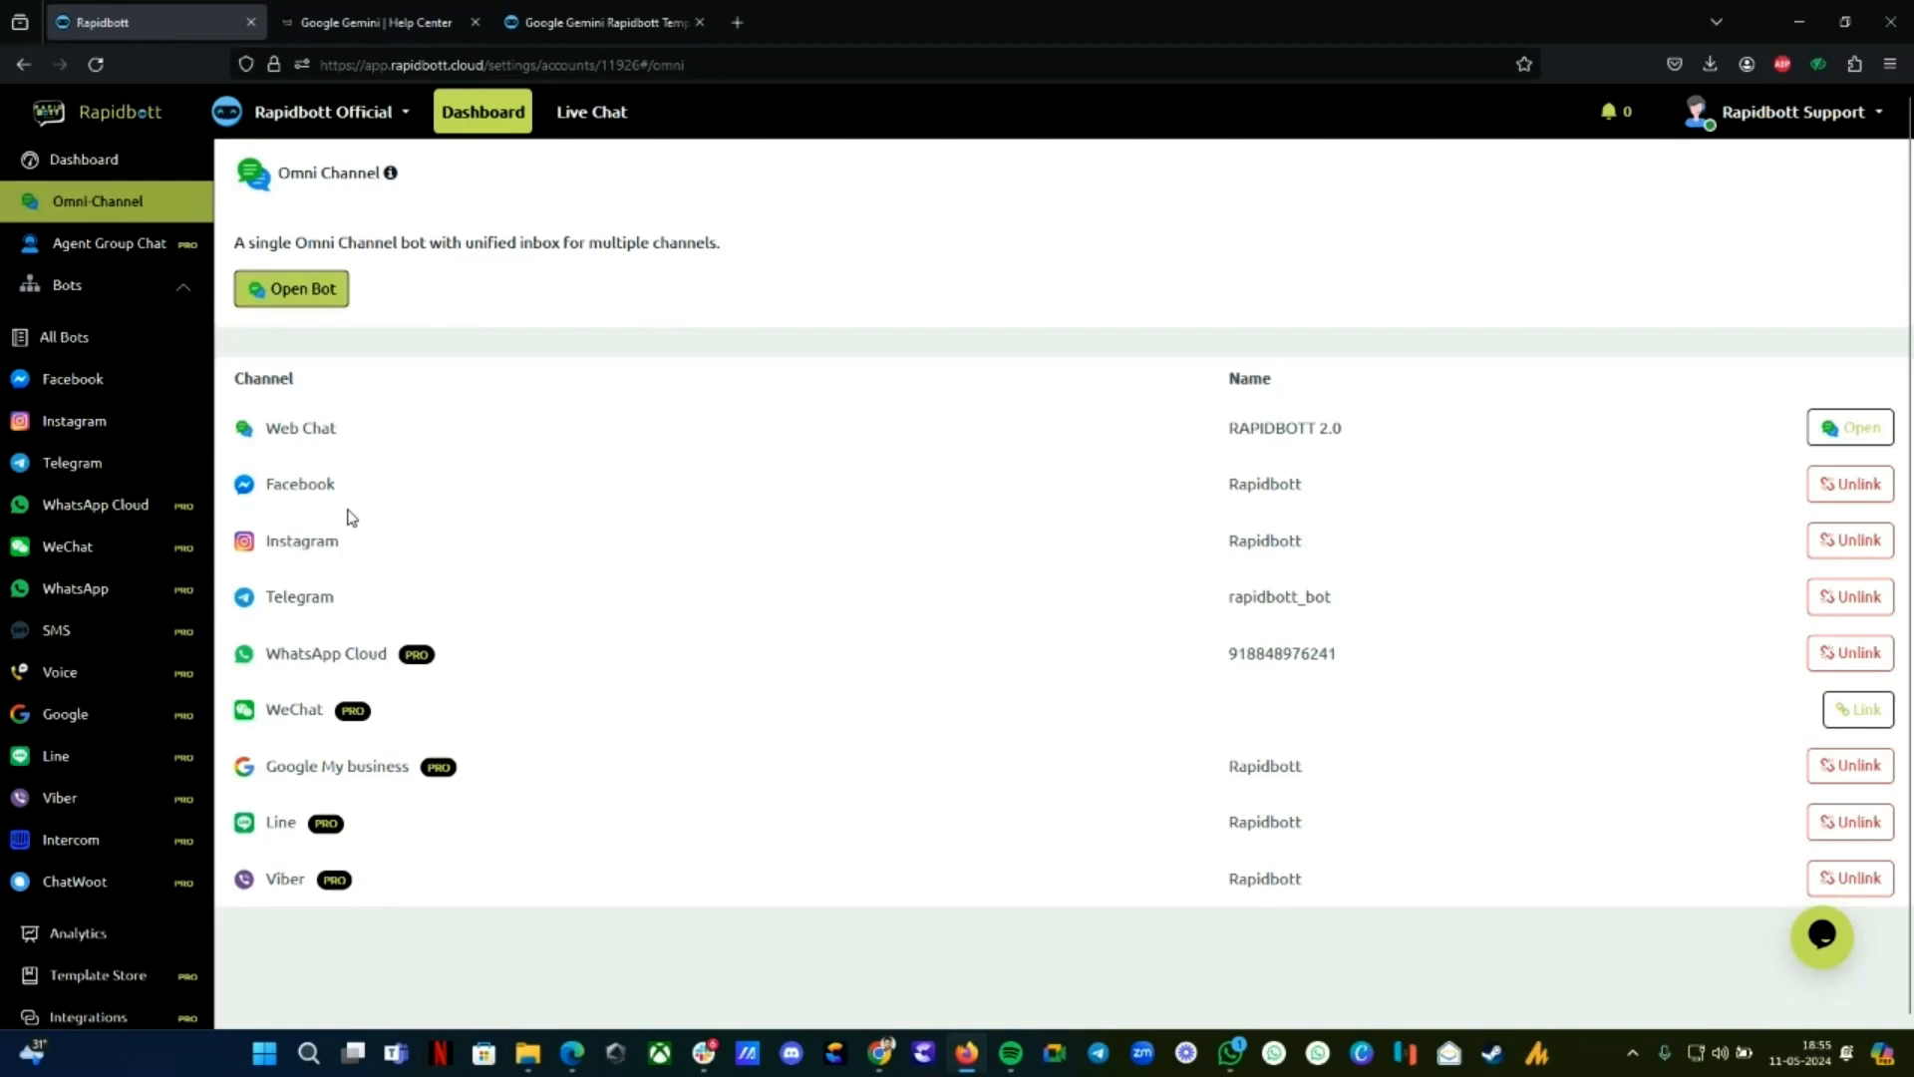
{"action": "mouse_move", "coordinate": [458, 650]}
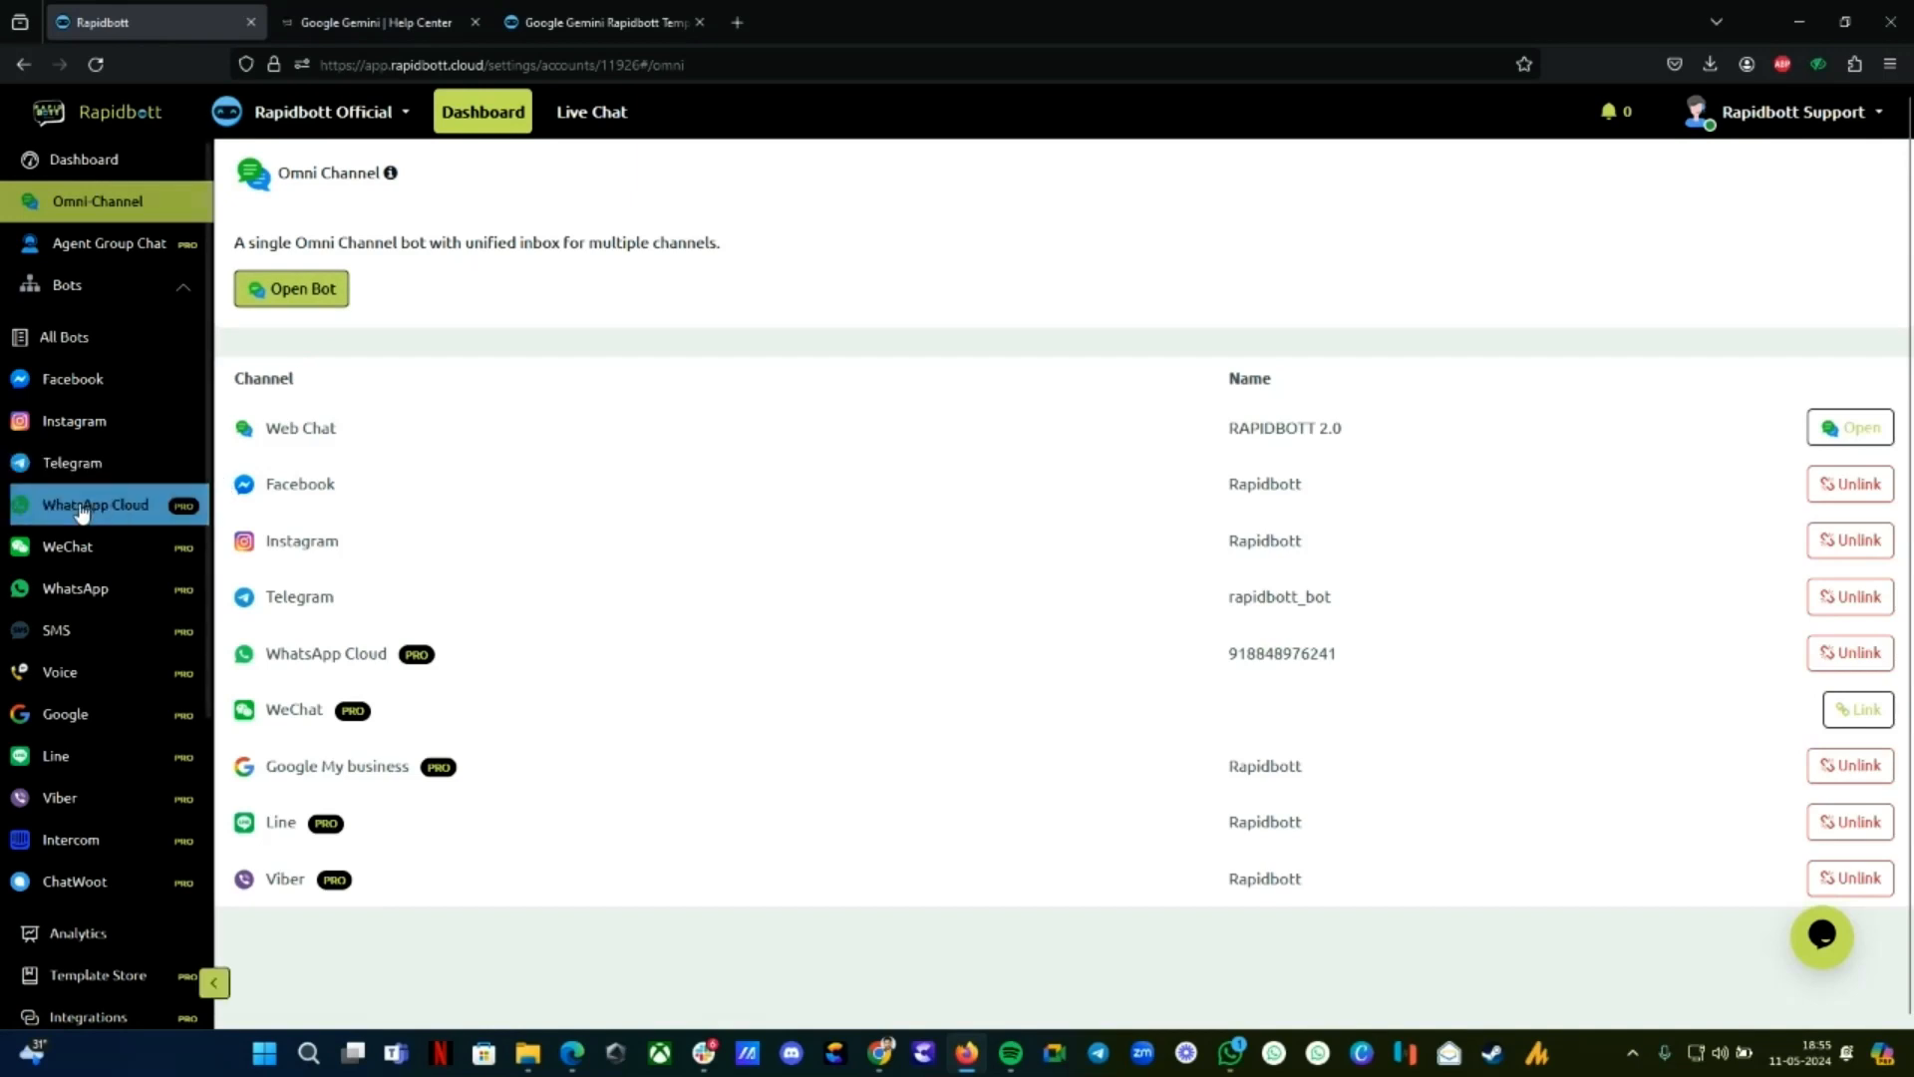
Show the WhatsApp Cloud page with the active Rapidbott number and paused test number
{"action": "left_click", "coordinate": [96, 504]}
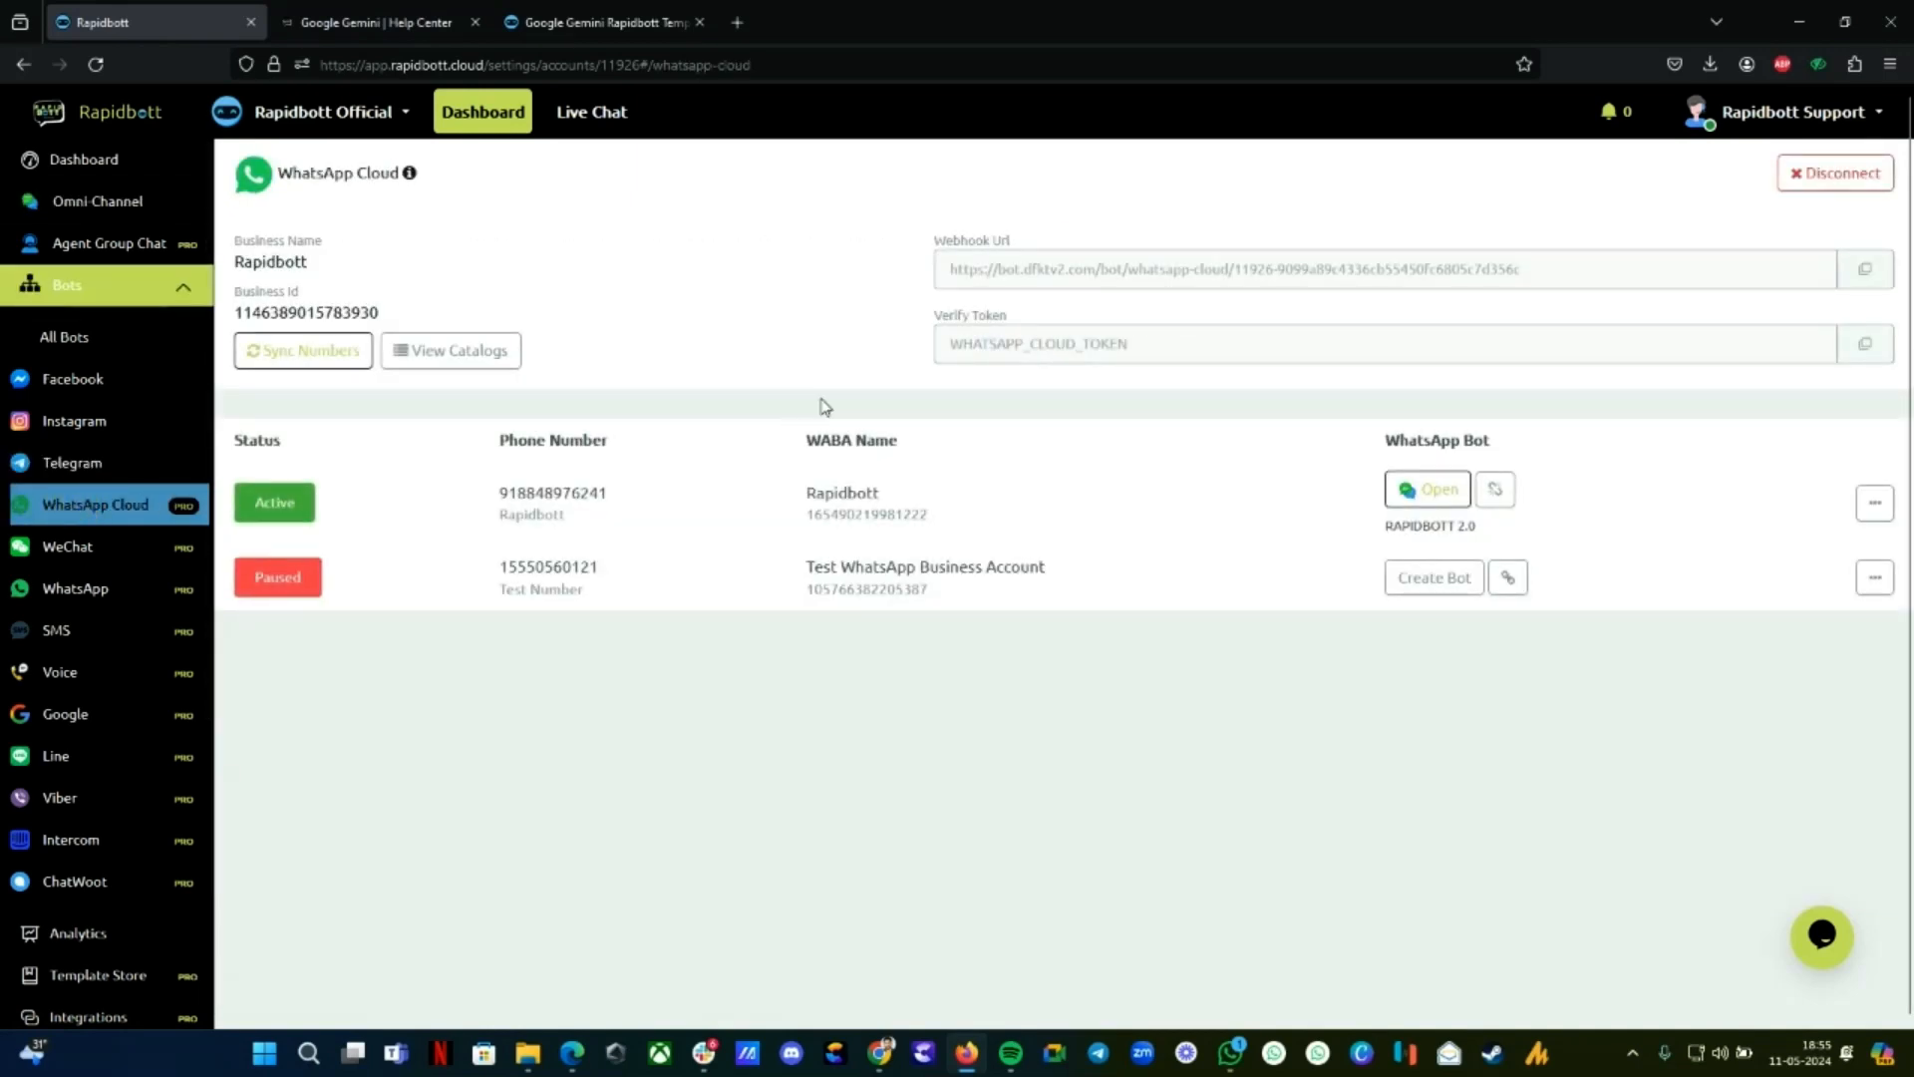
{"action": "mouse_move", "coordinate": [1234, 641]}
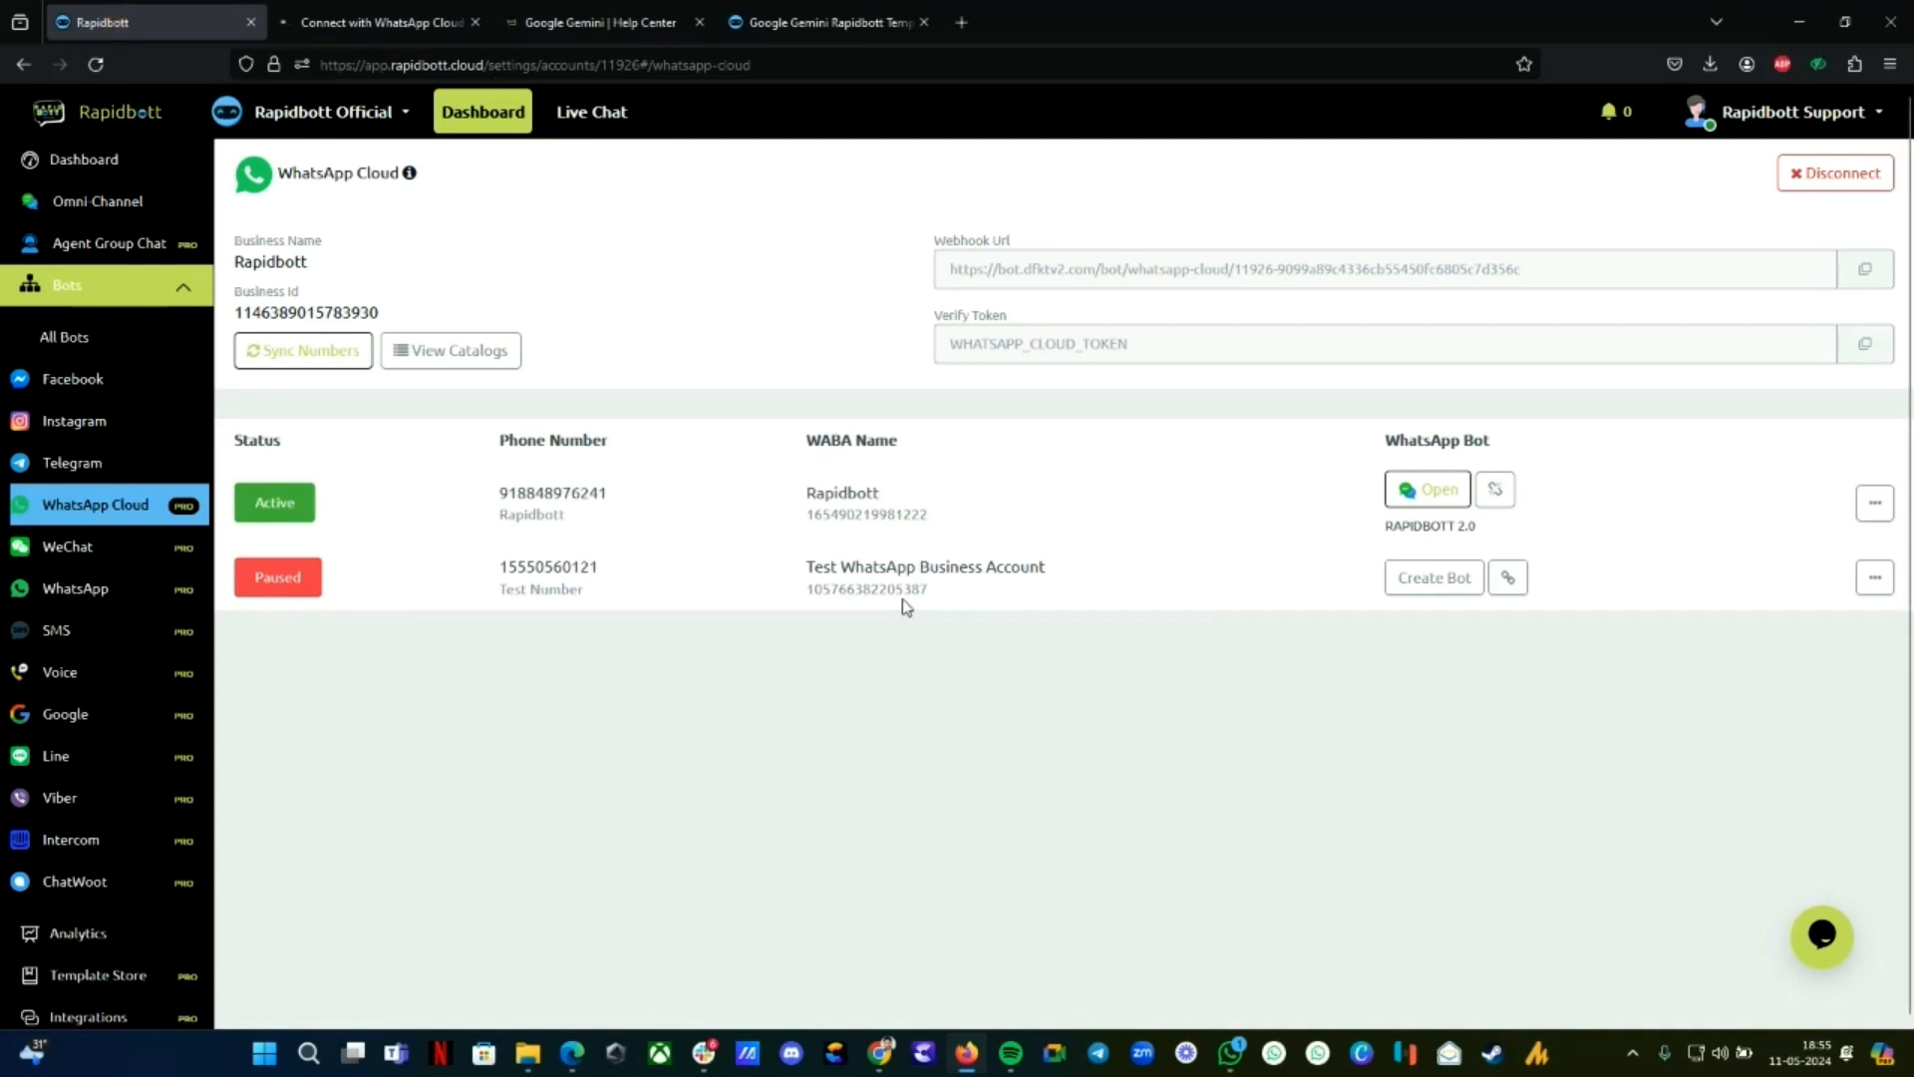
{"action": "mouse_move", "coordinate": [903, 607]}
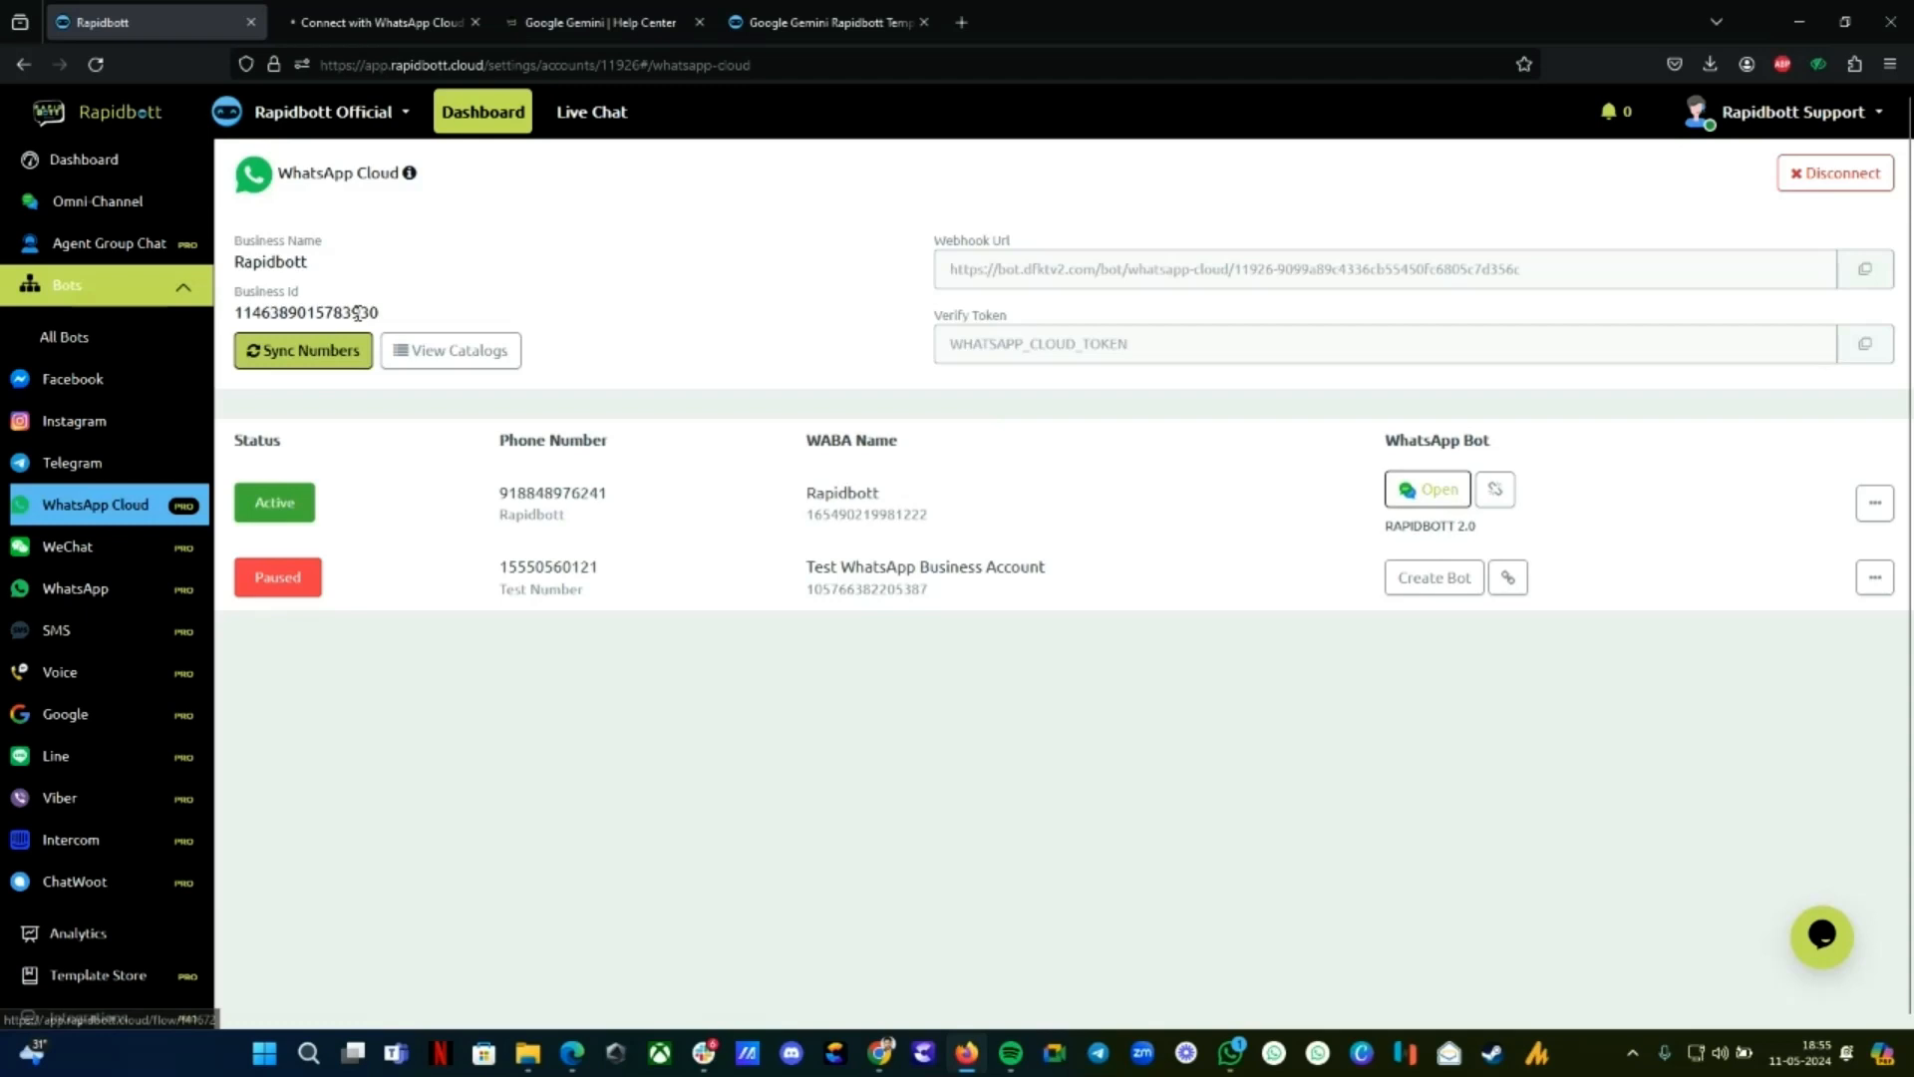
{"action": "mouse_move", "coordinate": [1494, 488]}
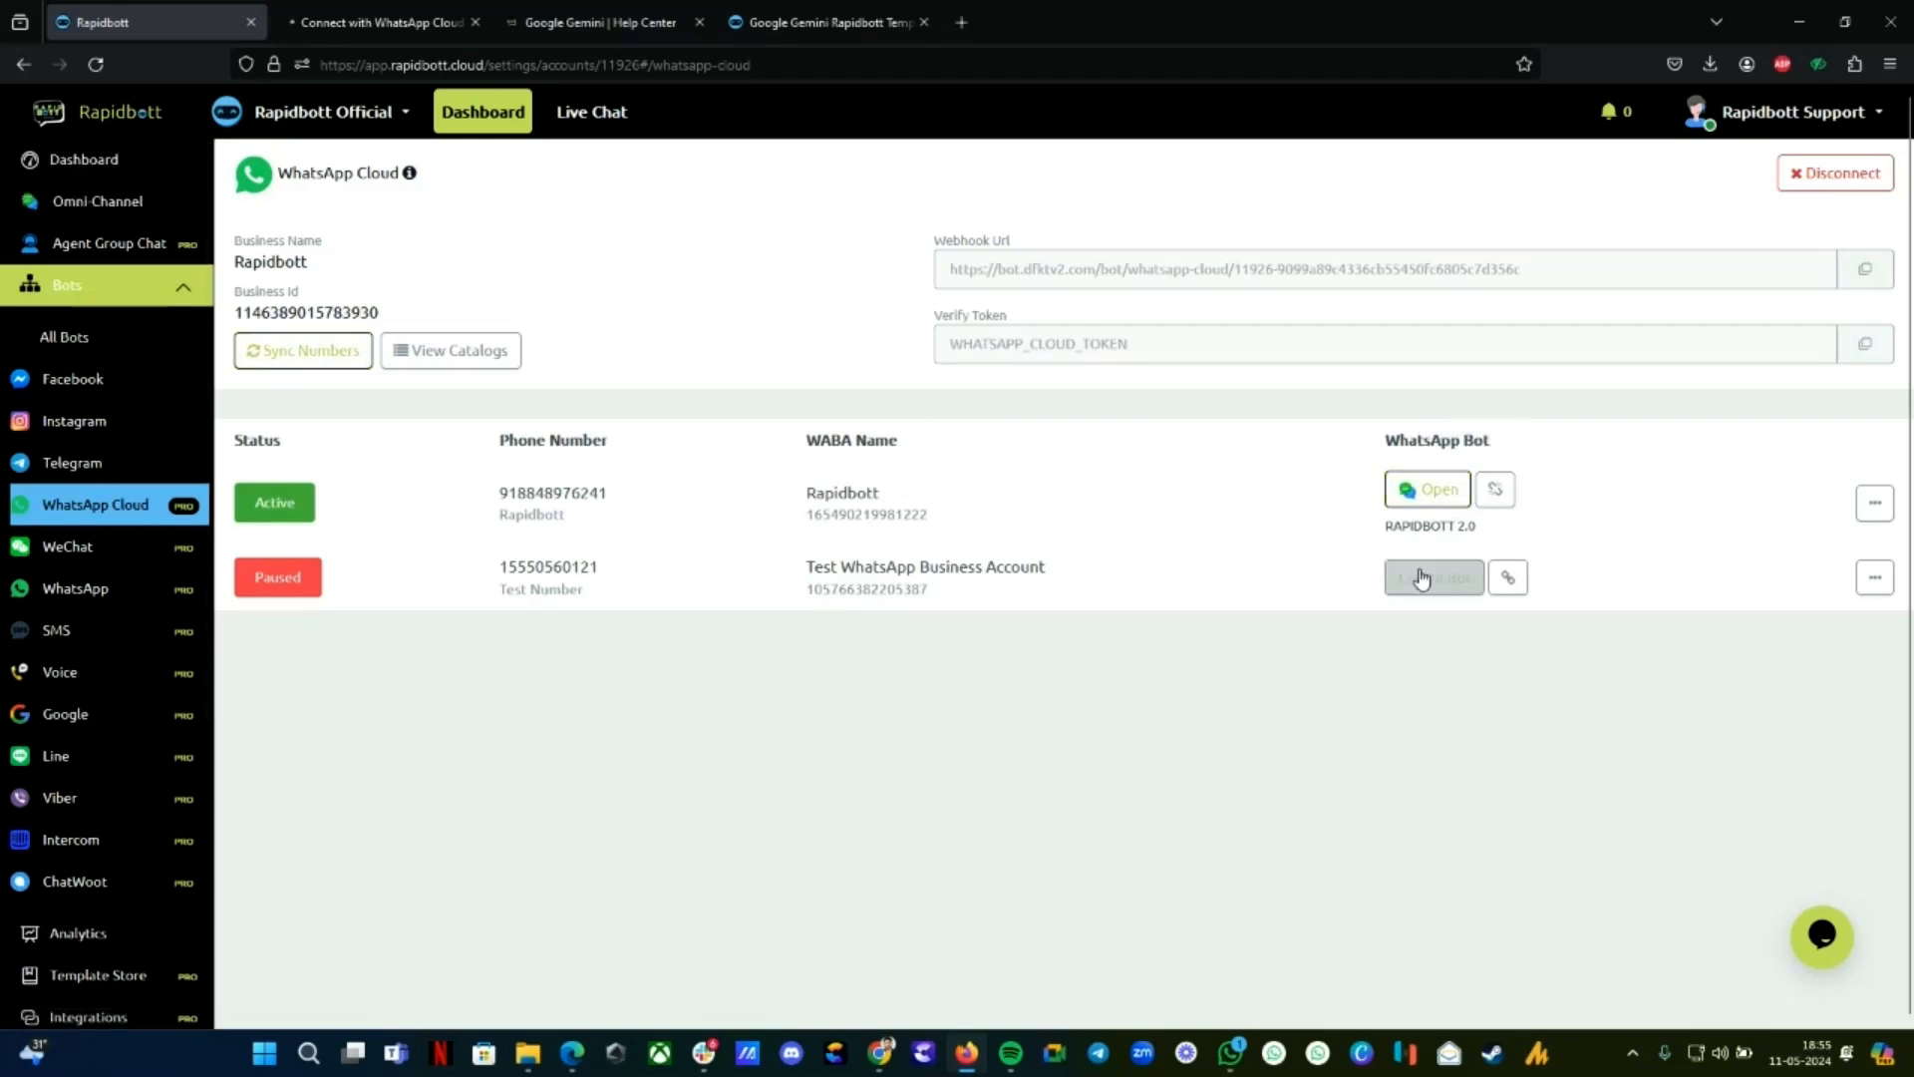
{"action": "left_click", "coordinate": [1431, 576]}
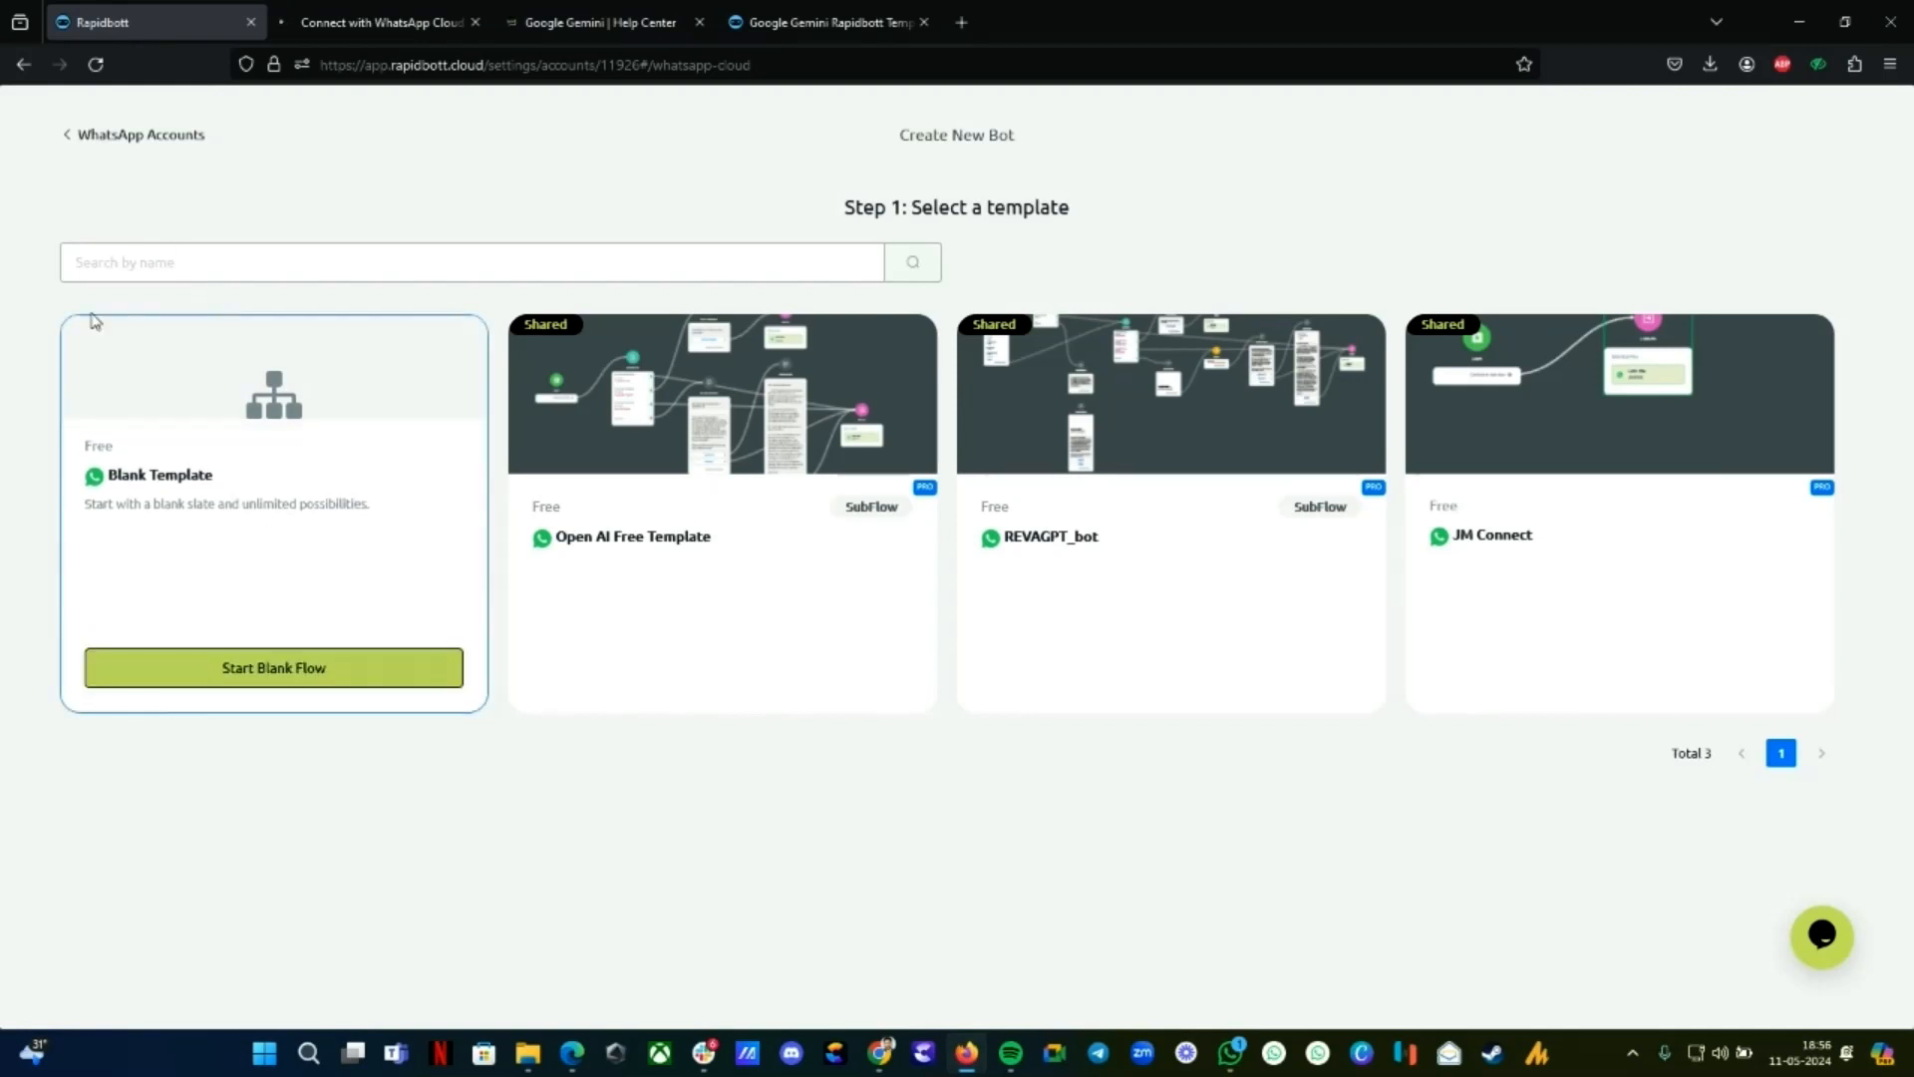
{"action": "mouse_move", "coordinate": [272, 668]}
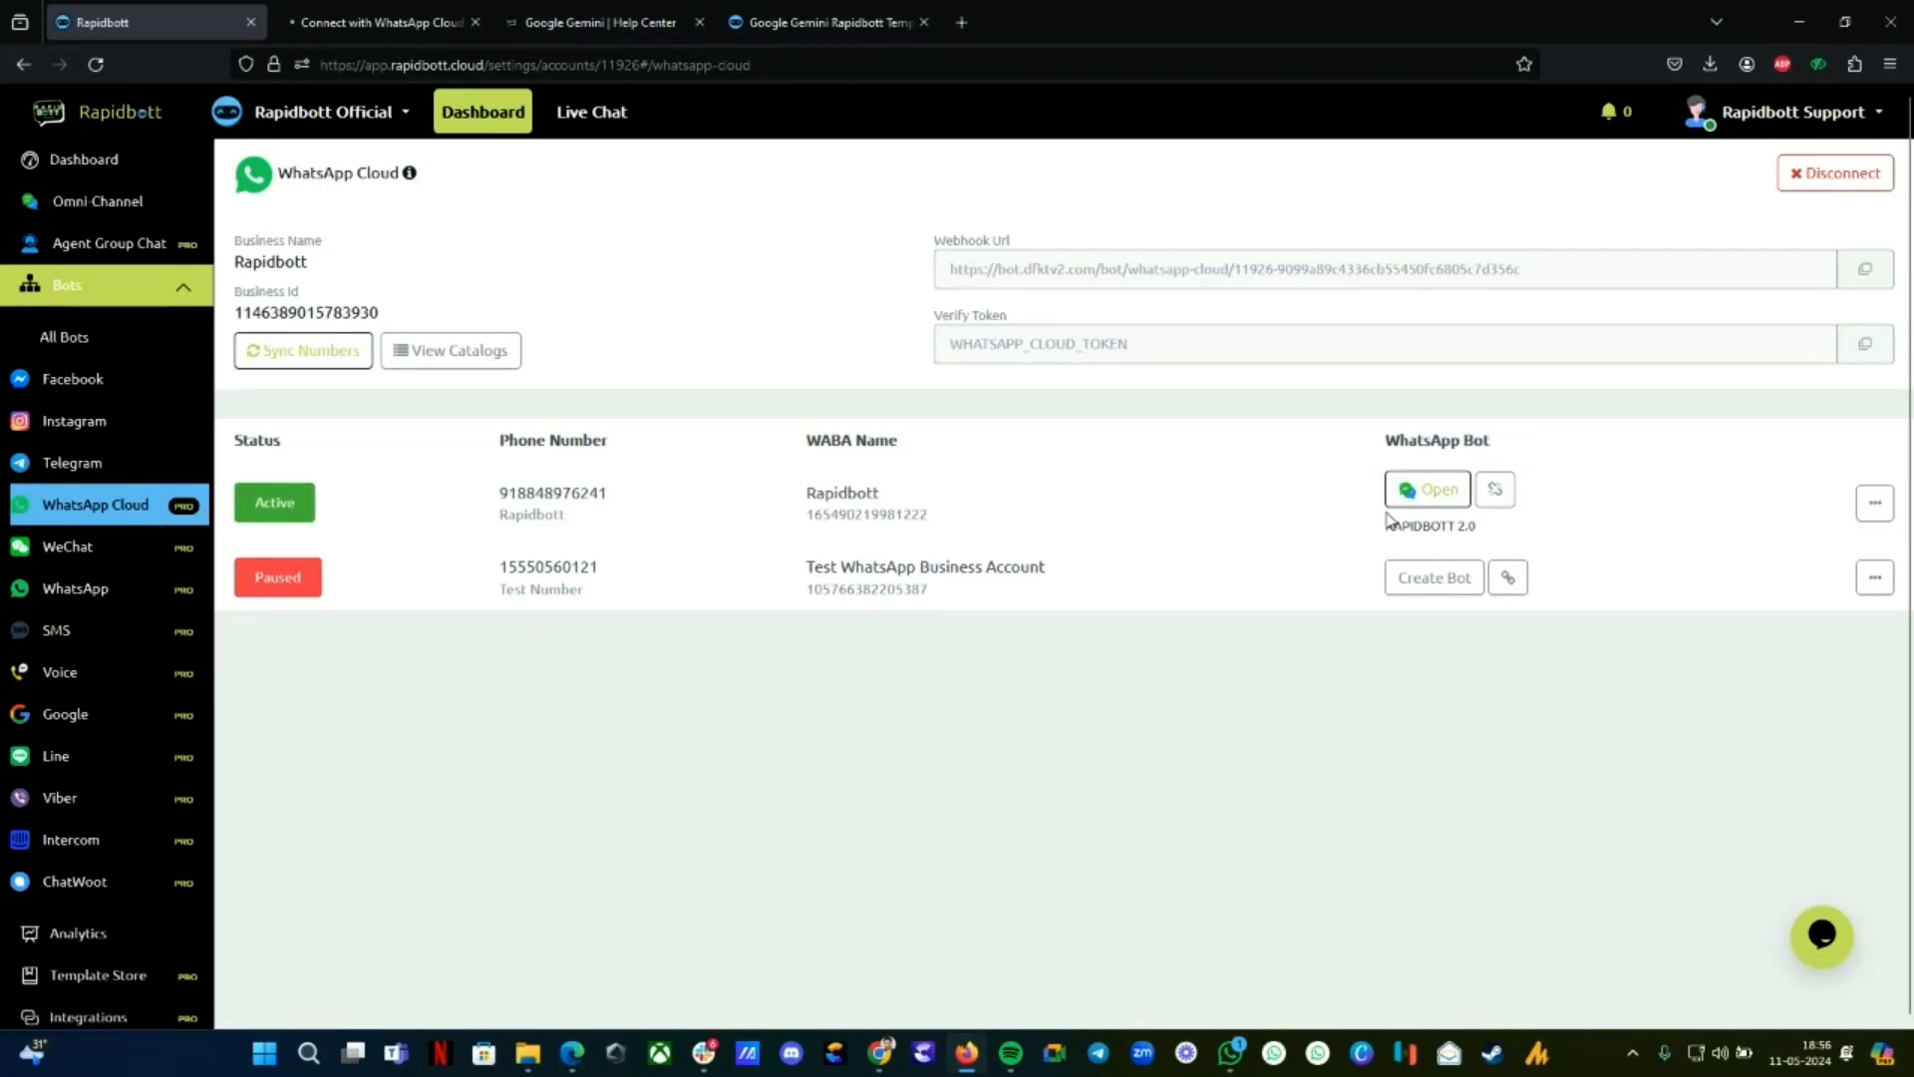
{"action": "left_click", "coordinate": [1432, 576]}
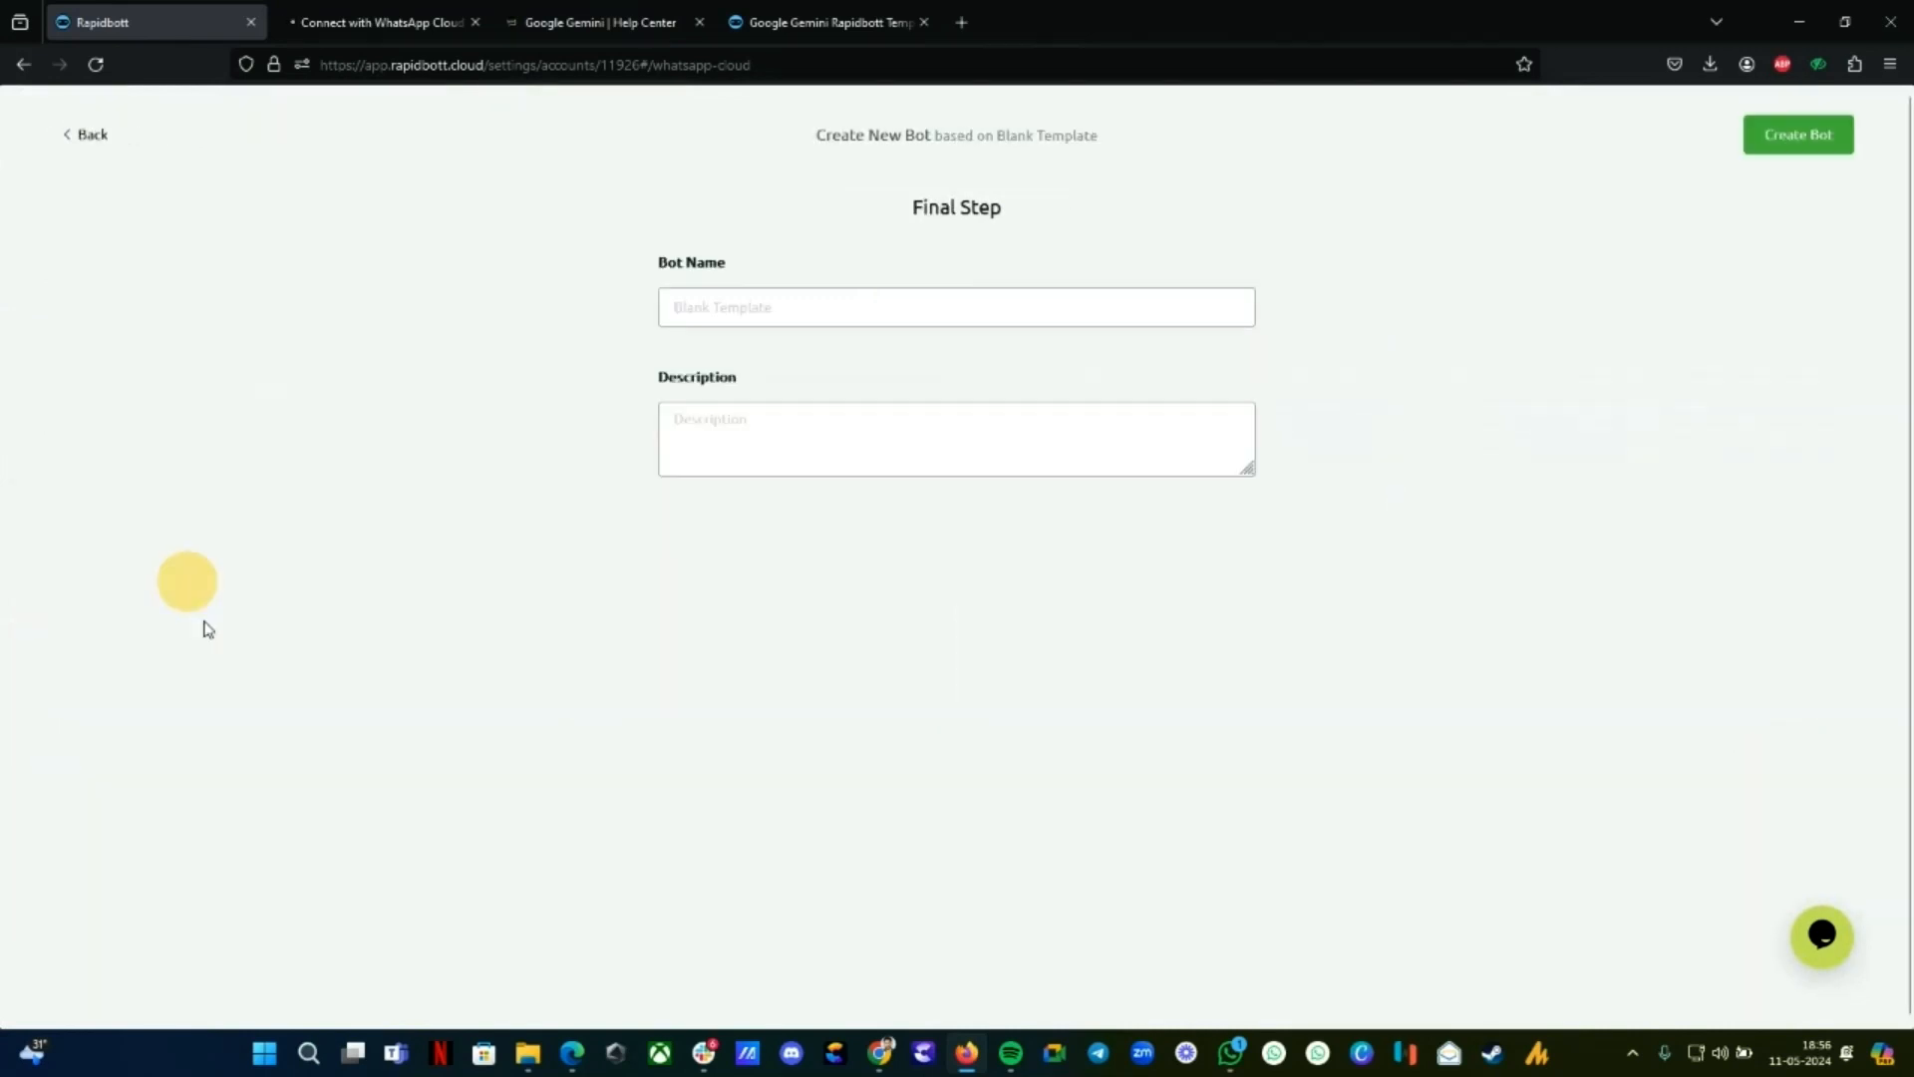
{"action": "left_click", "coordinate": [1796, 134]}
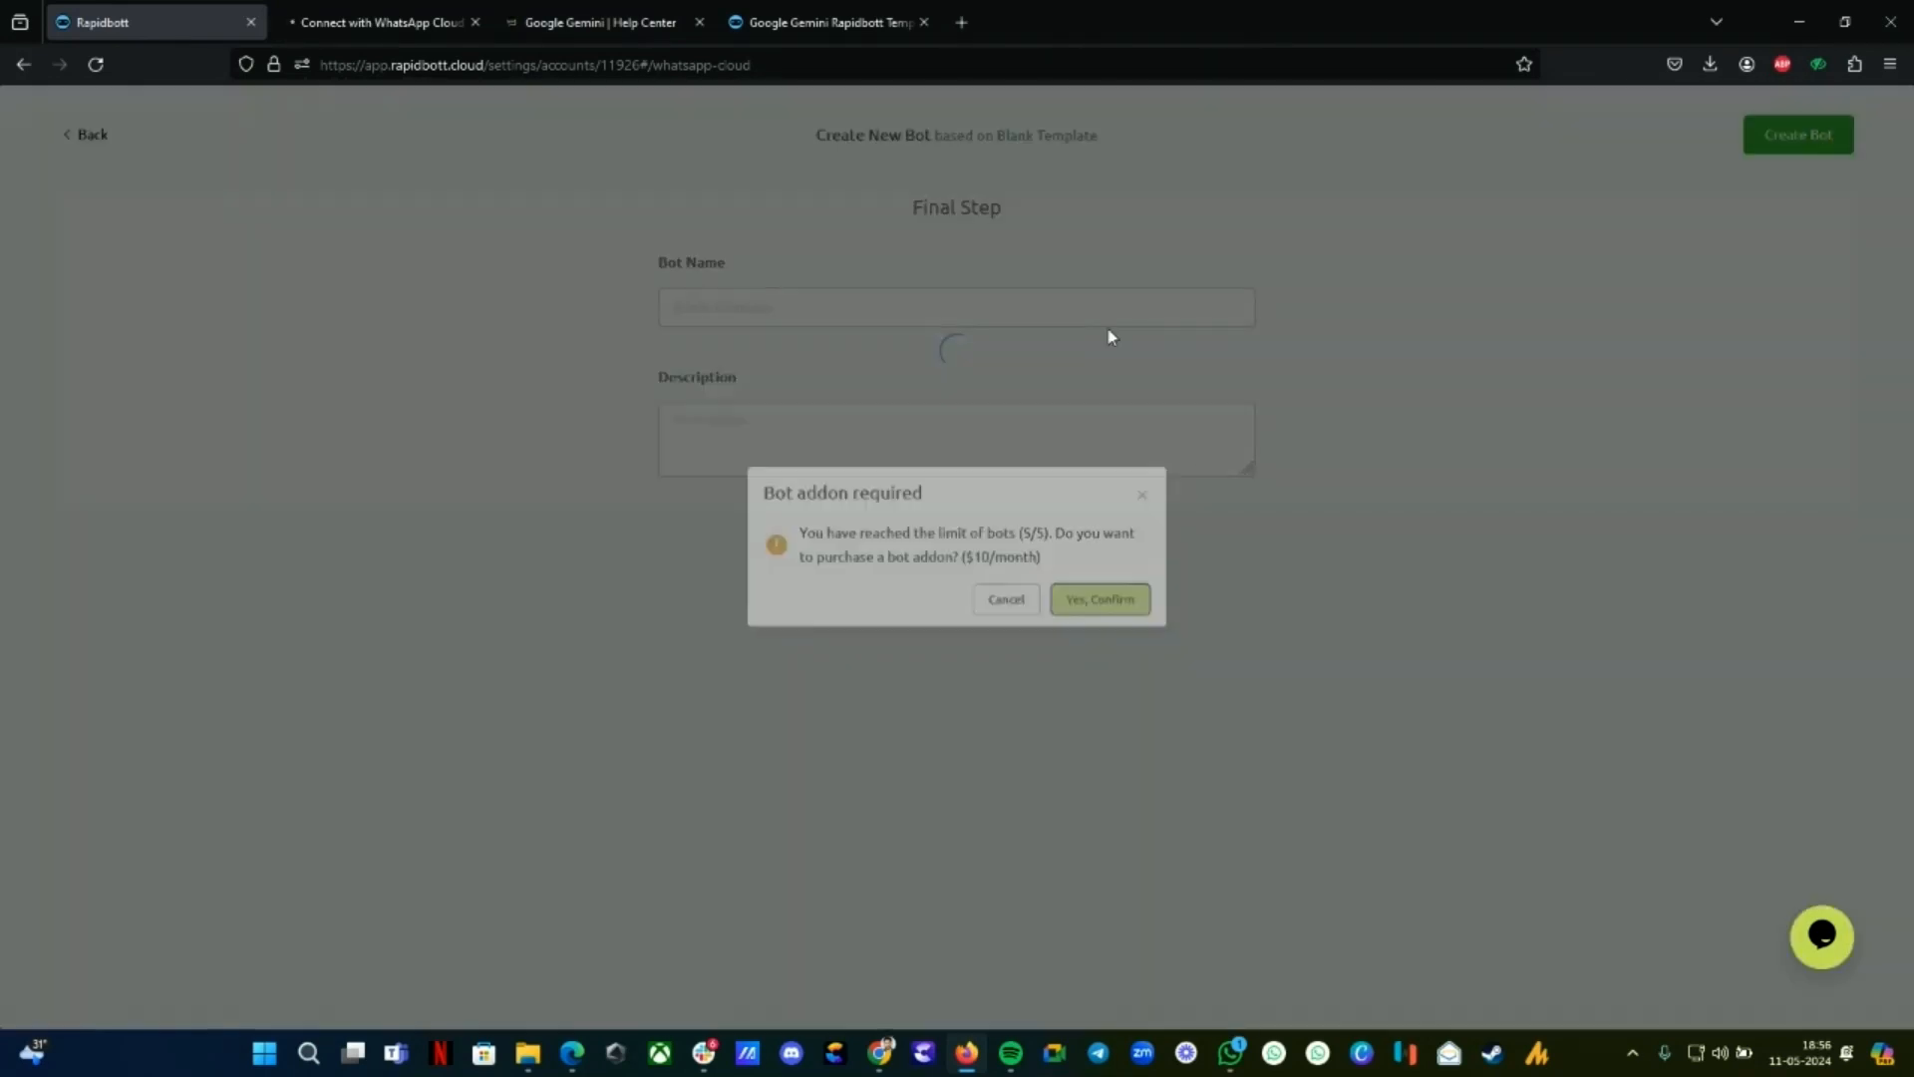
{"action": "left_click", "coordinate": [1005, 599]}
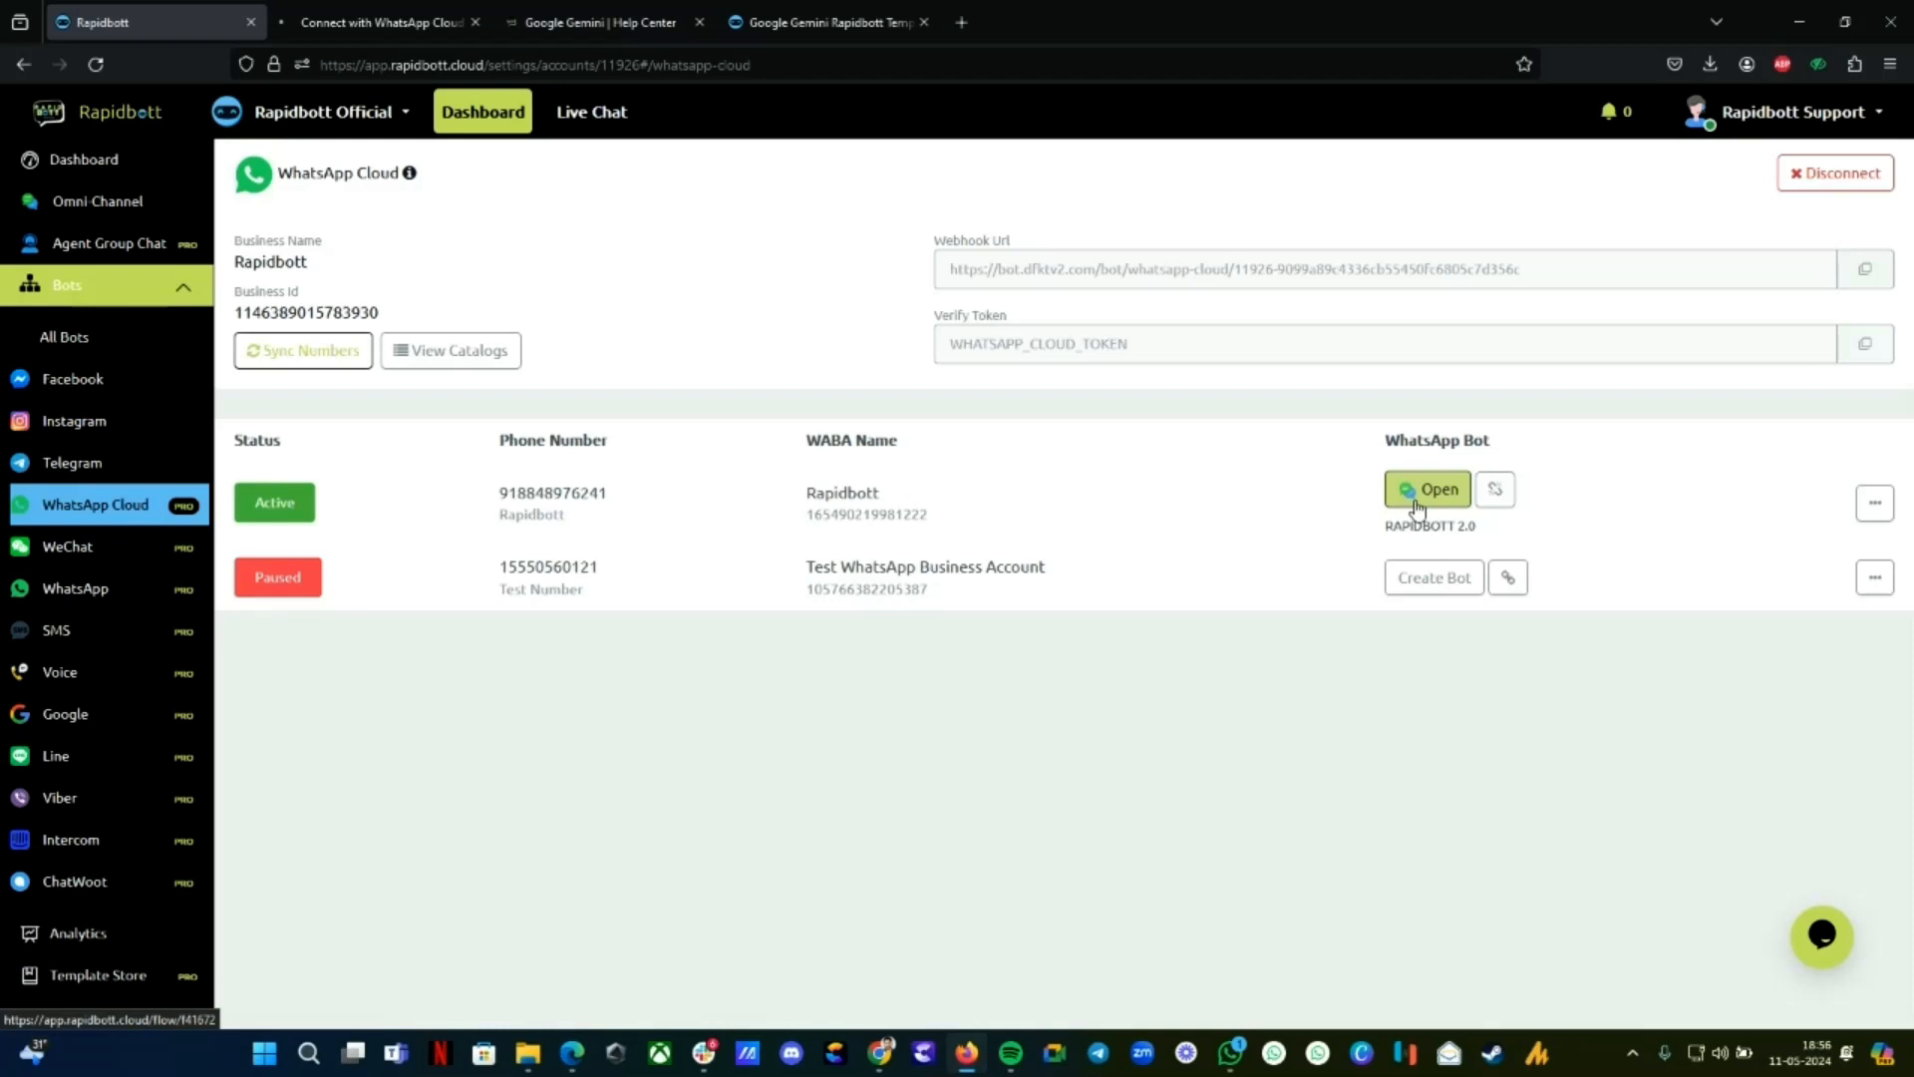
Close the Connect with WhatsApp Cloud page and open the Google Gemini Rapidbott Template page
{"action": "double_click", "coordinate": [1410, 527]}
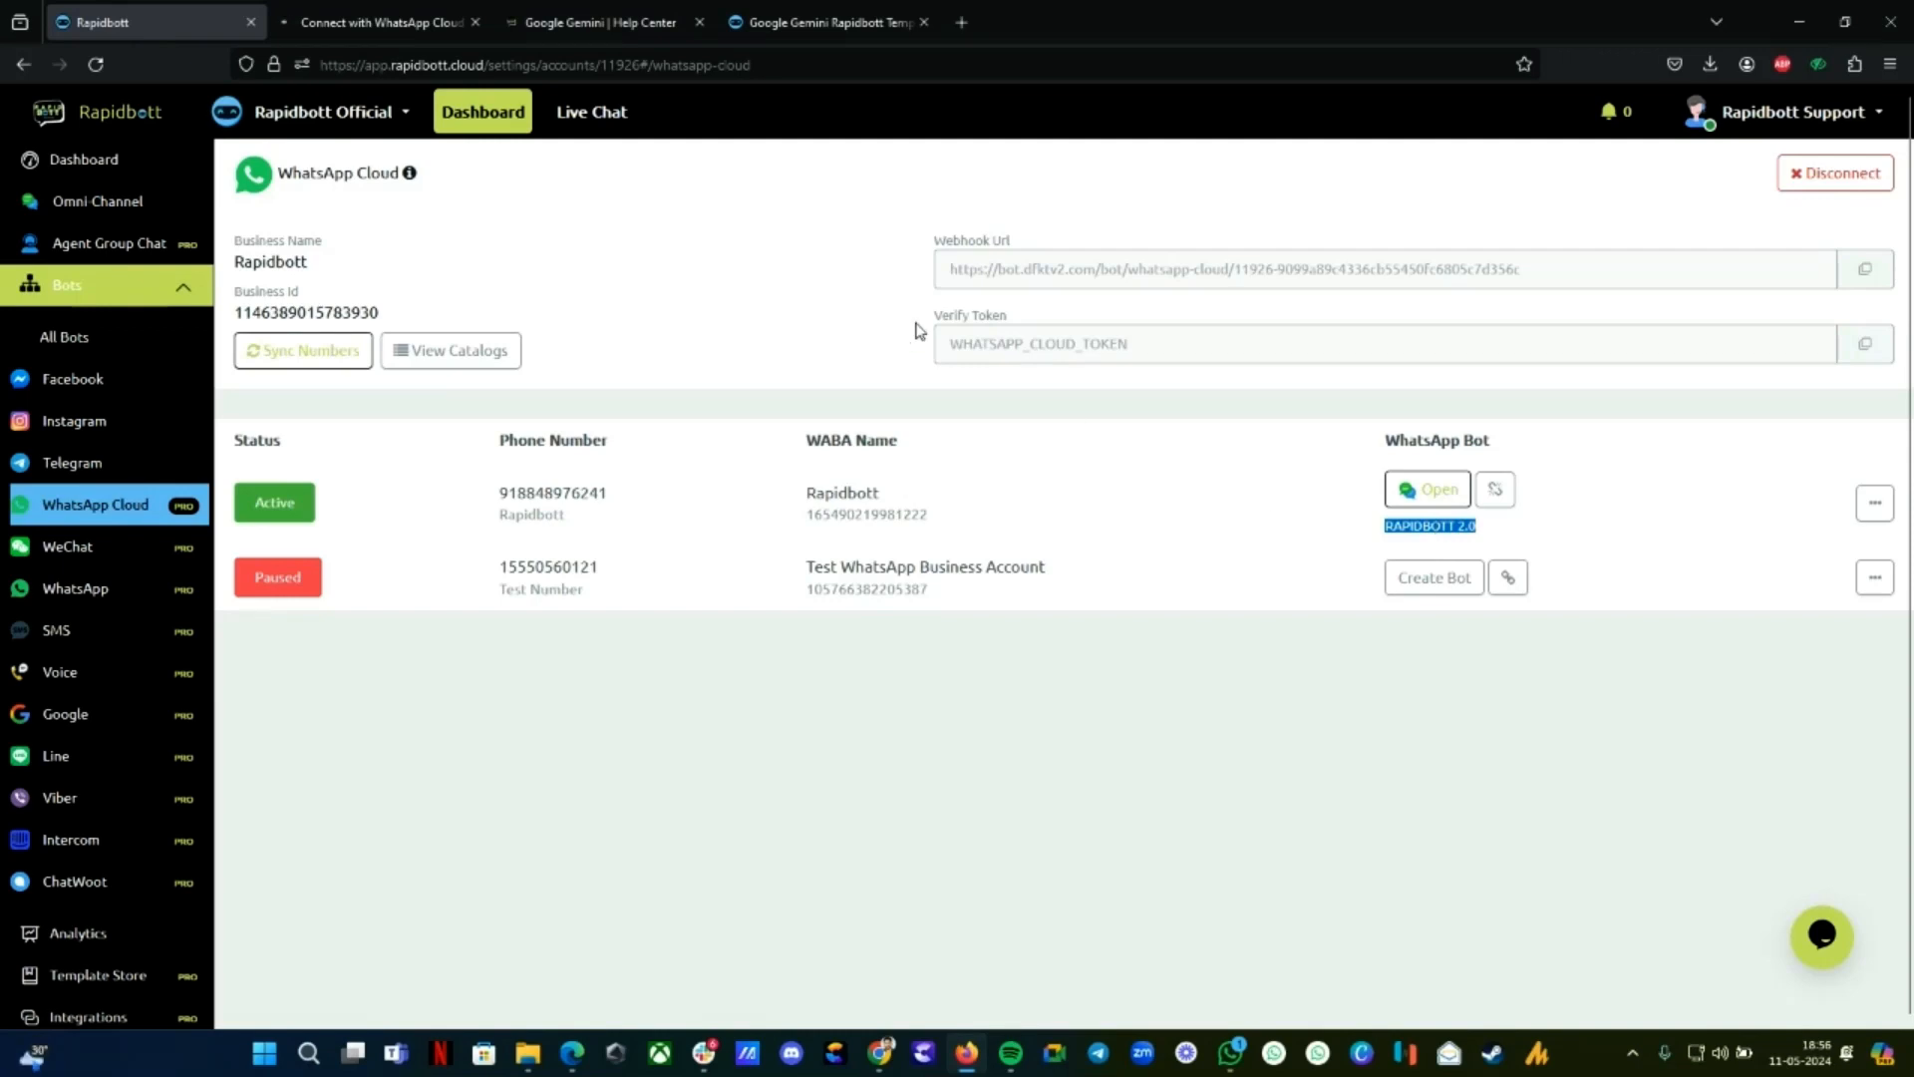
{"action": "left_click", "coordinate": [476, 22]}
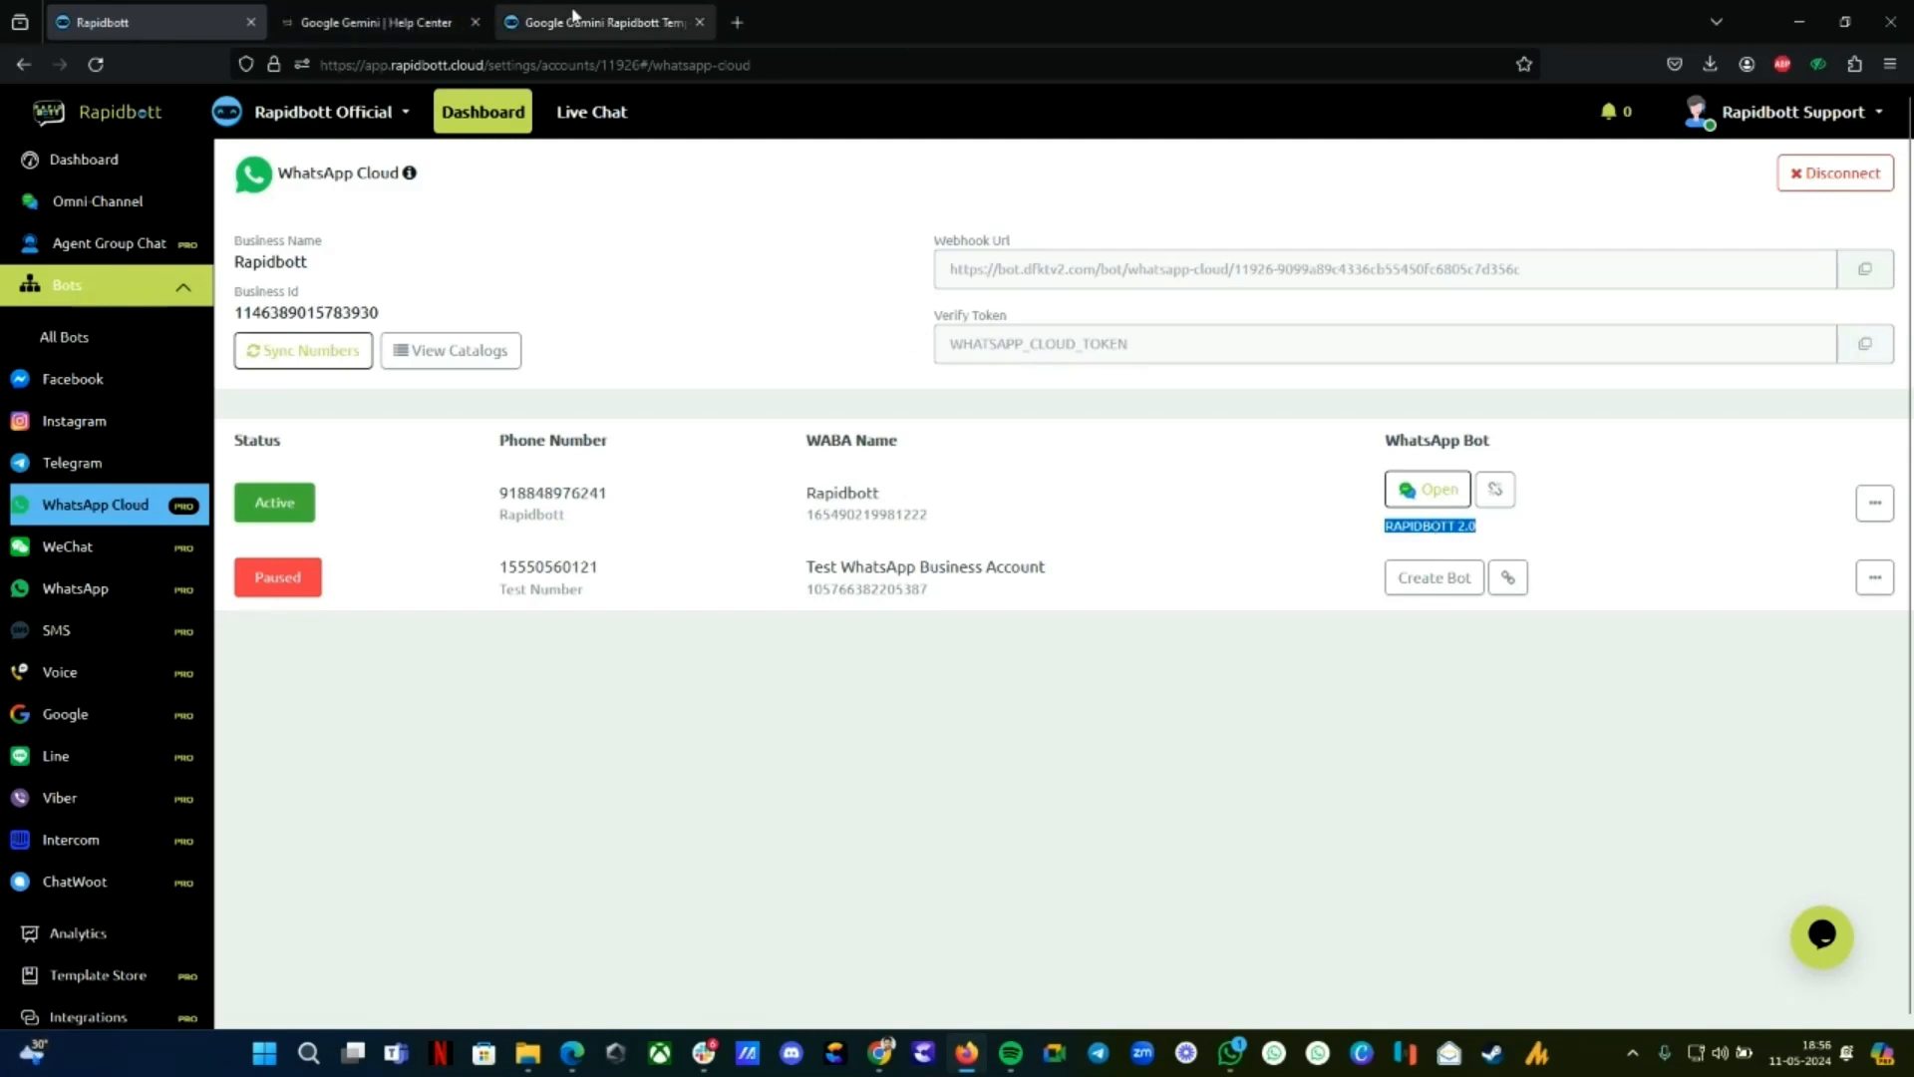
{"action": "left_click", "coordinate": [598, 21]}
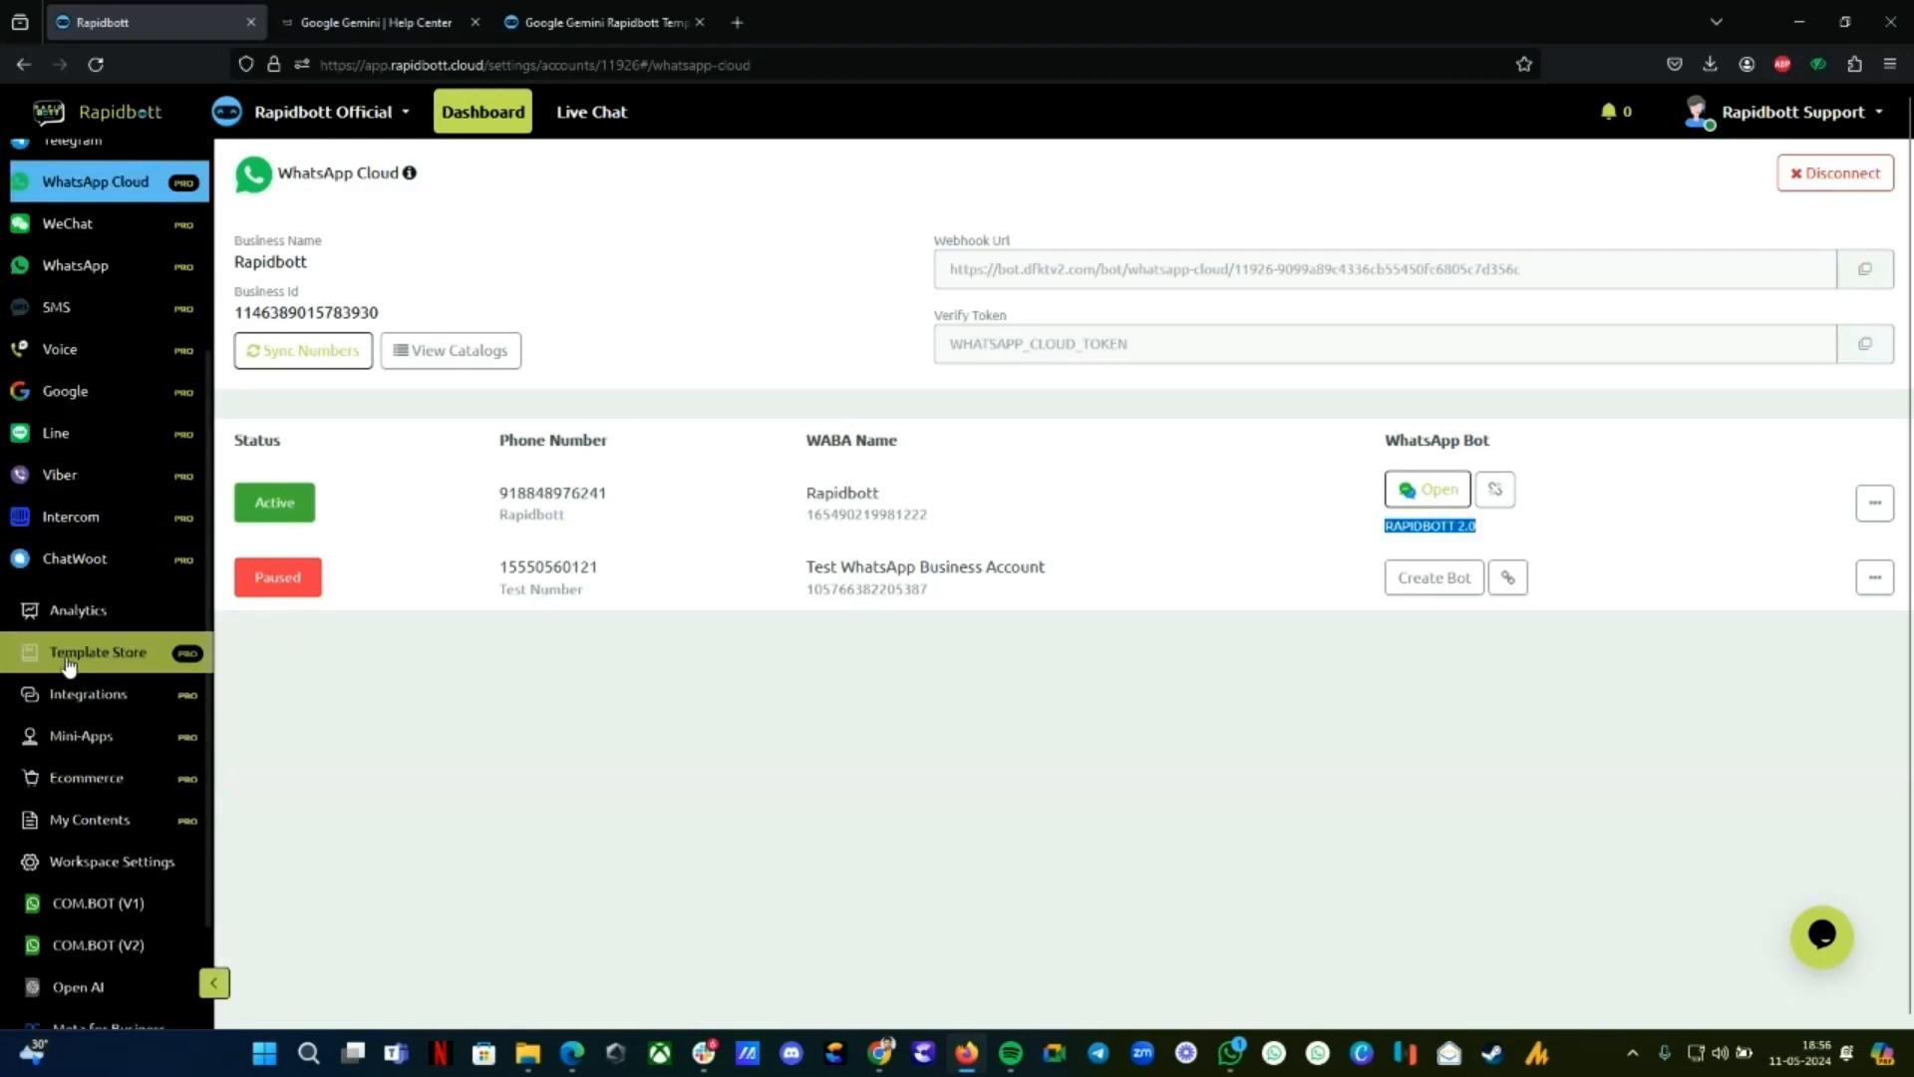
{"action": "left_click", "coordinate": [97, 652]}
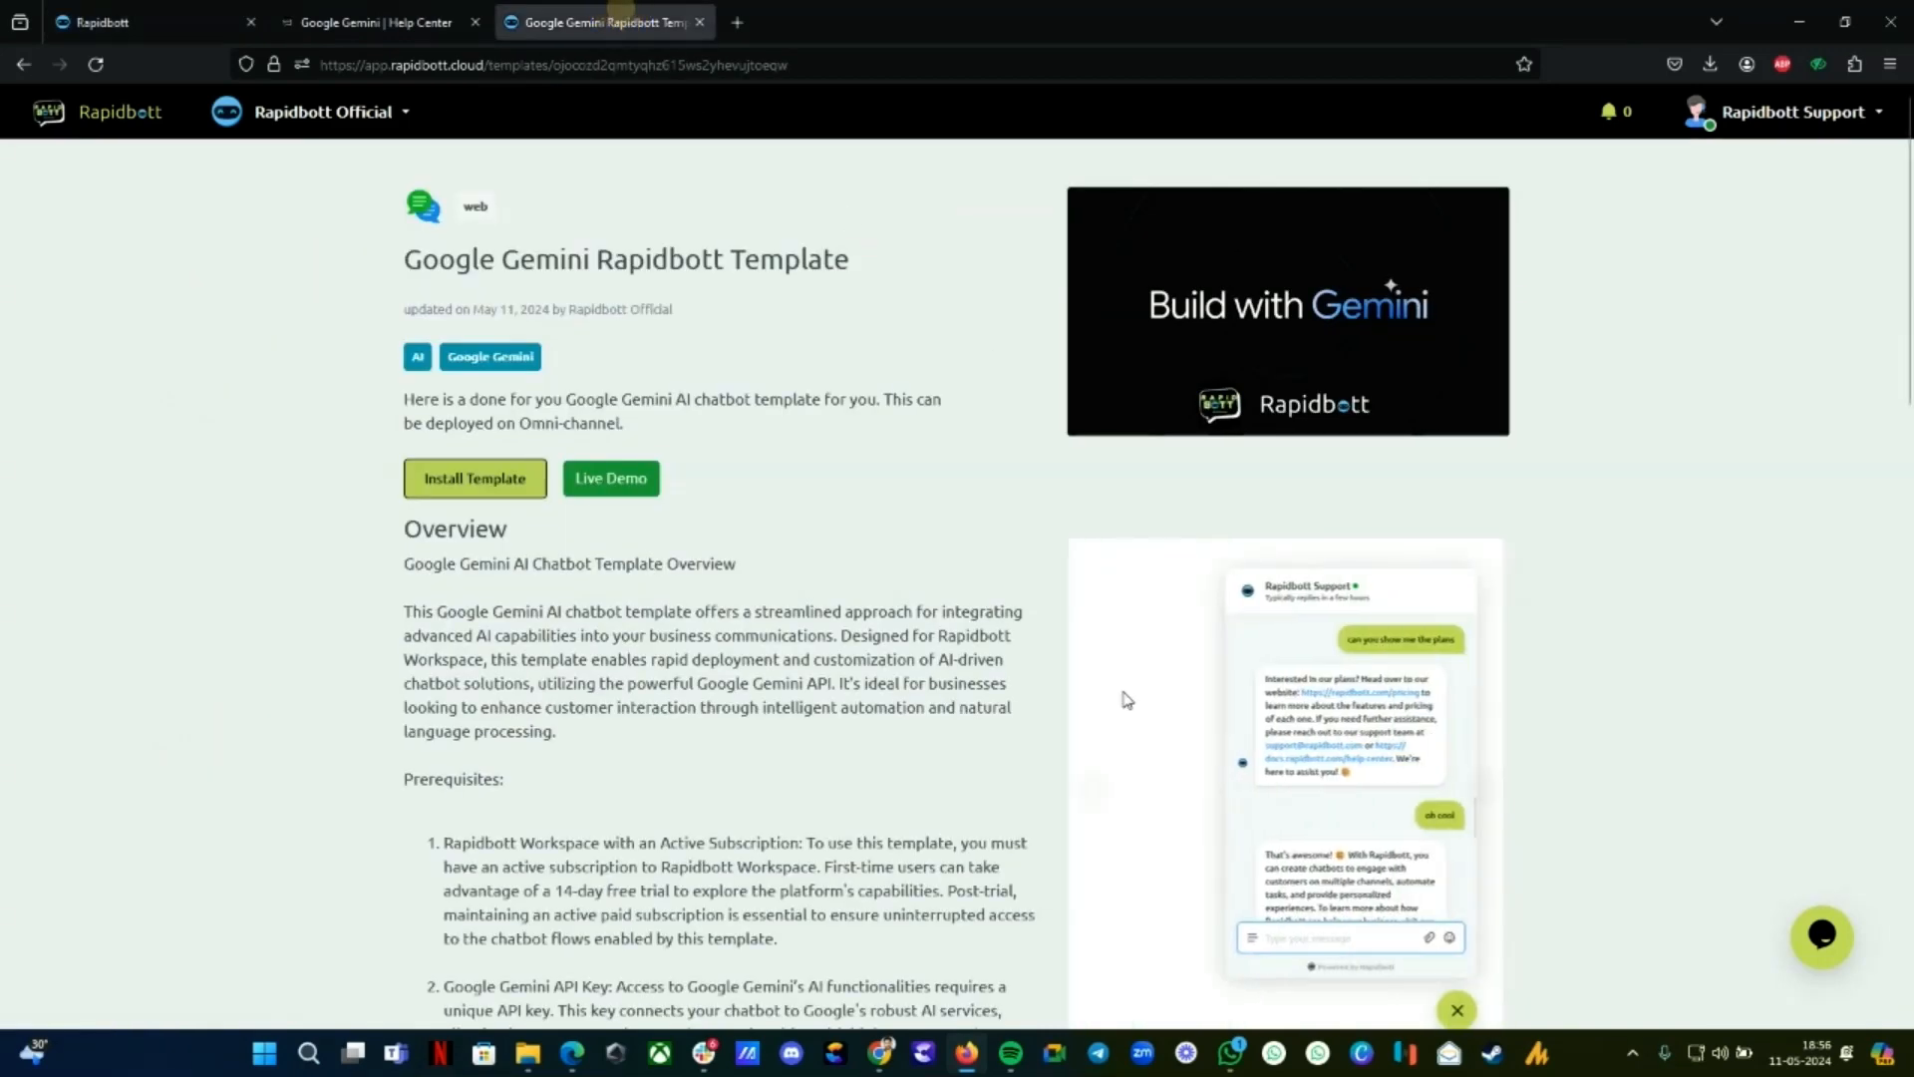
Begin installing the Google Gemini template, reaching step one's steps, fields and sub flows summary
{"action": "scroll", "scroll_direction": "down", "scroll_amount": 3}
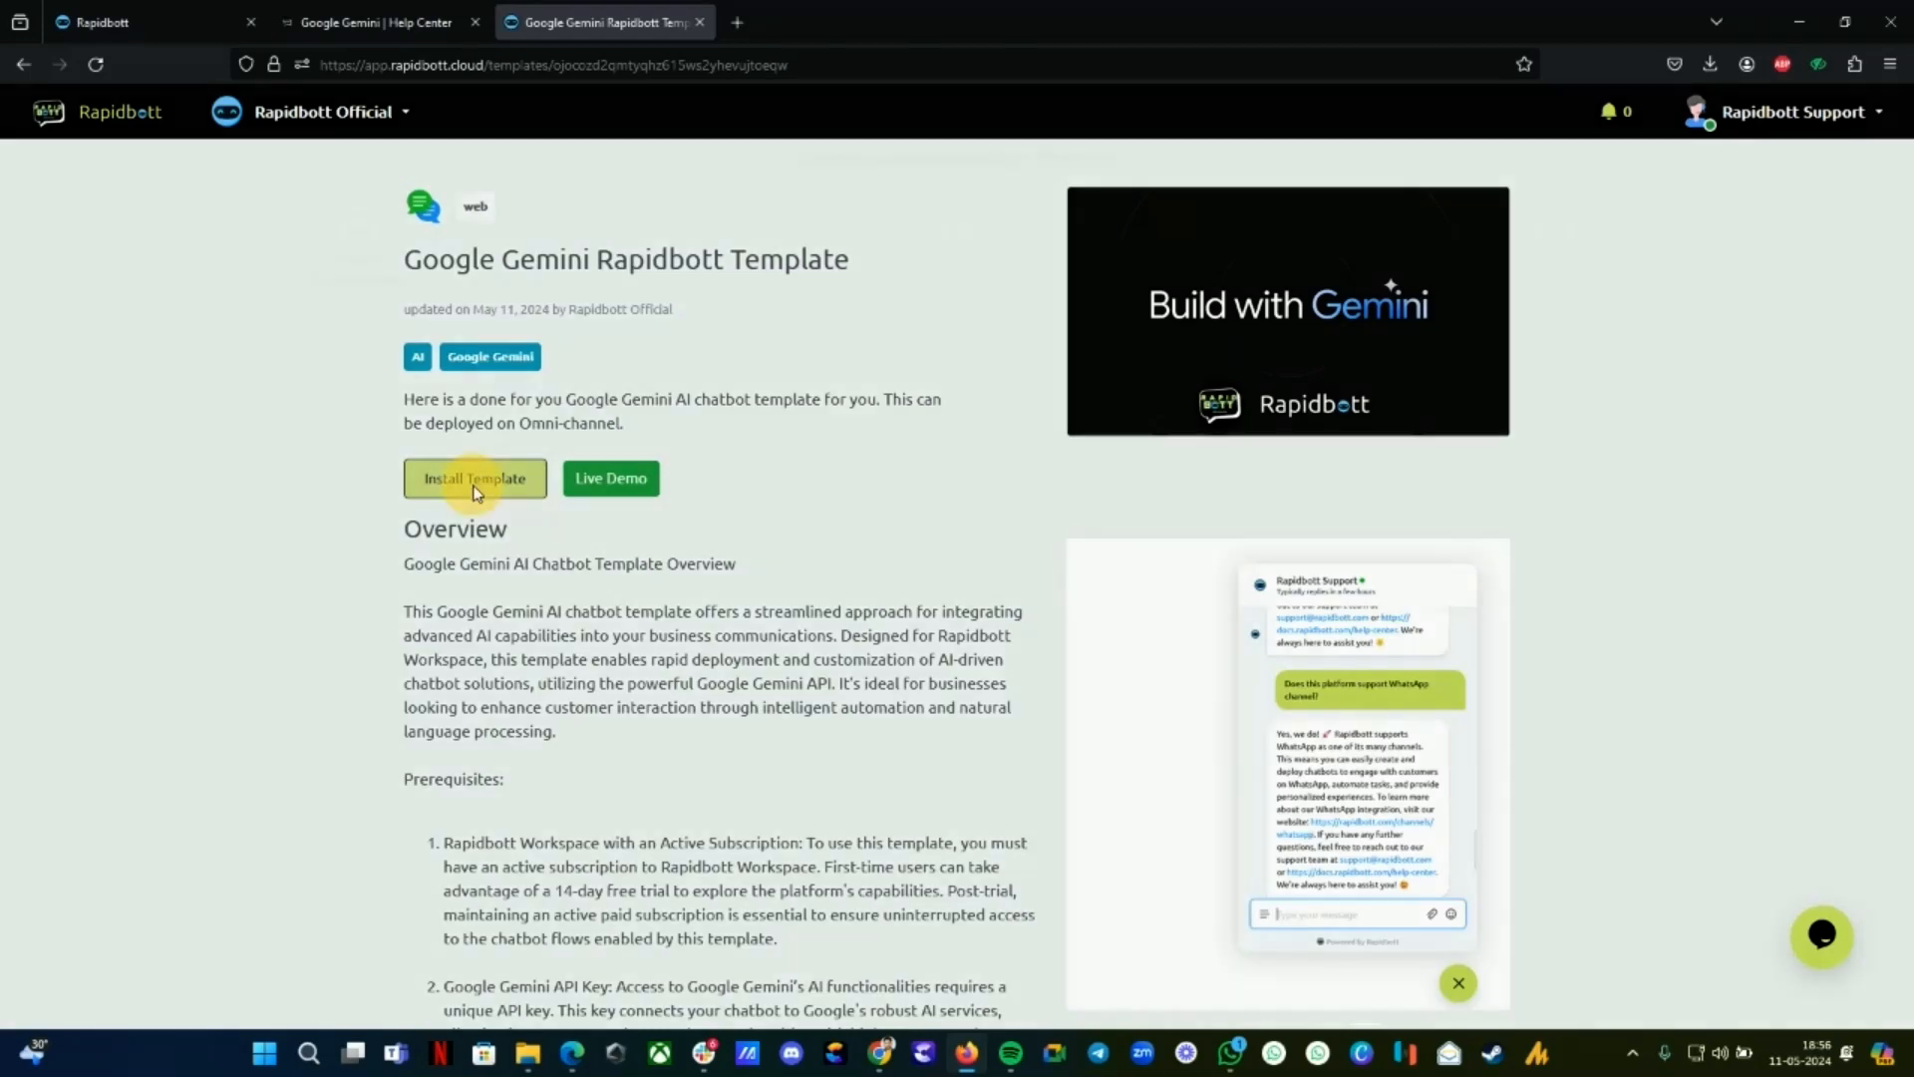
{"action": "left_click", "coordinate": [473, 477]}
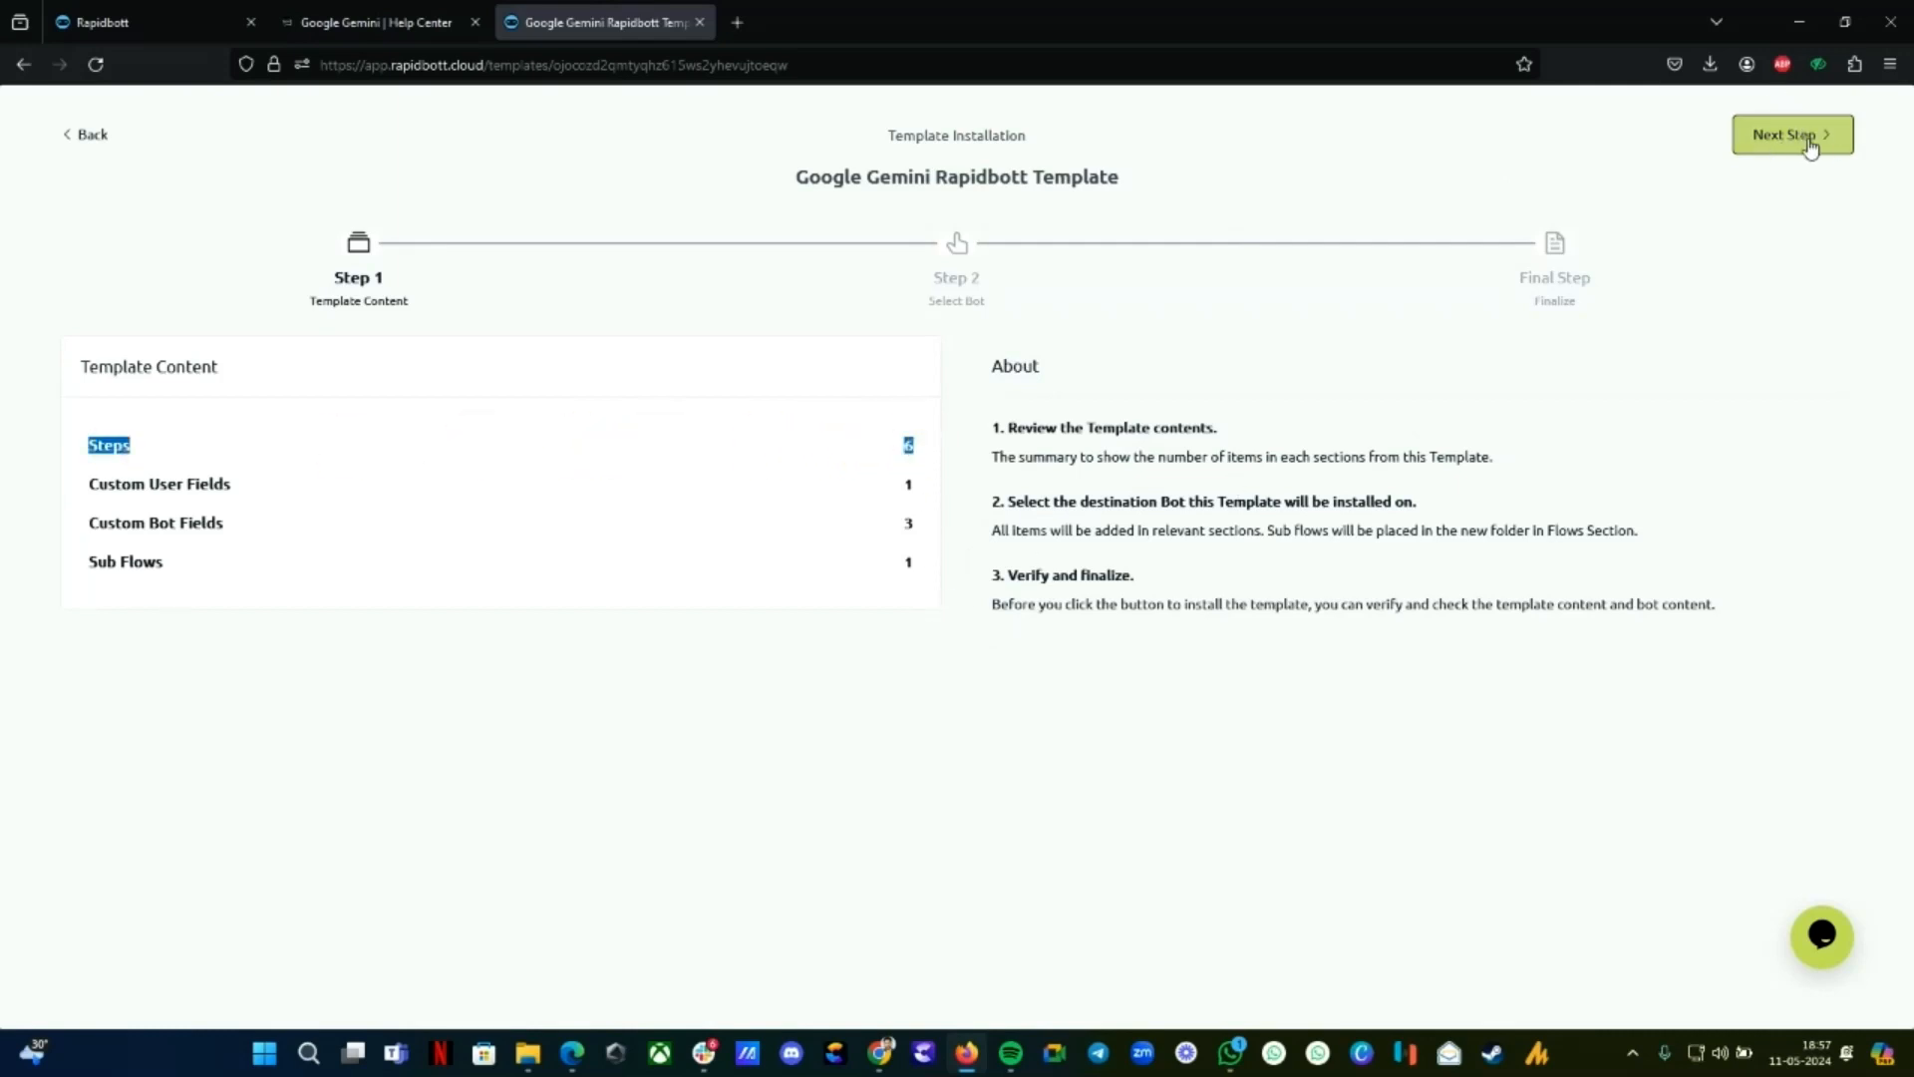
Advance the installer to Step 2, listing BOT AI, RAPIDBOTT 2.0 and REVAGPT_bot
{"action": "left_click", "coordinate": [1790, 134]}
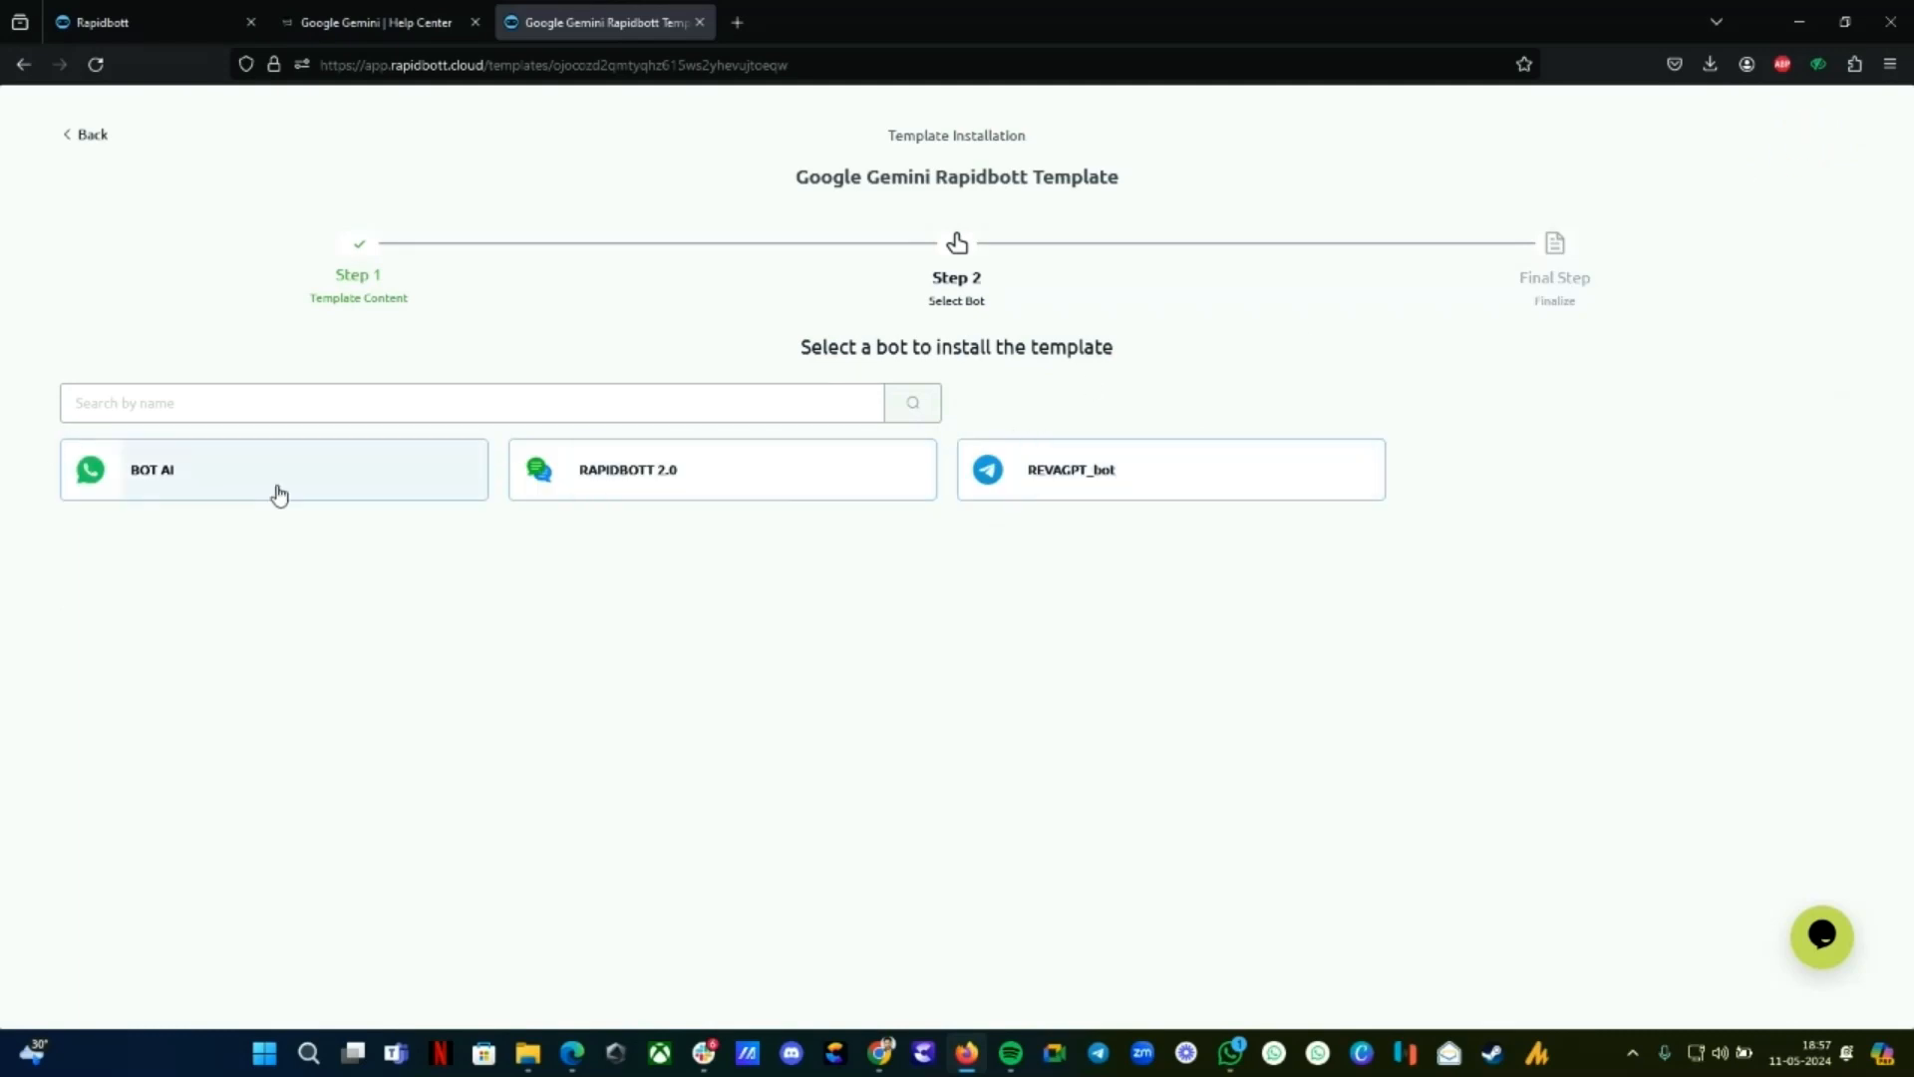
{"action": "mouse_move", "coordinate": [653, 489]}
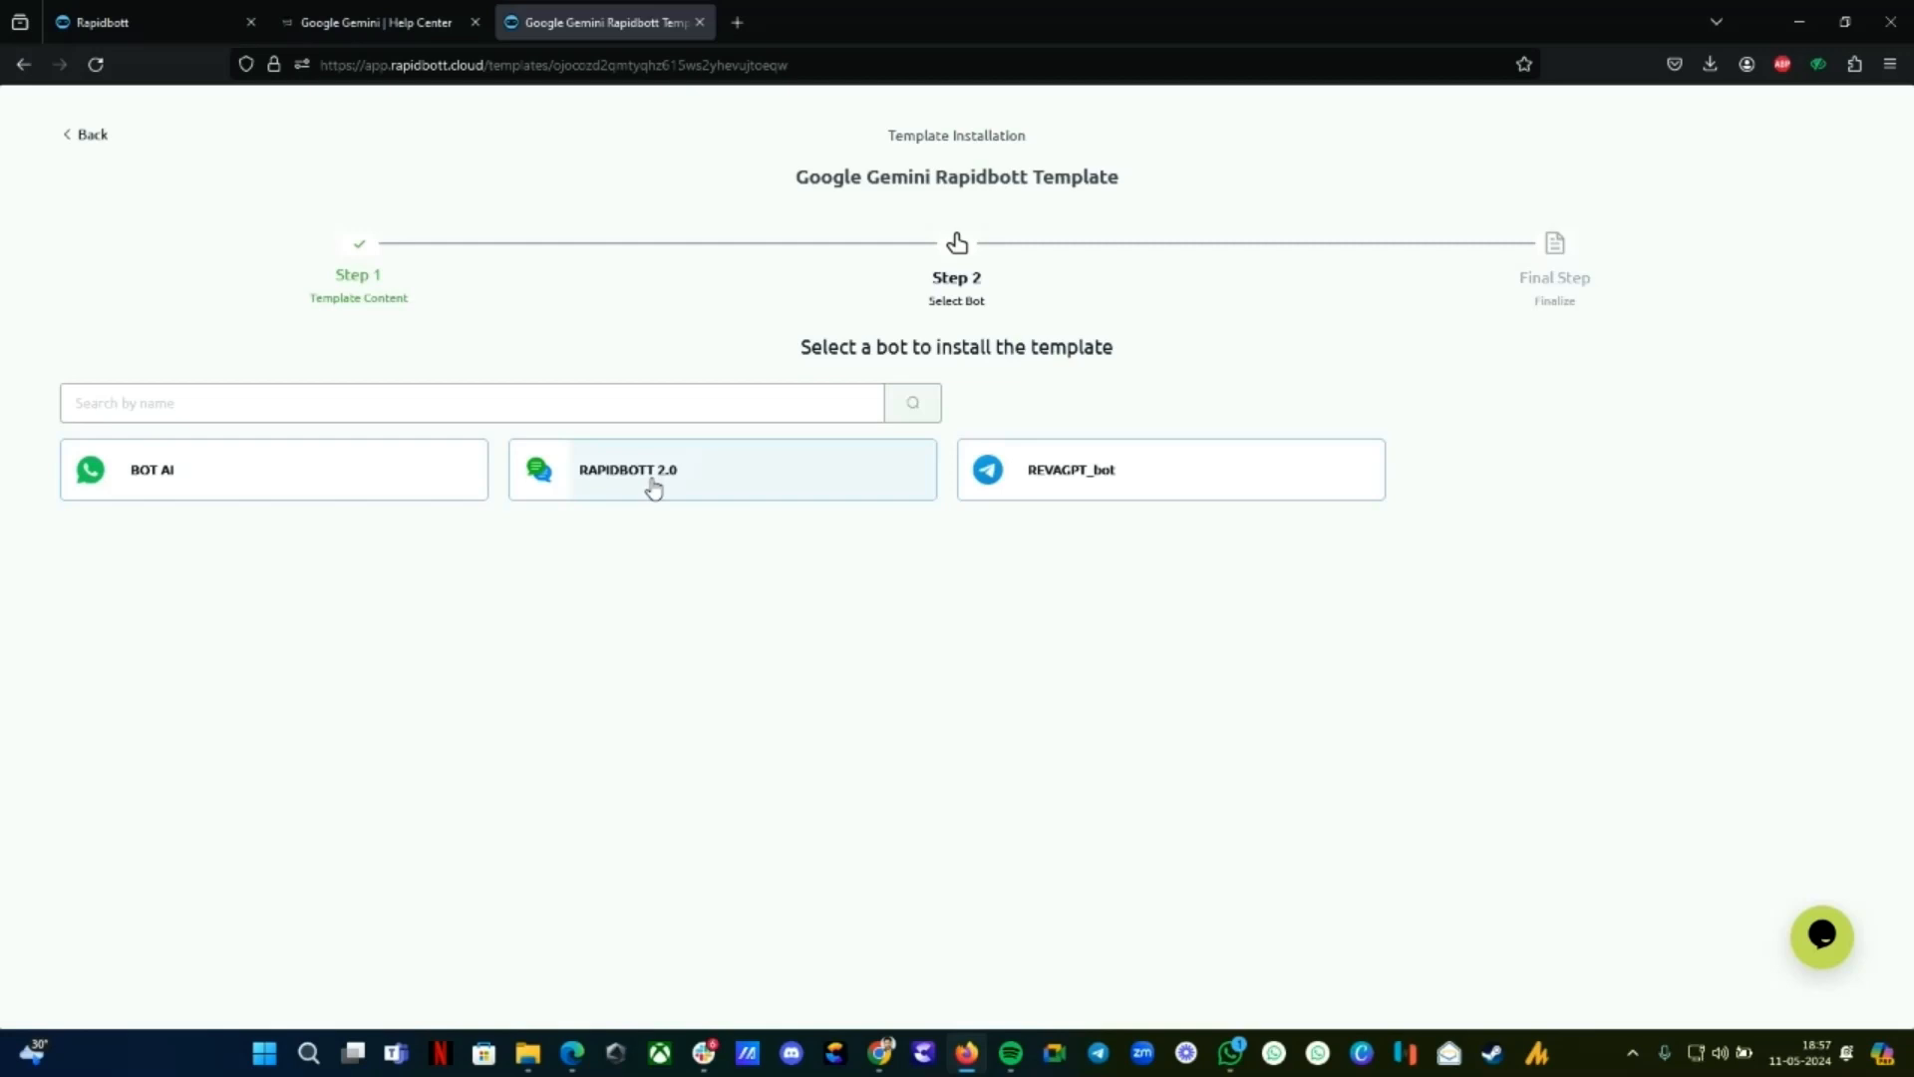
{"action": "mouse_move", "coordinate": [702, 459]}
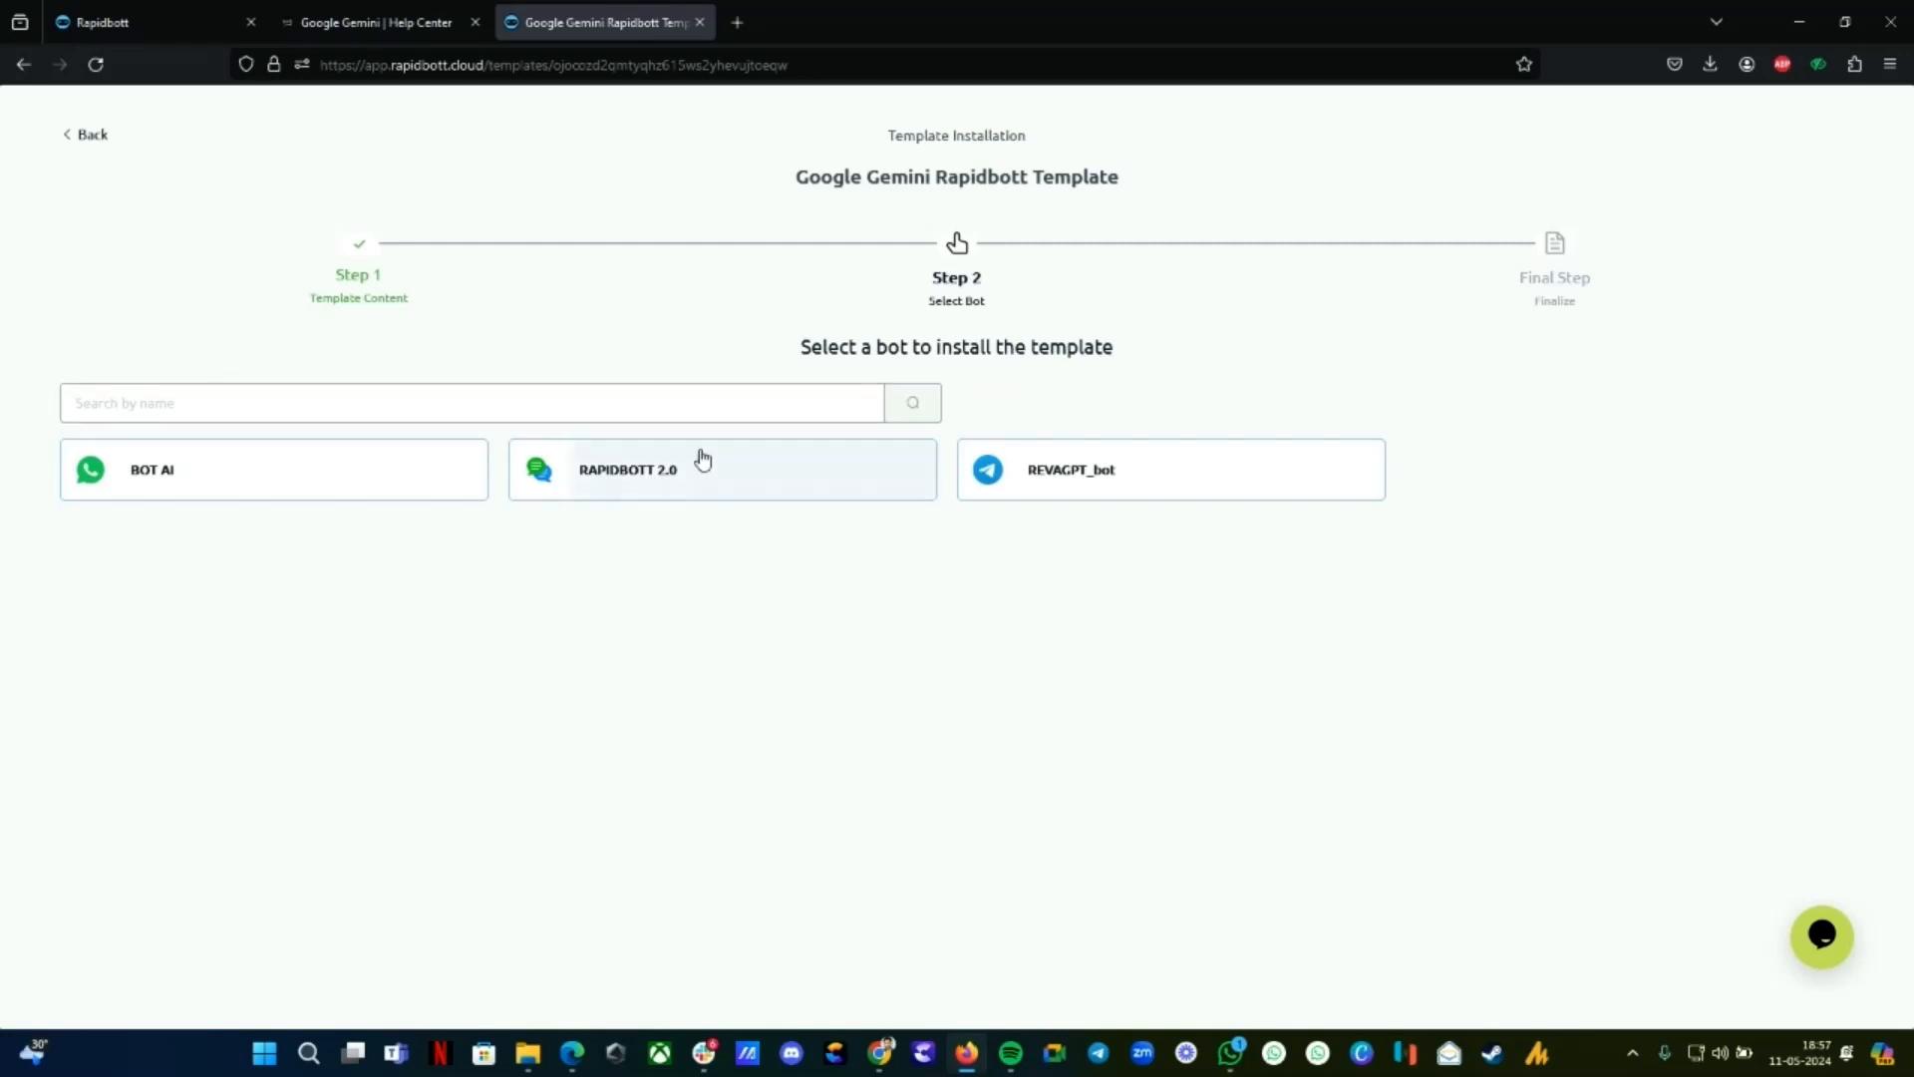
{"action": "mouse_move", "coordinate": [739, 543]}
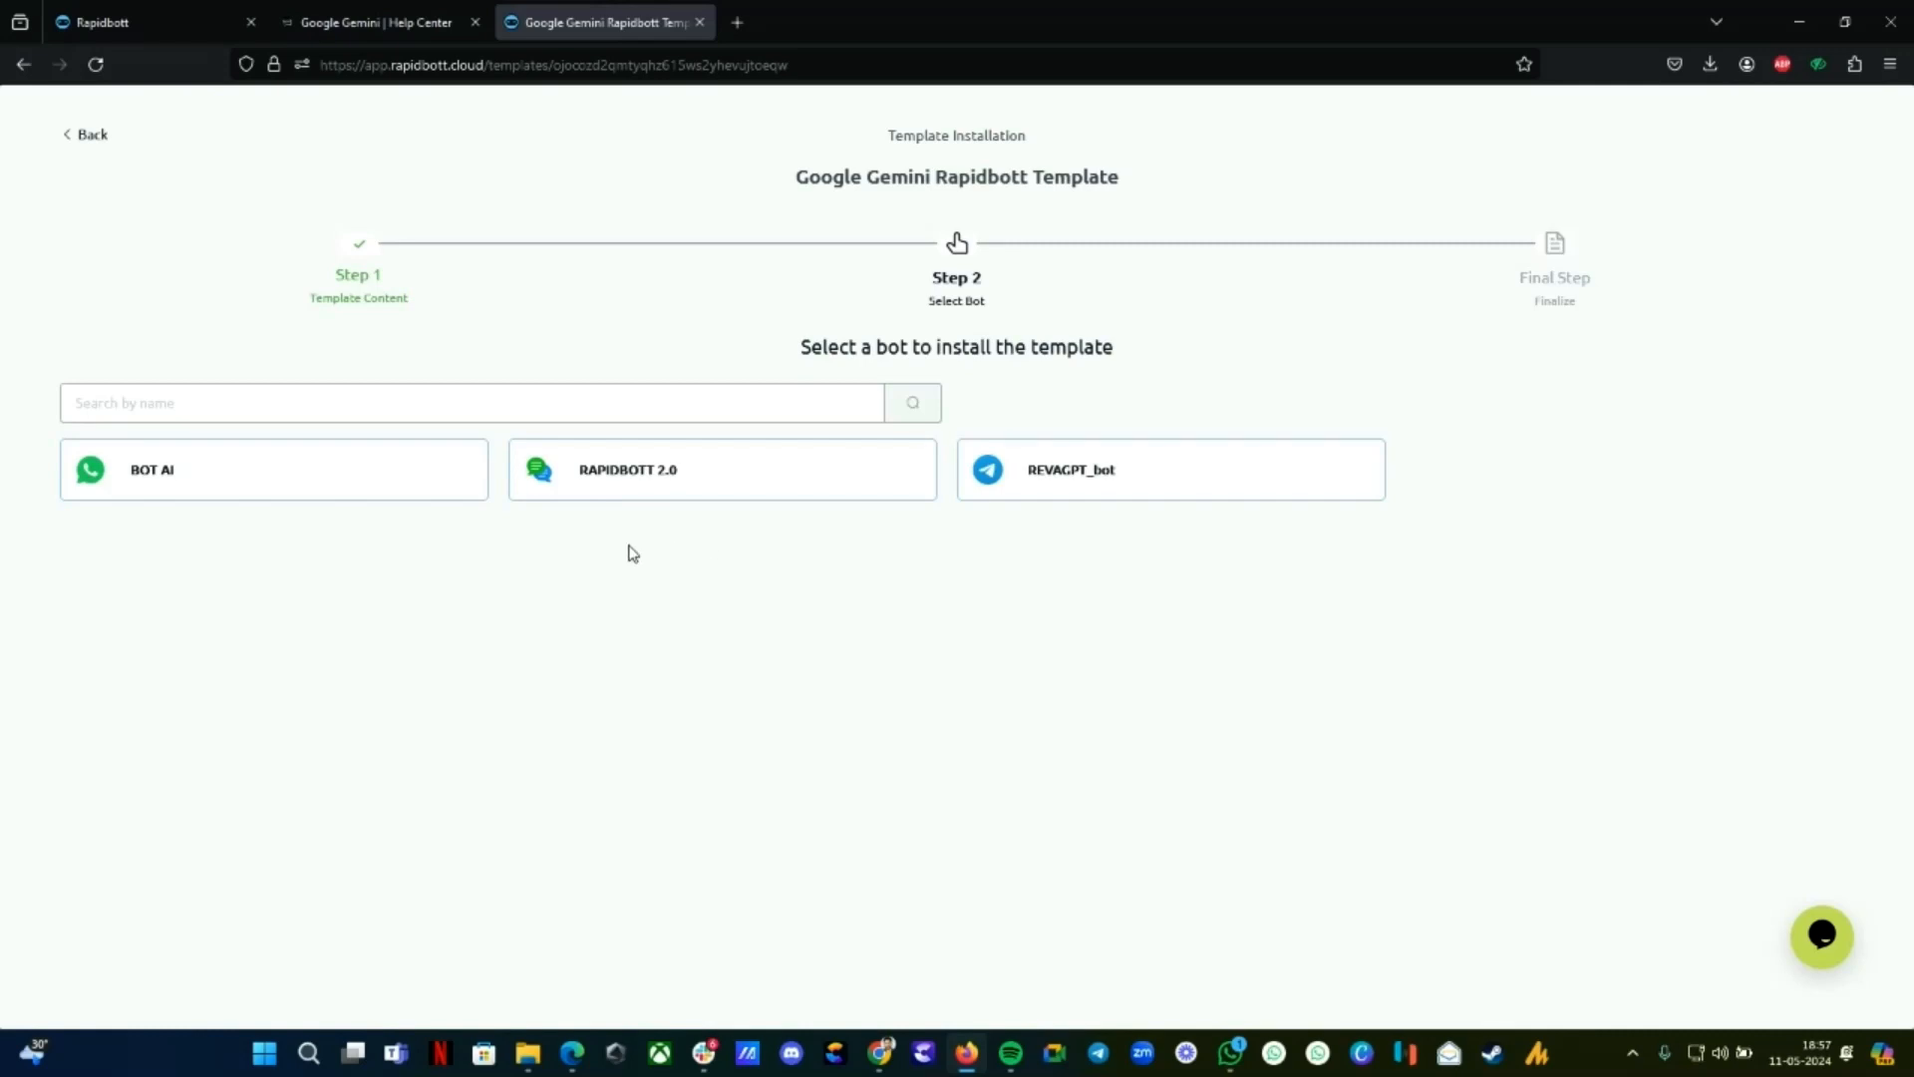
{"action": "mouse_move", "coordinate": [615, 520]}
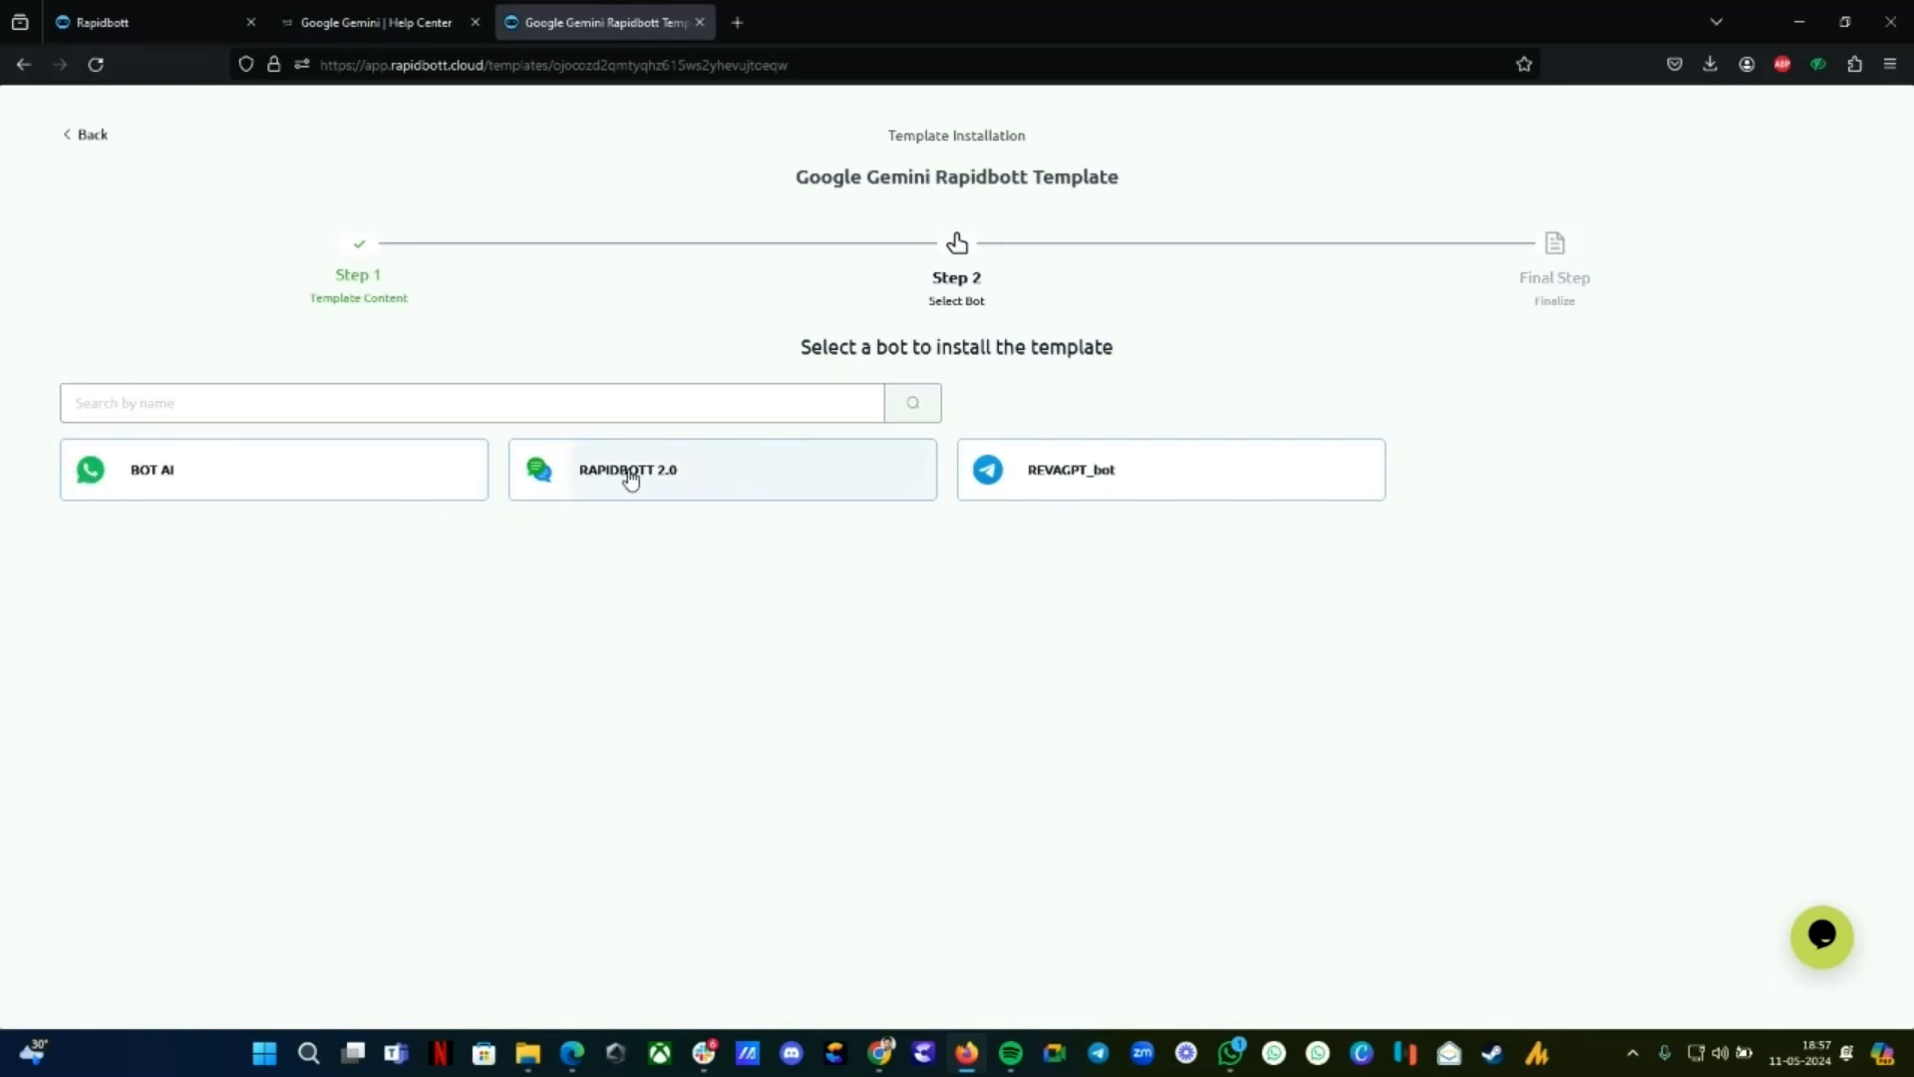
{"action": "mouse_move", "coordinate": [701, 537]}
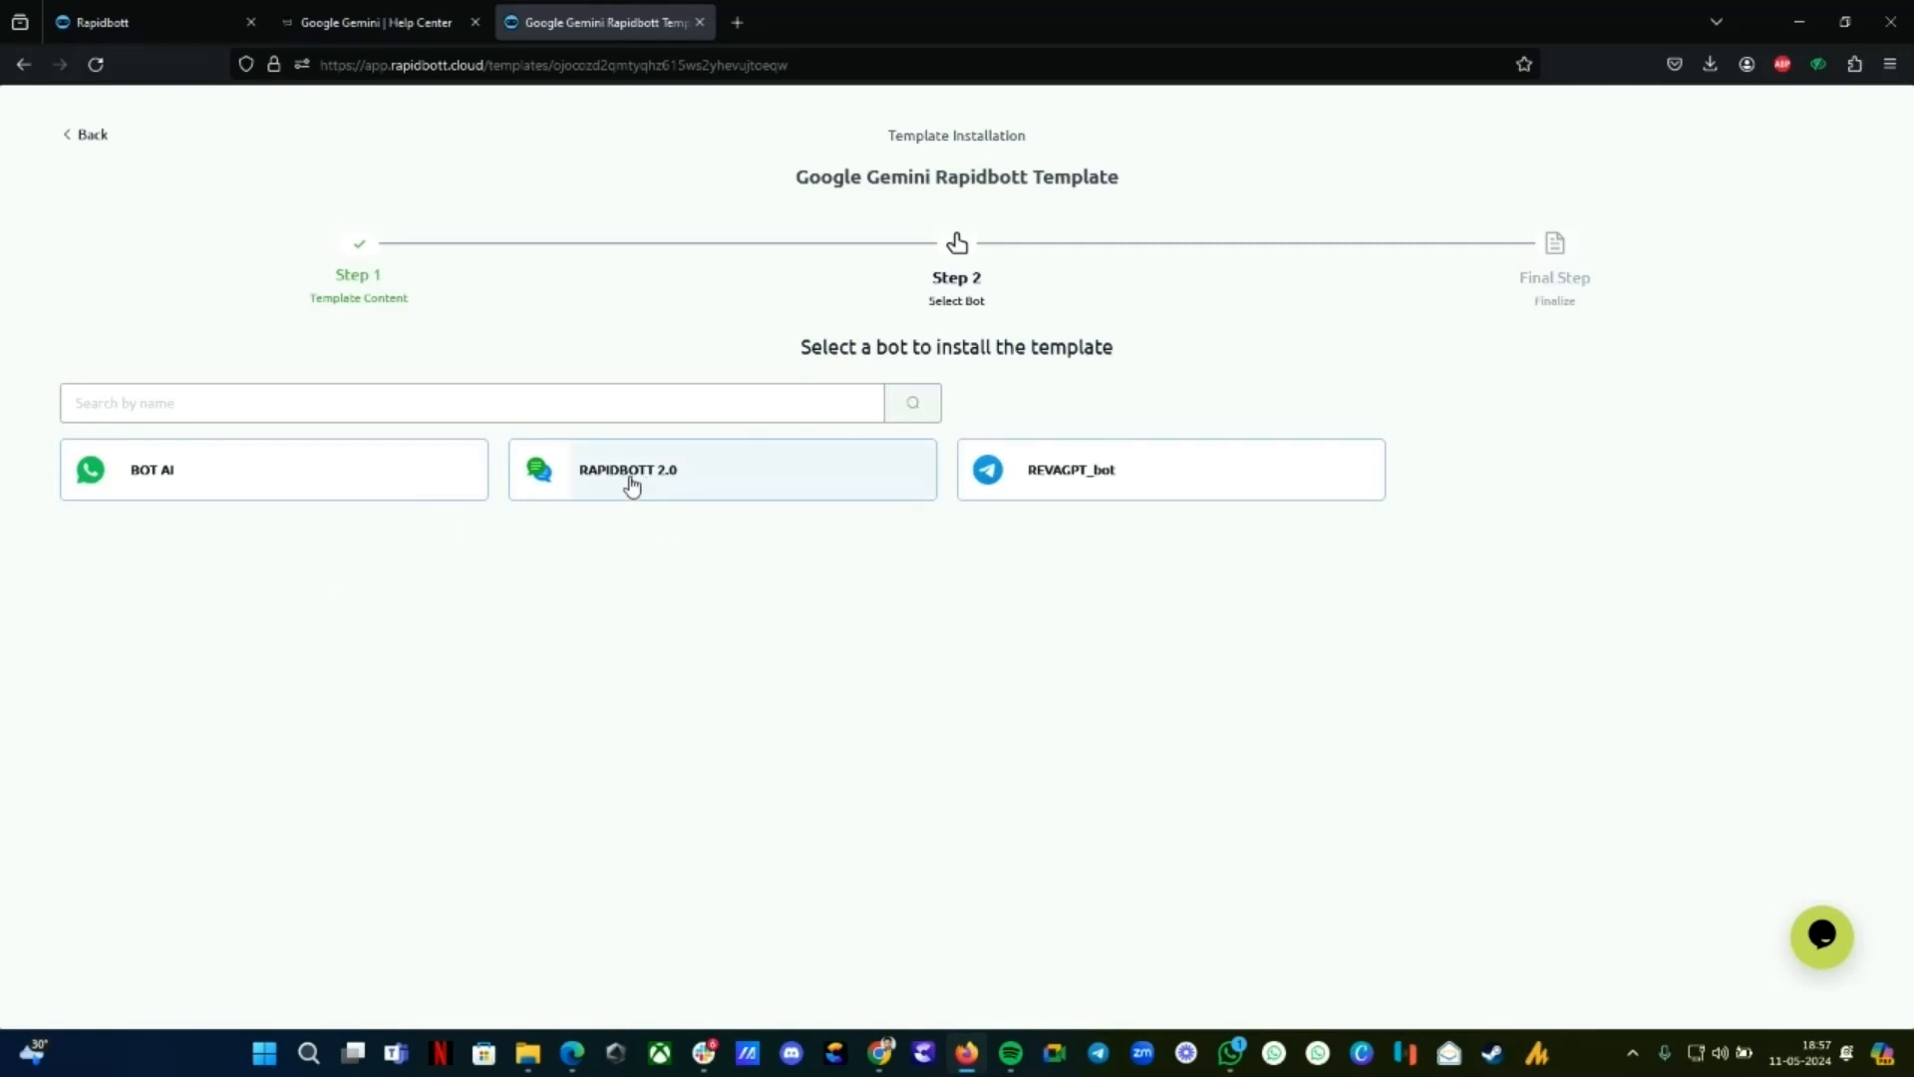
{"action": "mouse_move", "coordinate": [670, 485]}
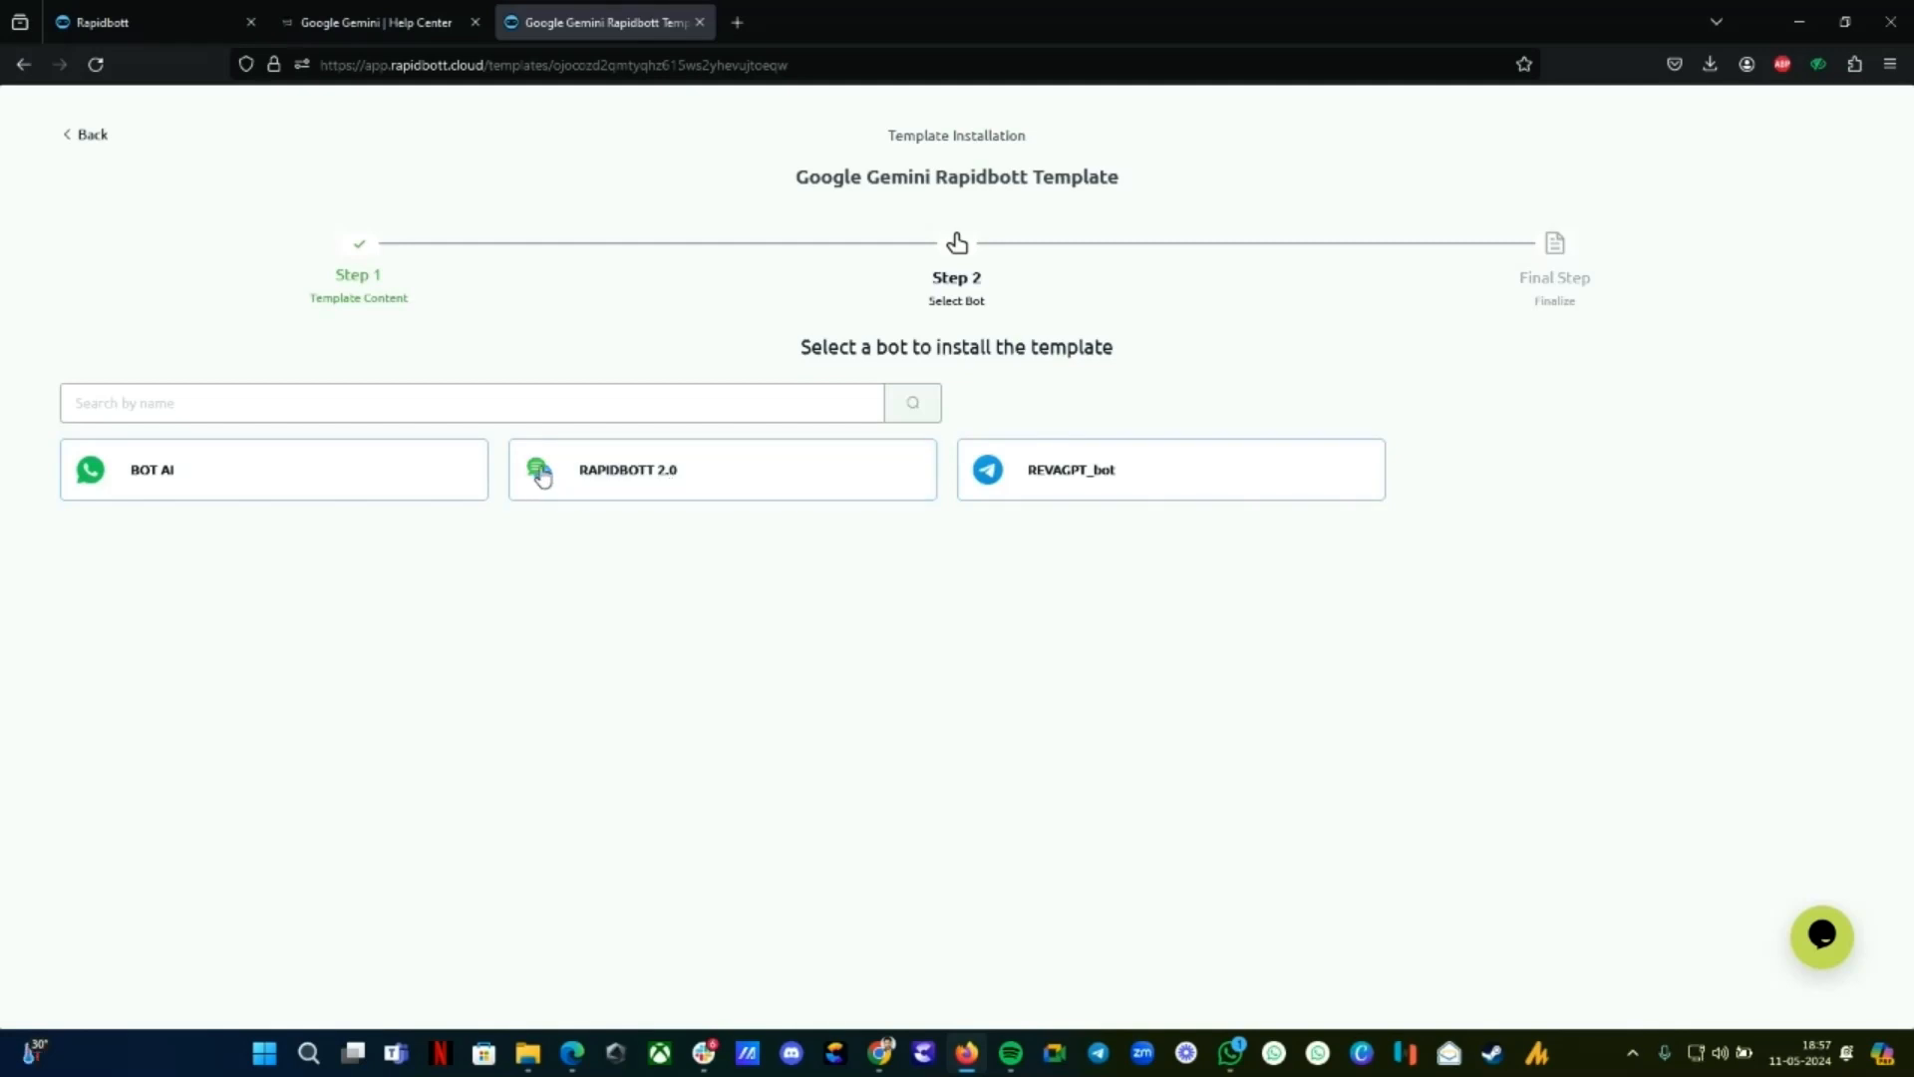
{"action": "mouse_move", "coordinate": [635, 483]}
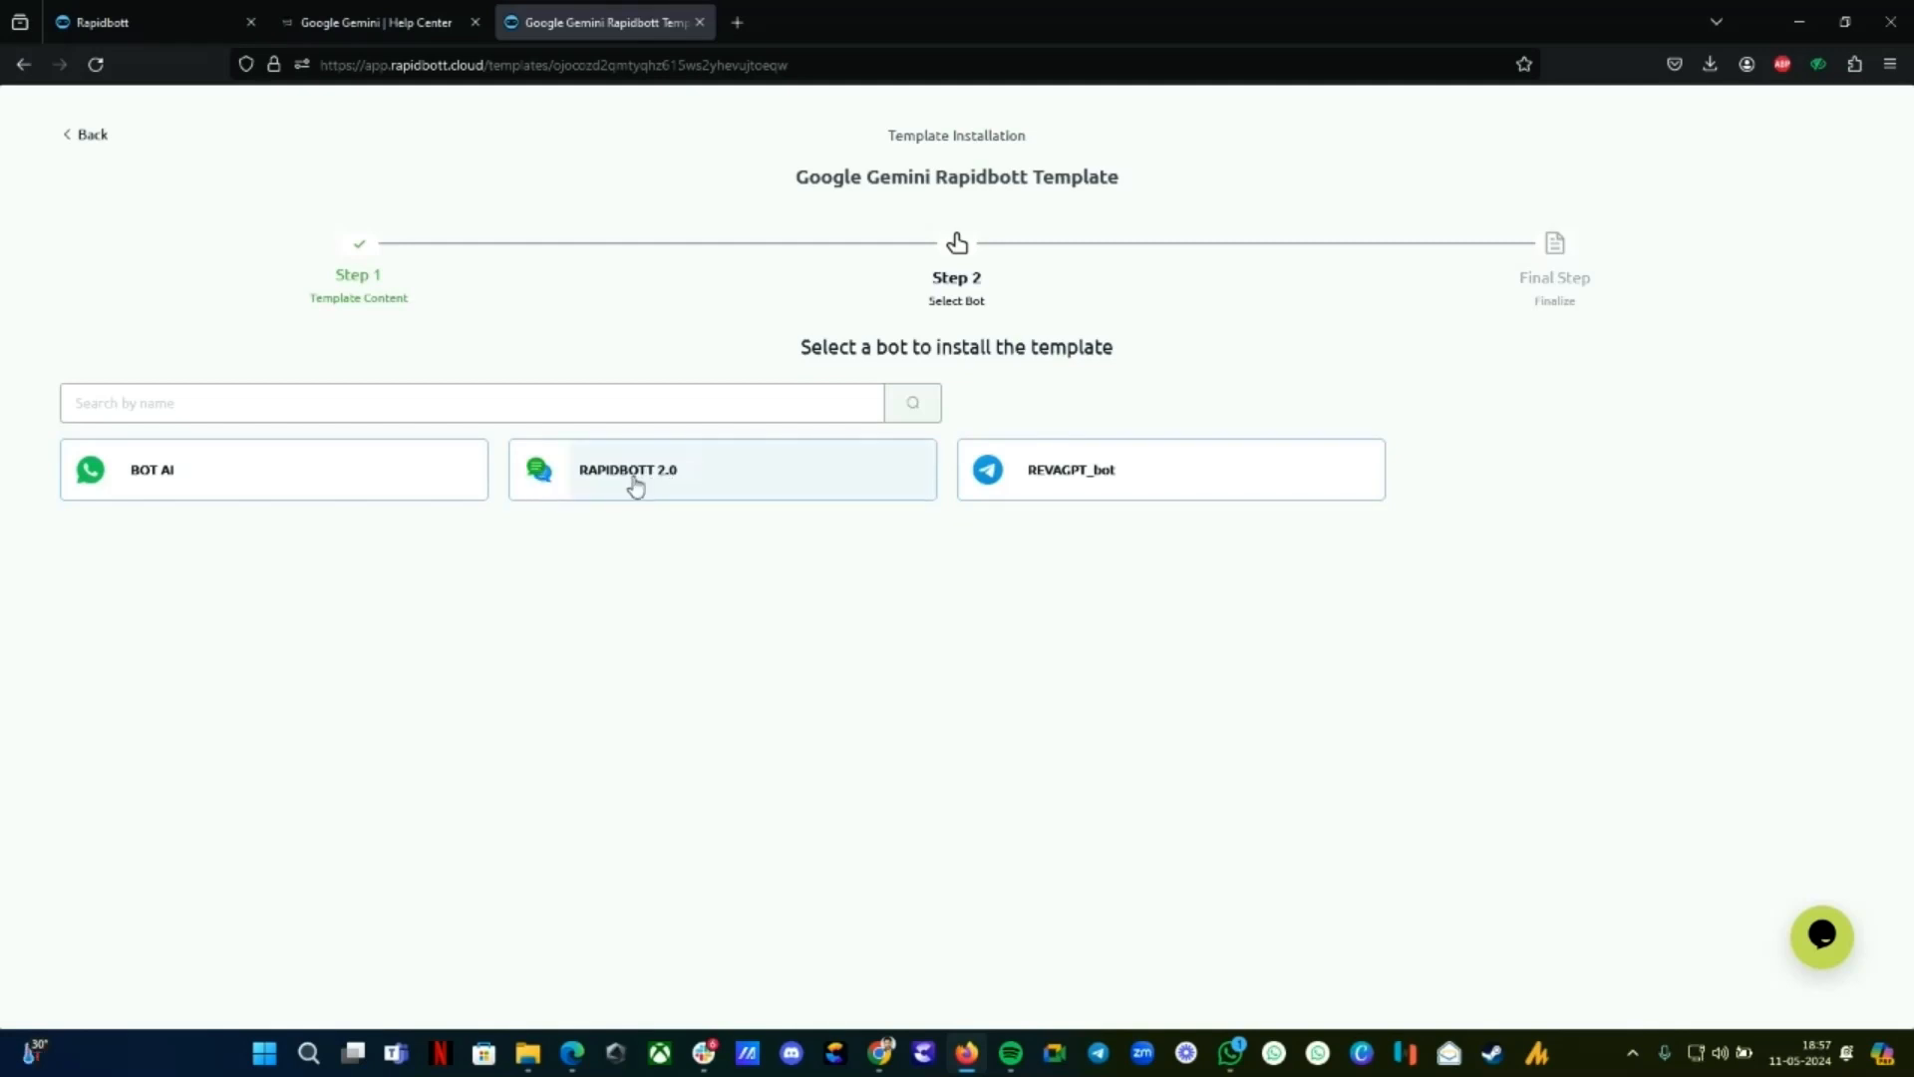
Choose RAPIDBOTT 2.0 as the target bot and select the Business Info text
{"action": "left_click", "coordinate": [719, 469]}
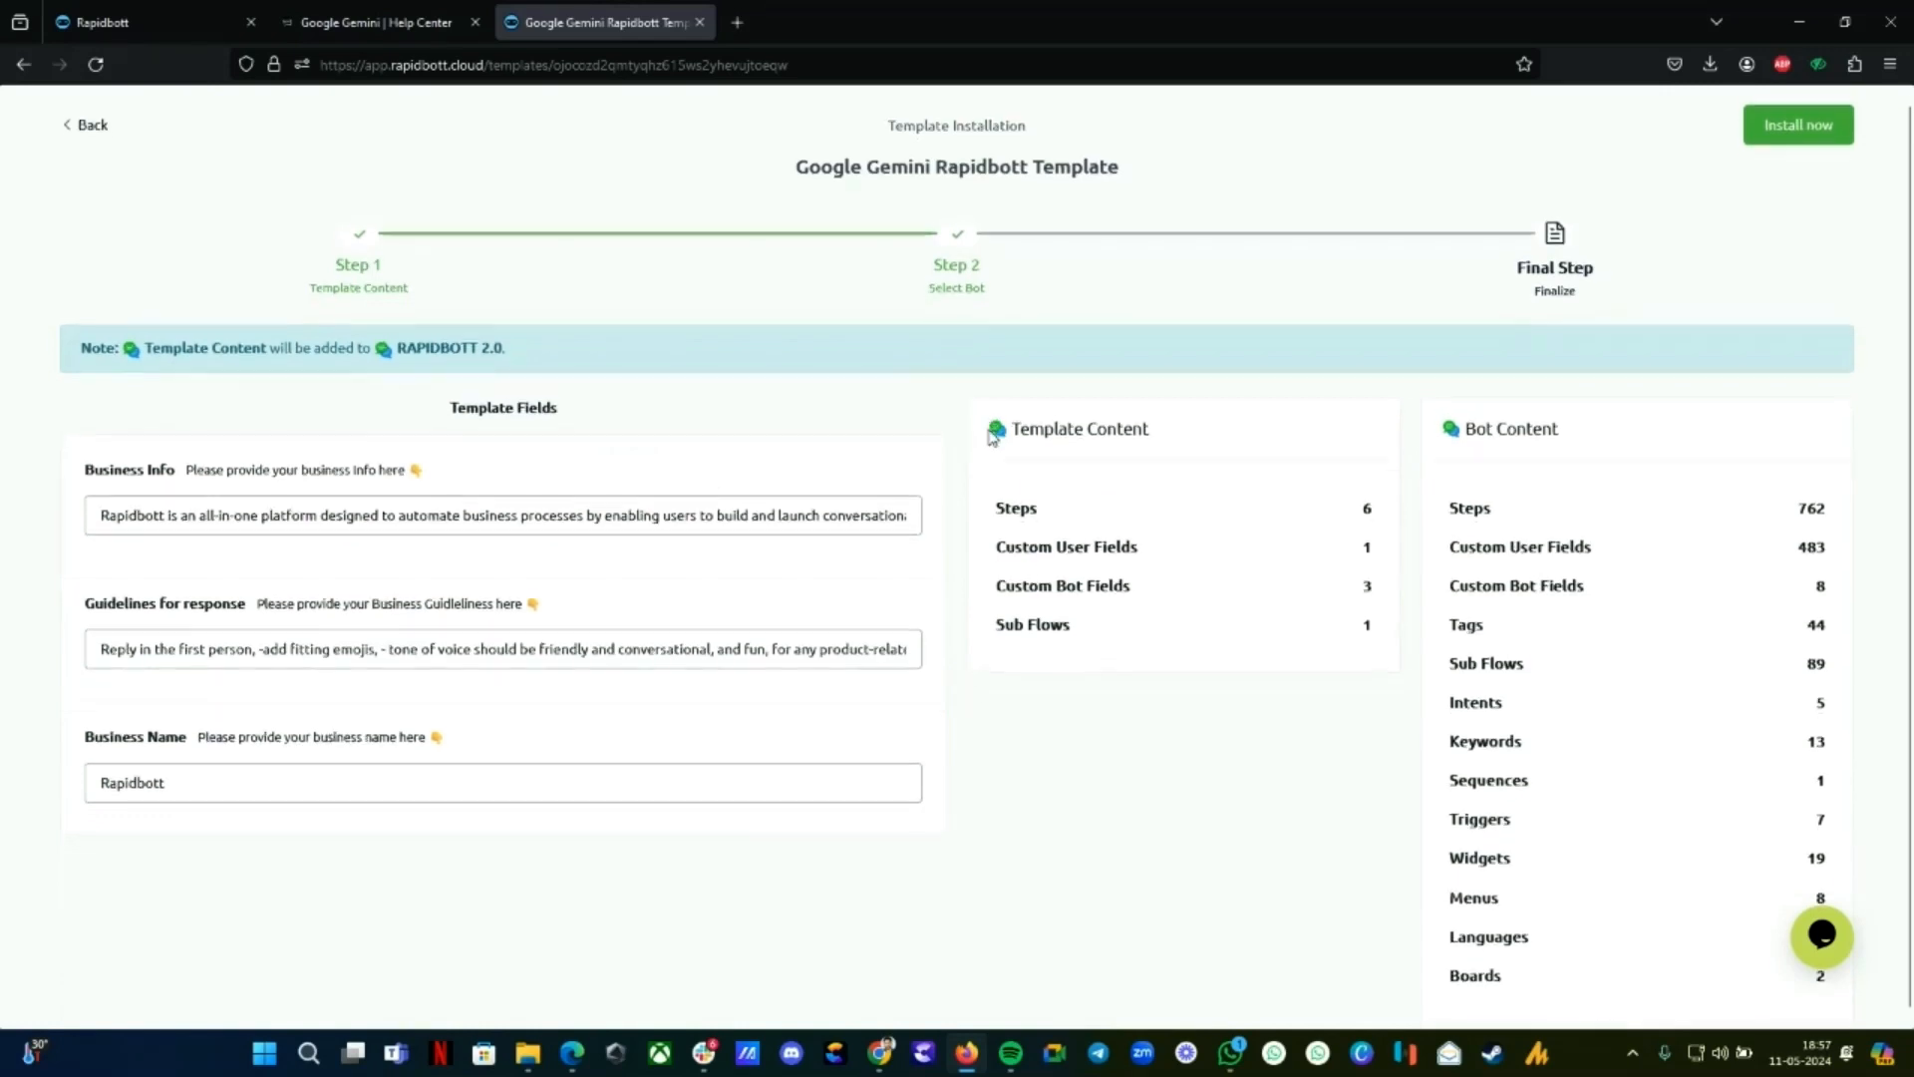
{"action": "double_click", "coordinate": [502, 396]}
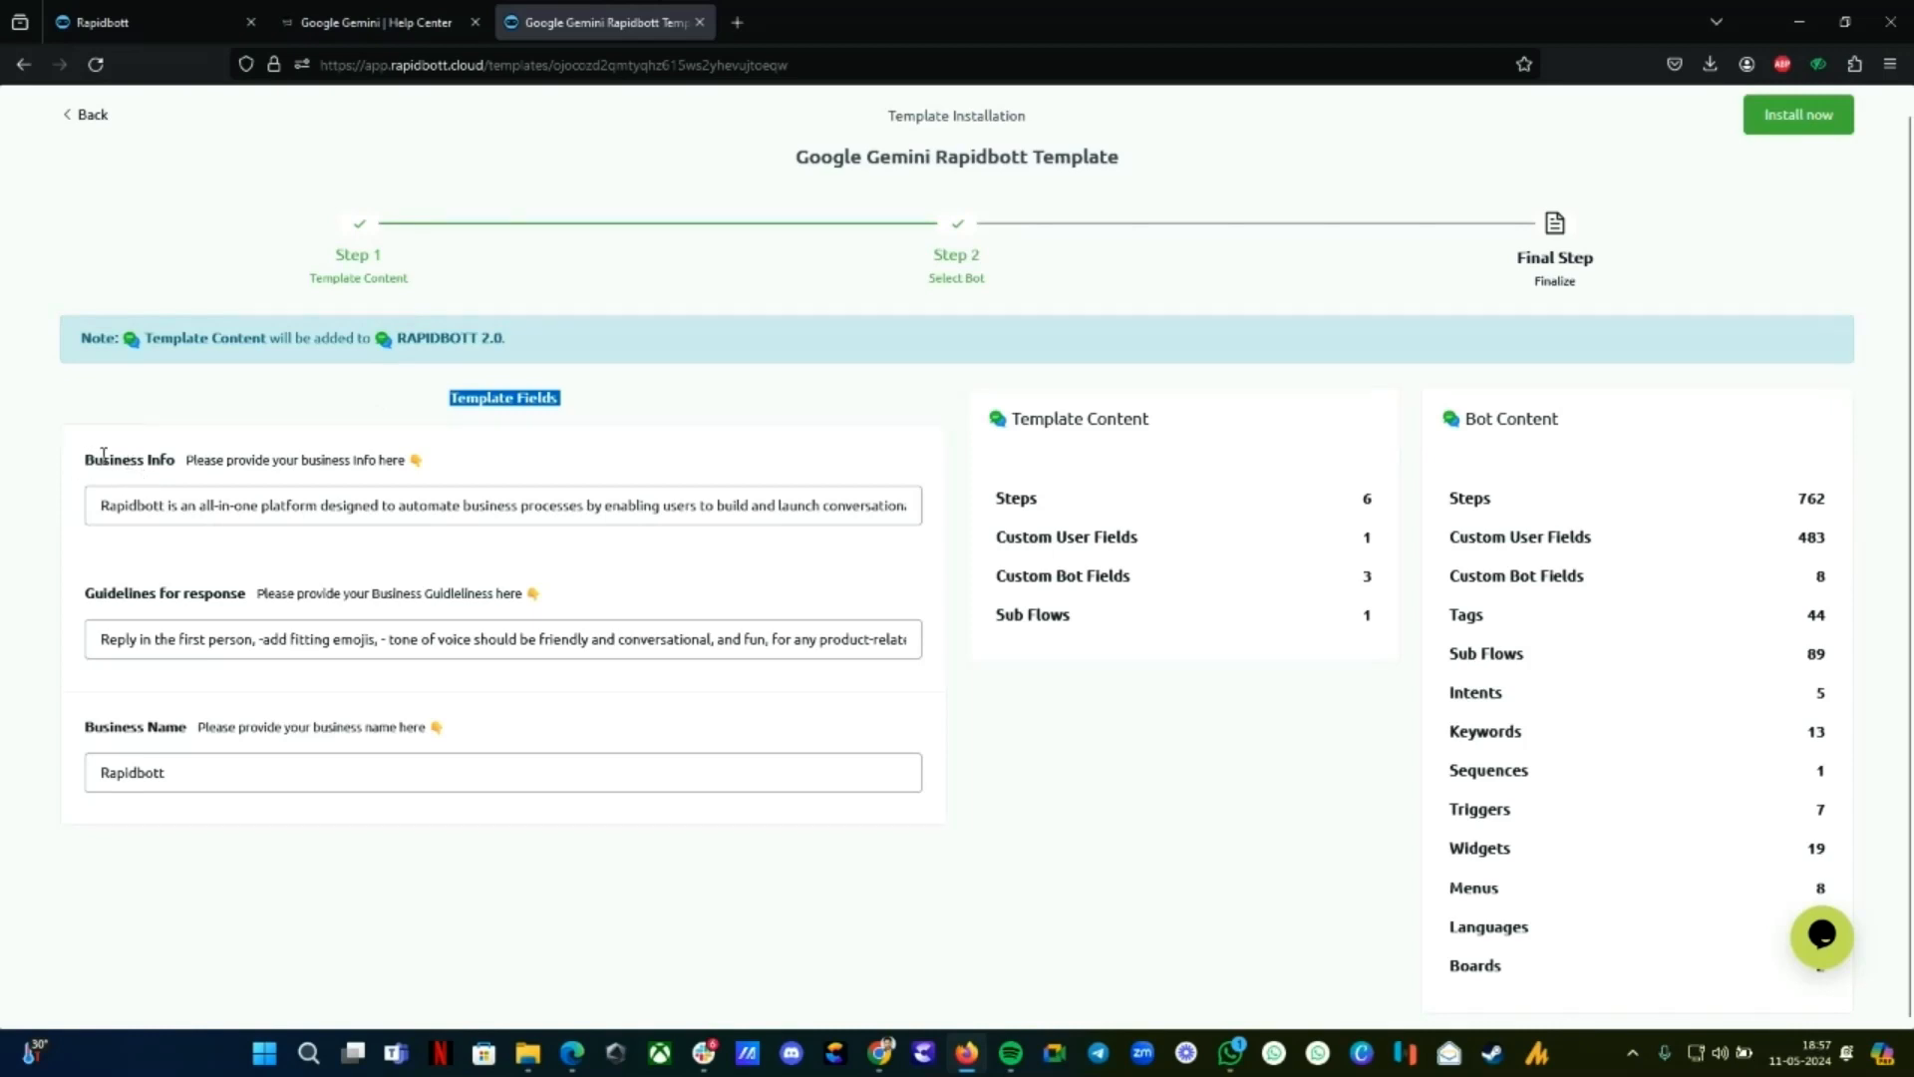
{"action": "mouse_move", "coordinate": [286, 539]}
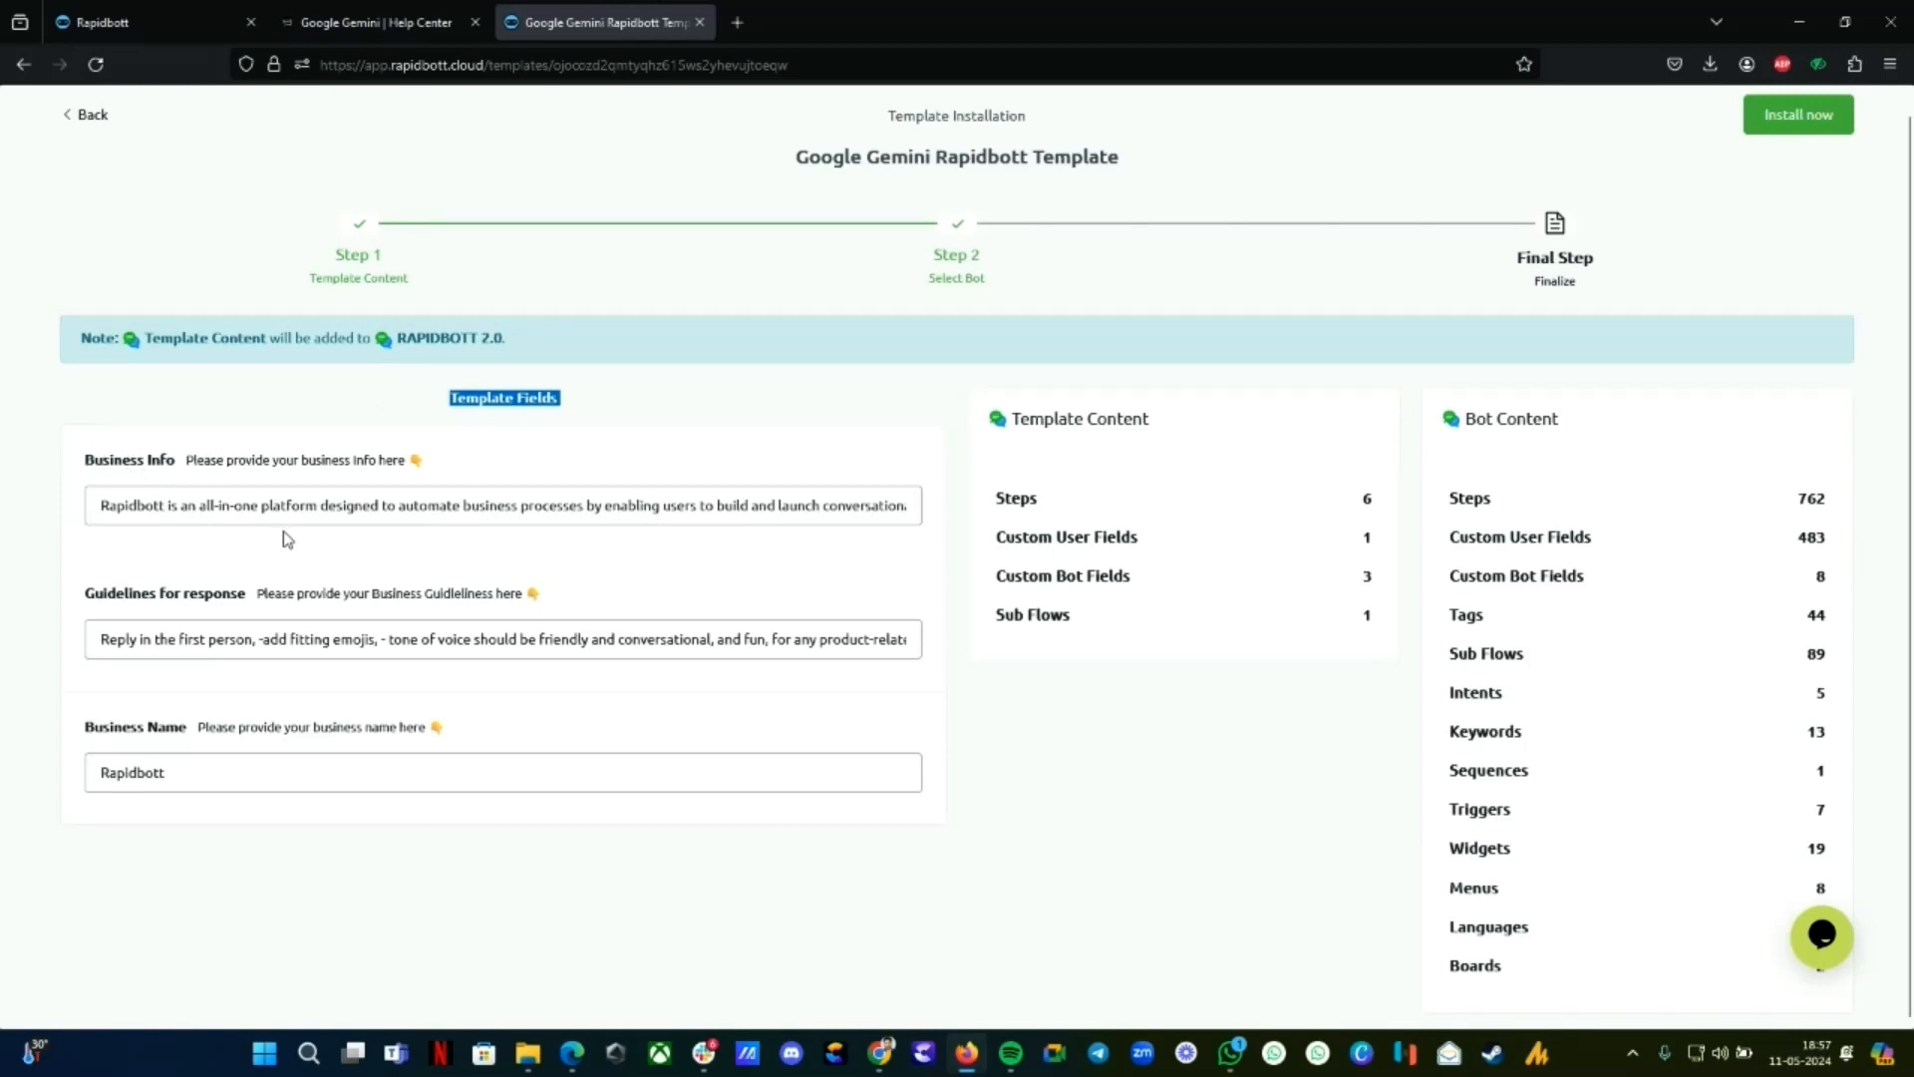
{"action": "left_click", "coordinate": [500, 504]}
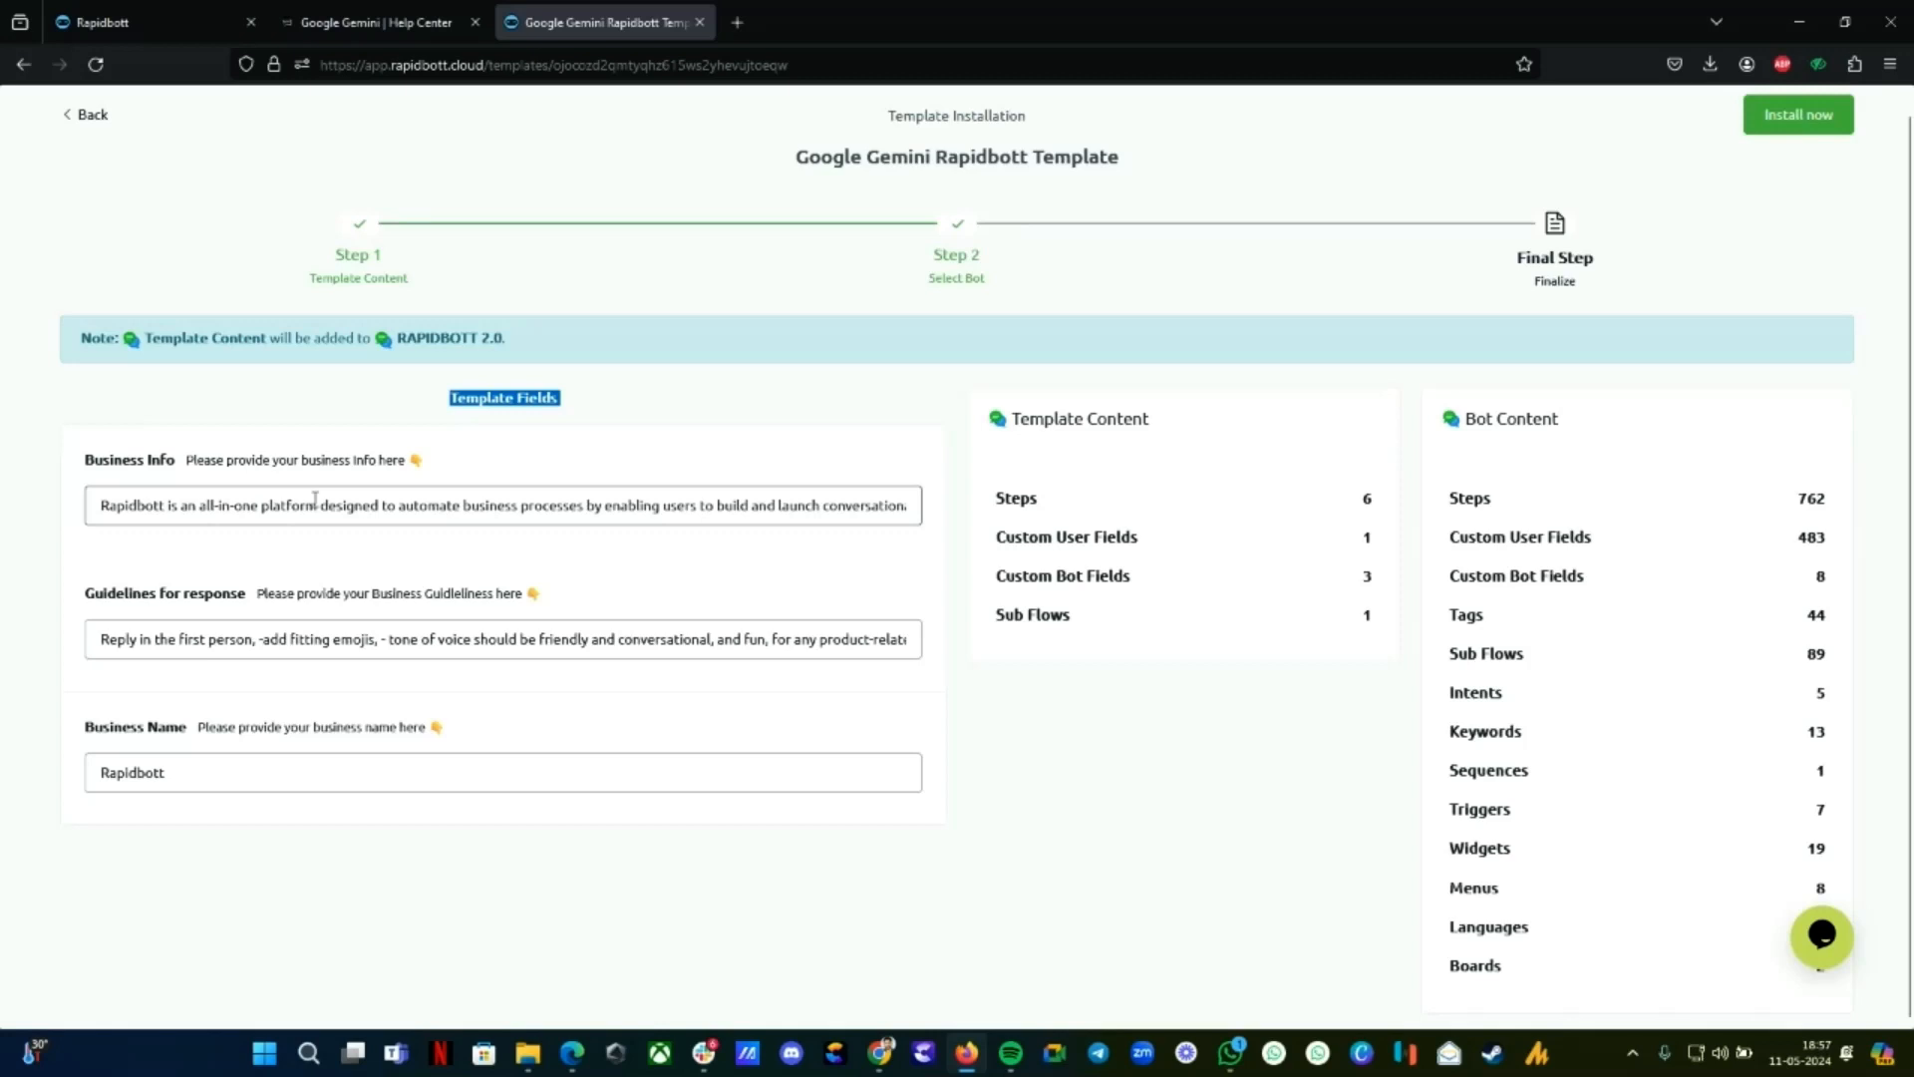
{"action": "triple_click", "coordinate": [500, 504]}
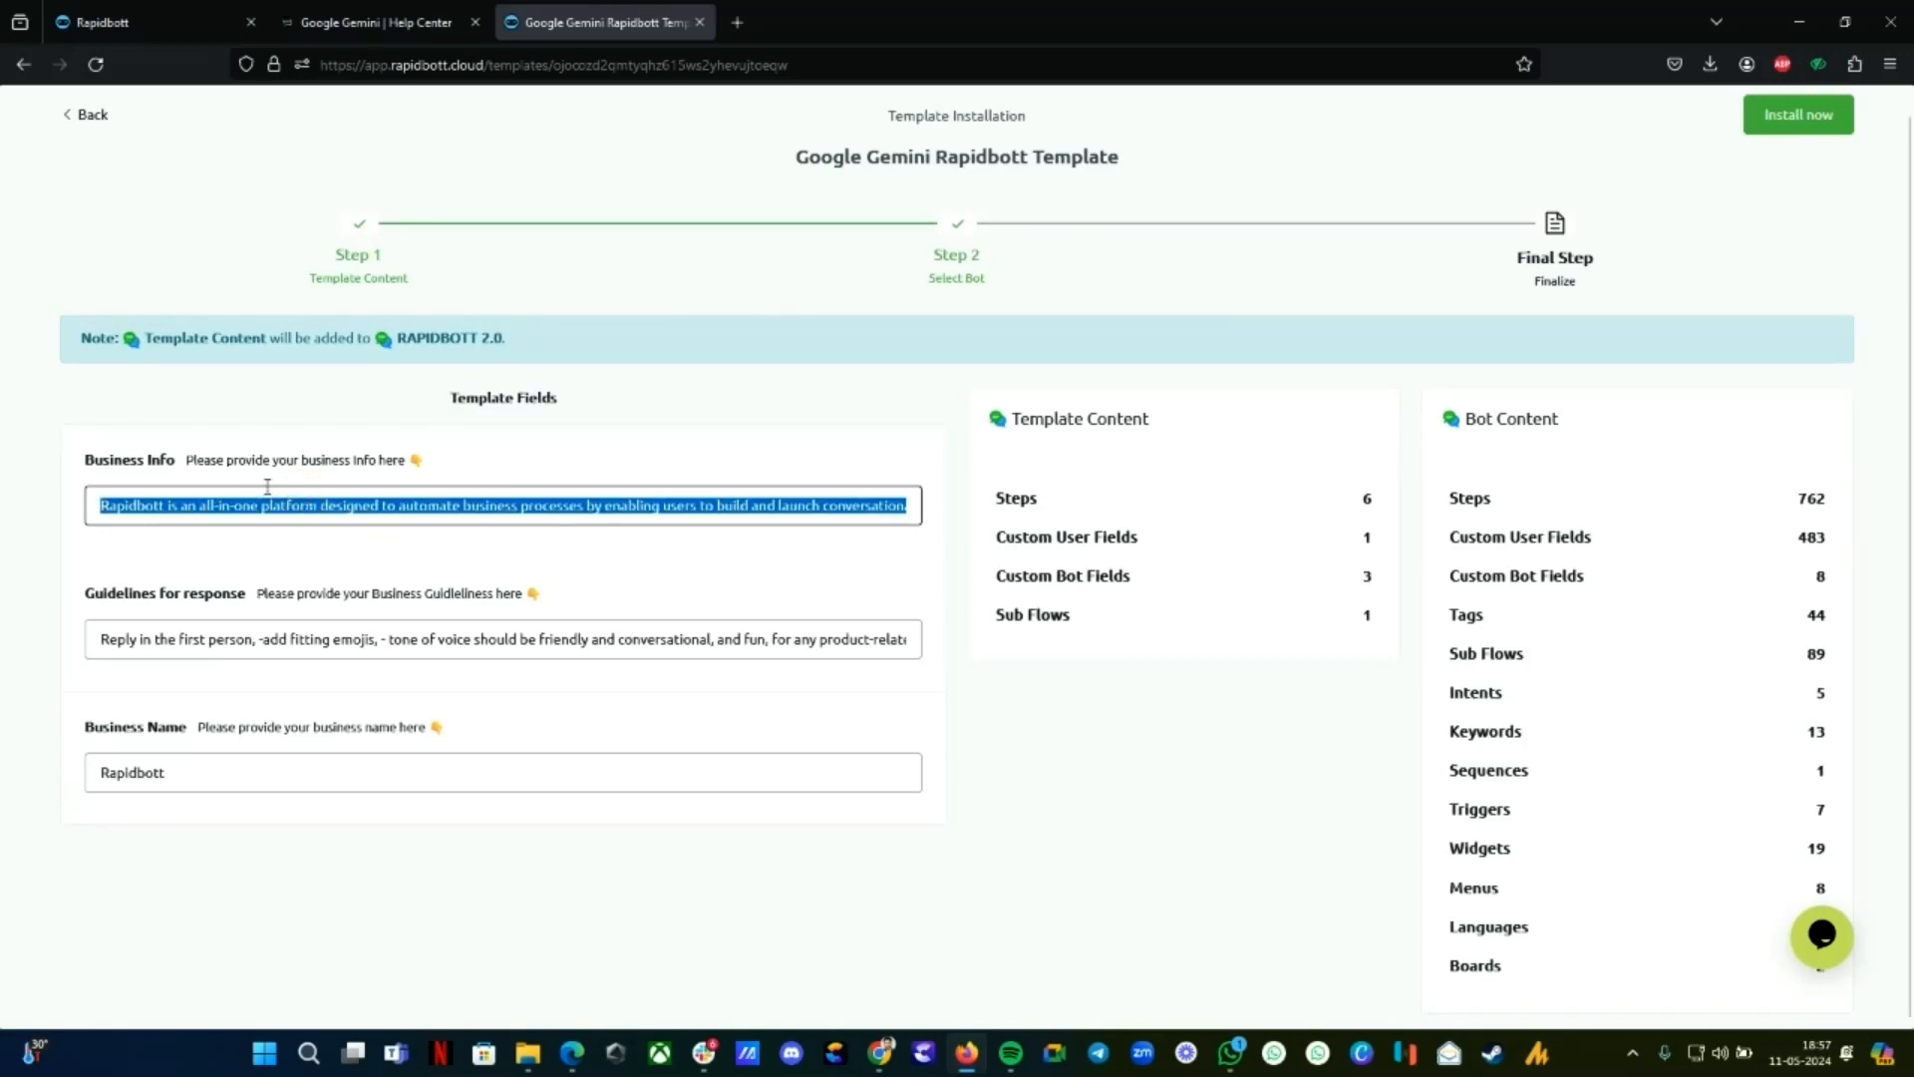
Review the Business Info text and the Guidelines for response field
{"action": "double_click", "coordinate": [130, 460]}
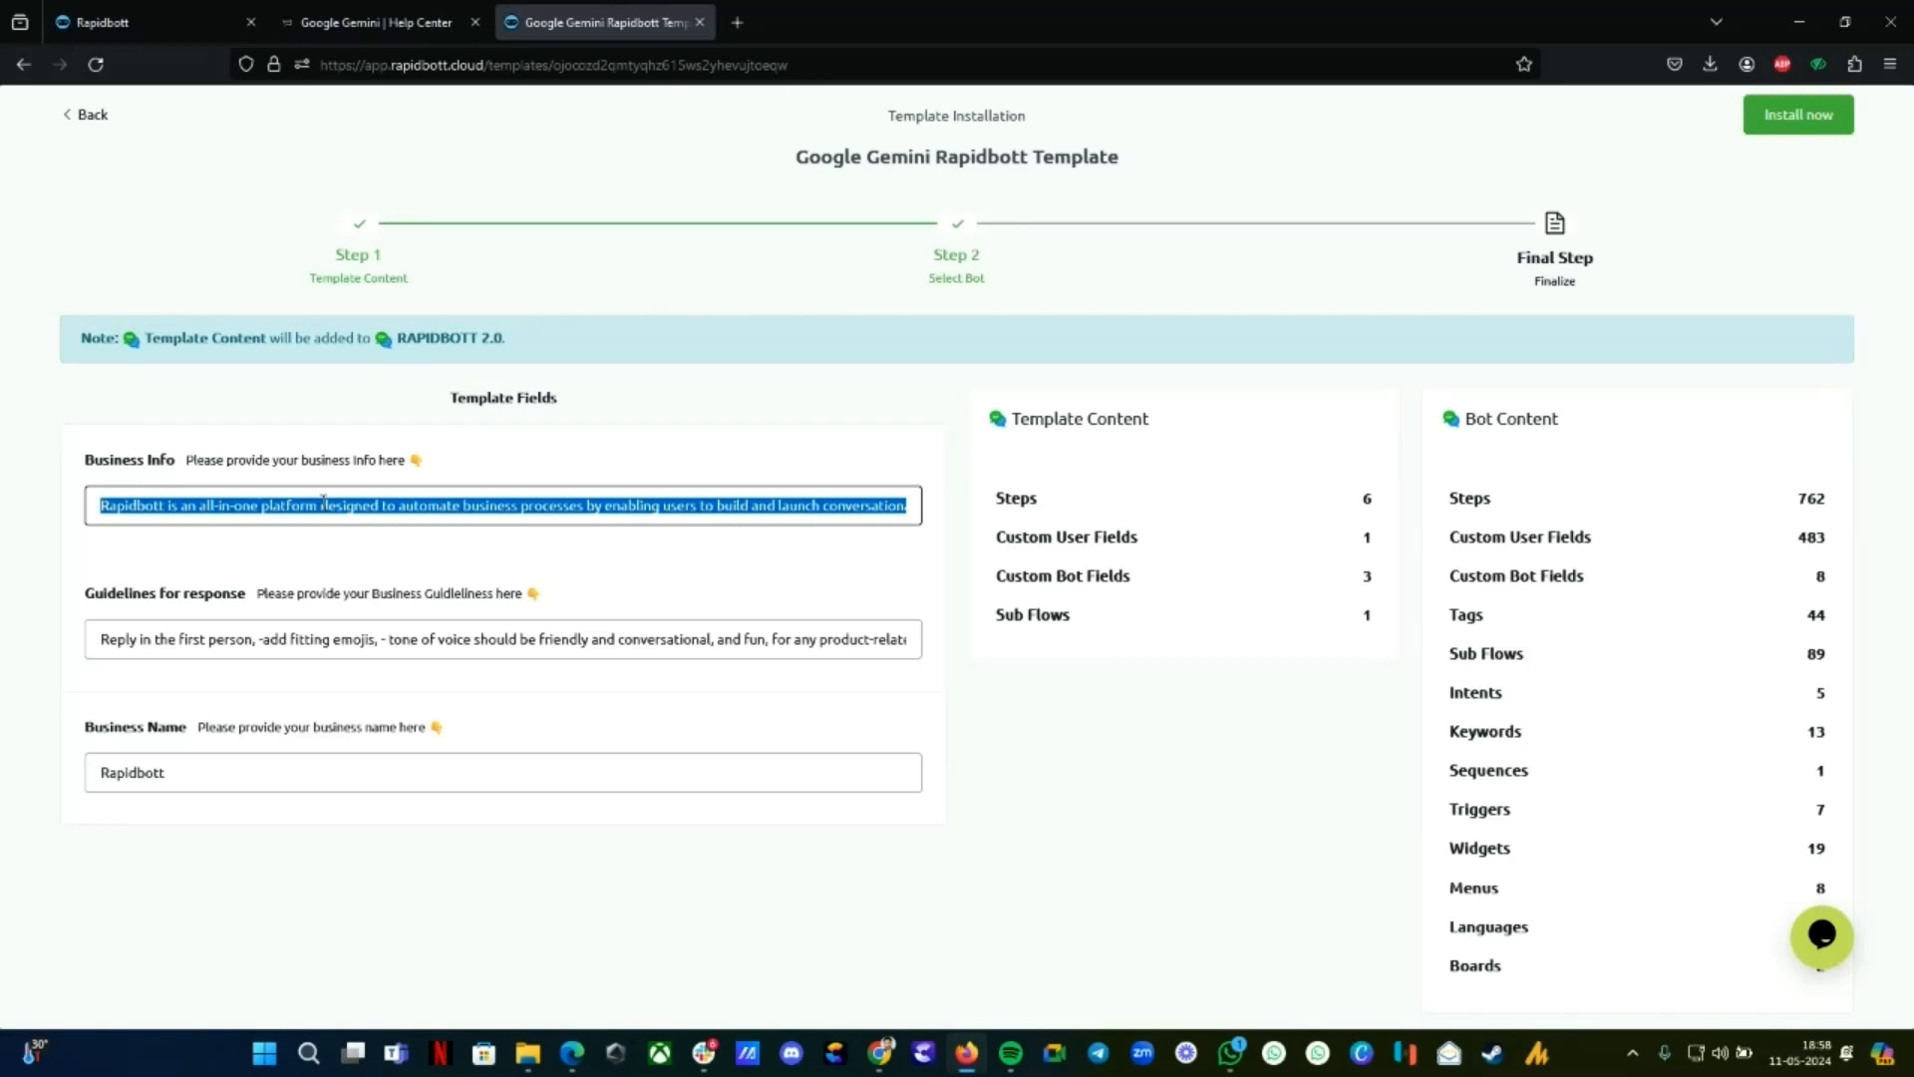
{"action": "mouse_move", "coordinate": [521, 549]}
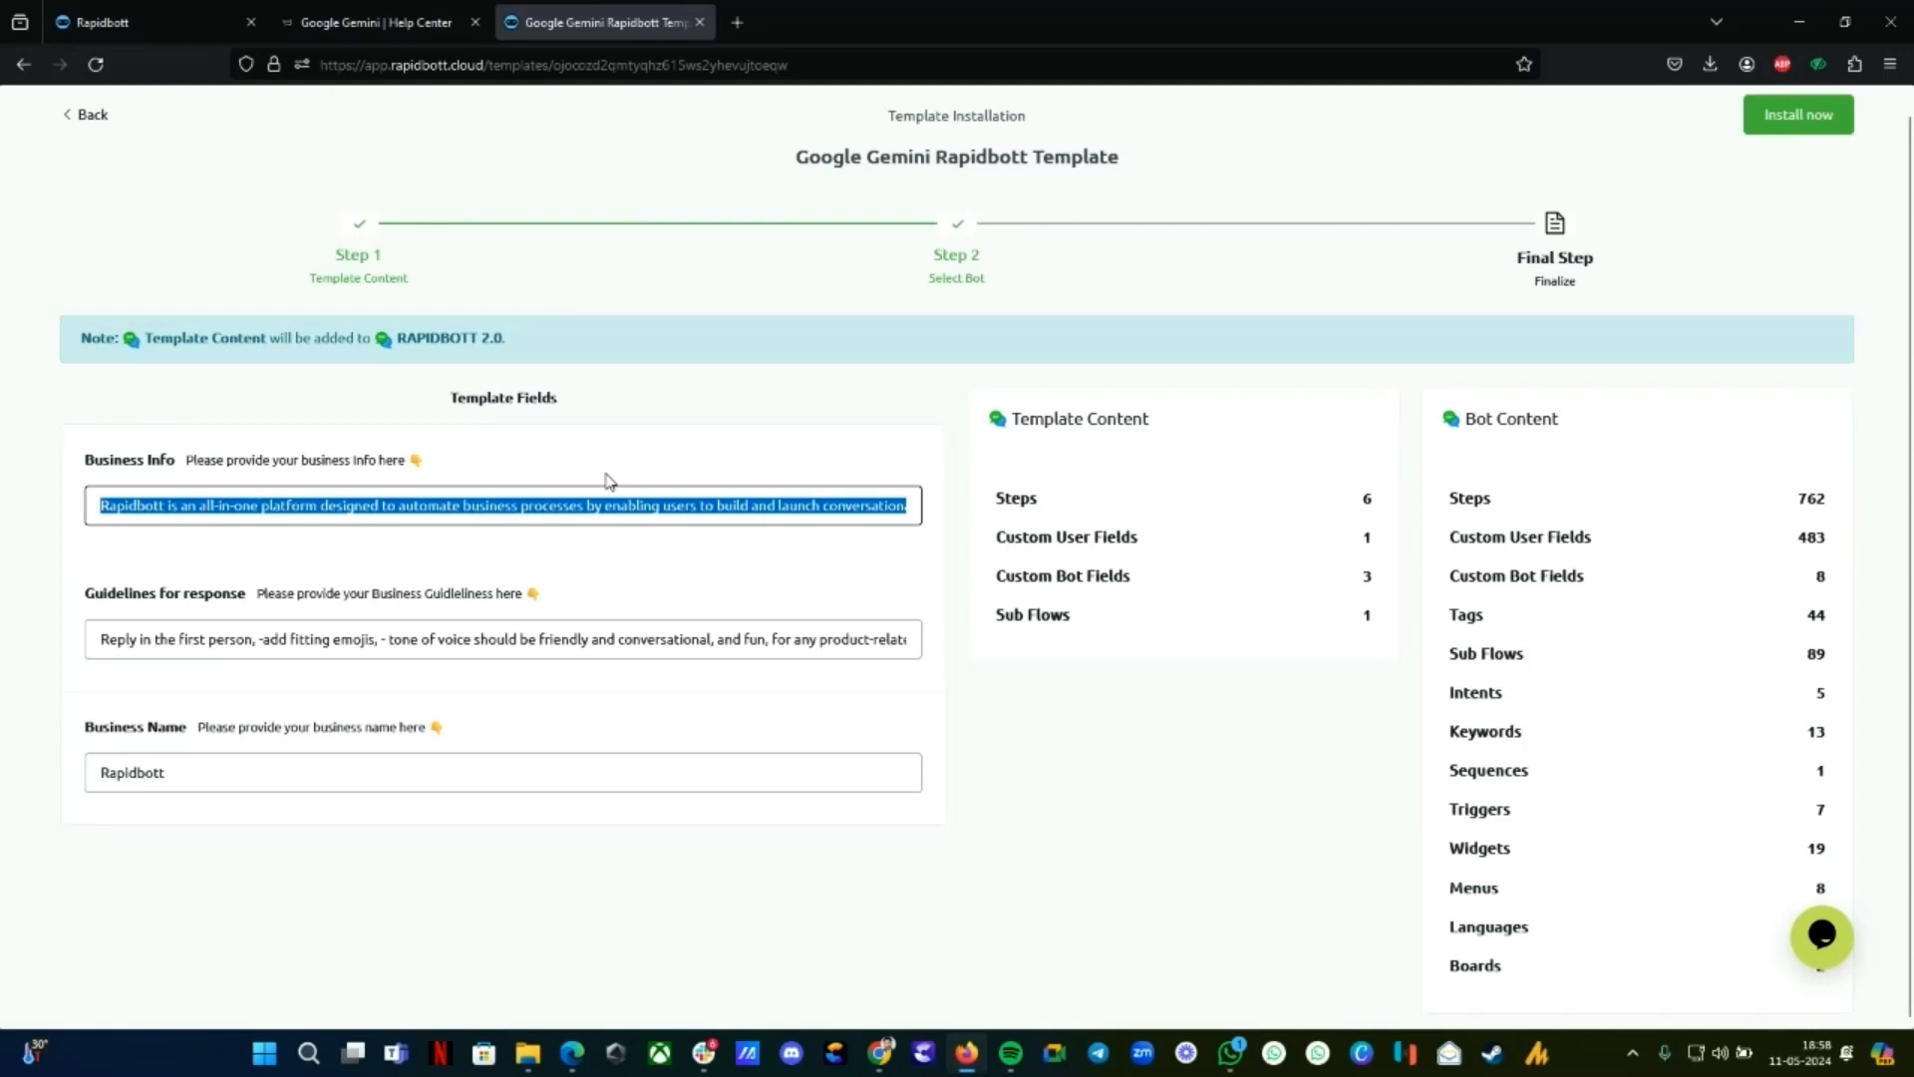
{"action": "left_click", "coordinate": [586, 506]}
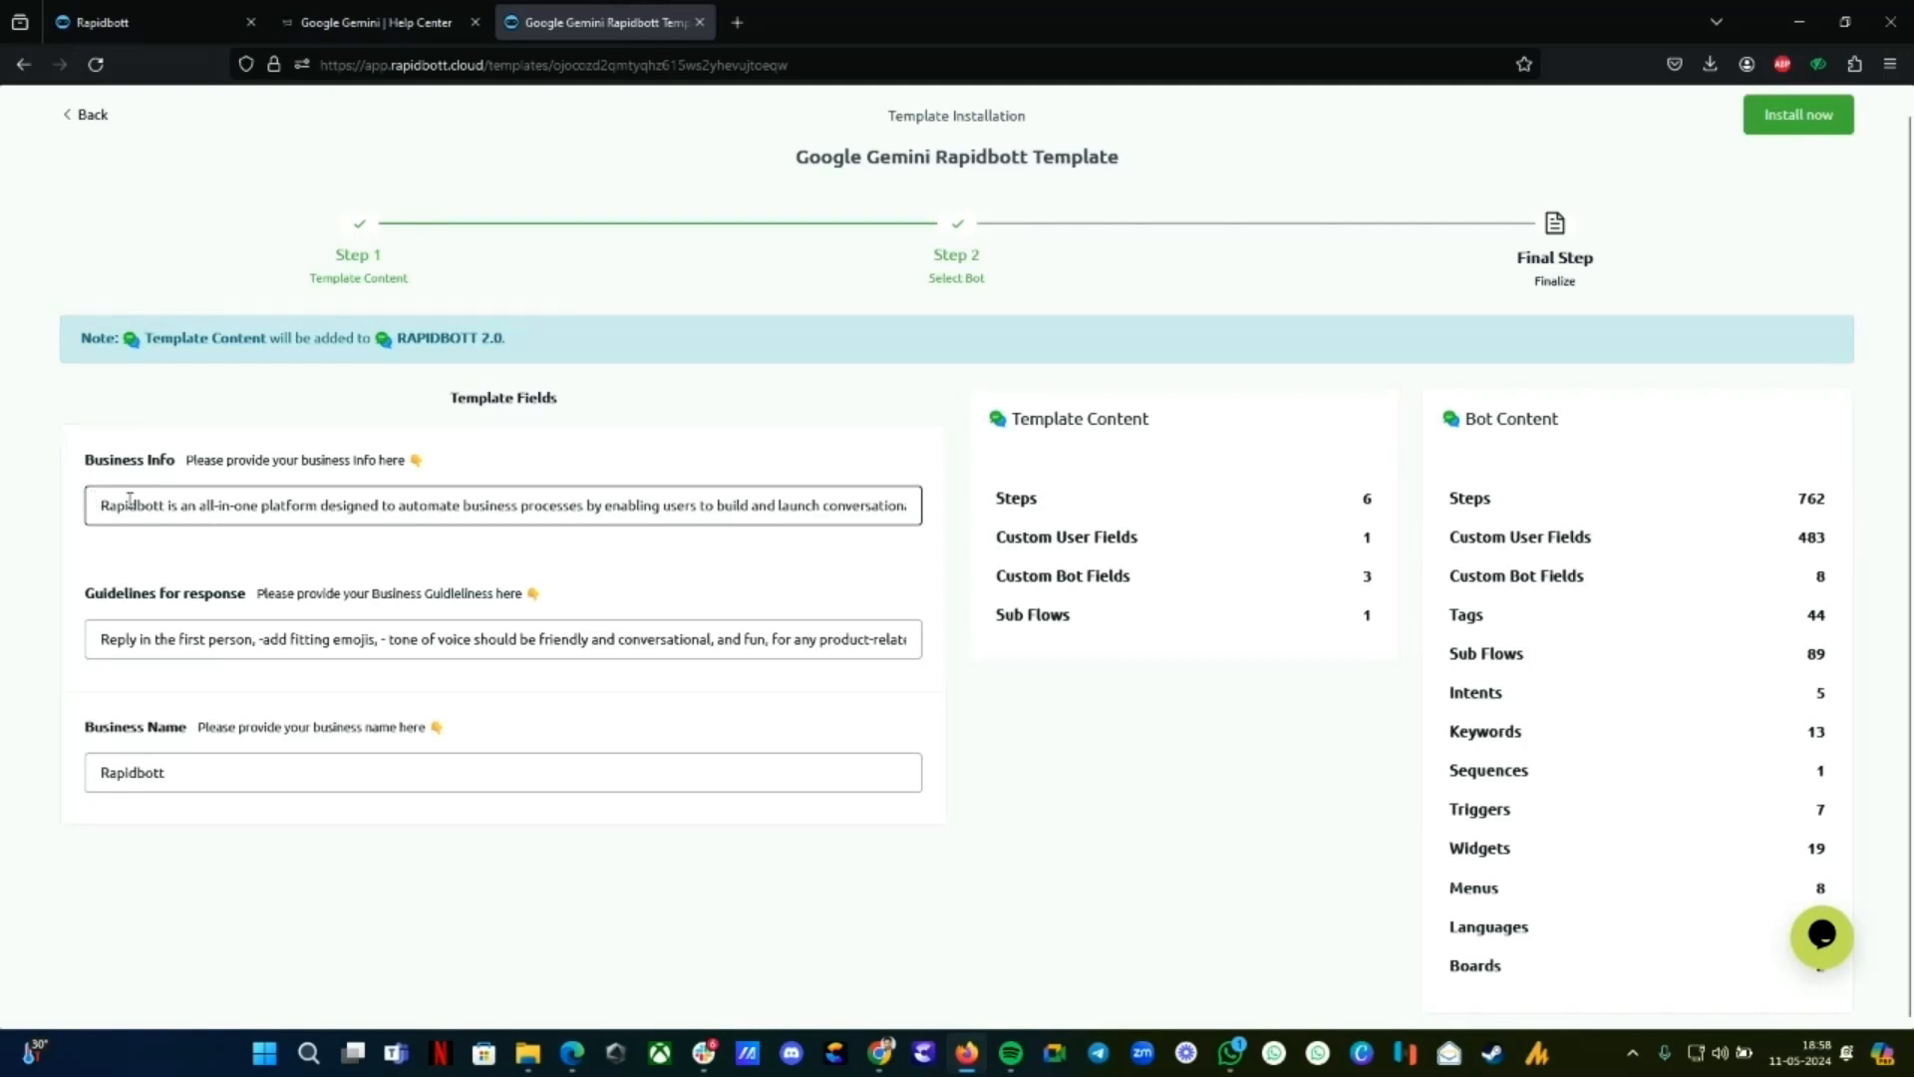
{"action": "triple_click", "coordinate": [500, 505]}
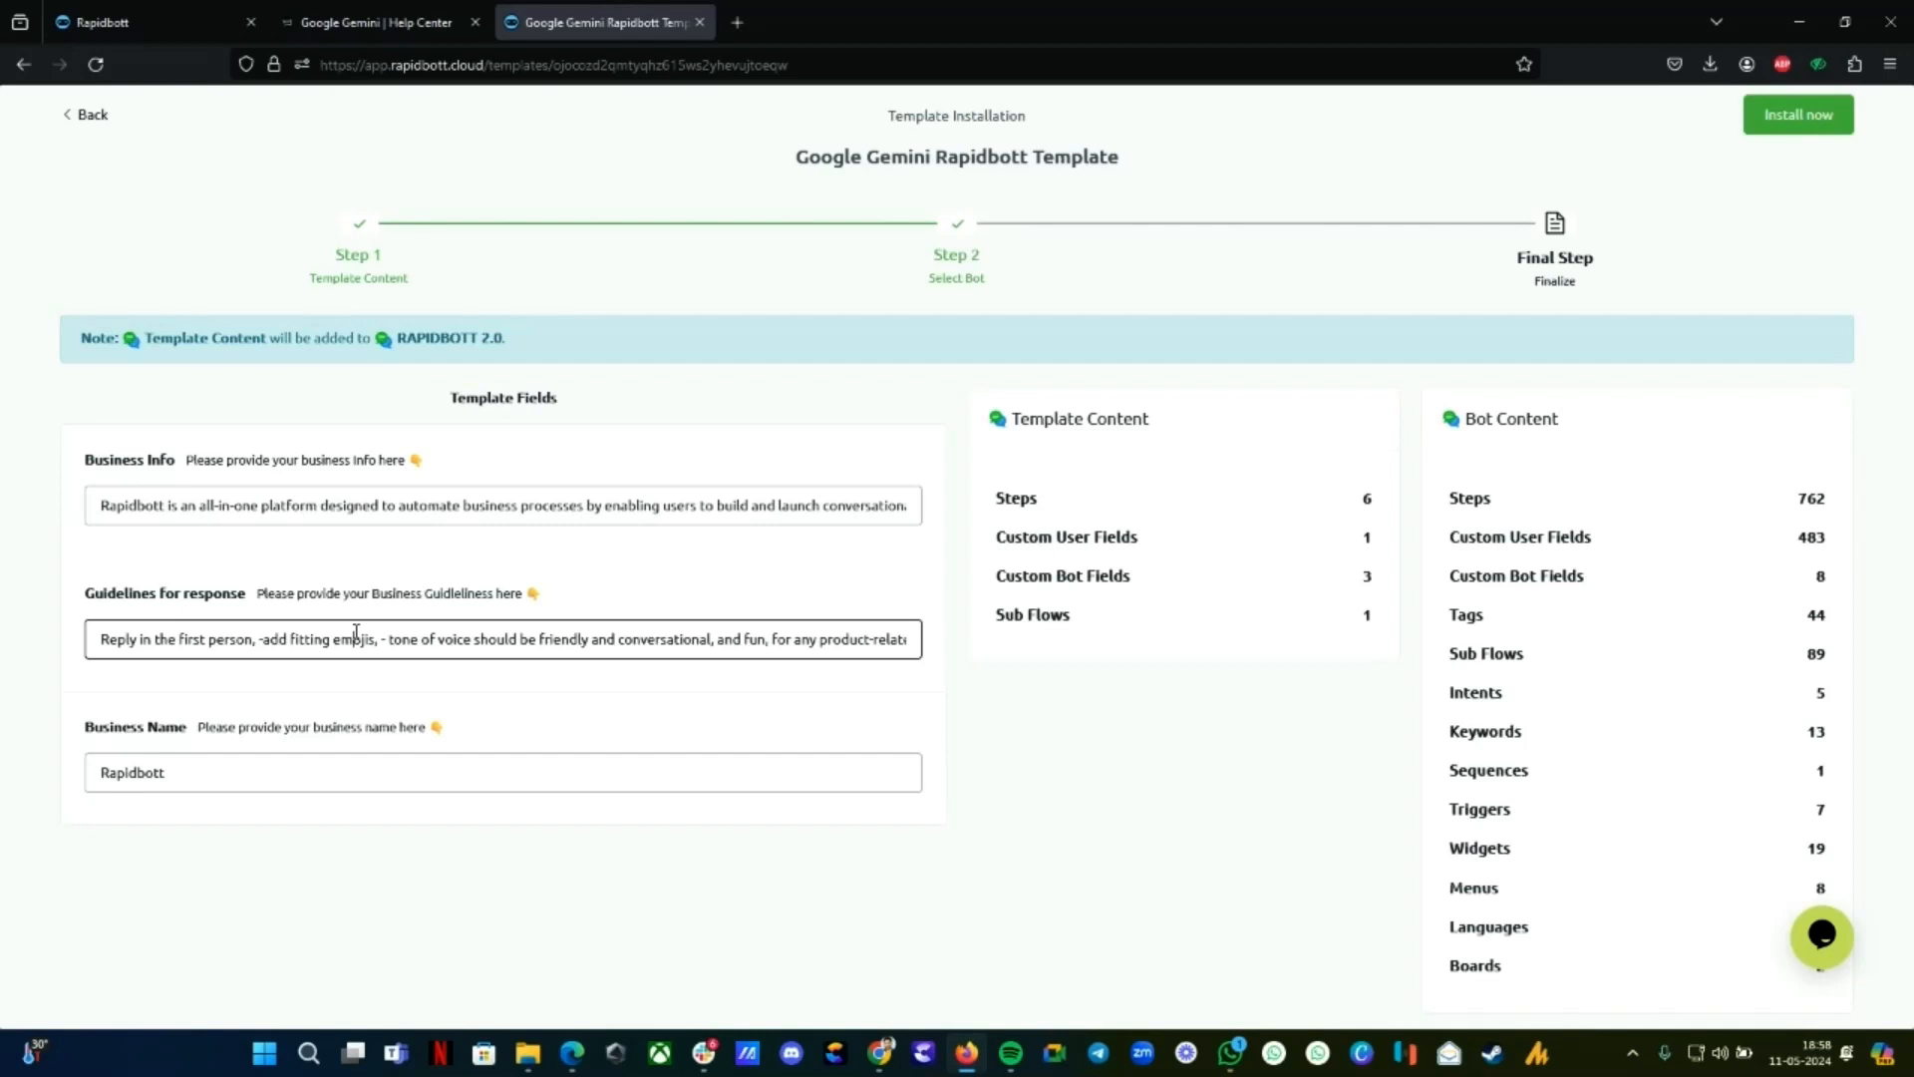
{"action": "double_click", "coordinate": [131, 772]}
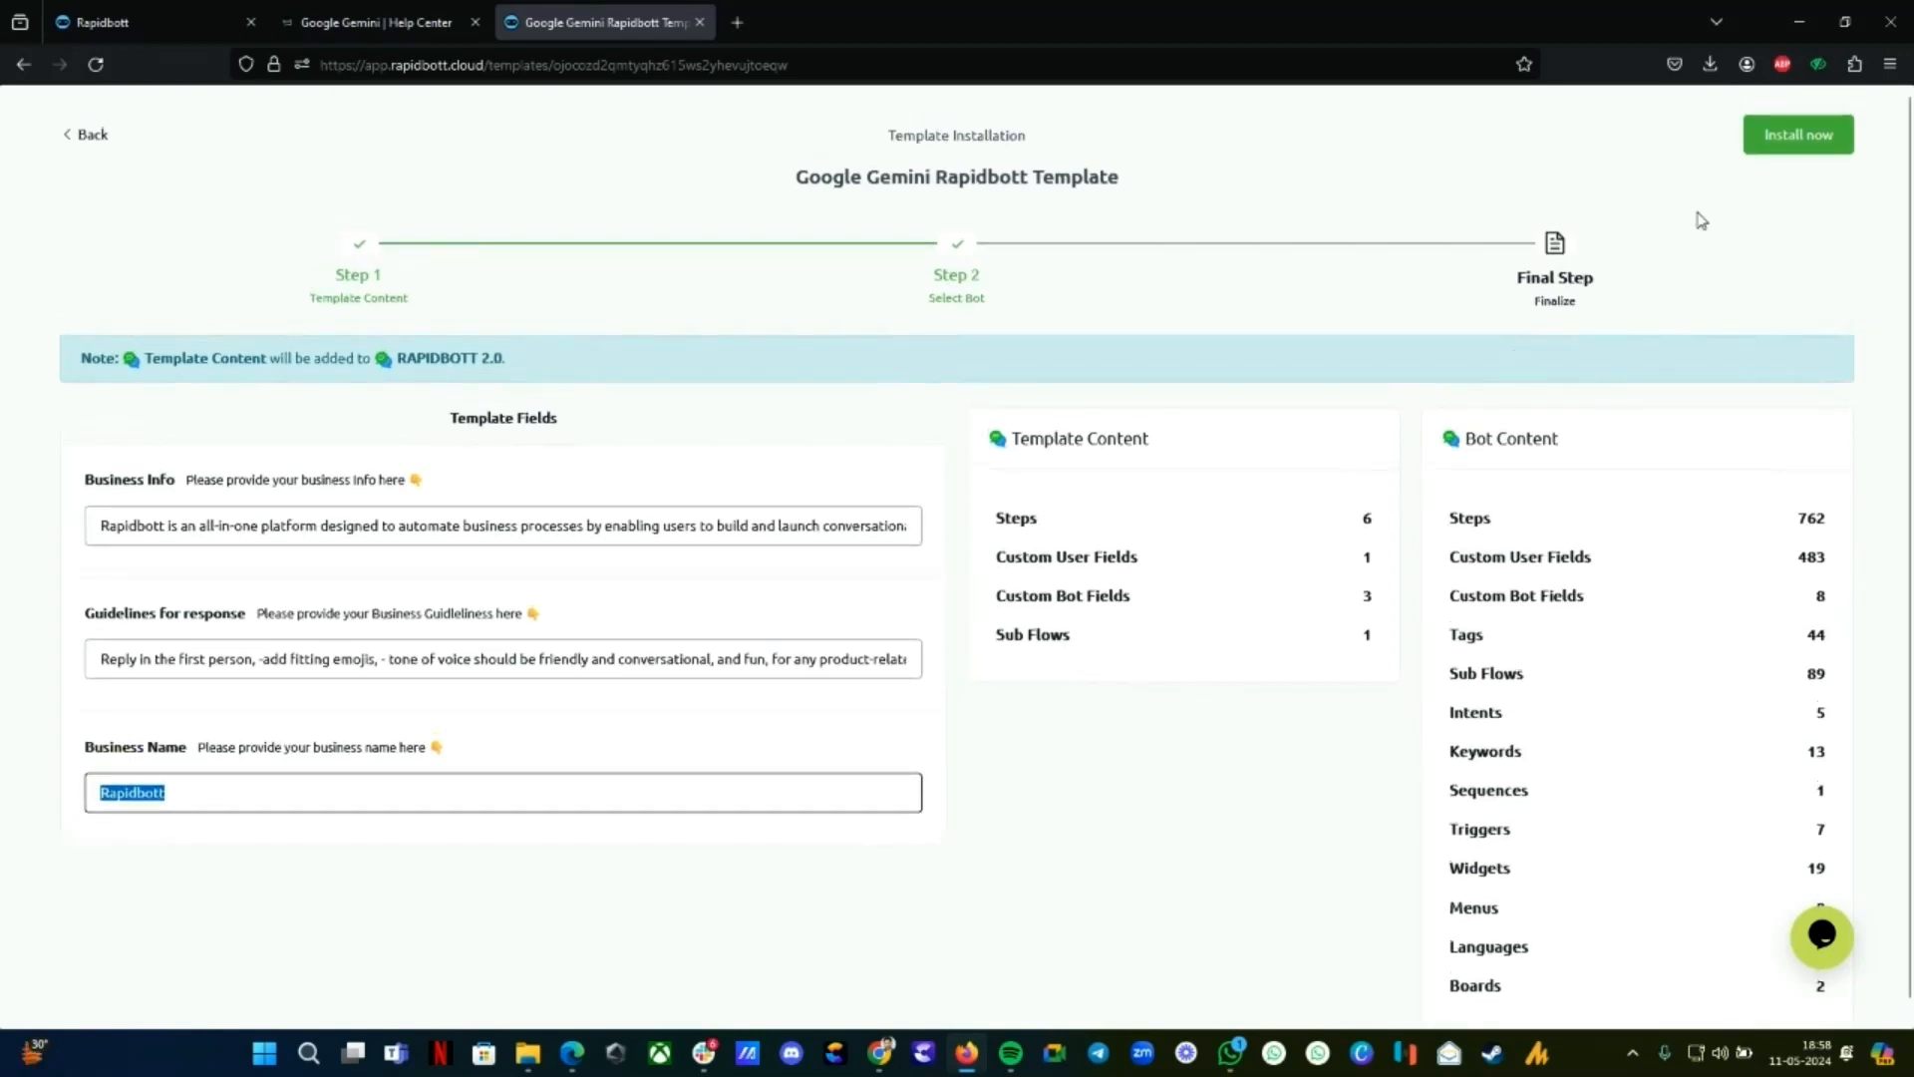
Install into RAPIDBOTT 2.0 and view sub flows with the Google Gemini Rapidbott Template 1.0.1 folder
{"action": "left_click", "coordinate": [1796, 134]}
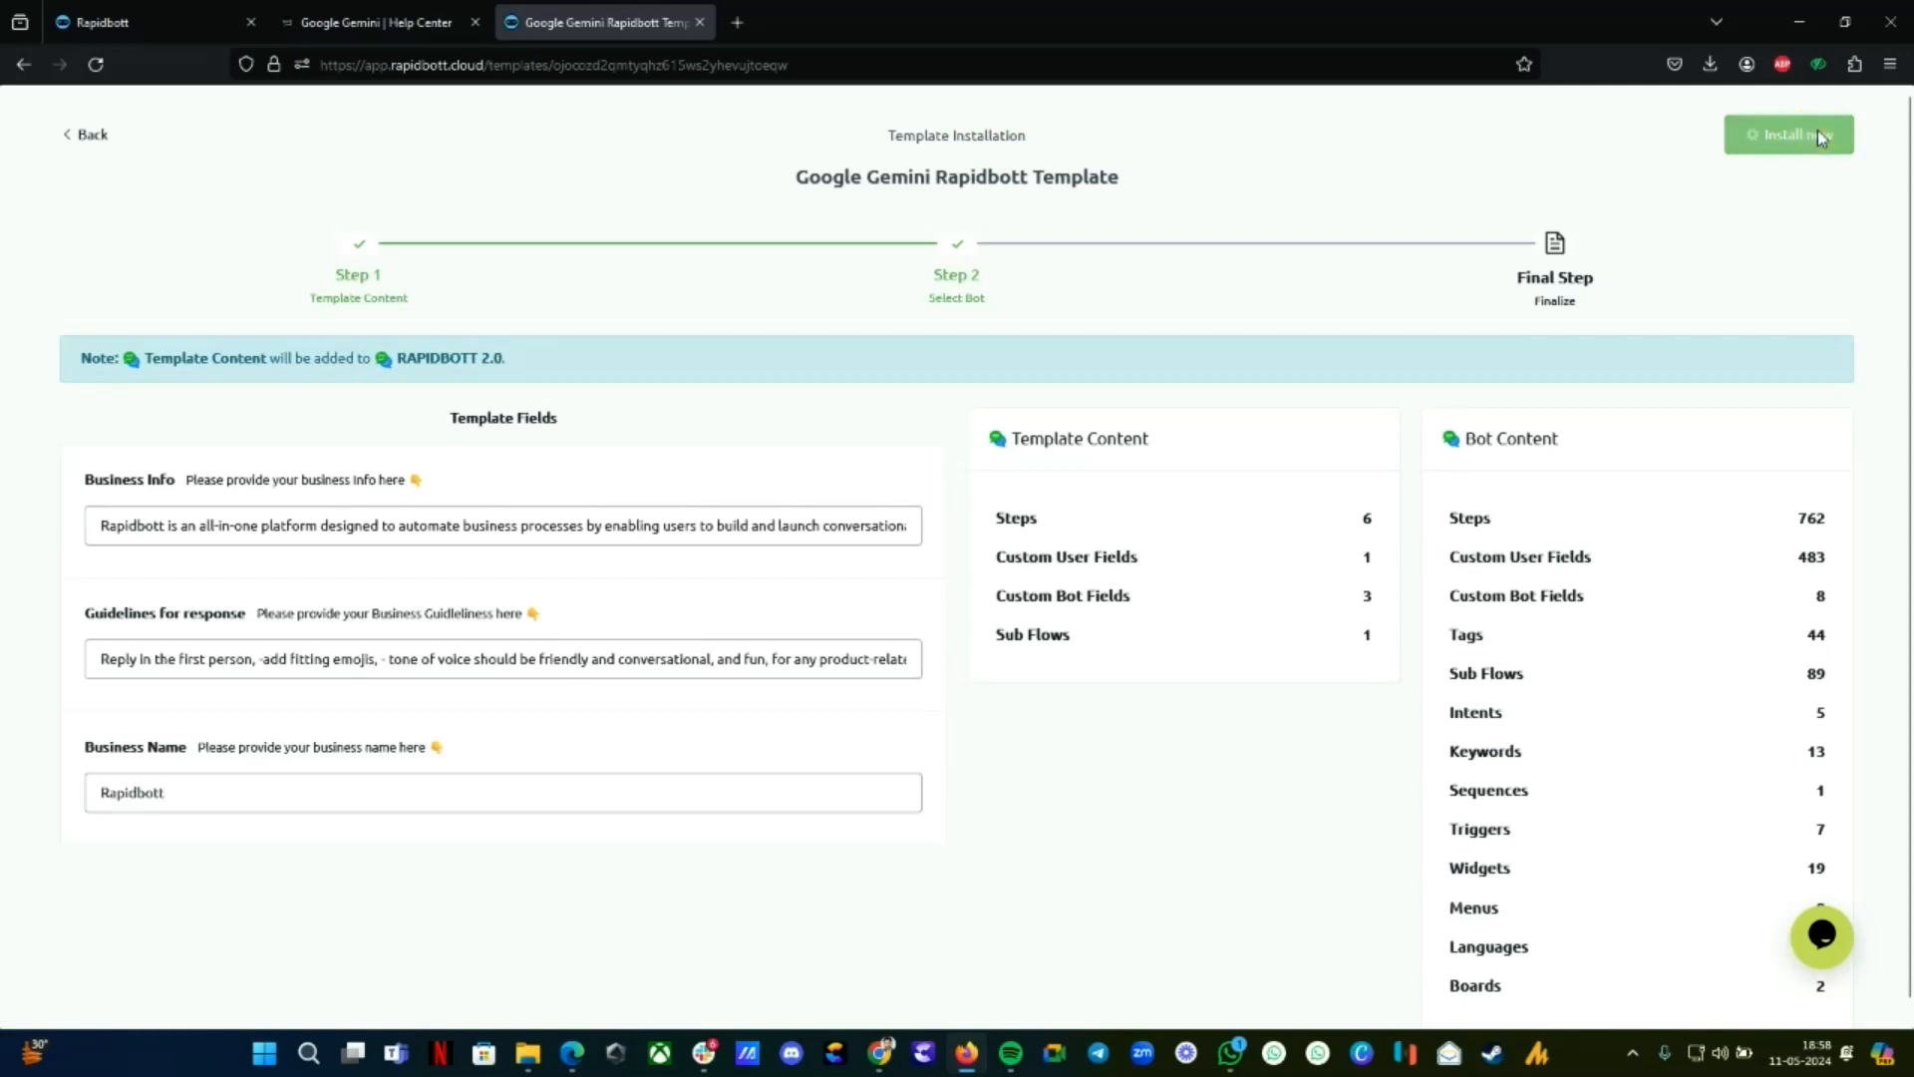
{"action": "left_click", "coordinate": [1787, 135]}
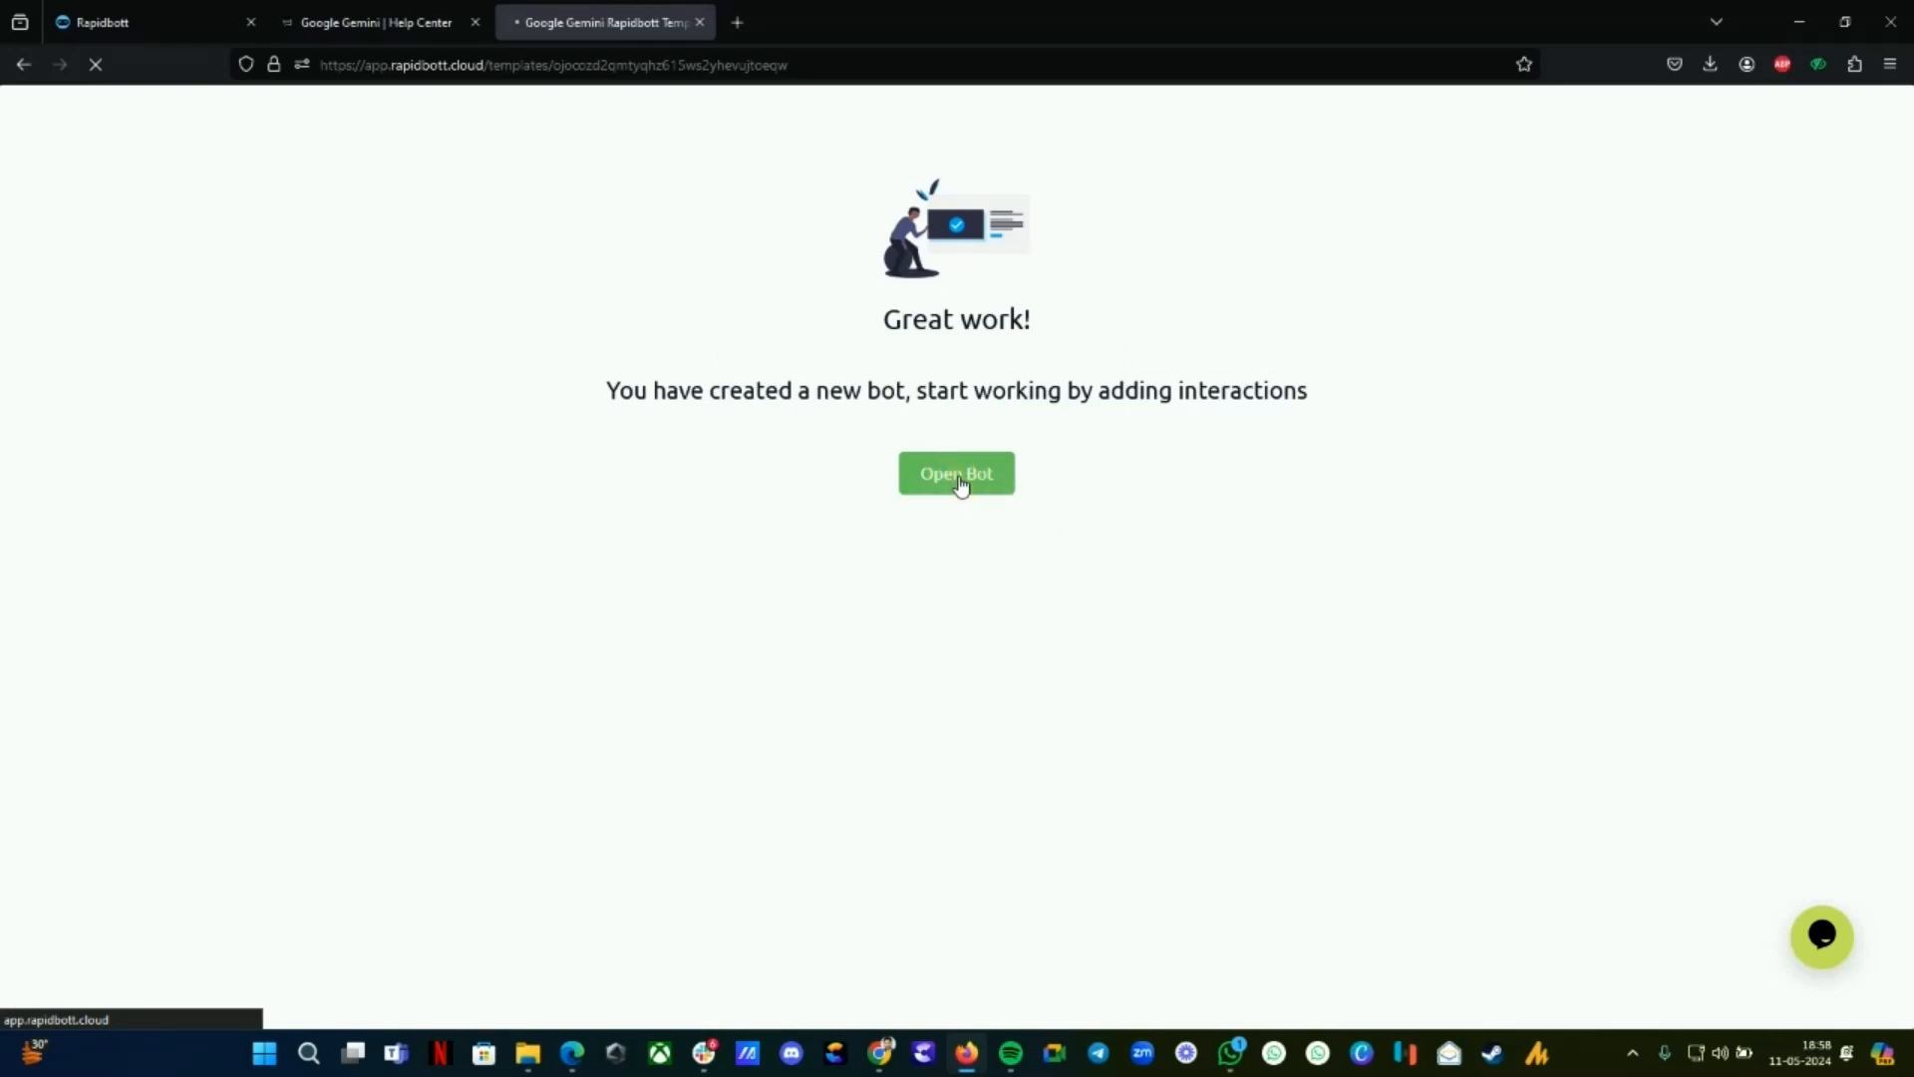
{"action": "left_click", "coordinate": [956, 473]}
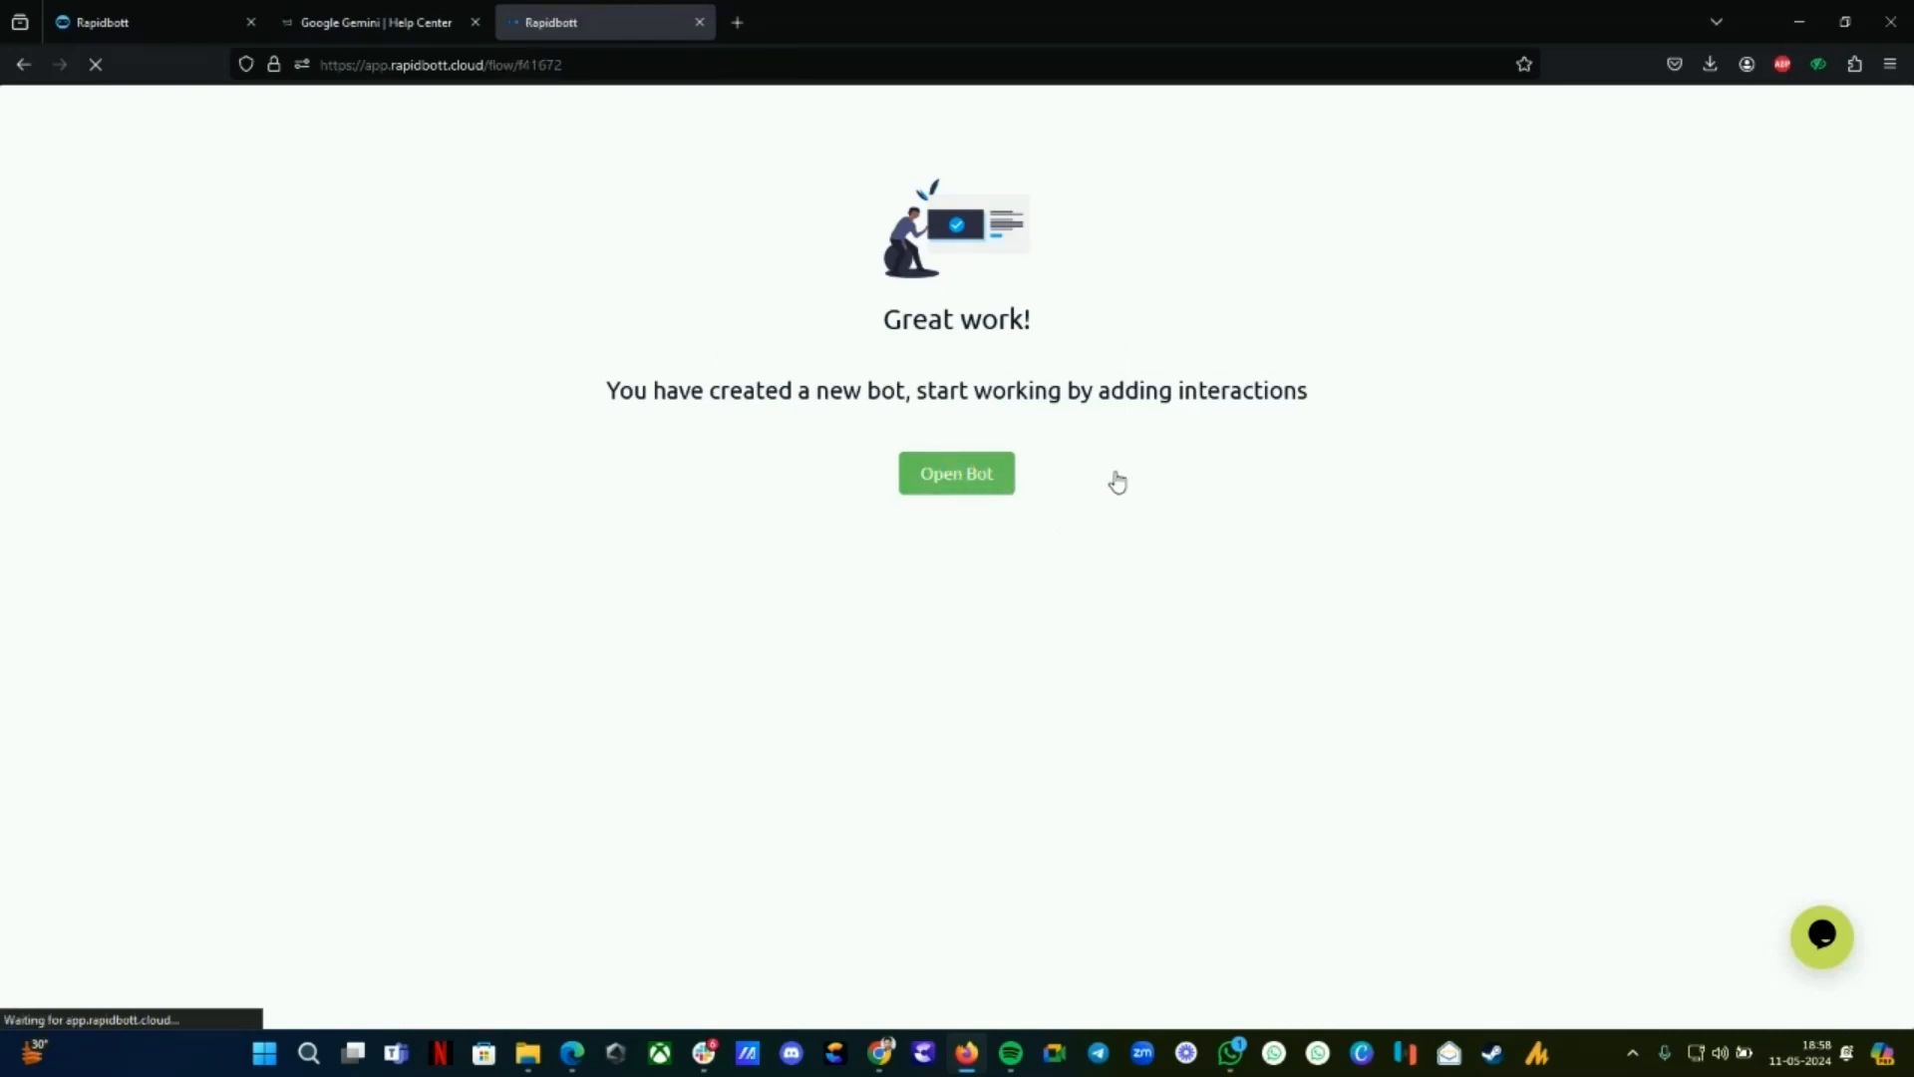
{"action": "left_click", "coordinate": [956, 474]}
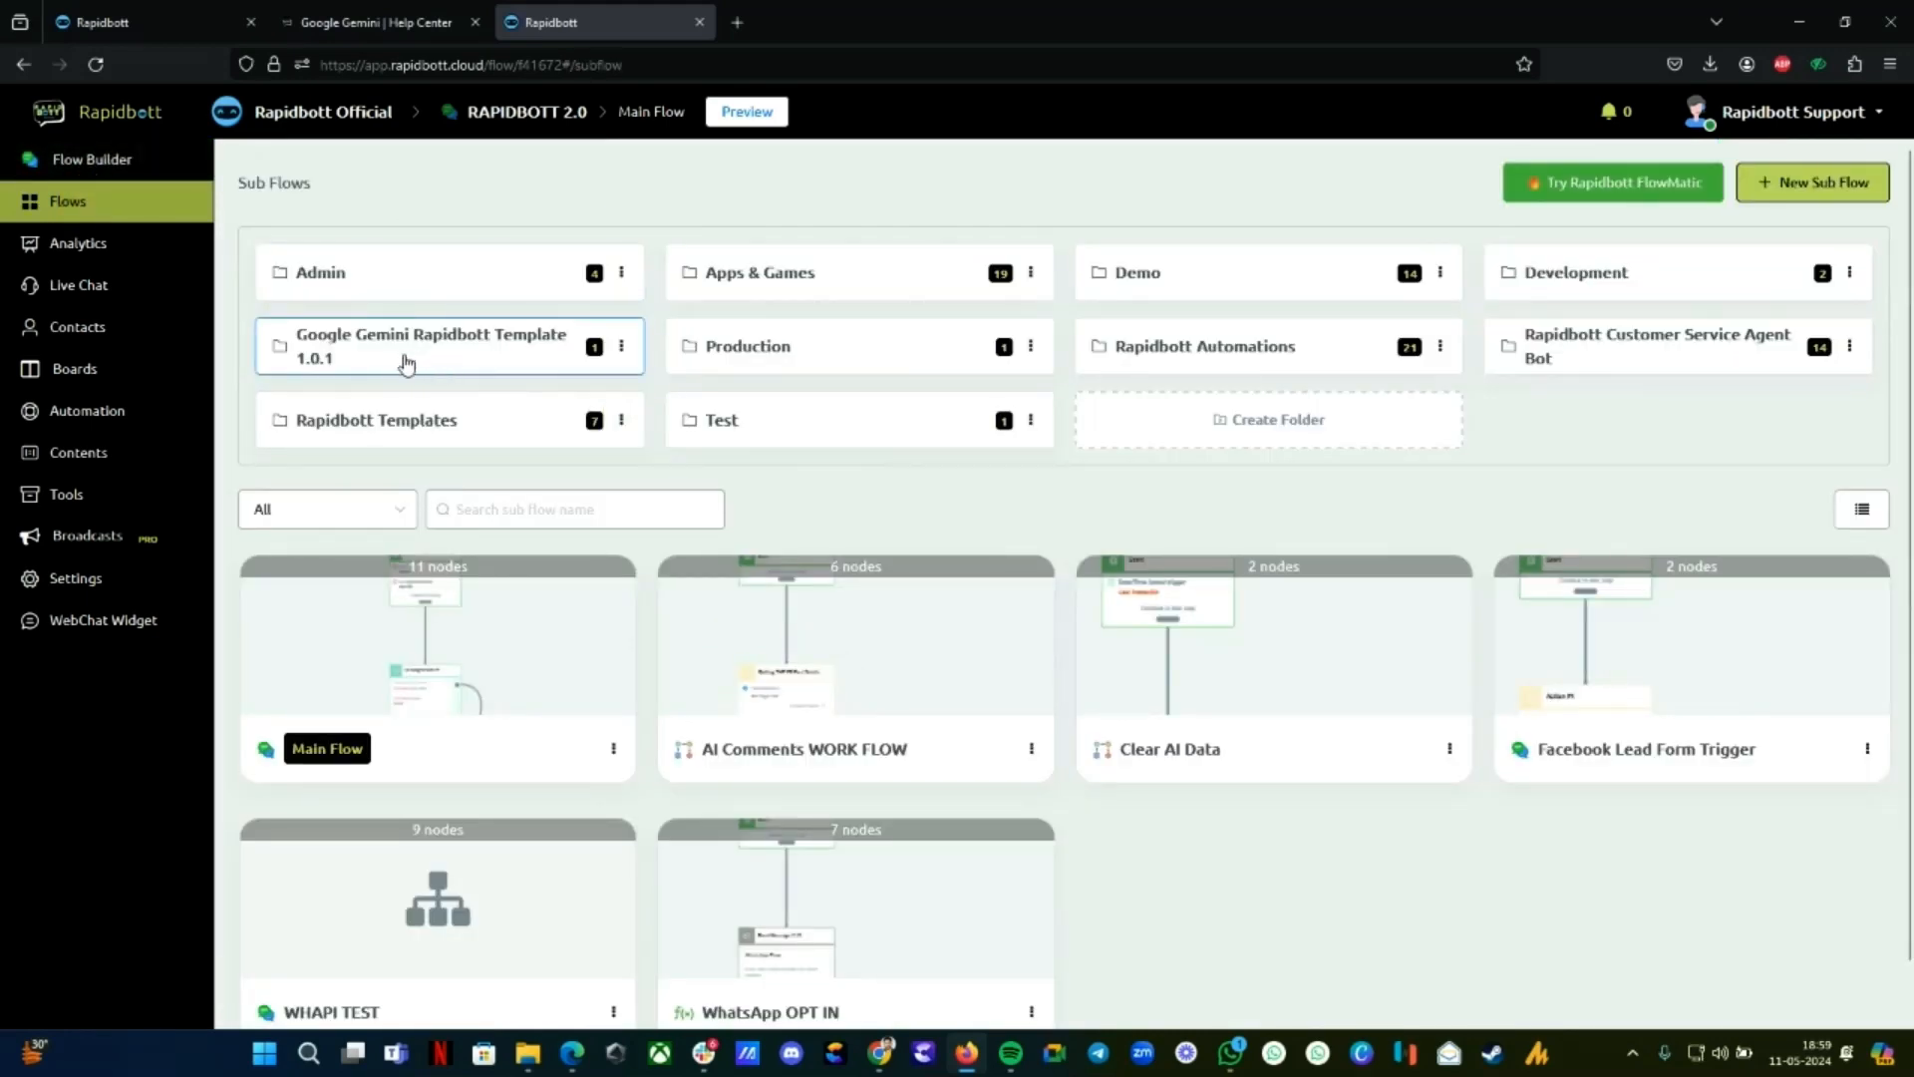
{"action": "mouse_move", "coordinate": [548, 349]}
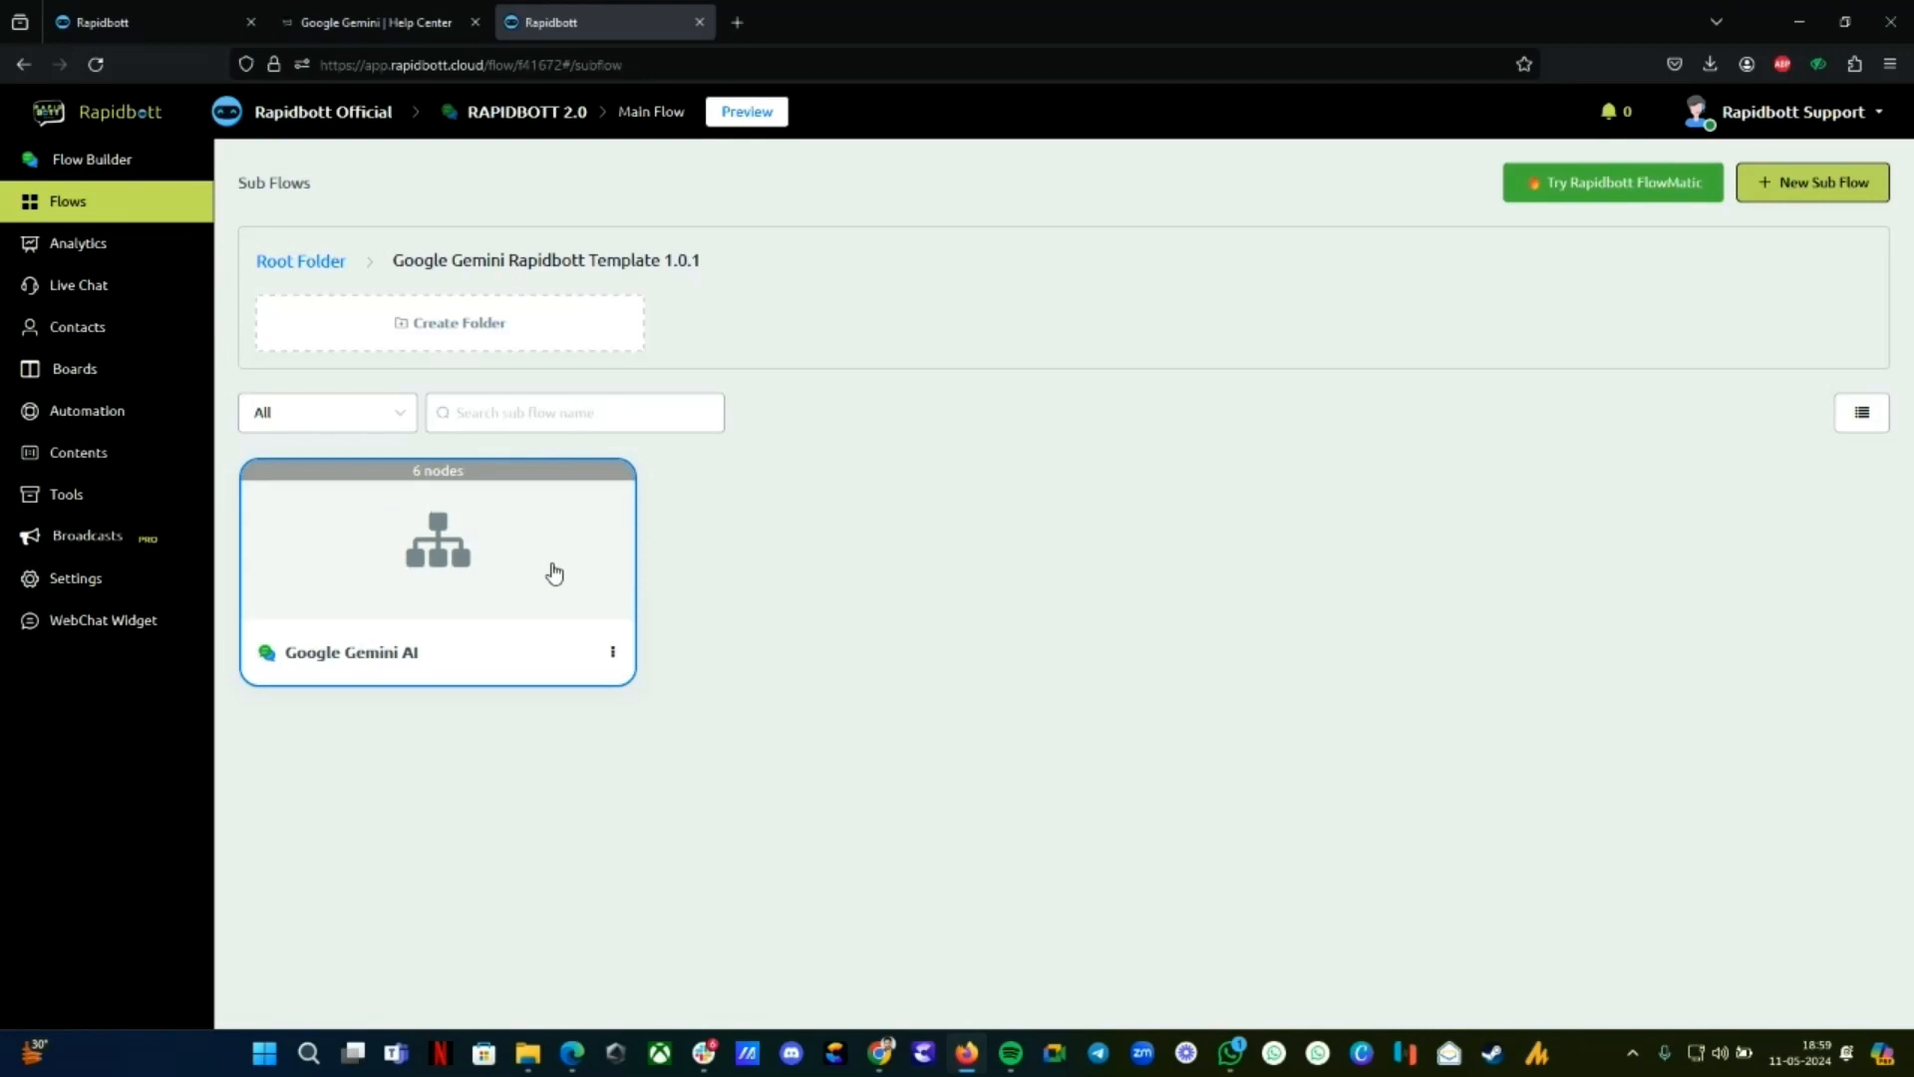
Open the Google Gemini AI sub flow and make its published version an editable draft
{"action": "double_click", "coordinate": [436, 539]}
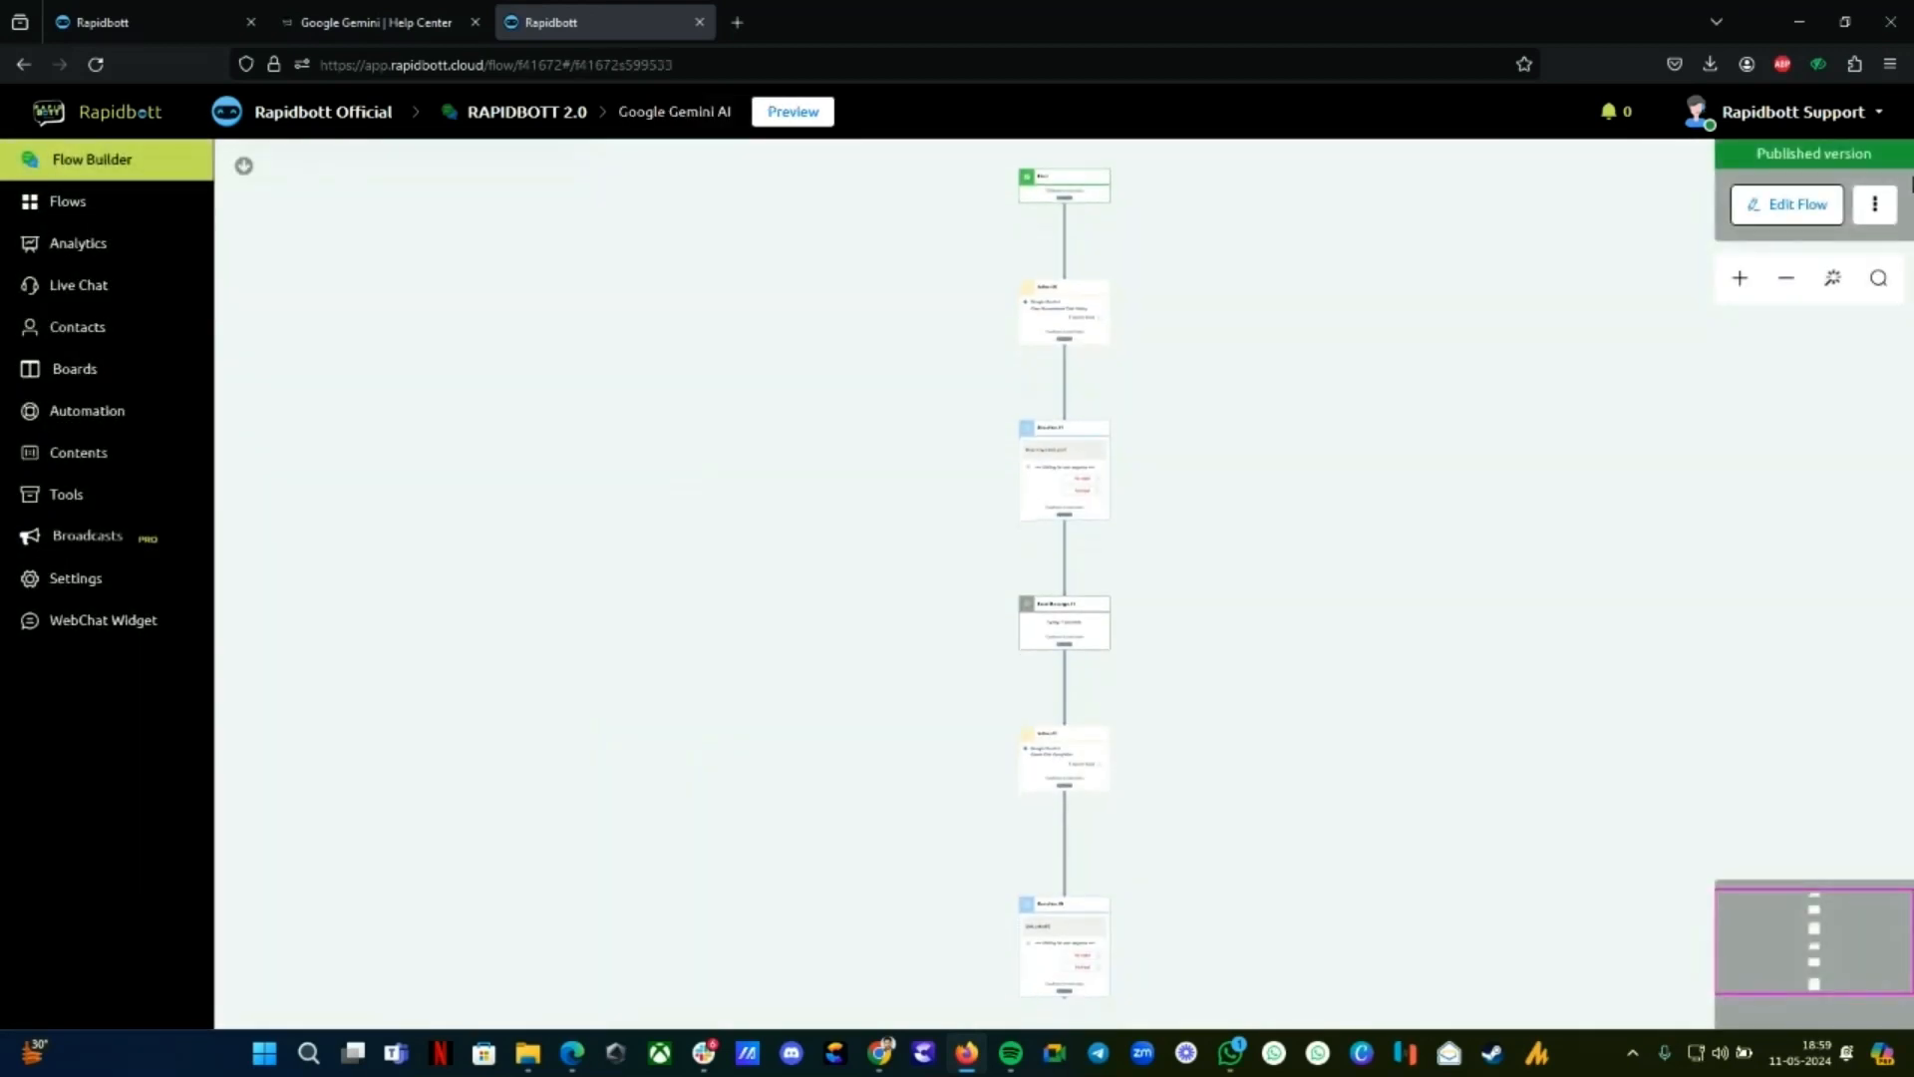
{"action": "left_click", "coordinate": [1785, 203]}
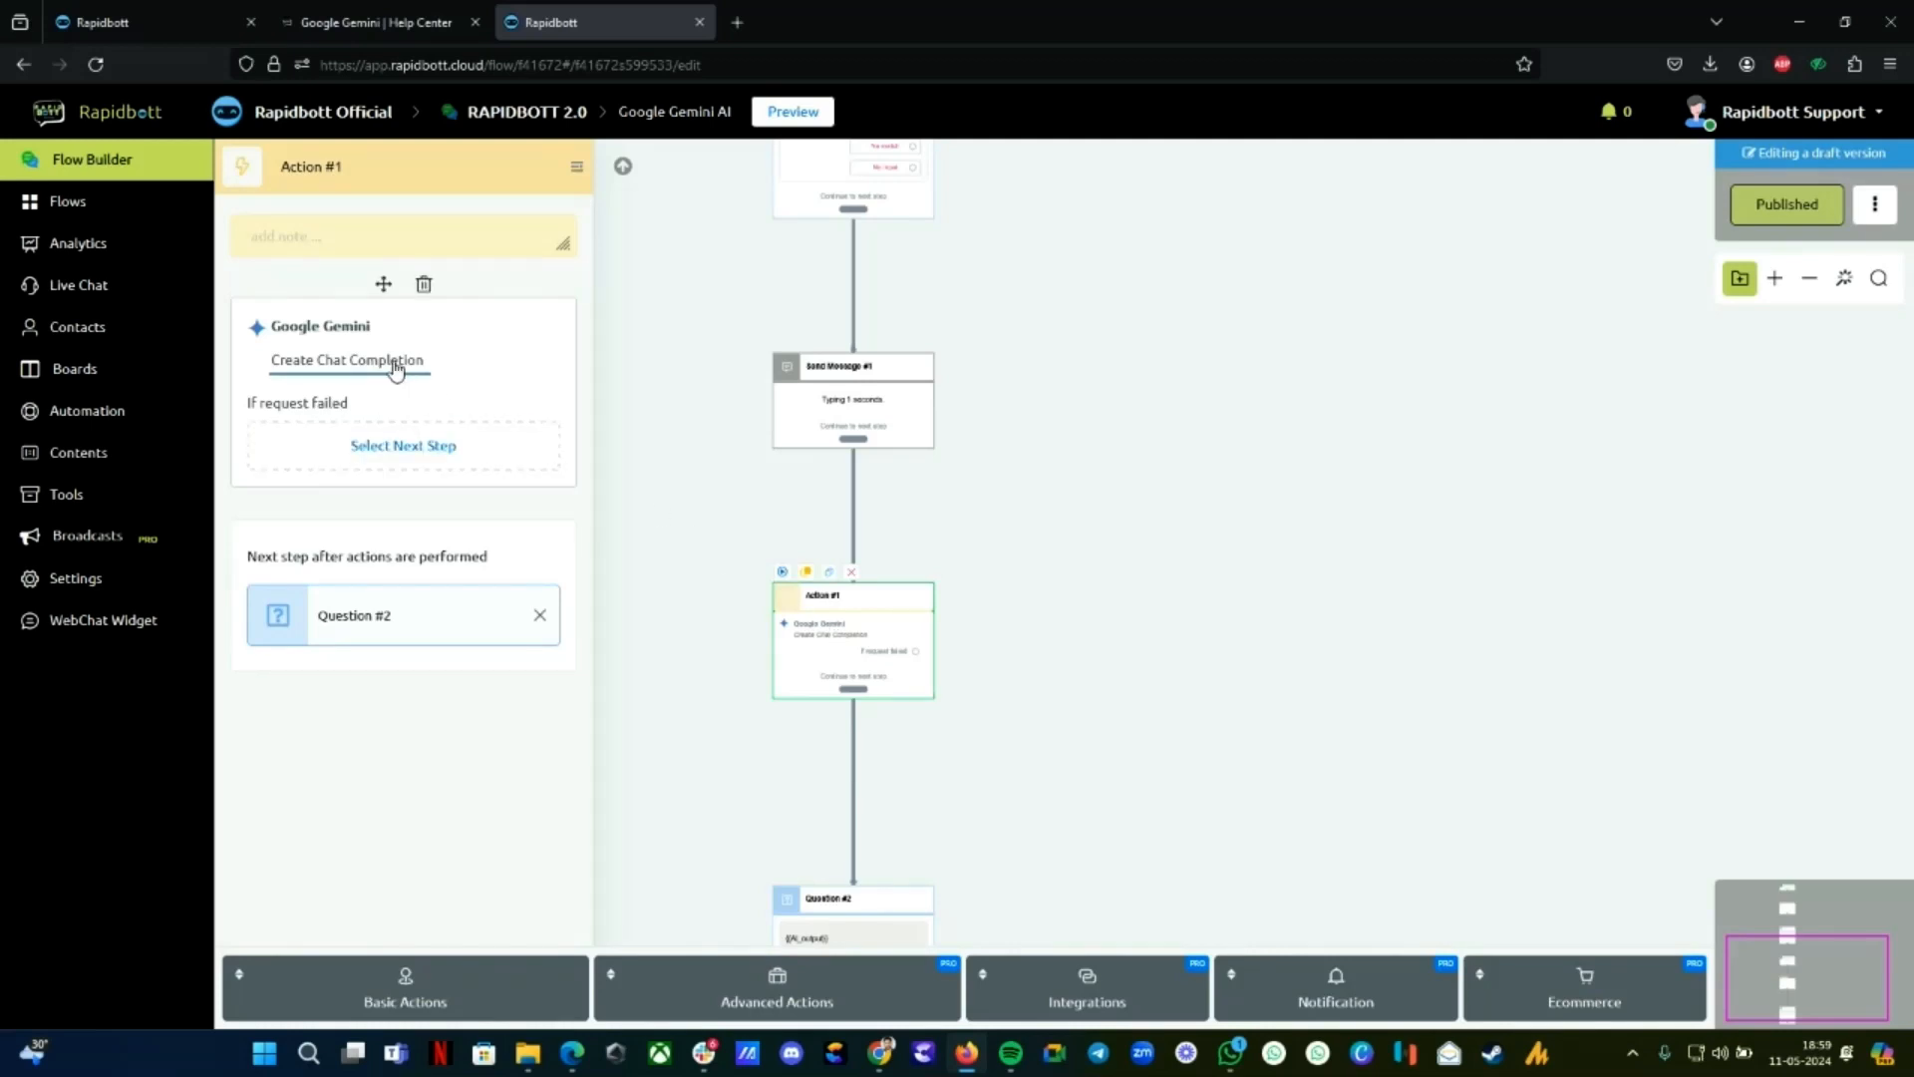
{"action": "left_click", "coordinate": [346, 359]}
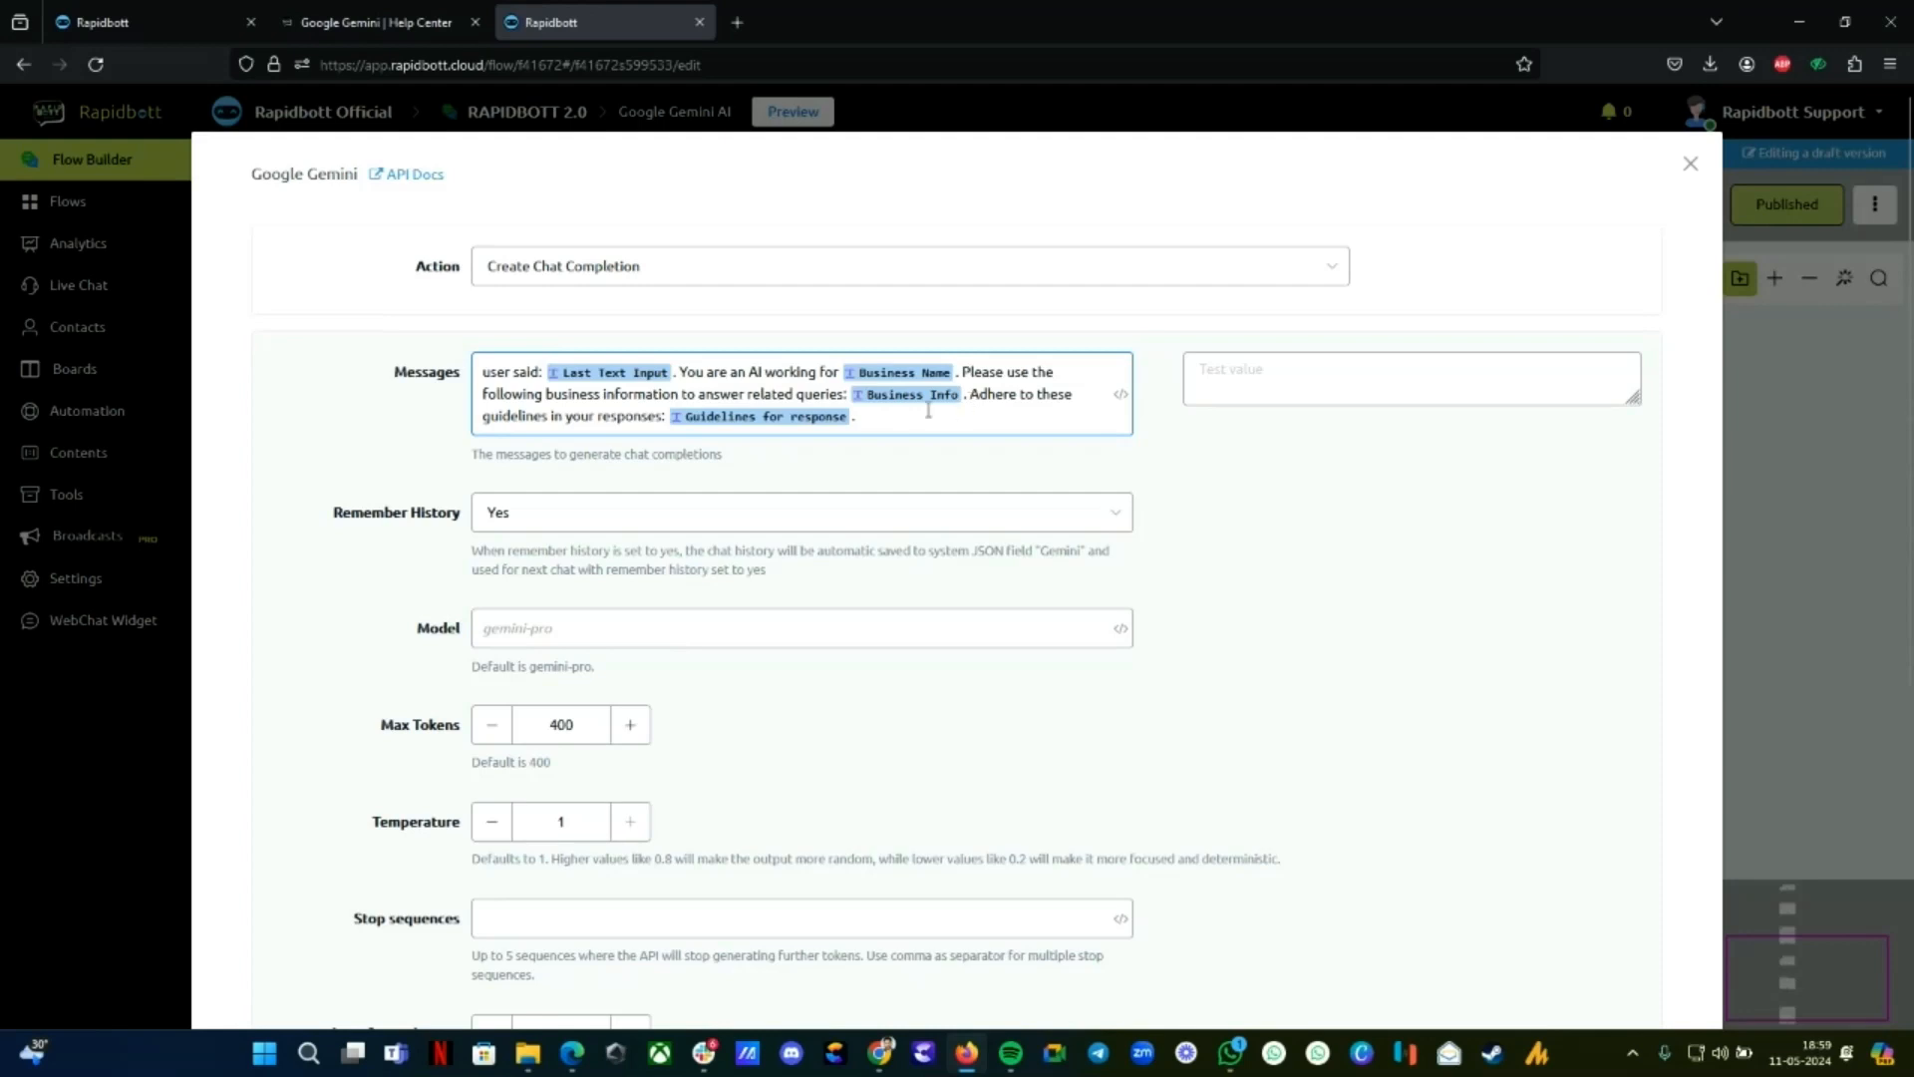
{"action": "scroll", "scroll_direction": "down", "scroll_amount": 3}
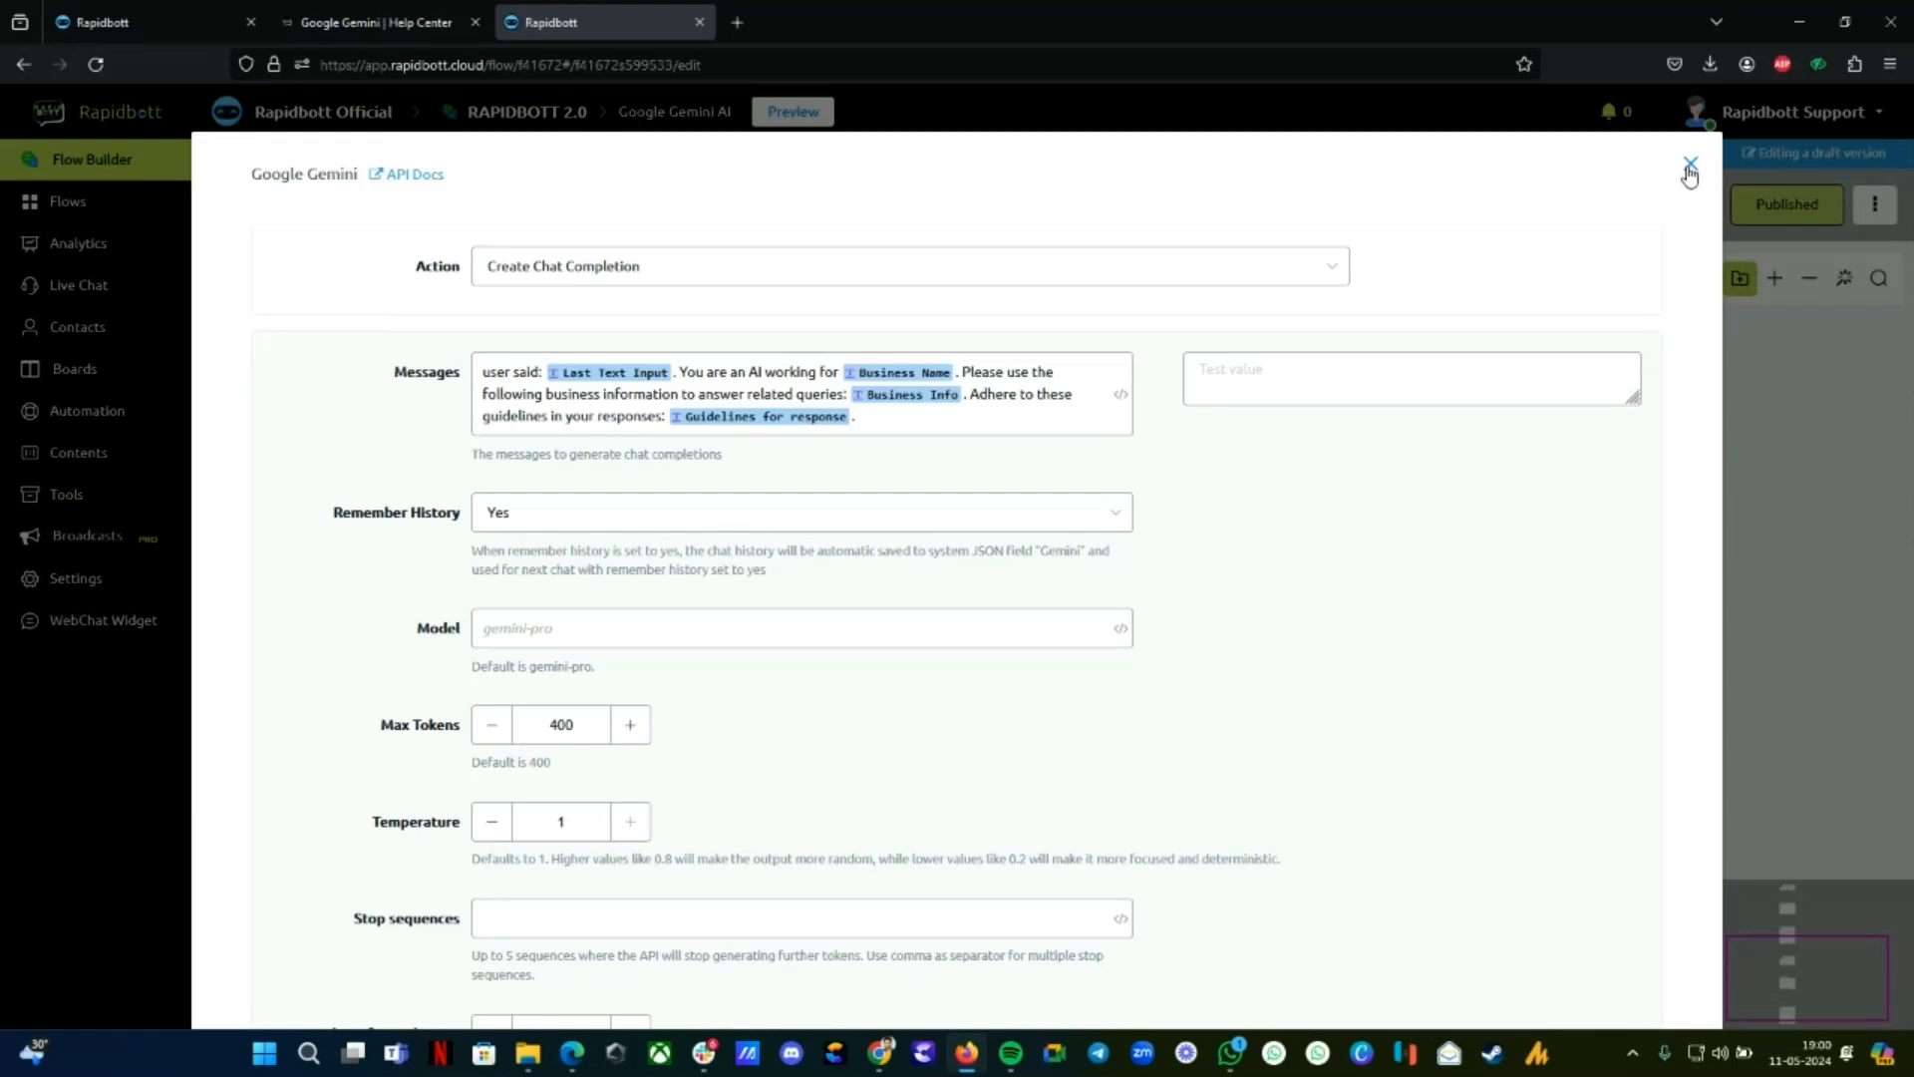
{"action": "double_click", "coordinate": [397, 511]}
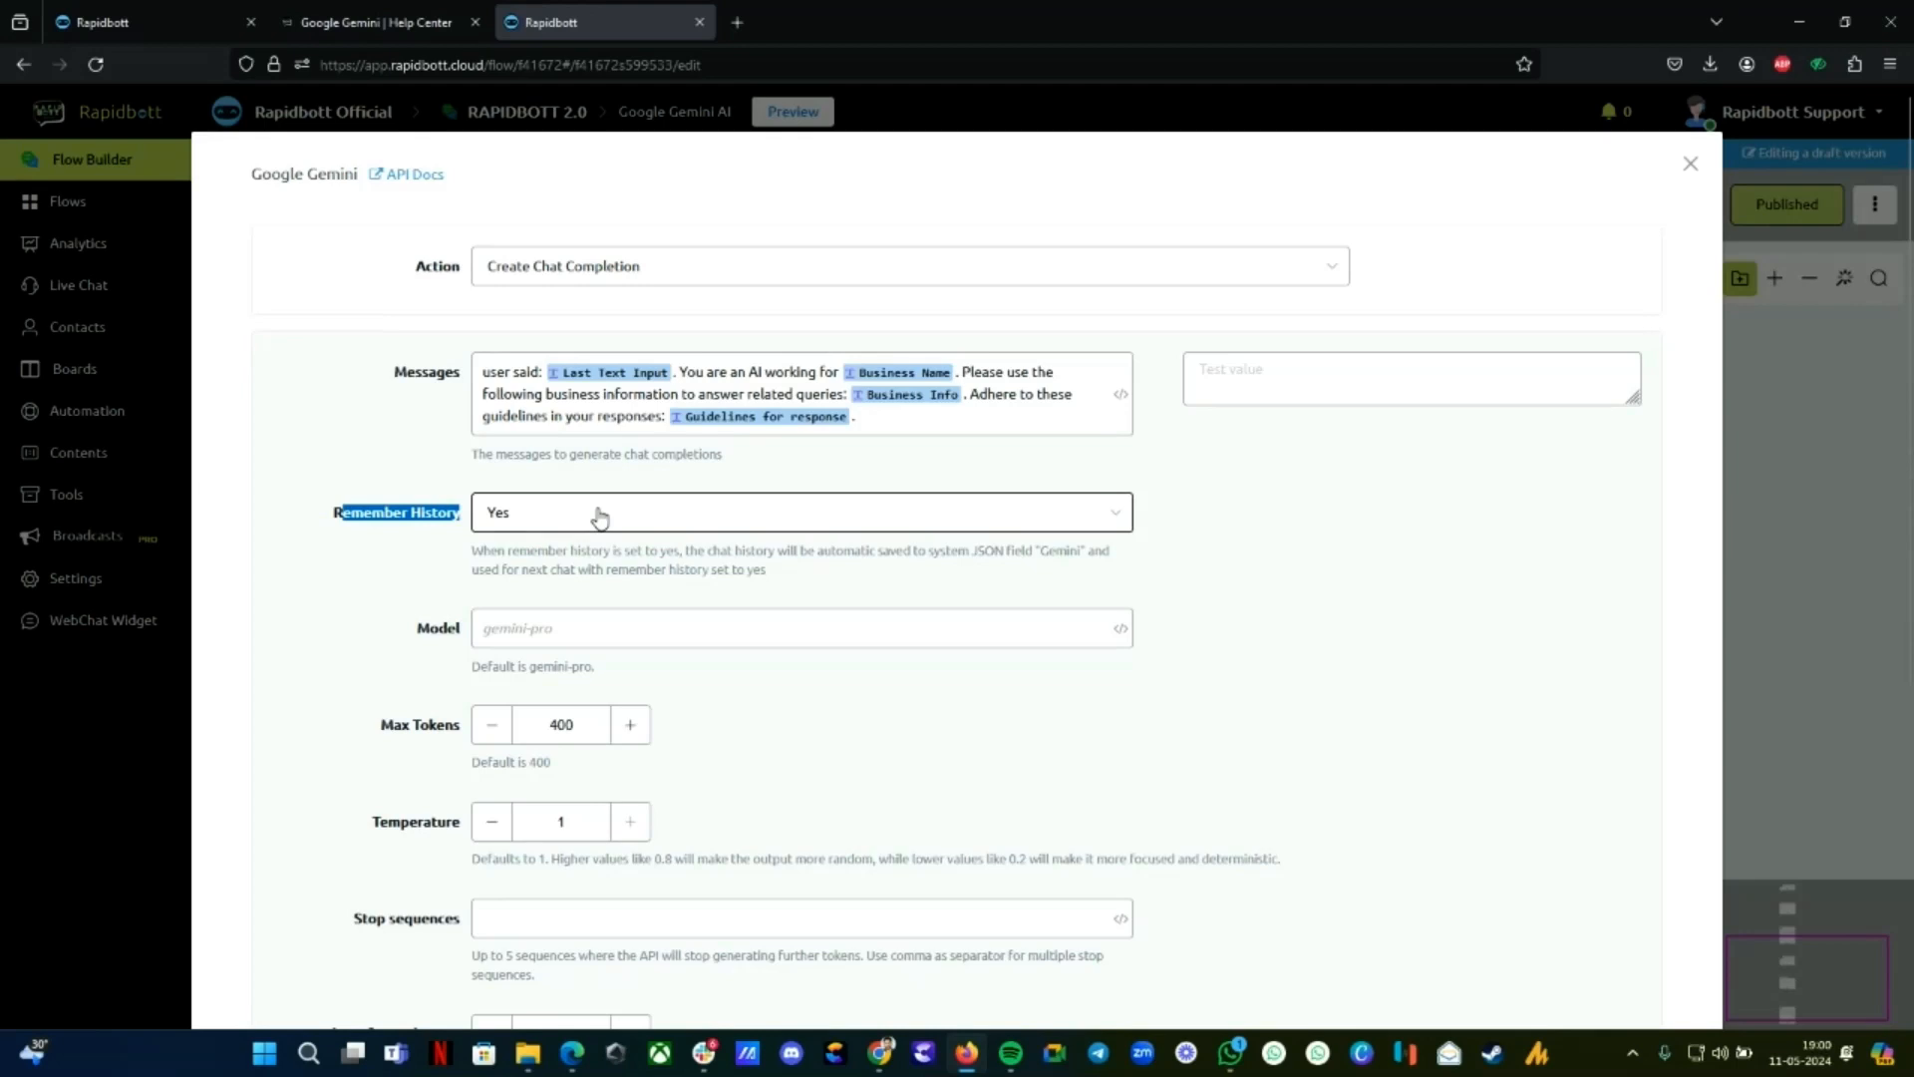
{"action": "left_click", "coordinate": [801, 512]}
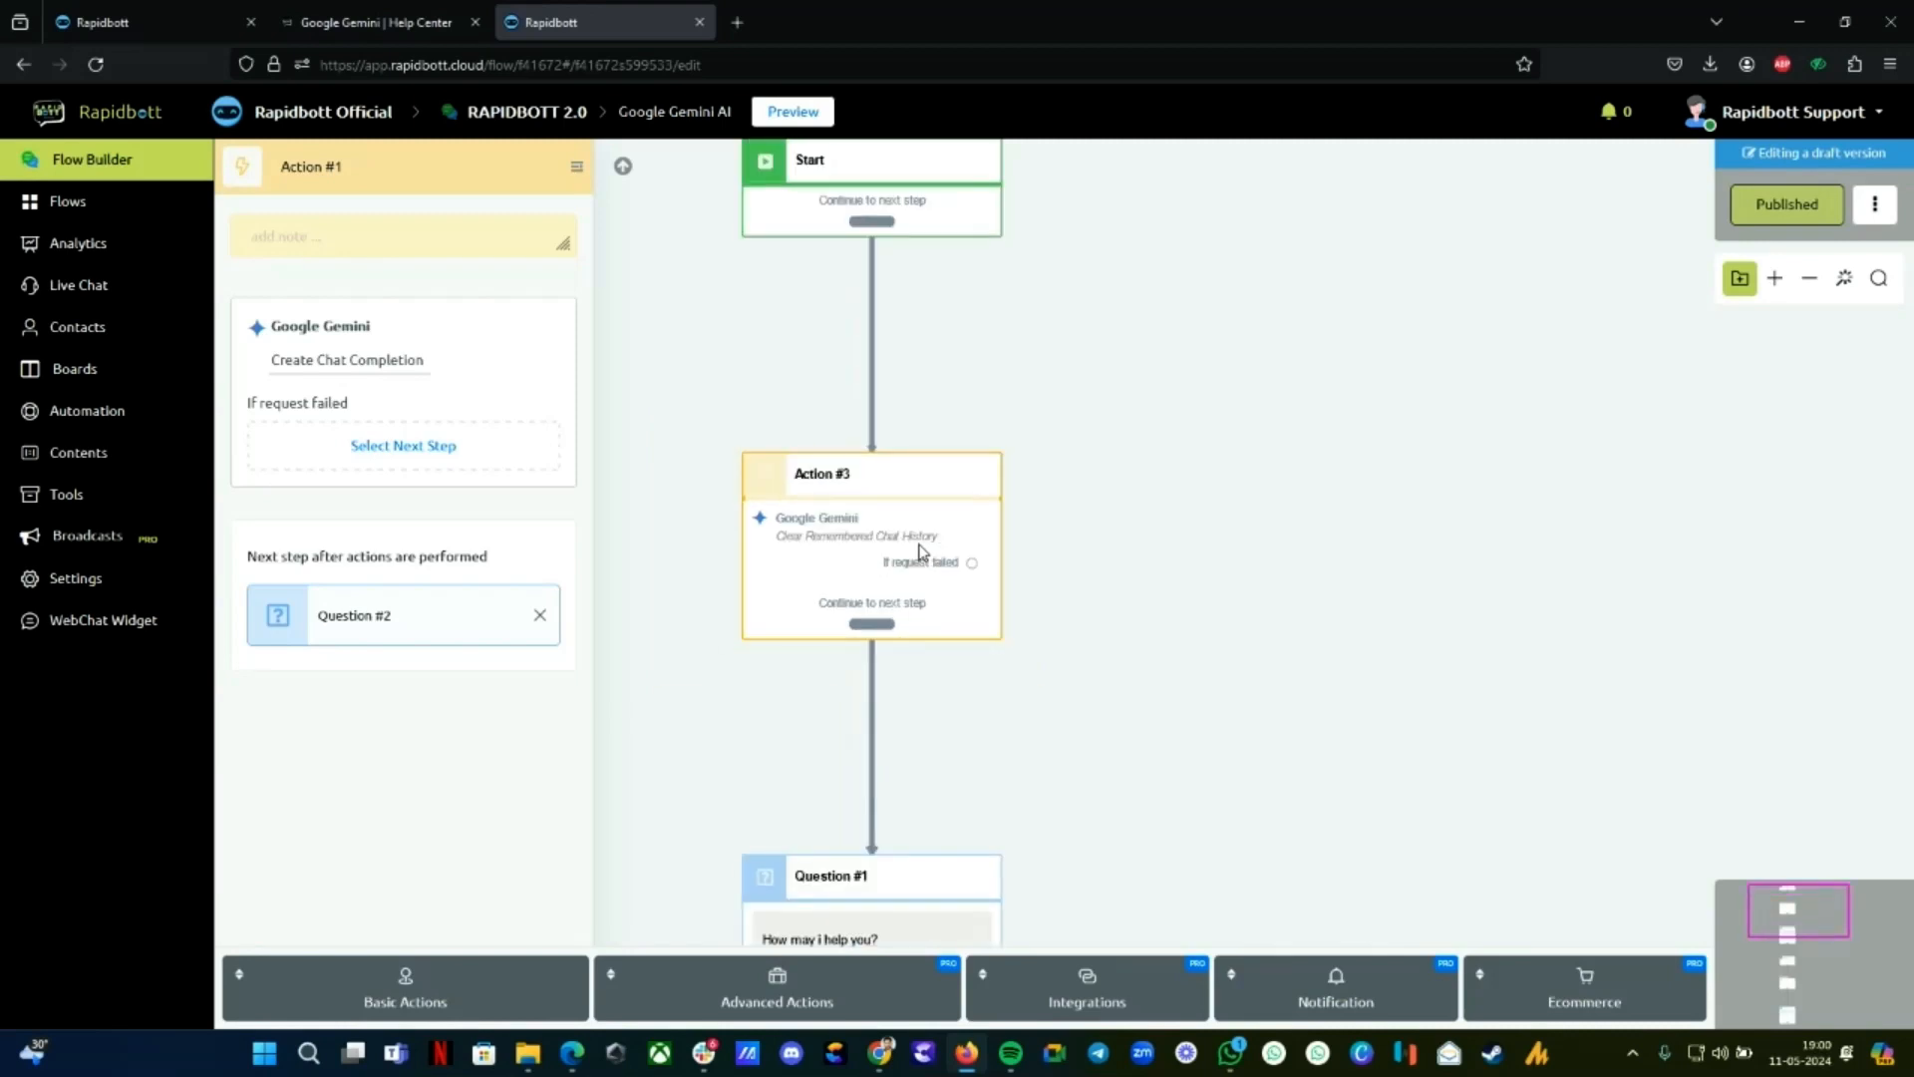
{"action": "mouse_move", "coordinate": [877, 496]}
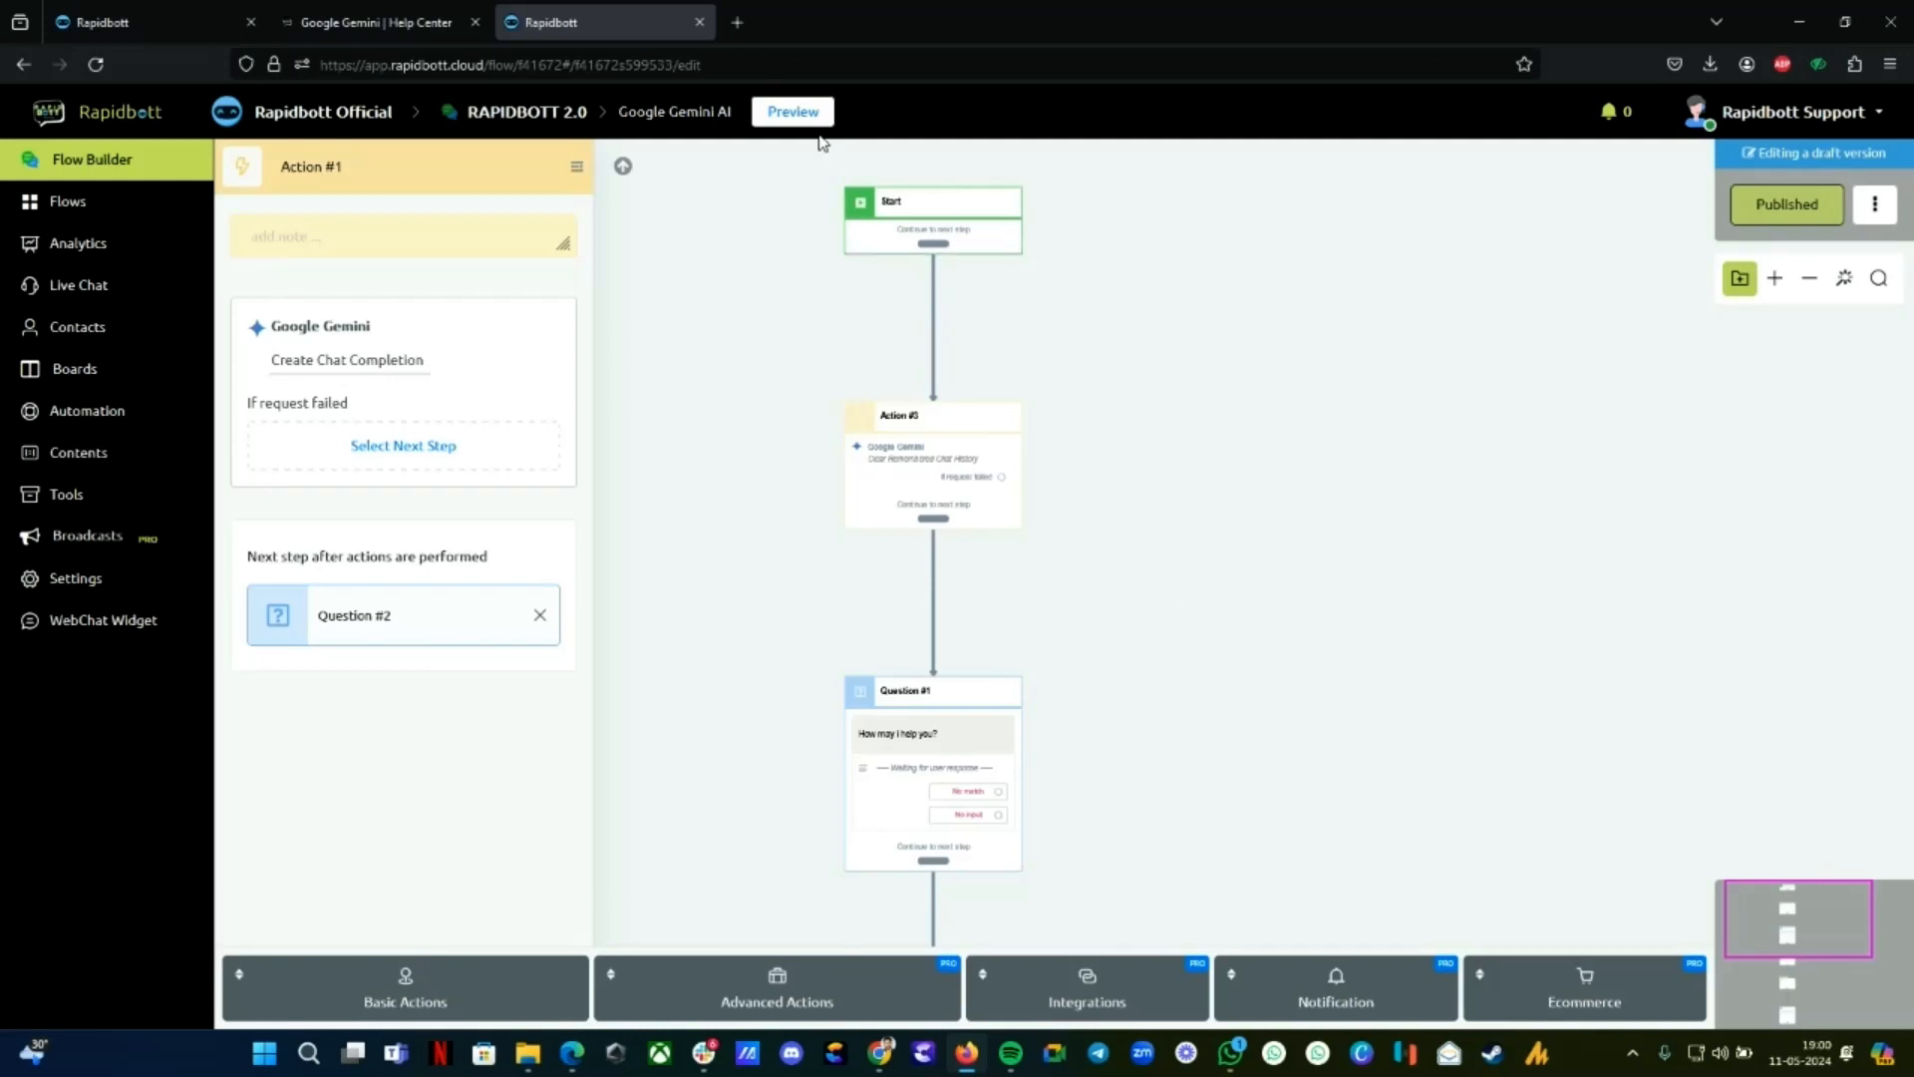
Preview the draft flow on the WhatsApp platform, launching it in WhatsApp Web
{"action": "left_click", "coordinate": [791, 110]}
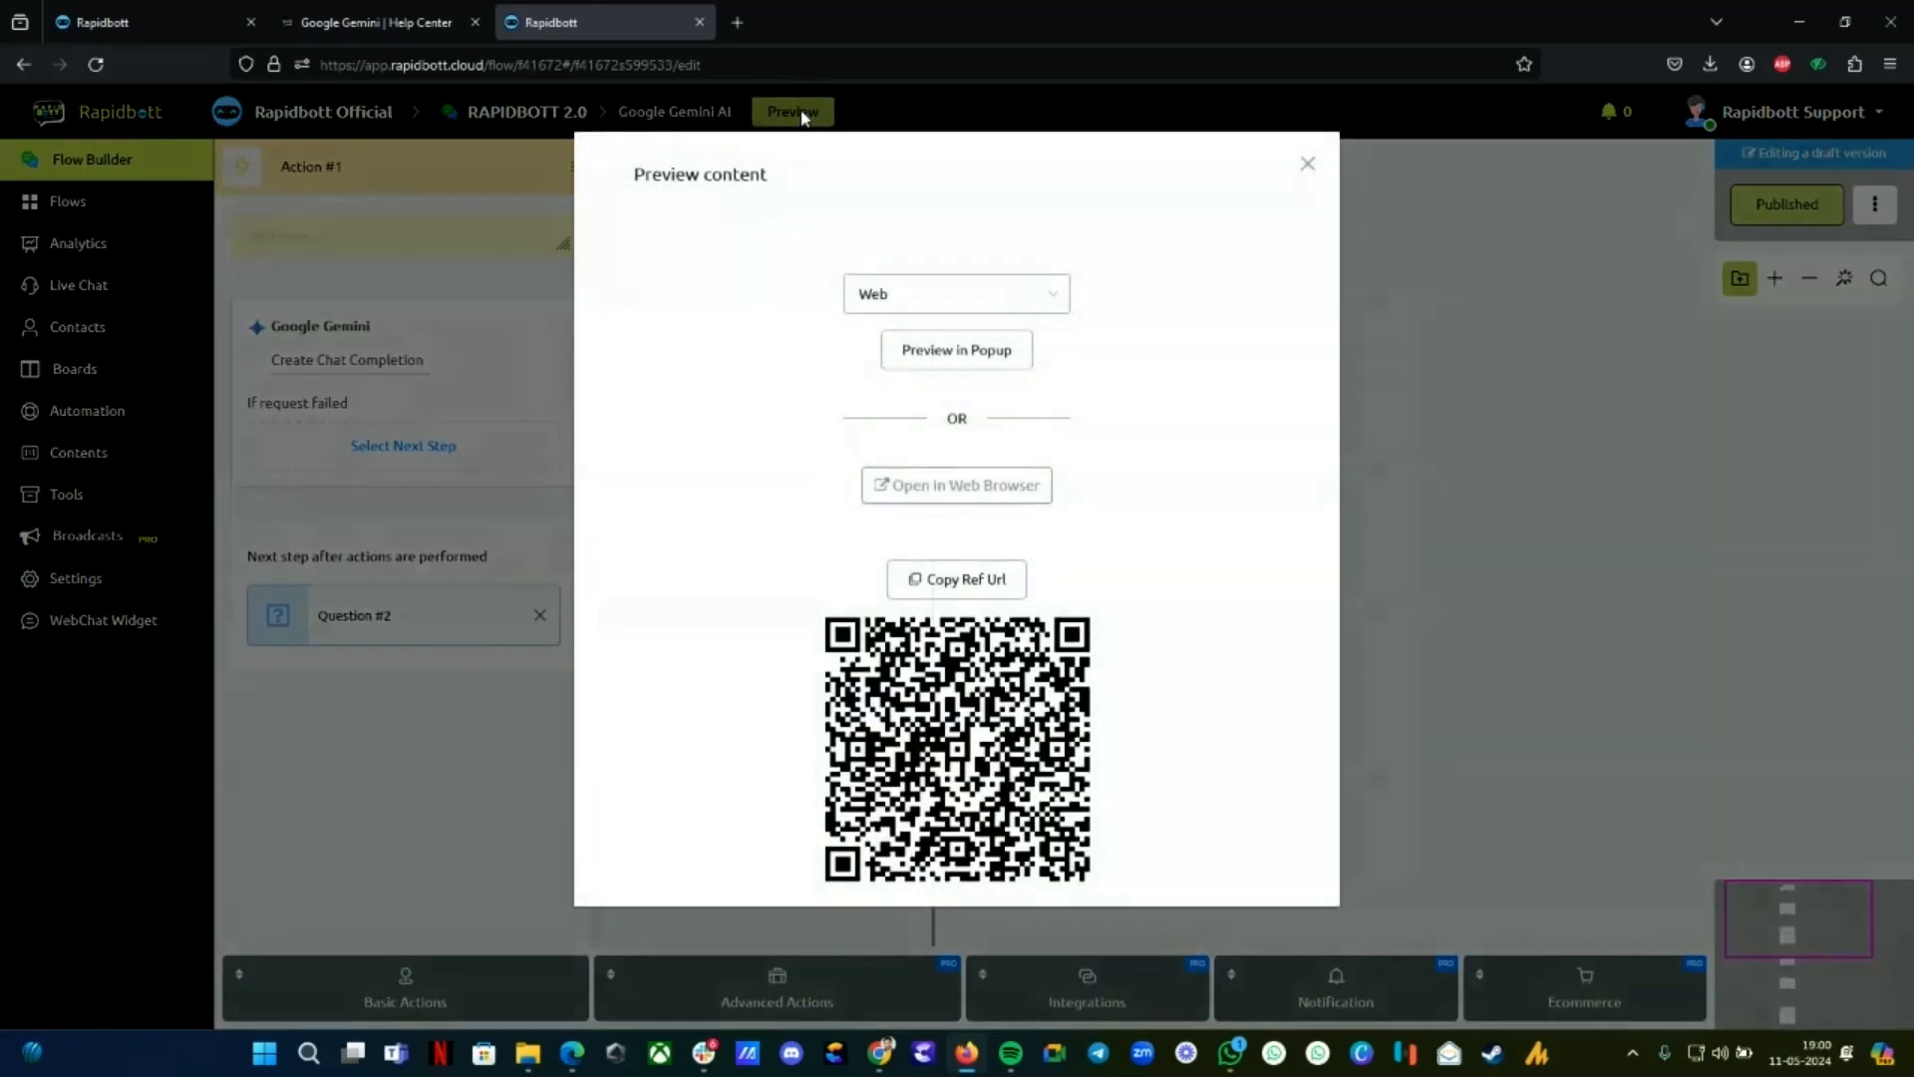
{"action": "left_click", "coordinate": [956, 293]}
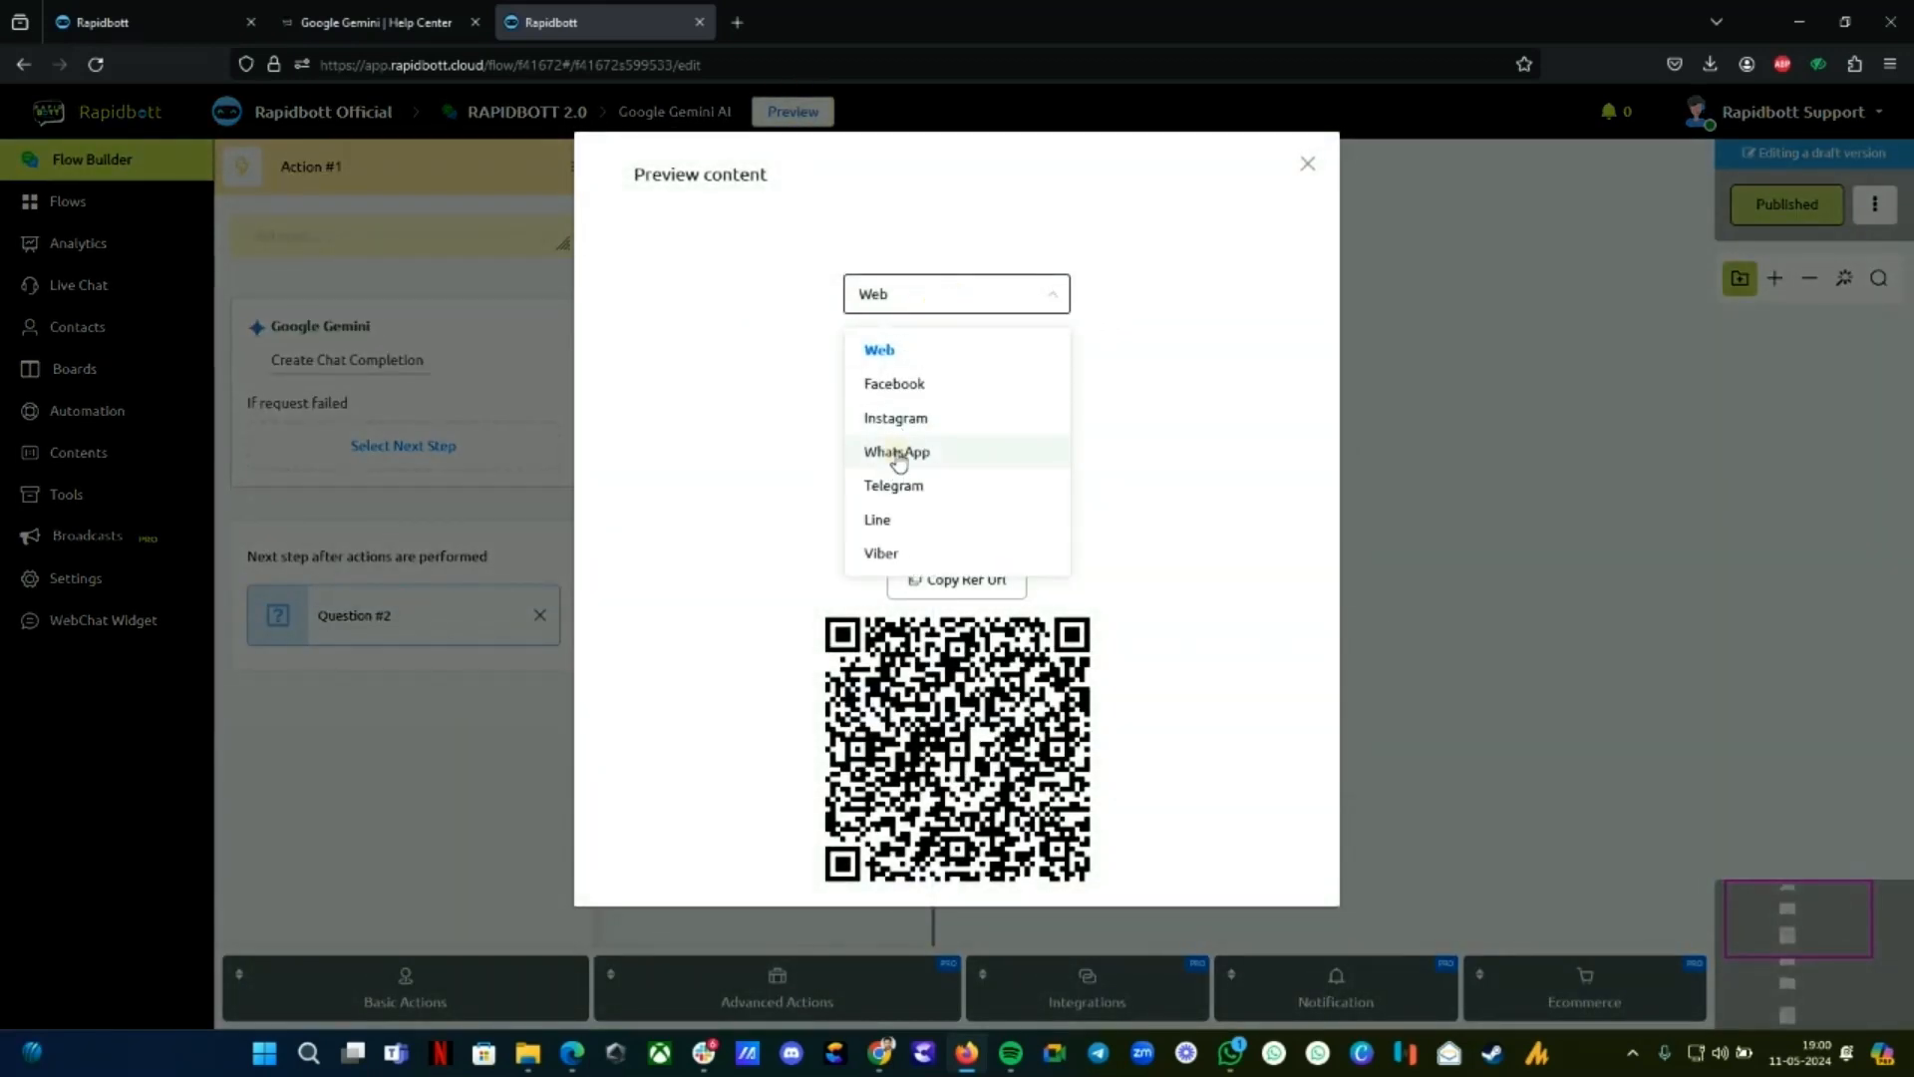
{"action": "left_click", "coordinate": [896, 451]}
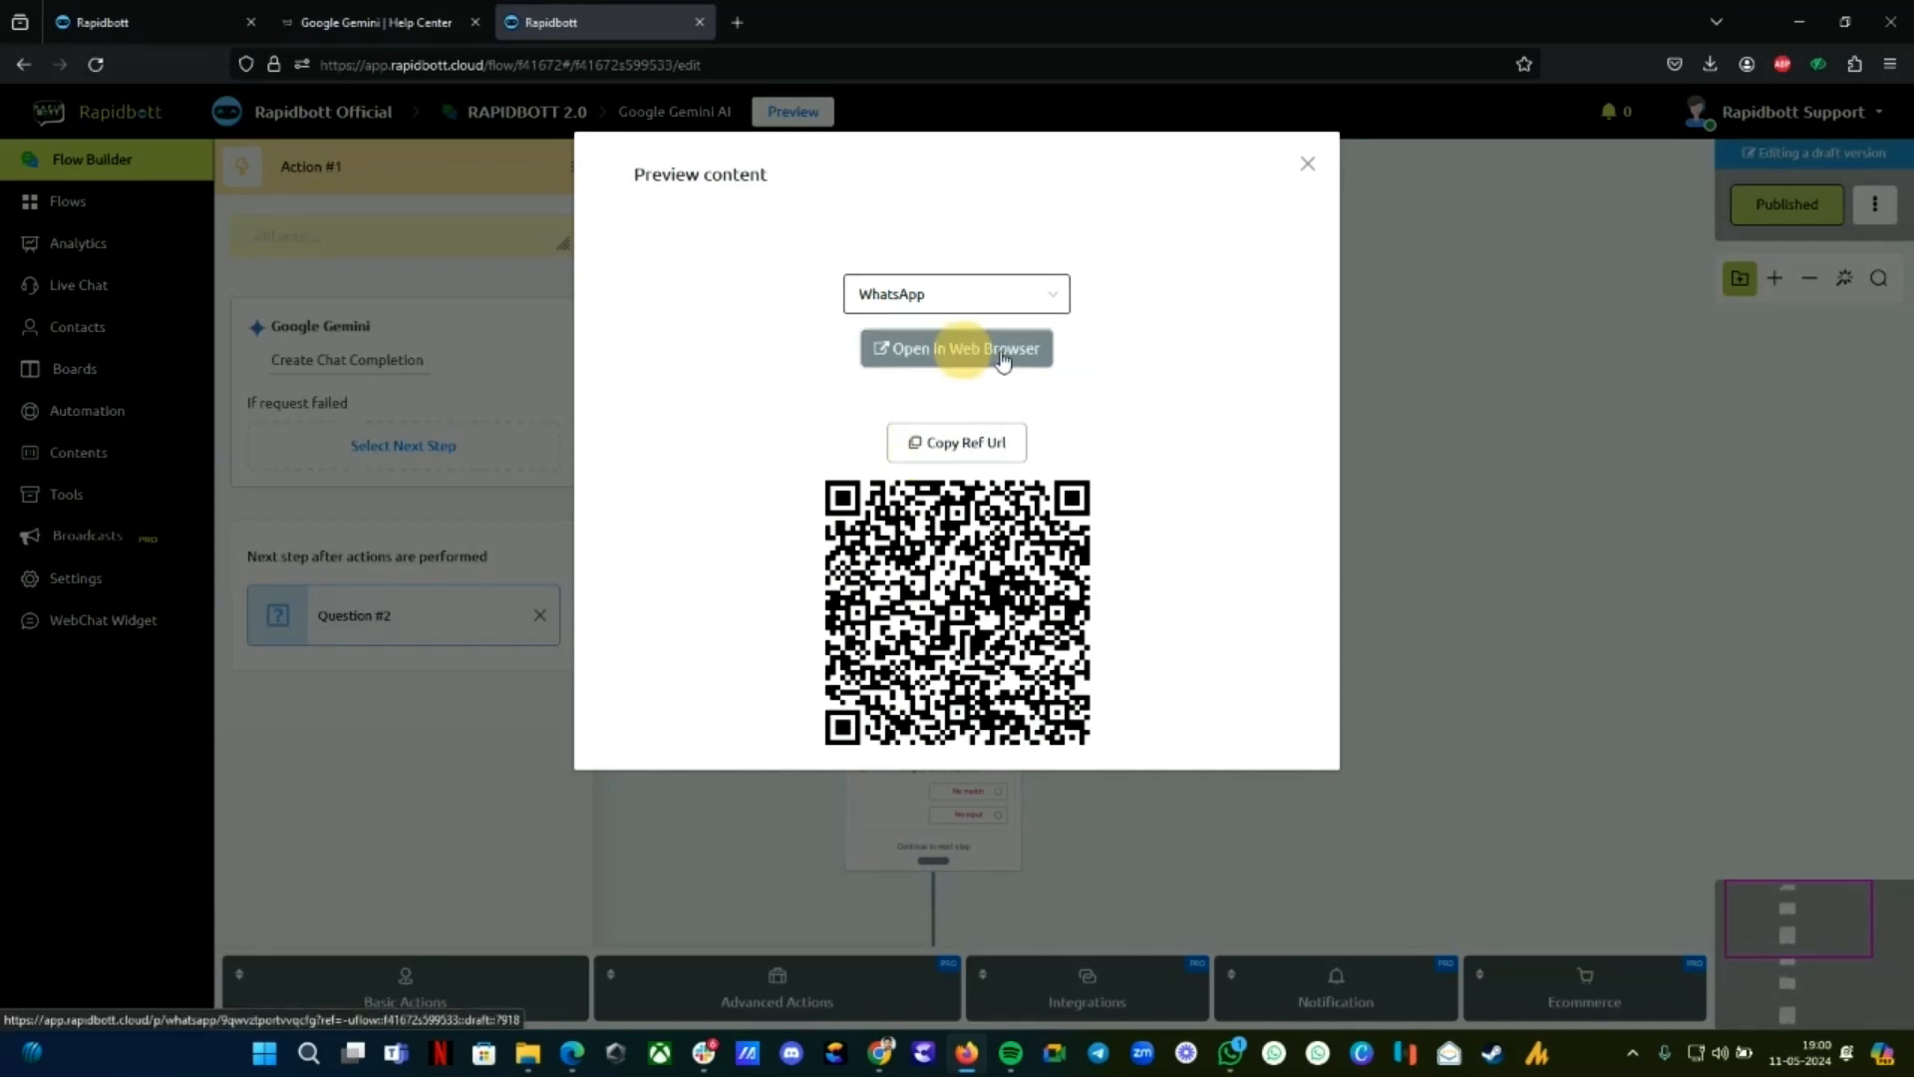
{"action": "left_click", "coordinate": [956, 348]}
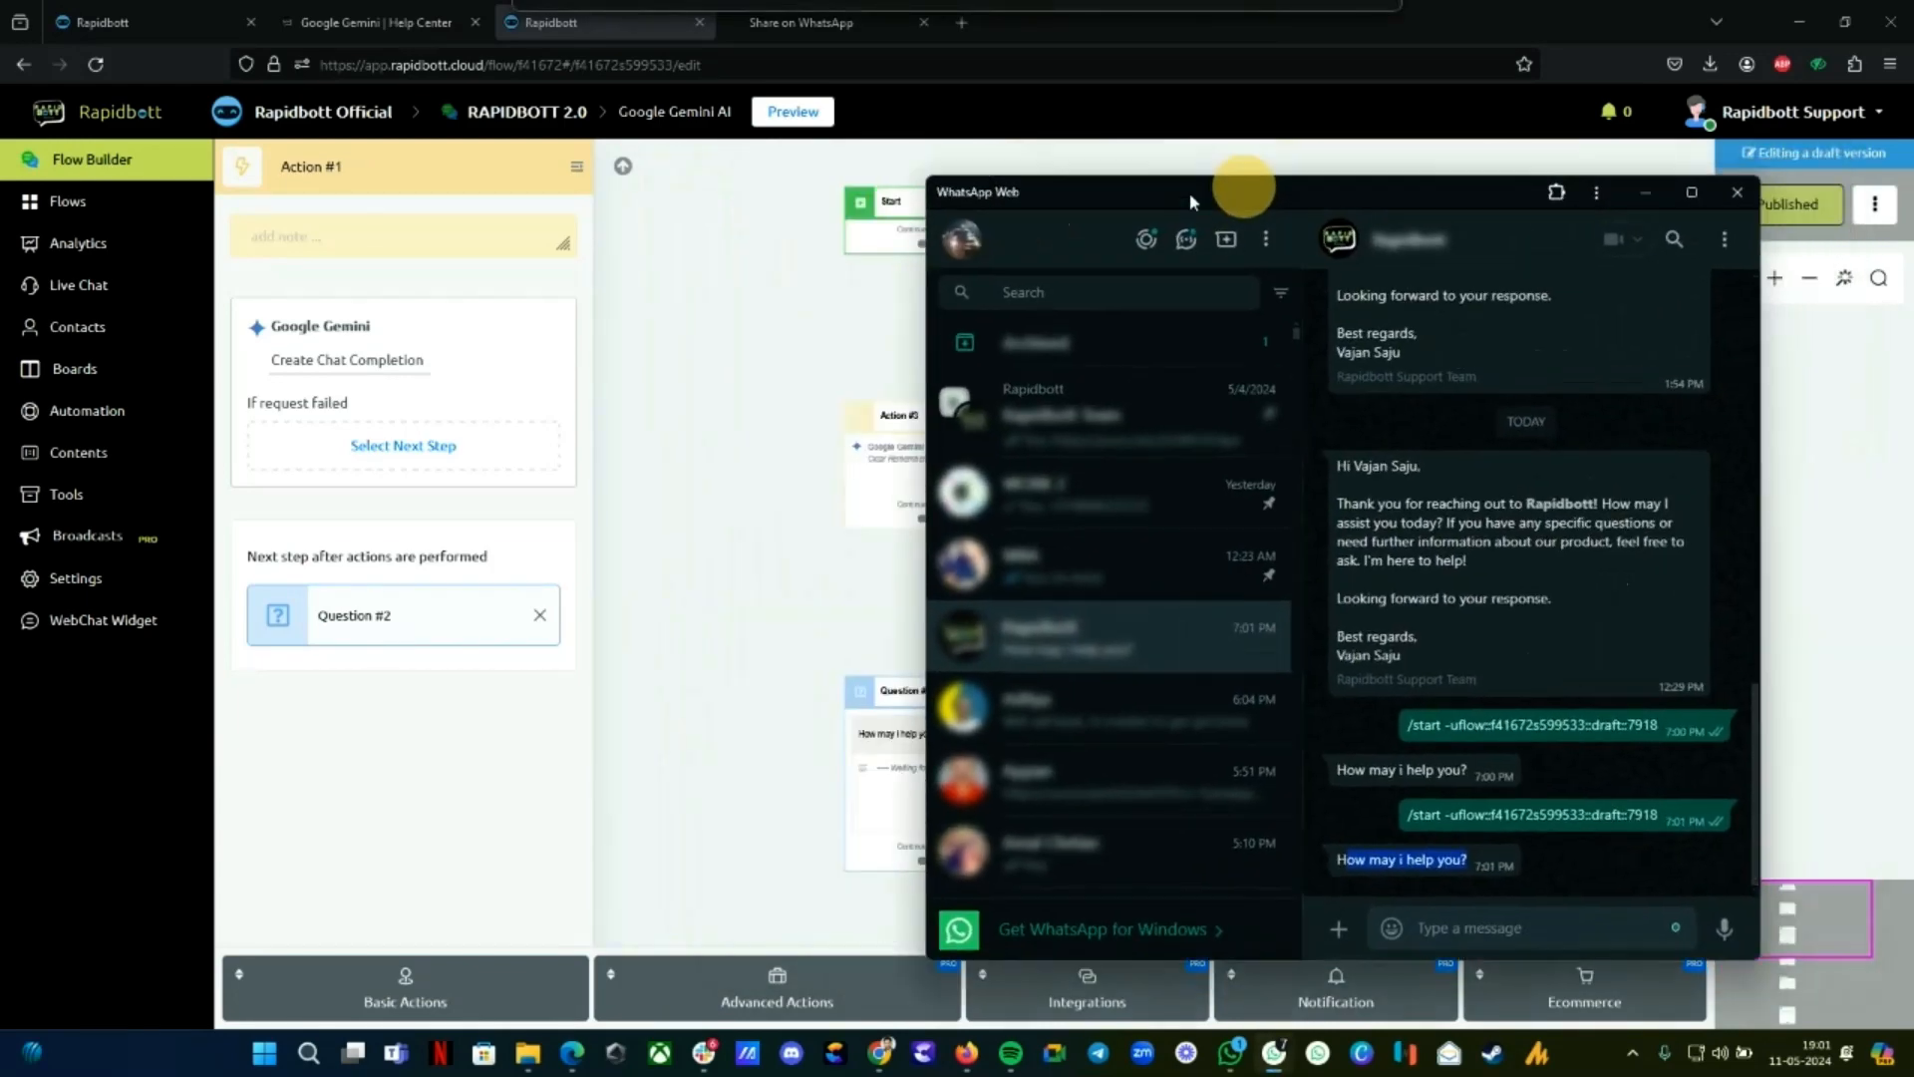
Send the bot a 'hi there' greeting and begin a follow-up message
{"action": "left_click", "coordinate": [1736, 191]}
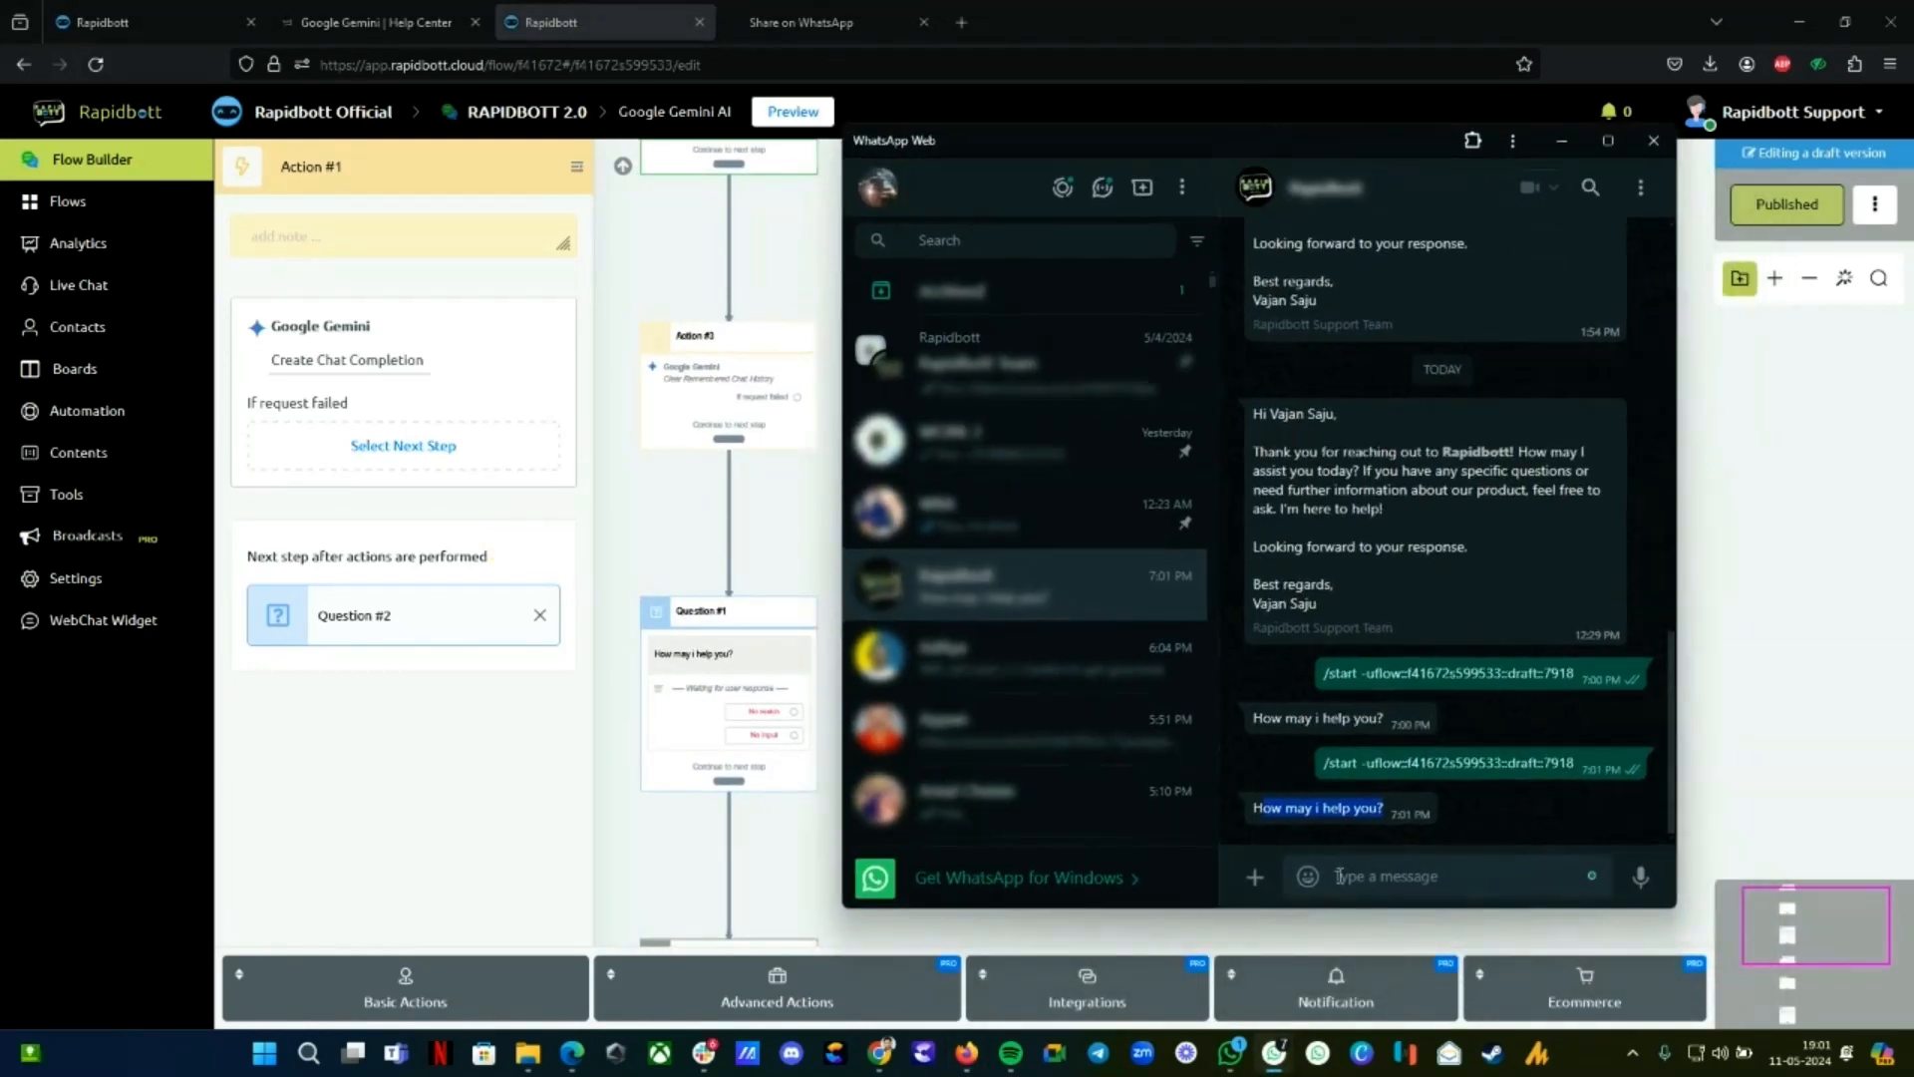
{"action": "type", "text": "hi t"}
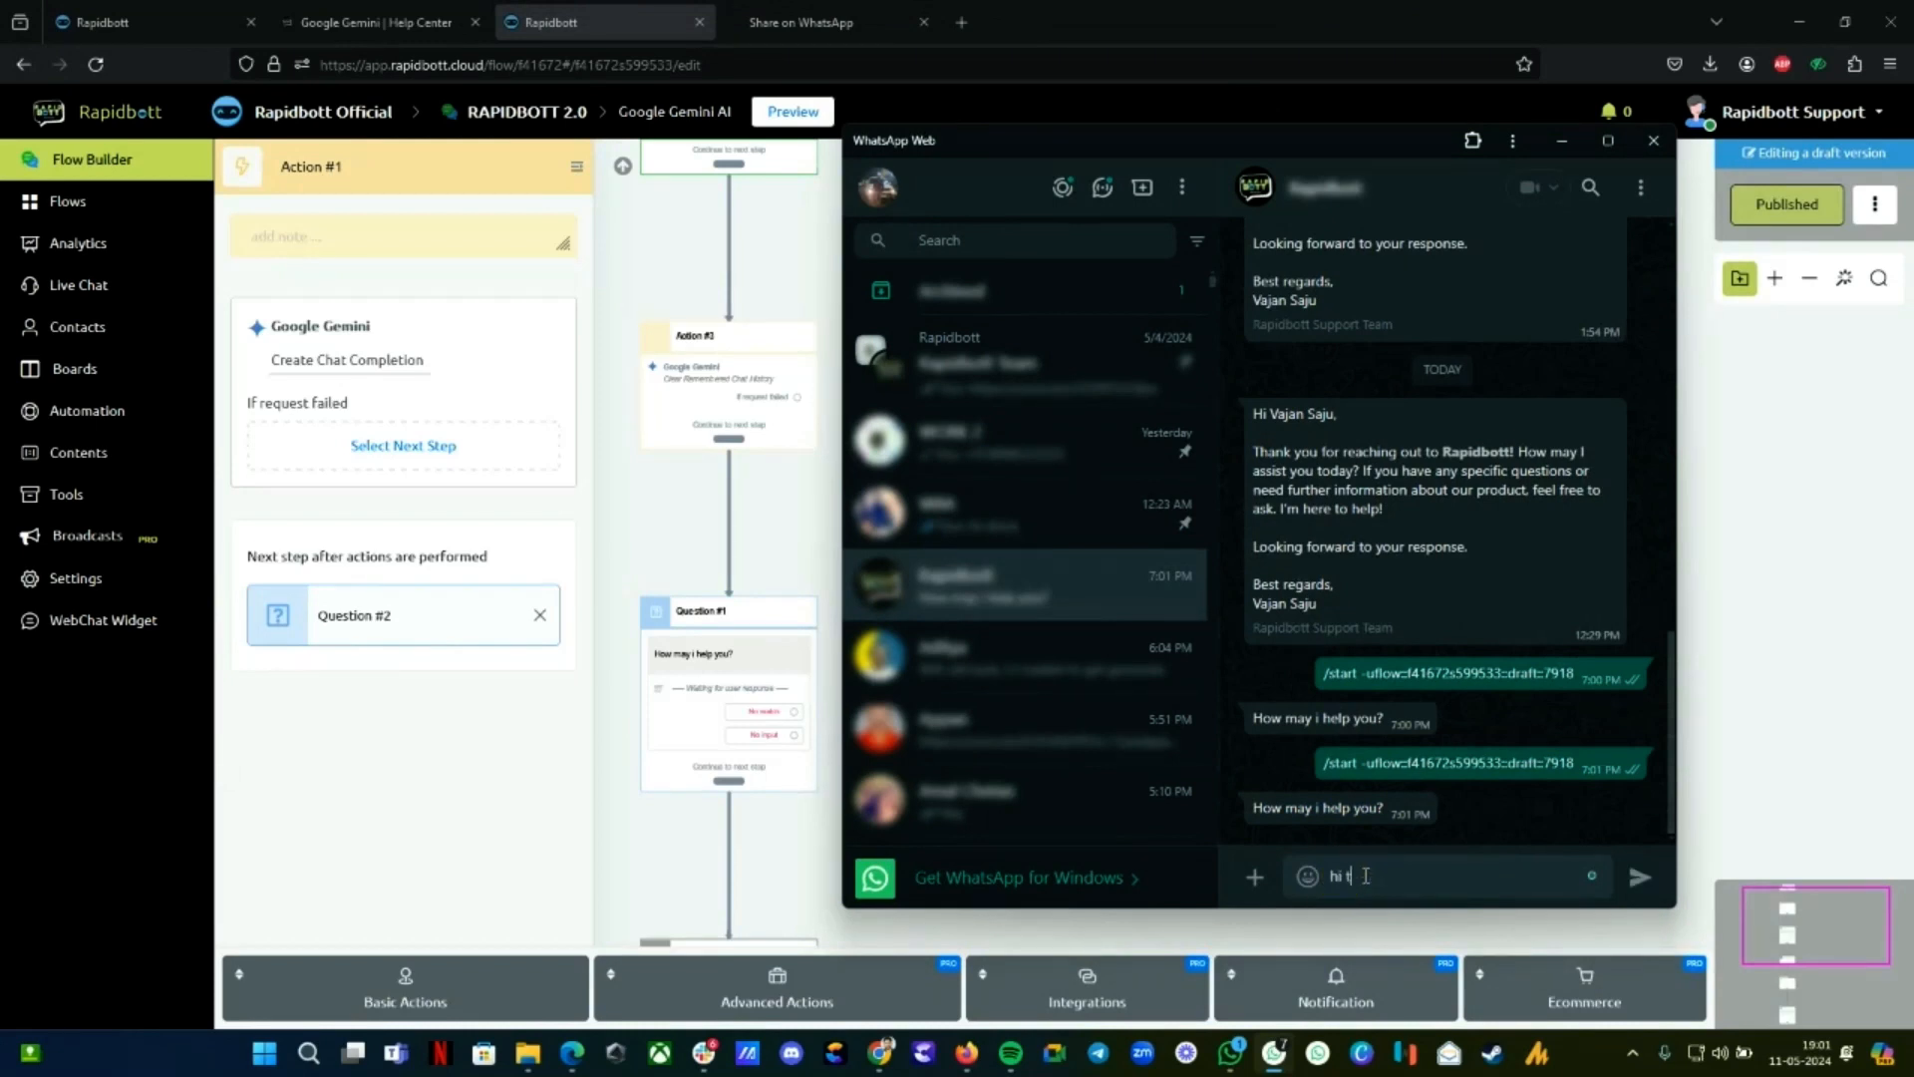
{"action": "left_click", "coordinate": [1638, 876]}
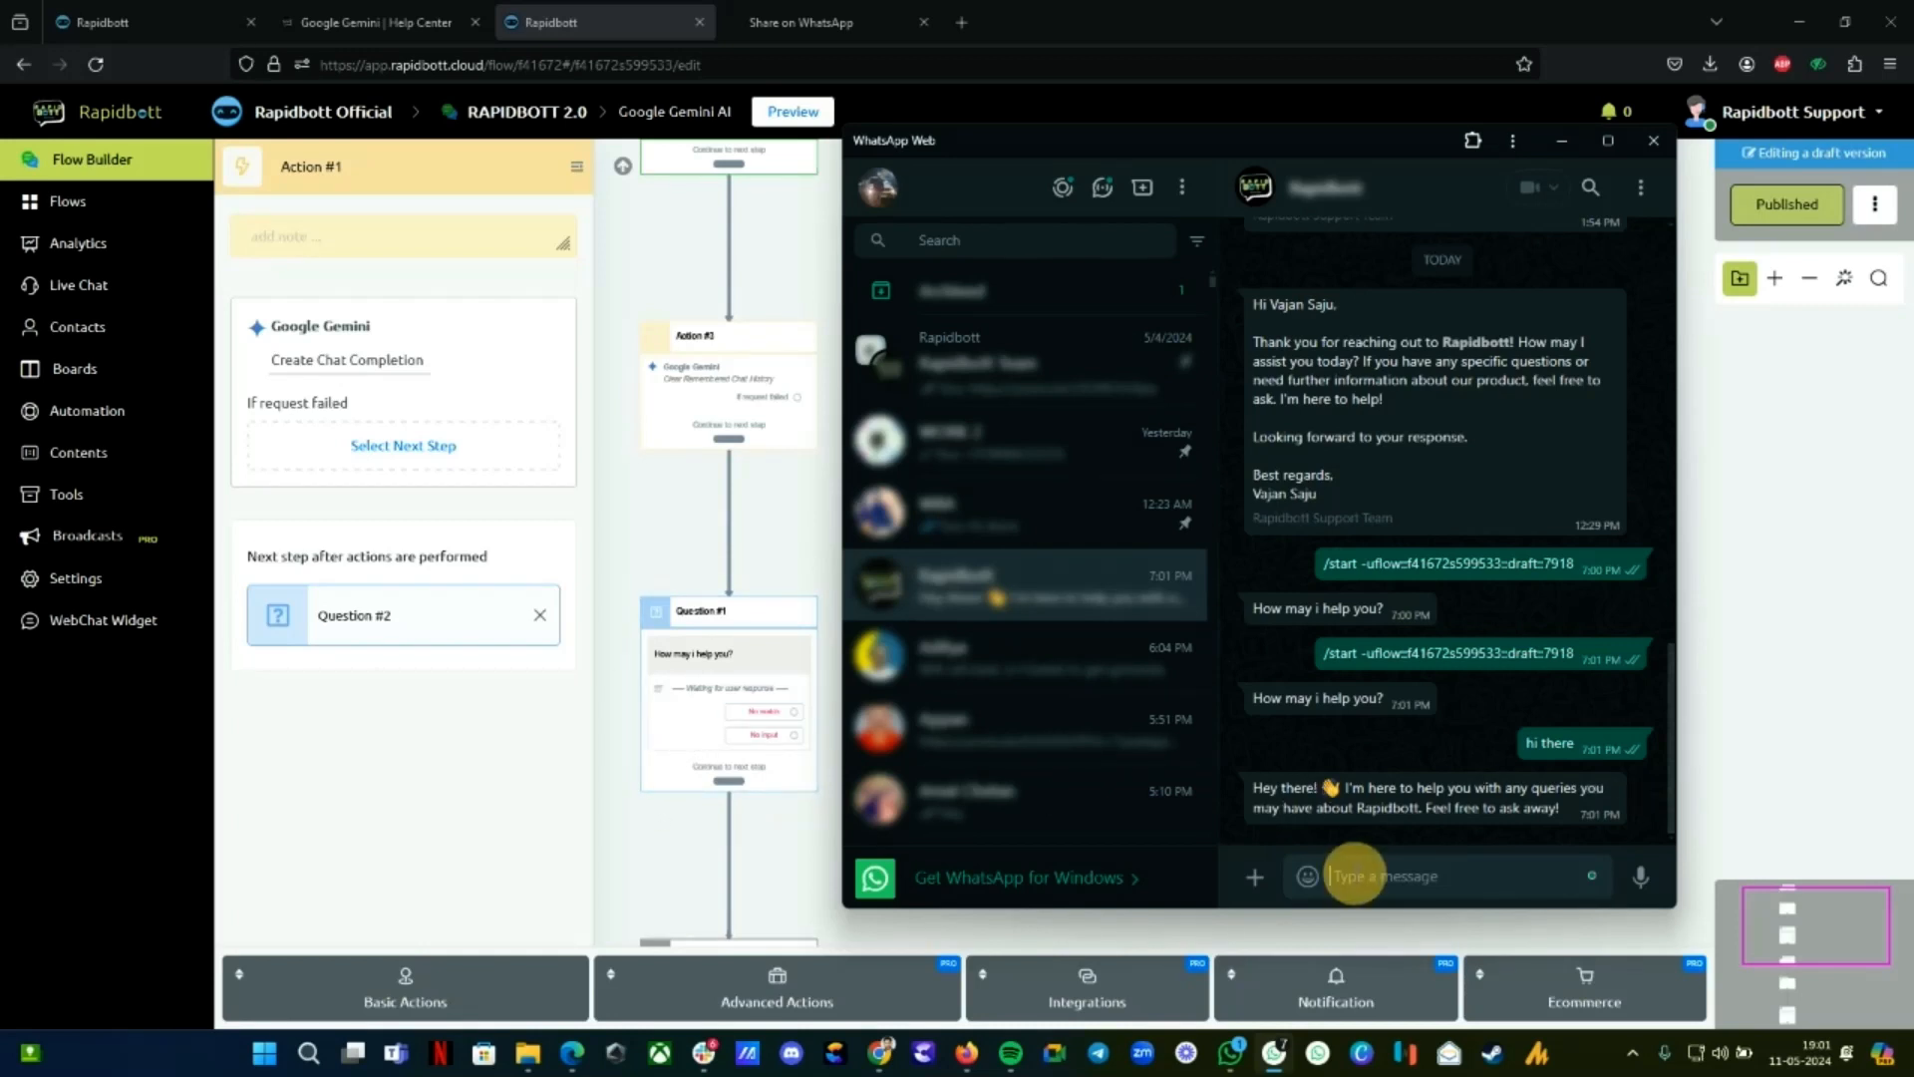
{"action": "type", "text": "oh o"}
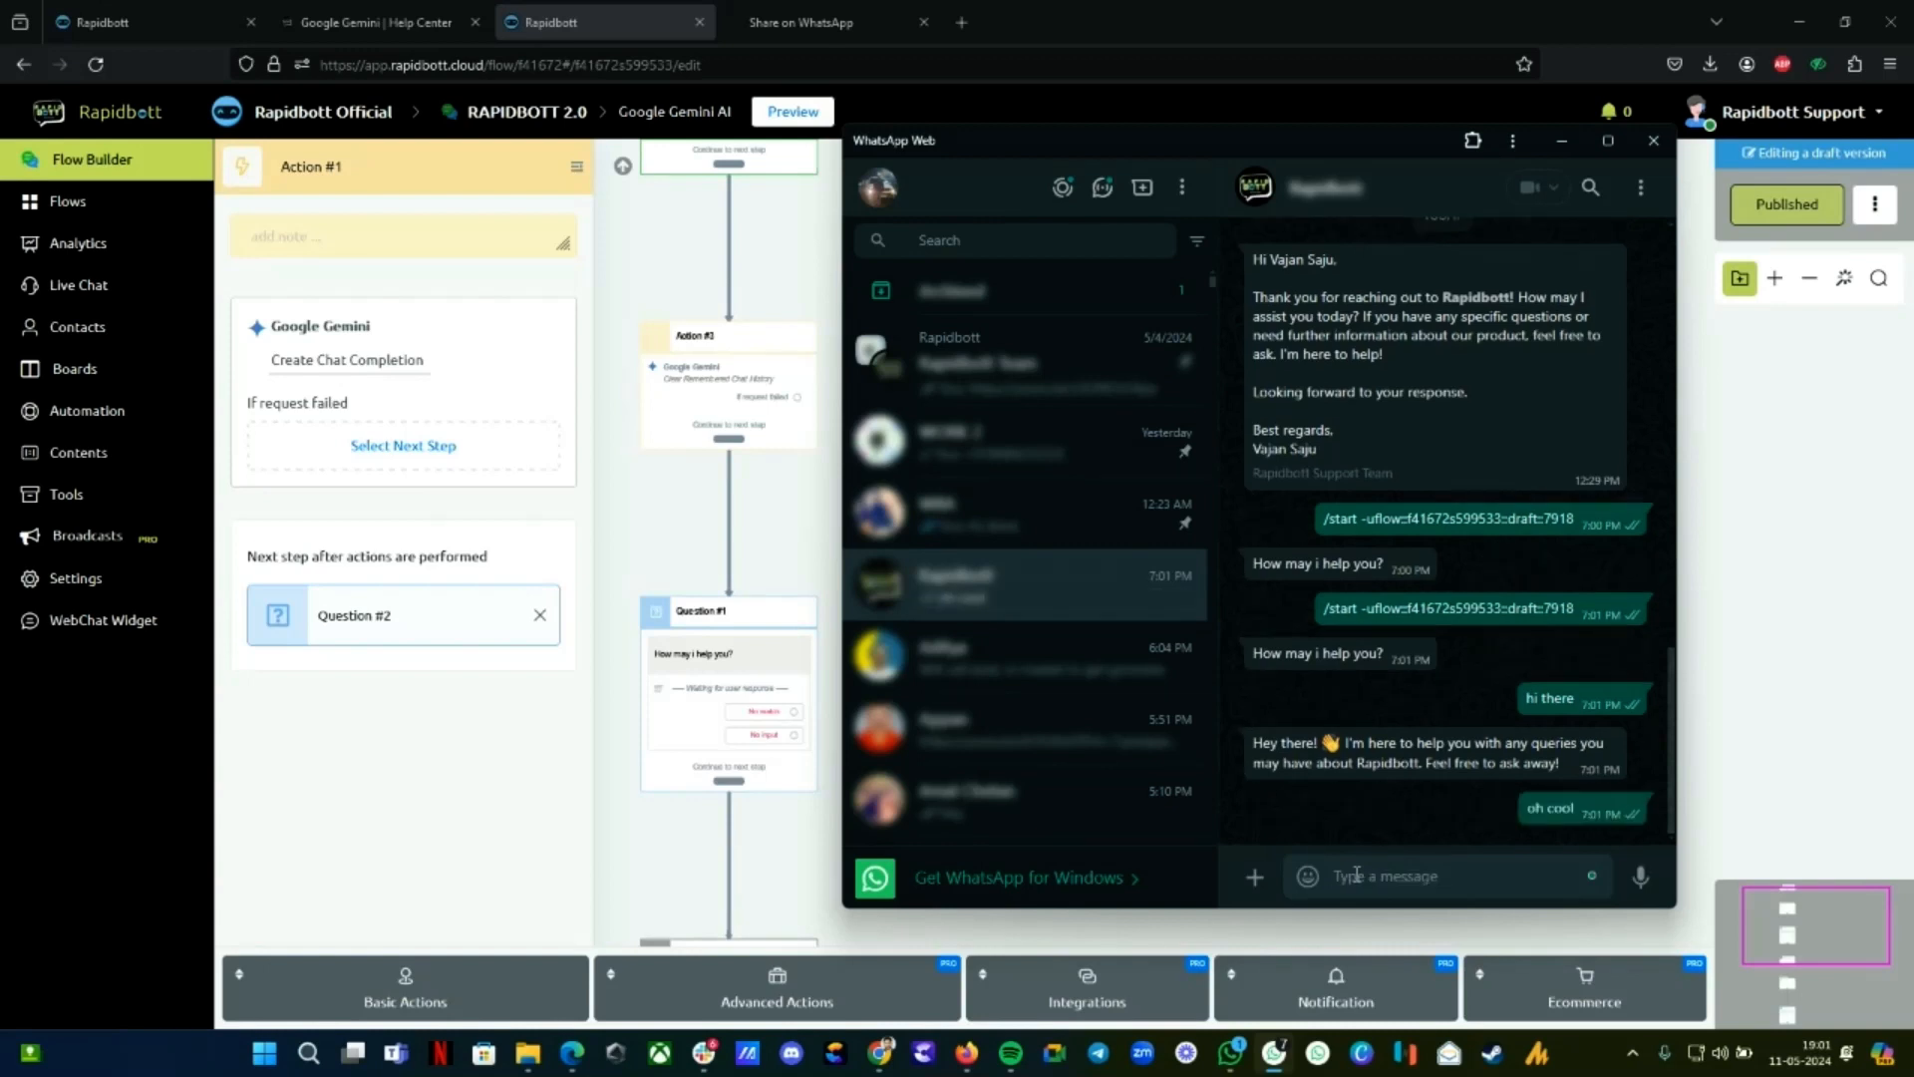
{"action": "mouse_move", "coordinate": [1385, 855]}
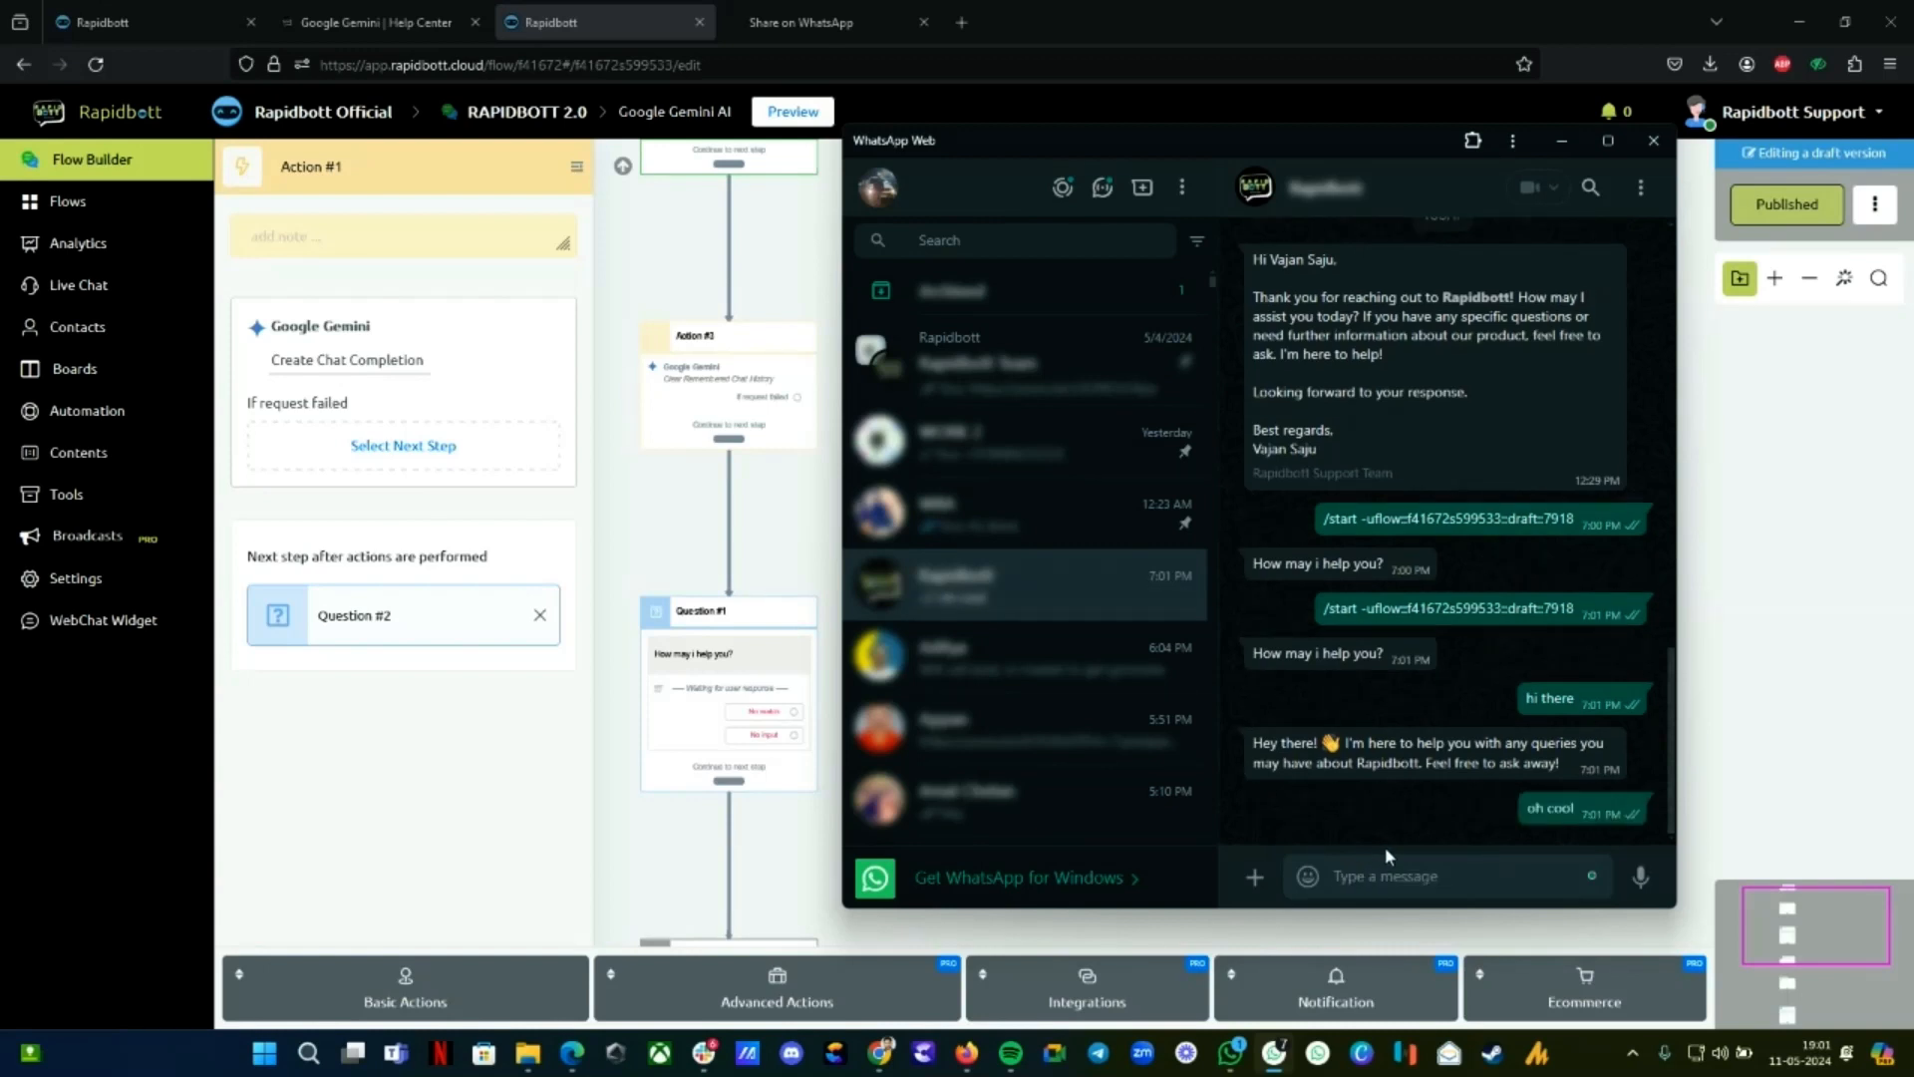
Ask the bot how to get in touch with Rapidbott support and view its reply
{"action": "left_click", "coordinate": [1446, 875]}
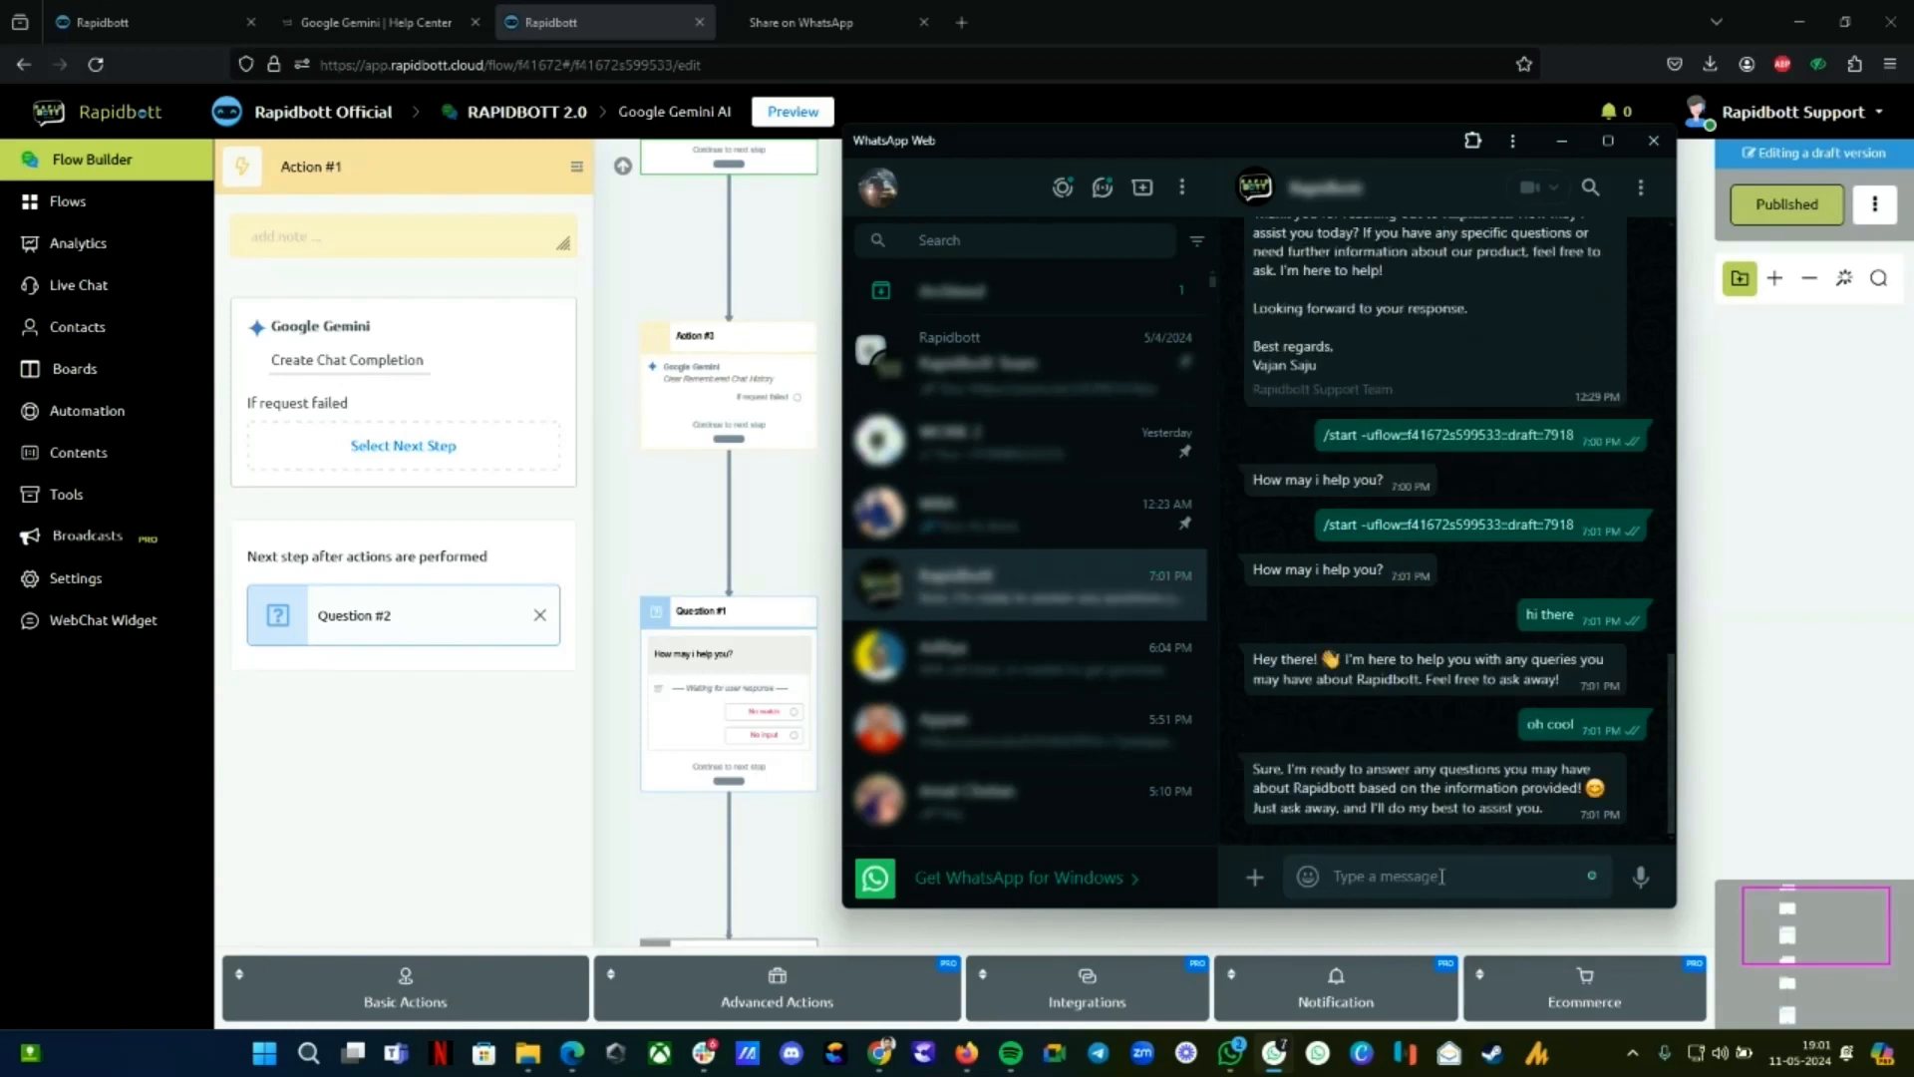
{"action": "type", "text": "can"}
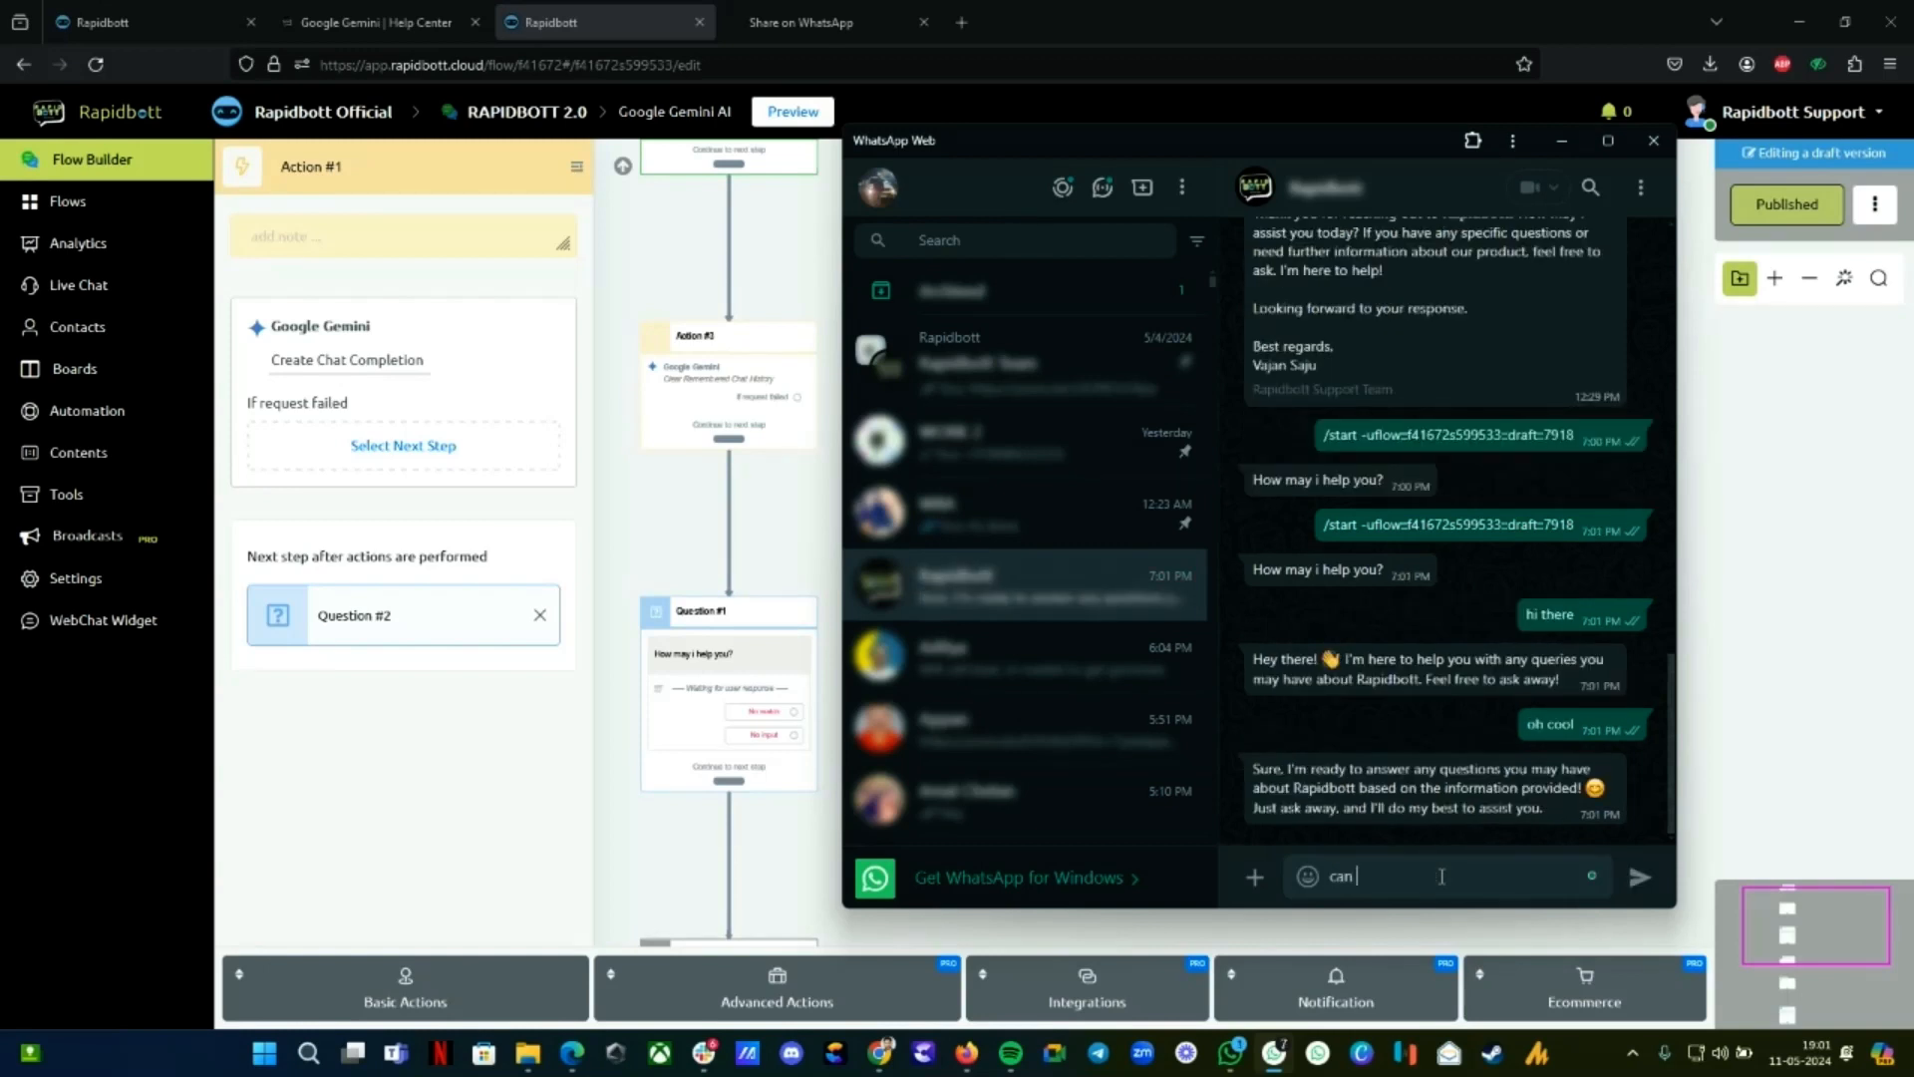
{"action": "type", "text": "i need get in"}
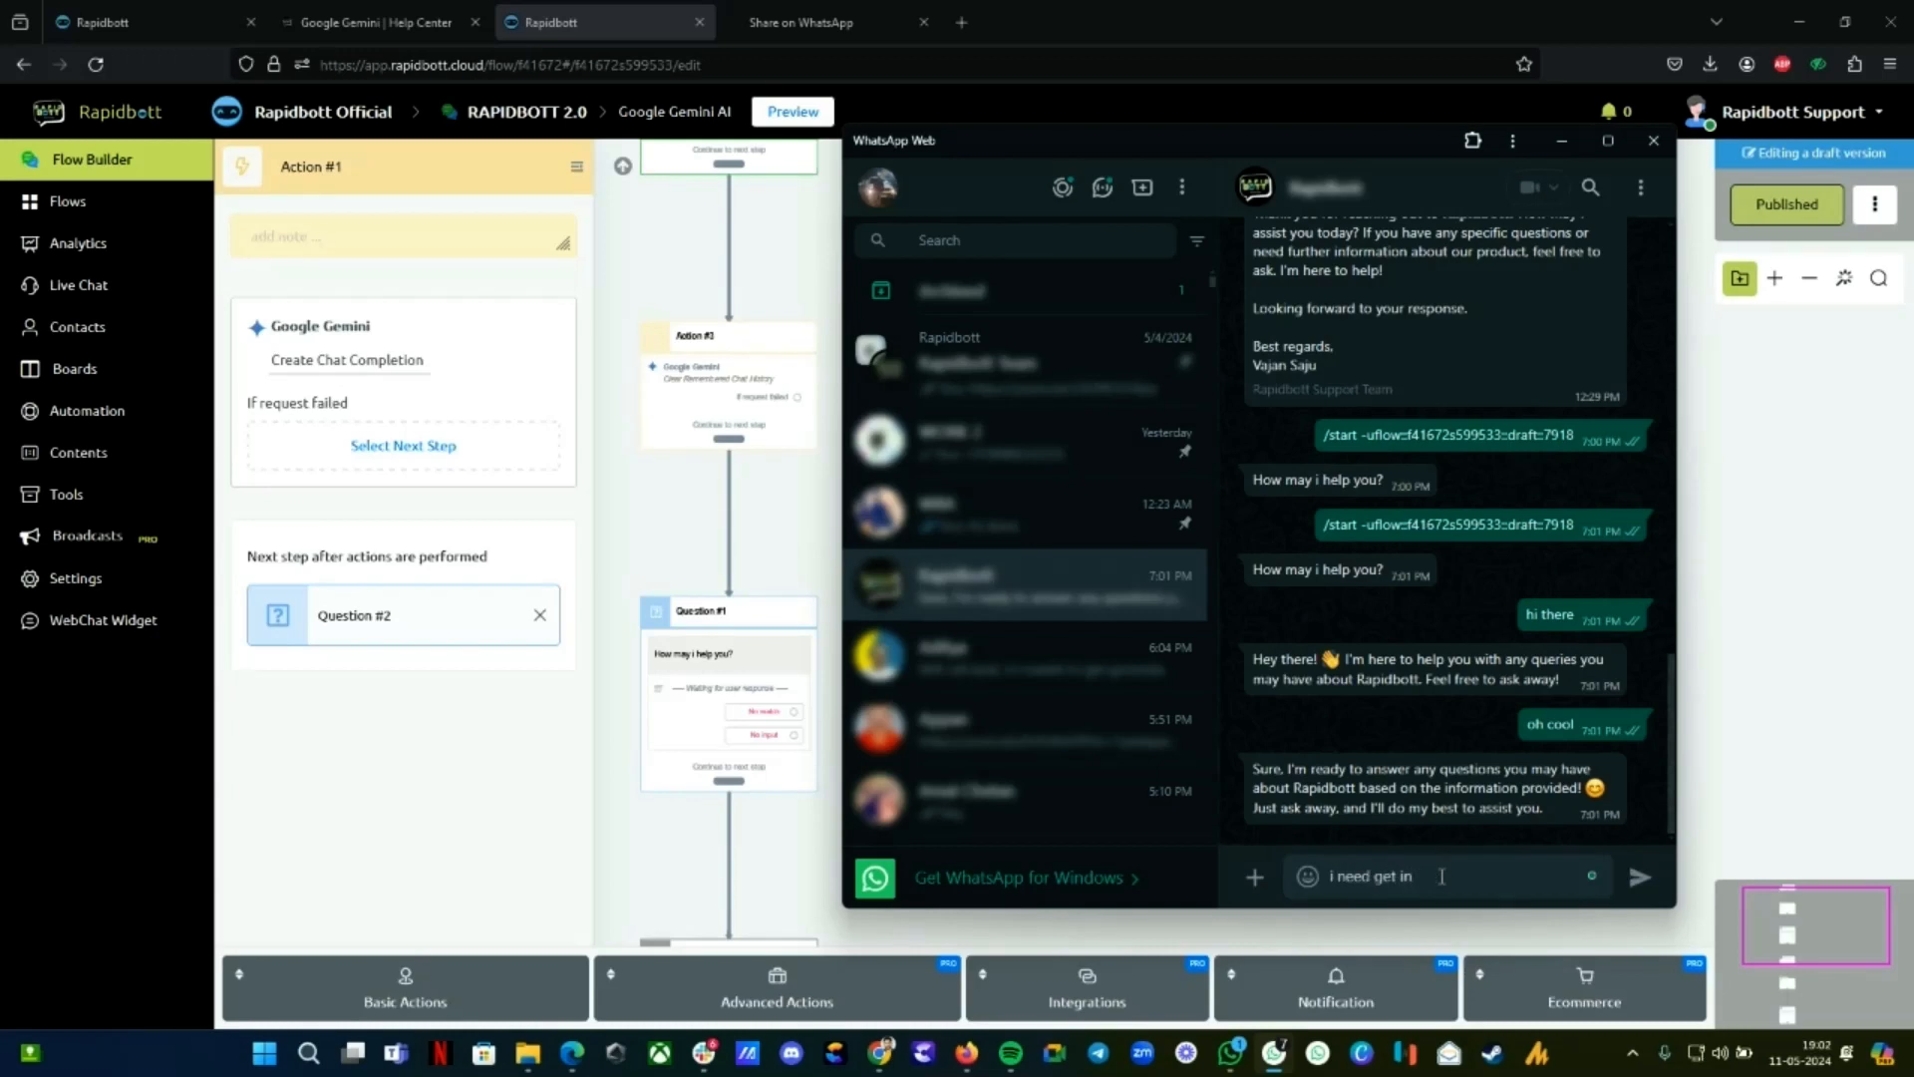
{"action": "type", "text": "touch"}
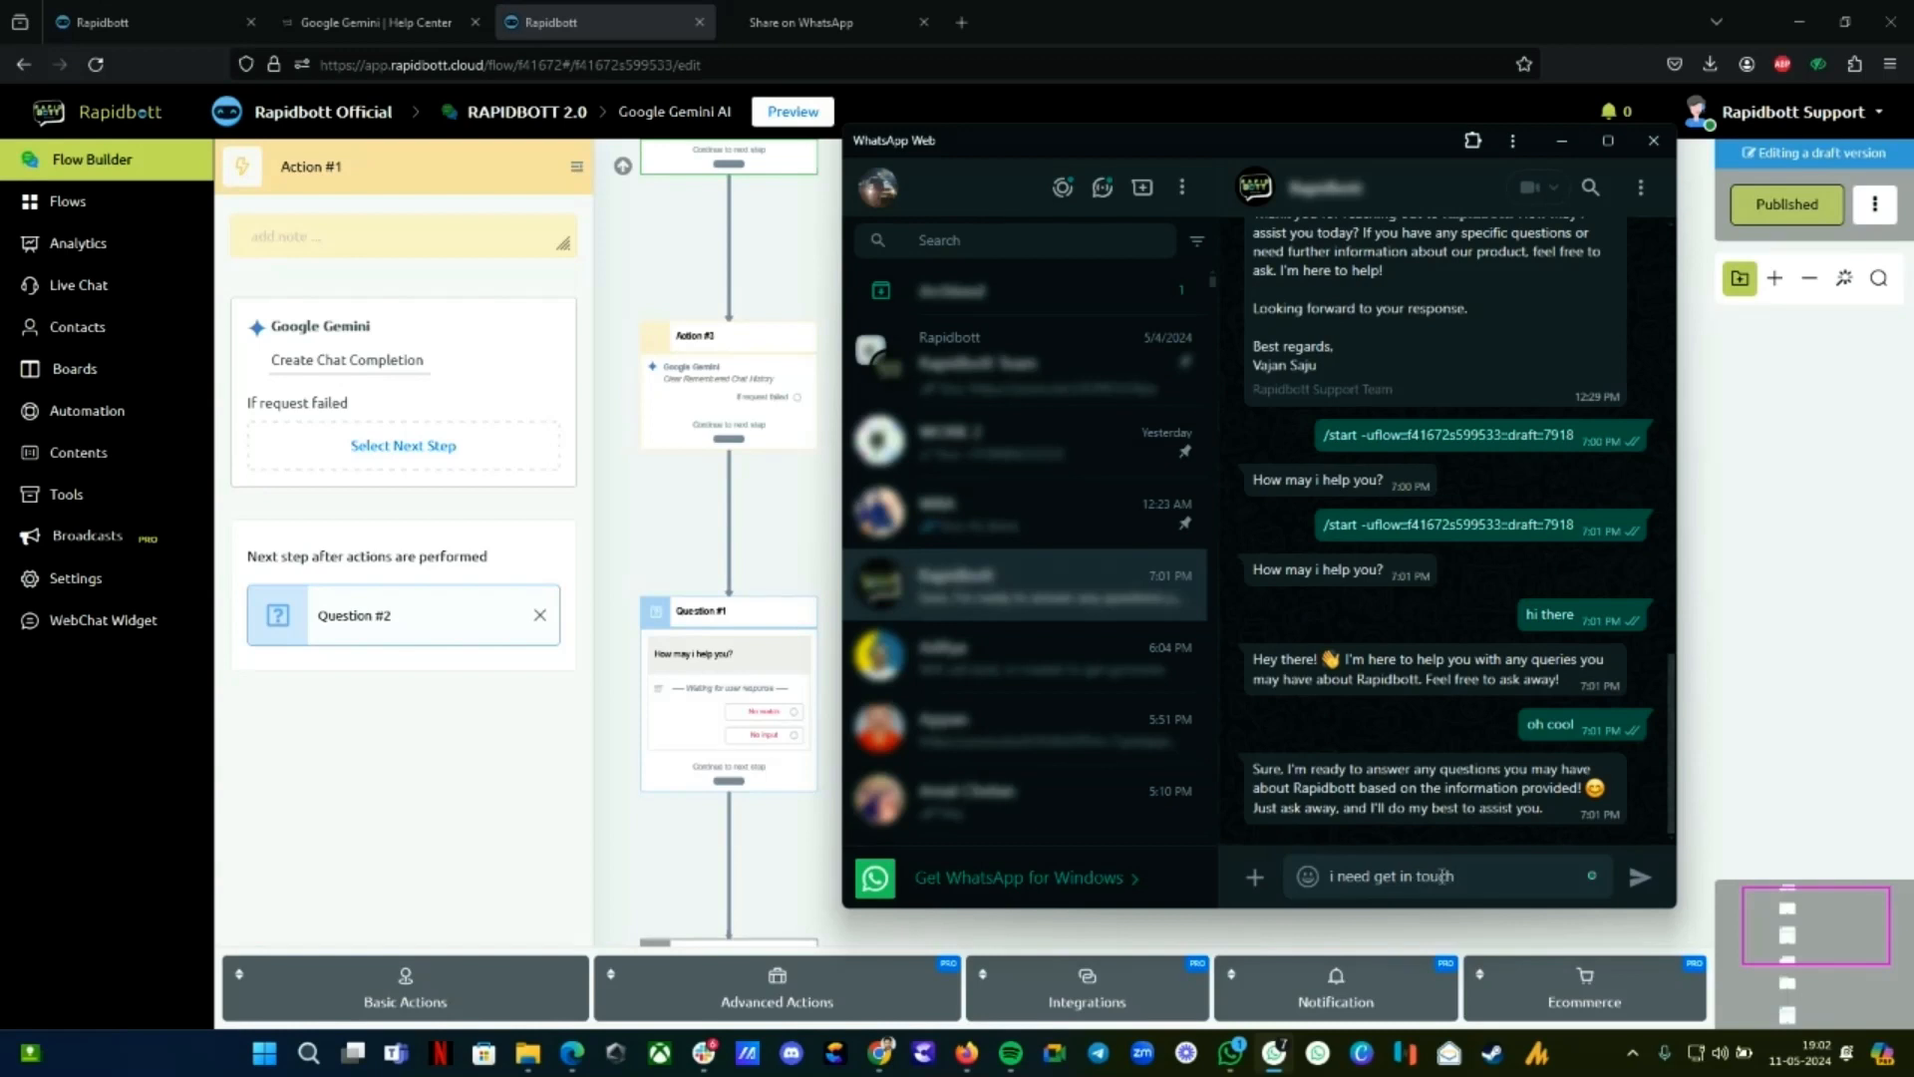
{"action": "type", "text": "with the"}
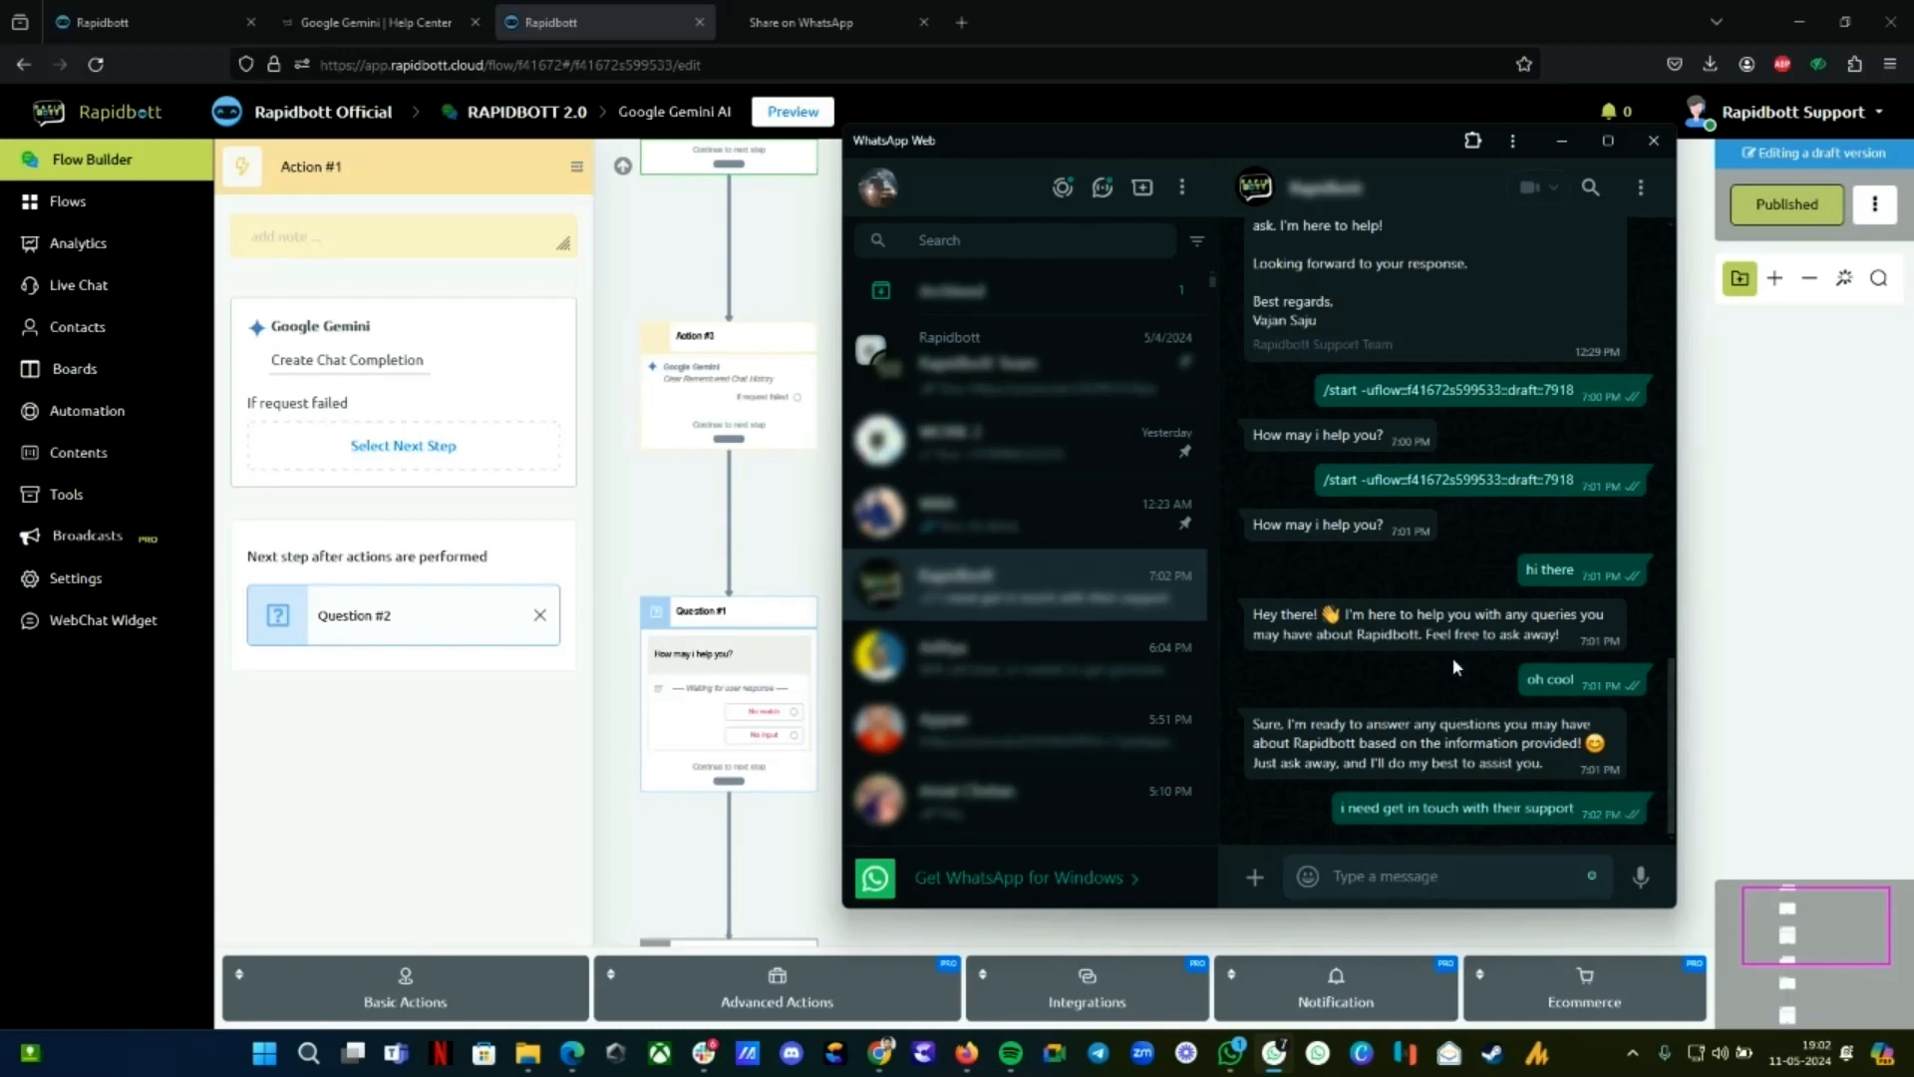
{"action": "scroll", "scroll_direction": "down", "scroll_amount": 3}
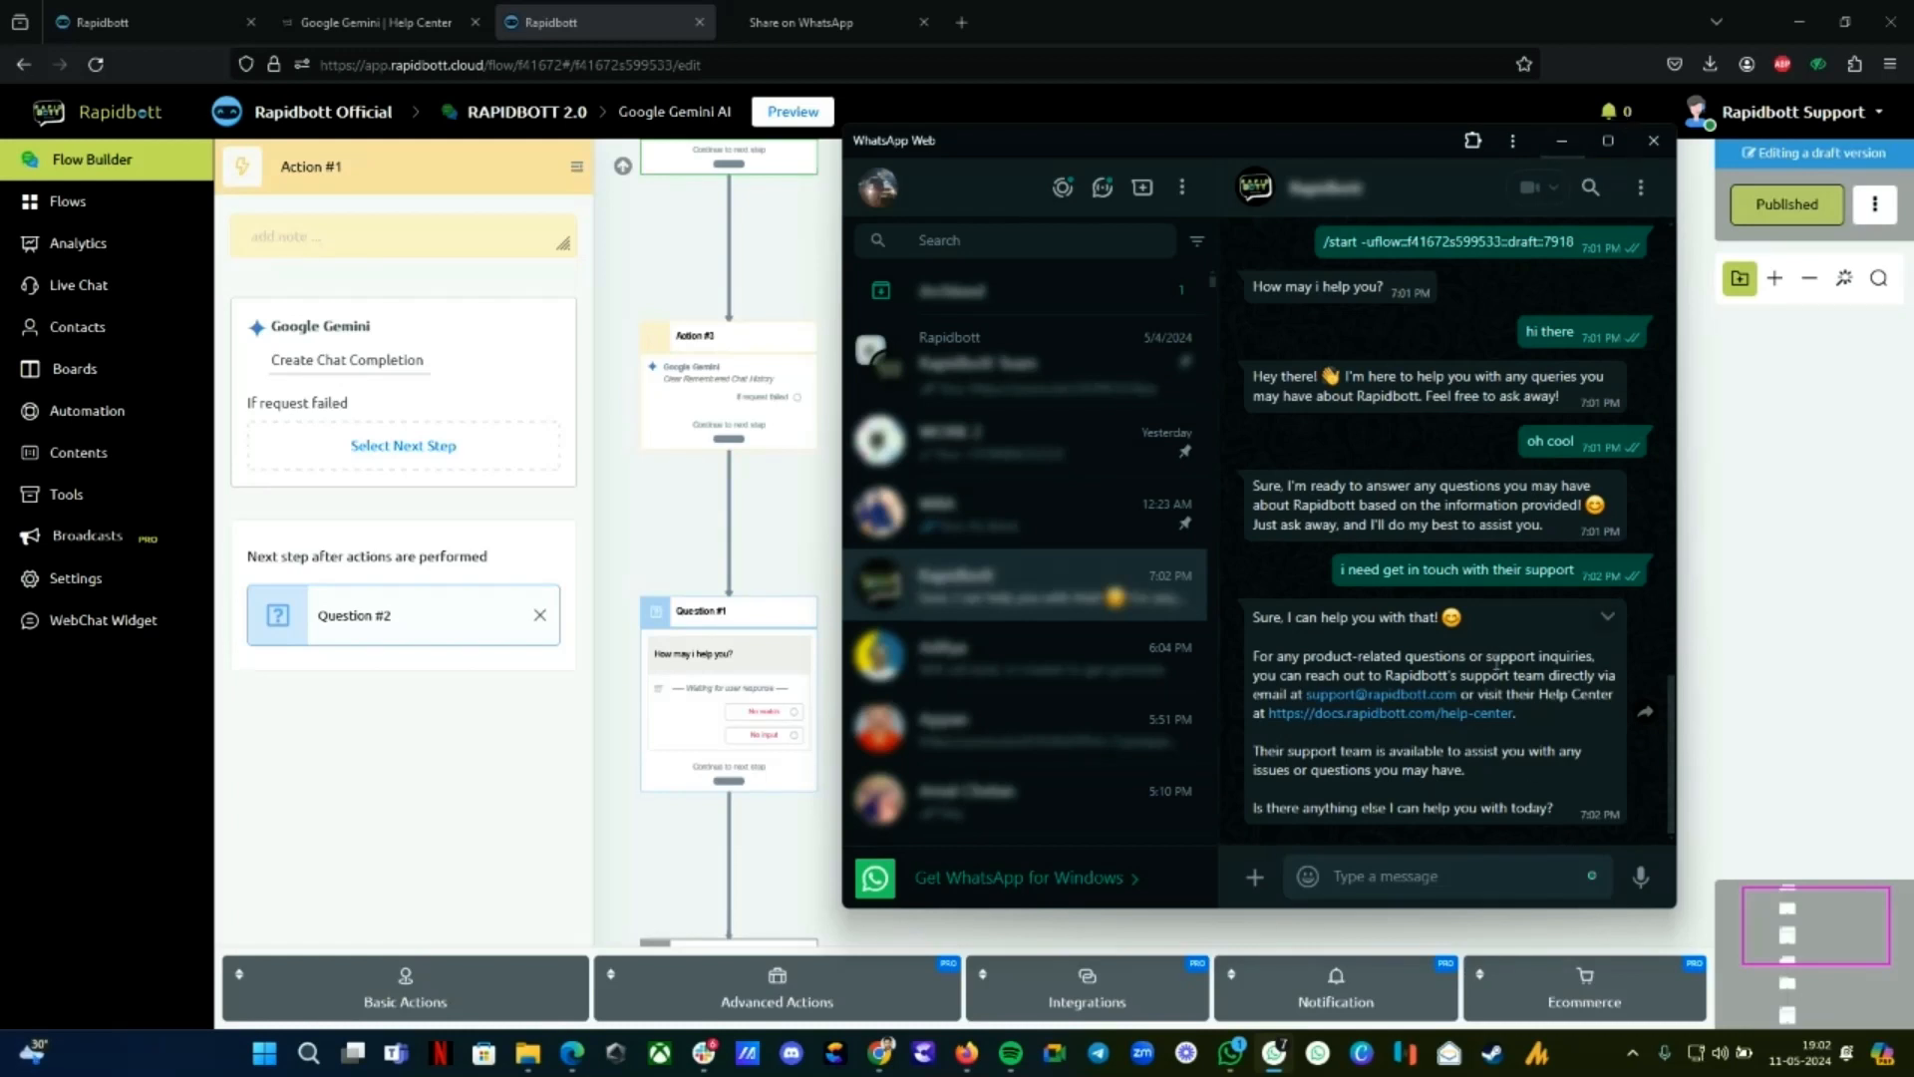
{"action": "mouse_move", "coordinate": [1506, 614]}
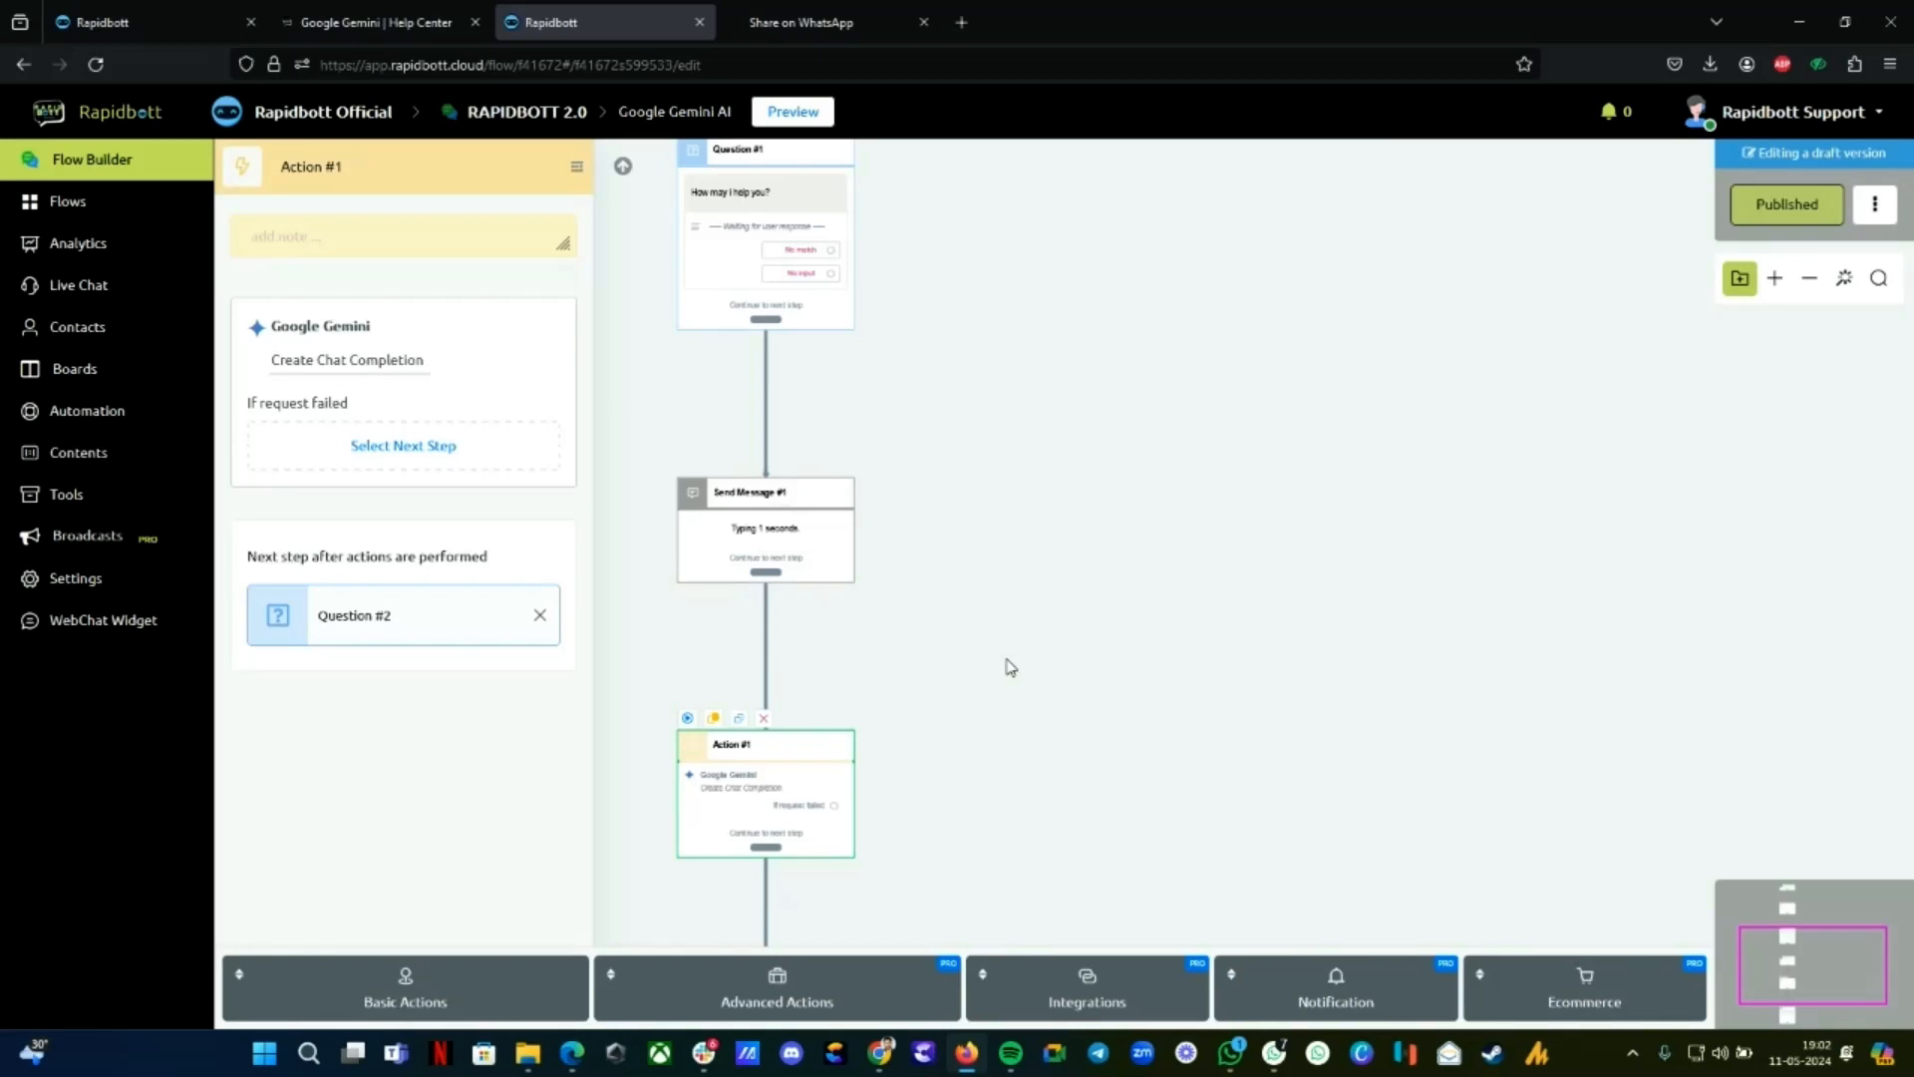
{"action": "mouse_move", "coordinate": [757, 811]}
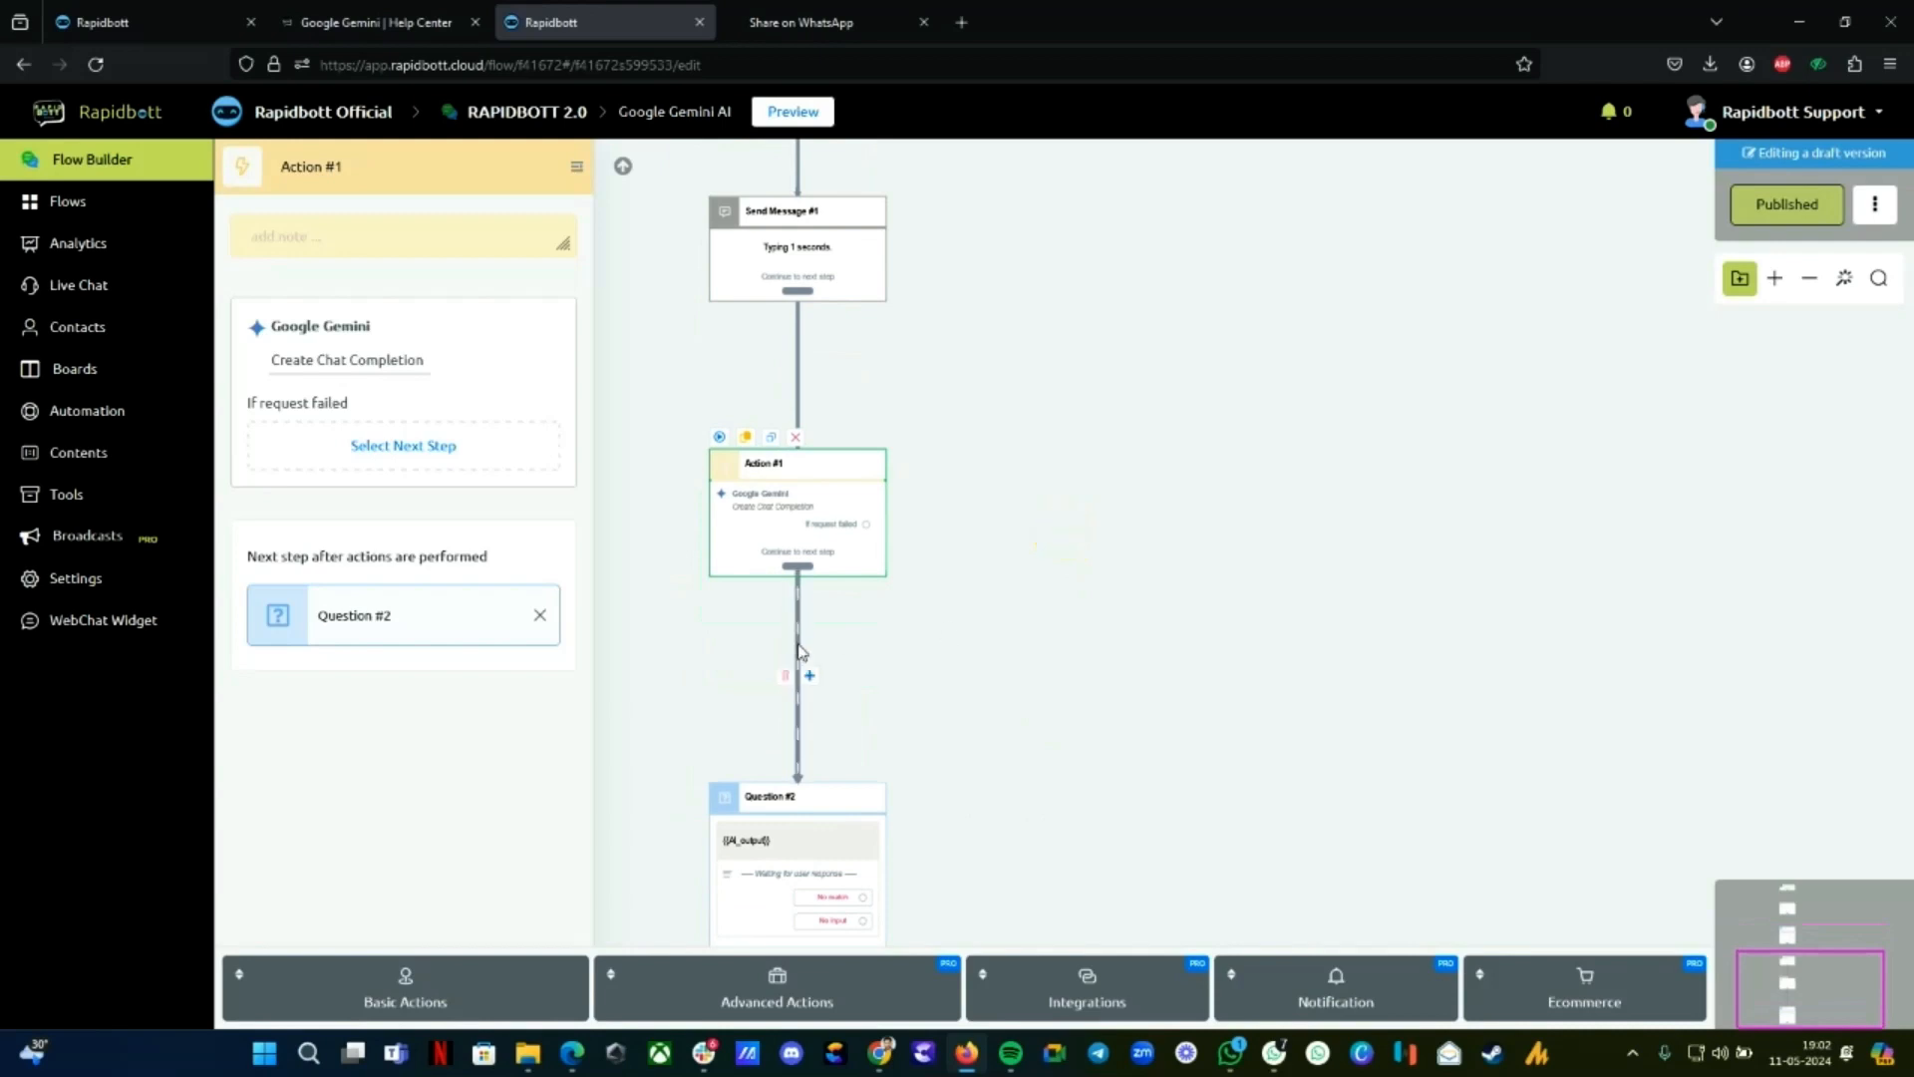
{"action": "mouse_move", "coordinate": [806, 675]}
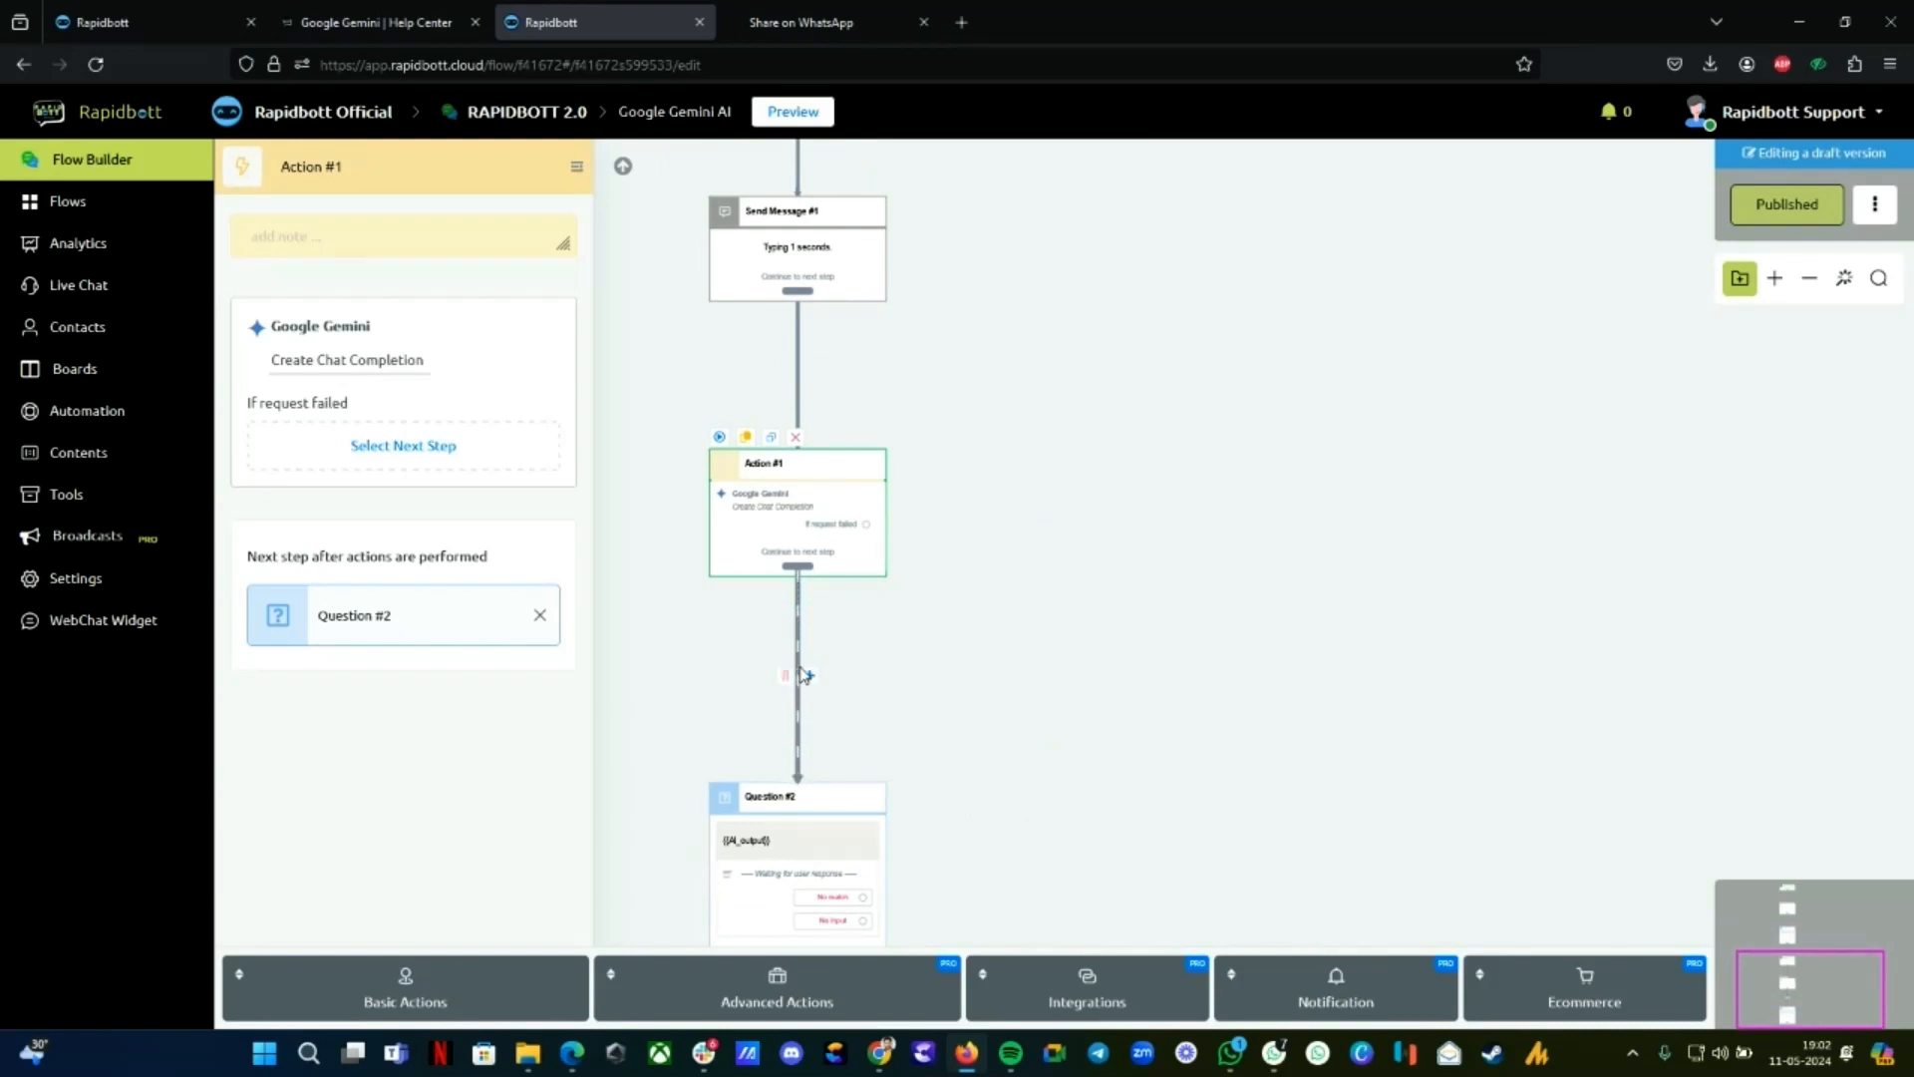
{"action": "mouse_move", "coordinate": [1111, 724]}
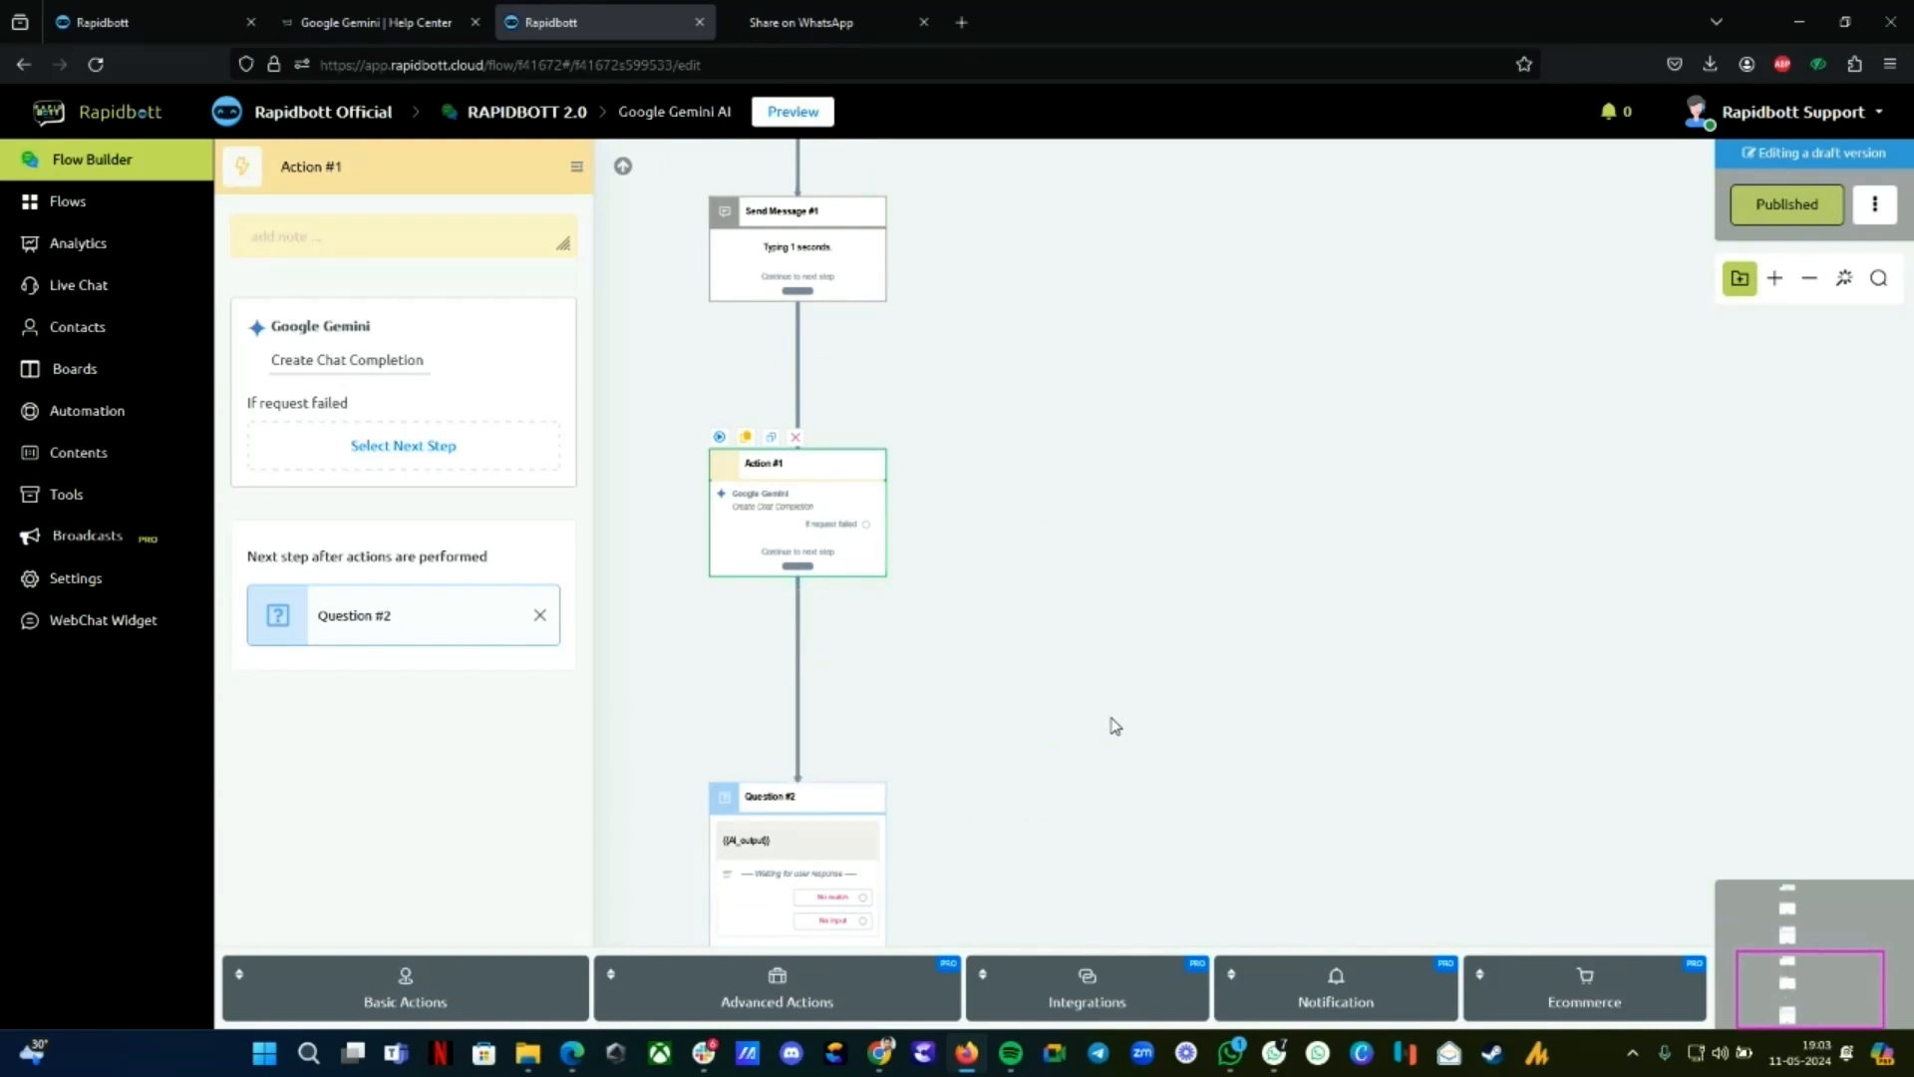
{"action": "mouse_move", "coordinate": [1285, 757]}
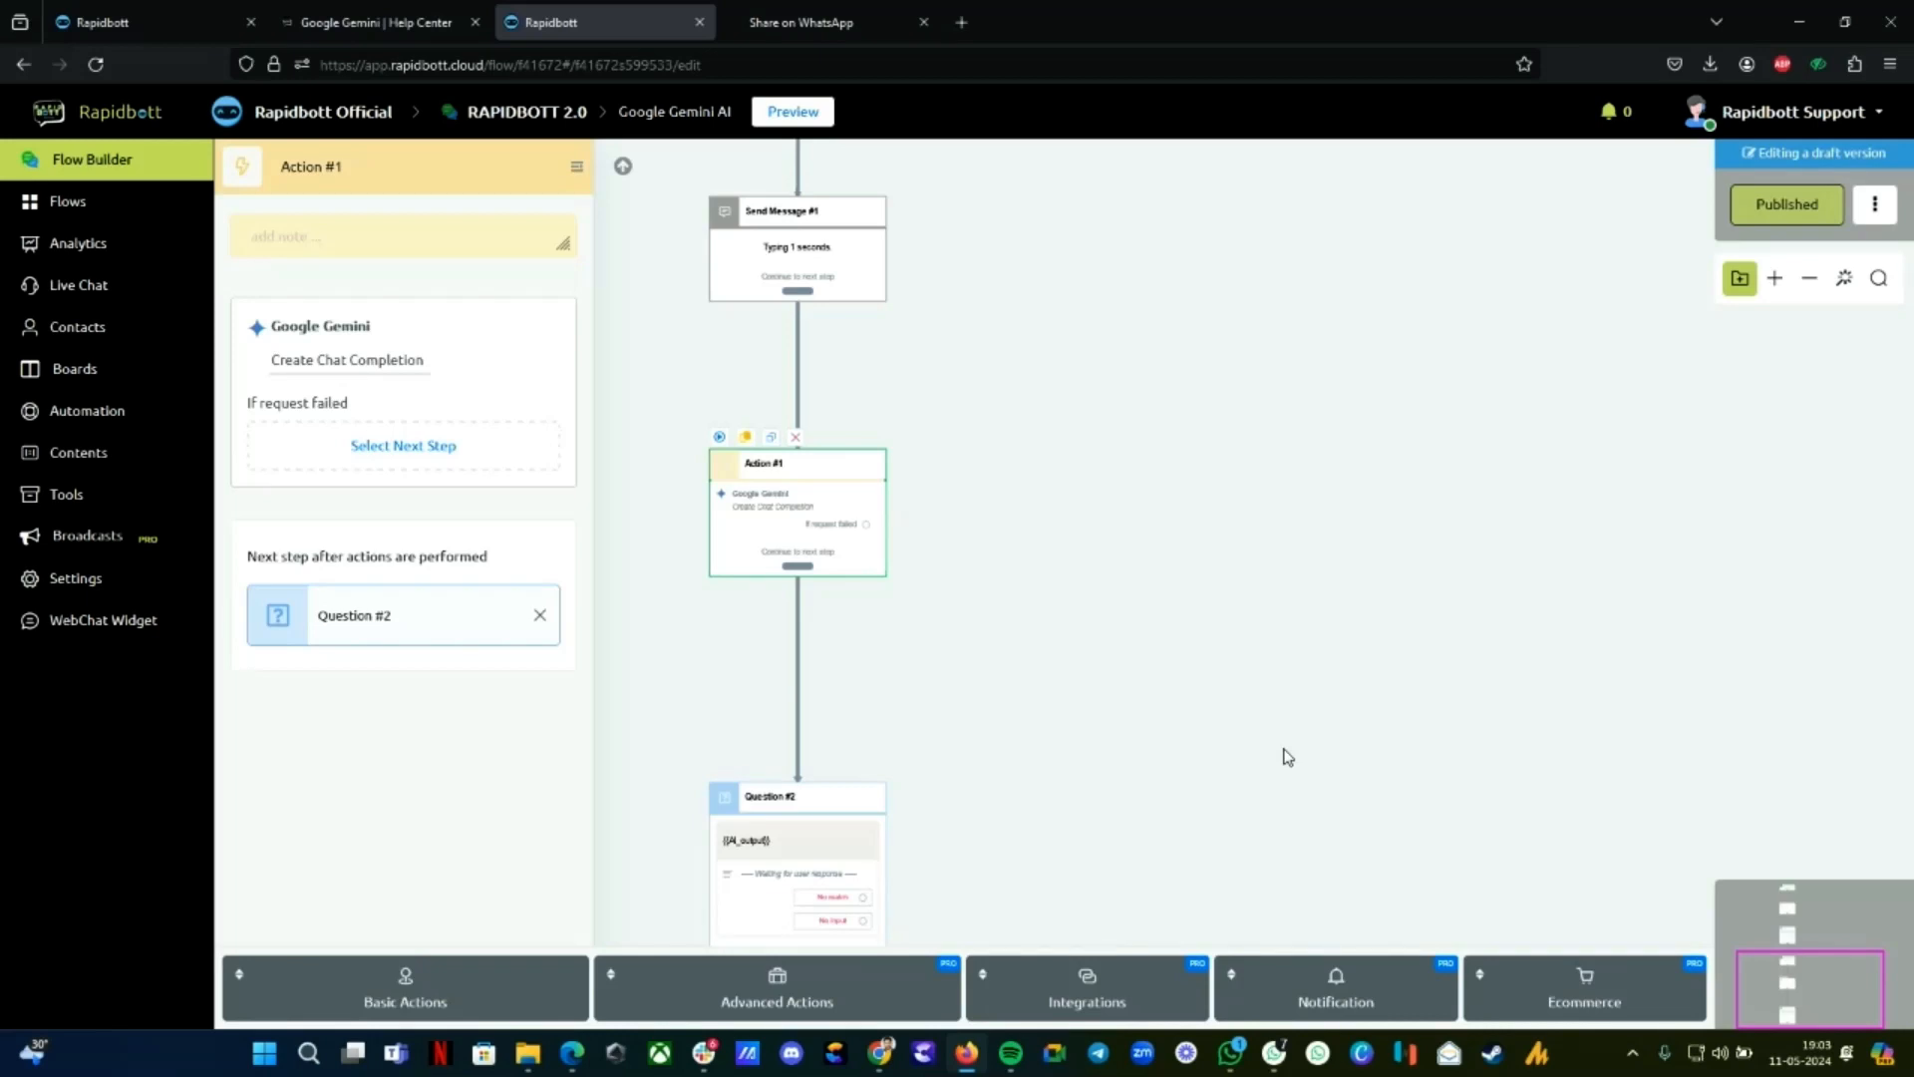